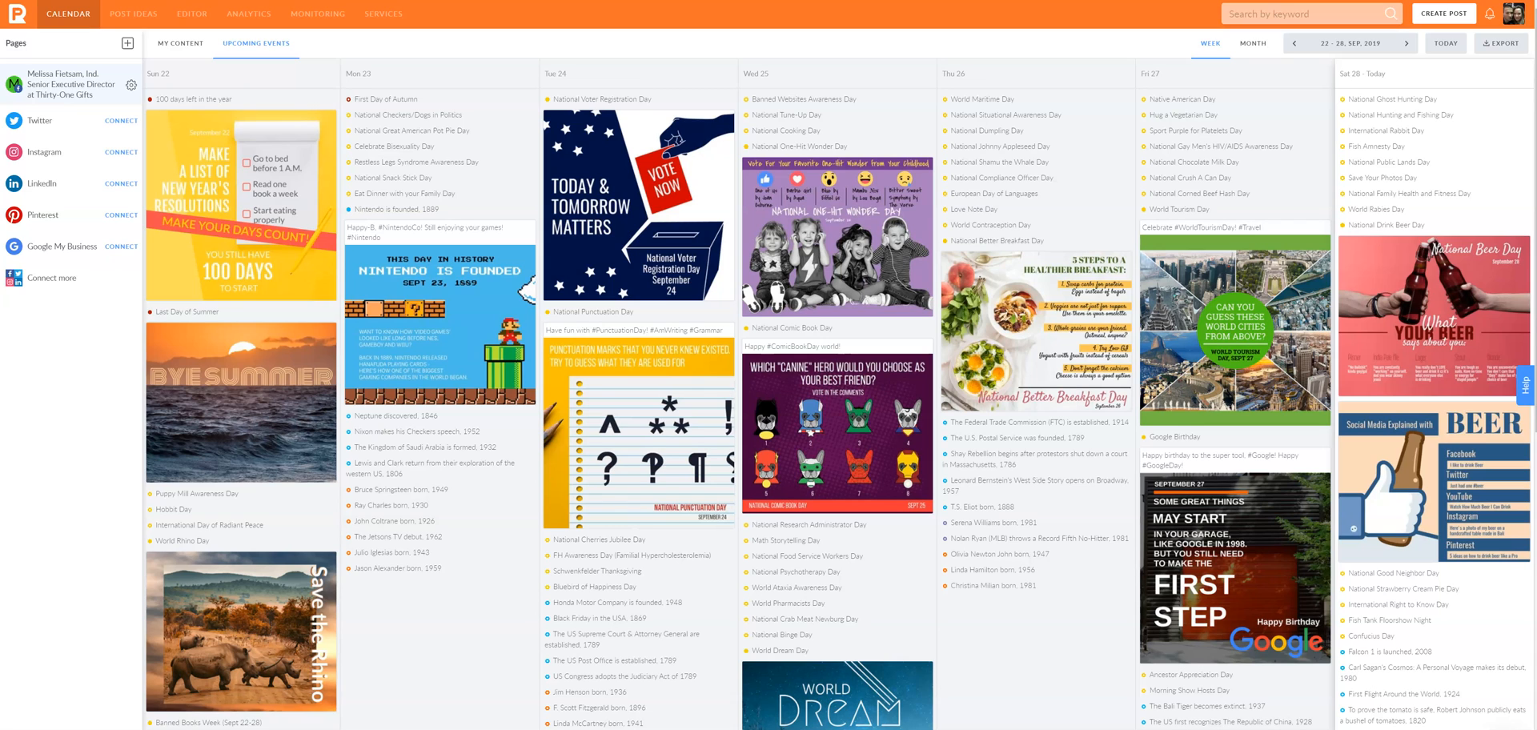
{"action": "mouse_move", "coordinate": [357, 299]}
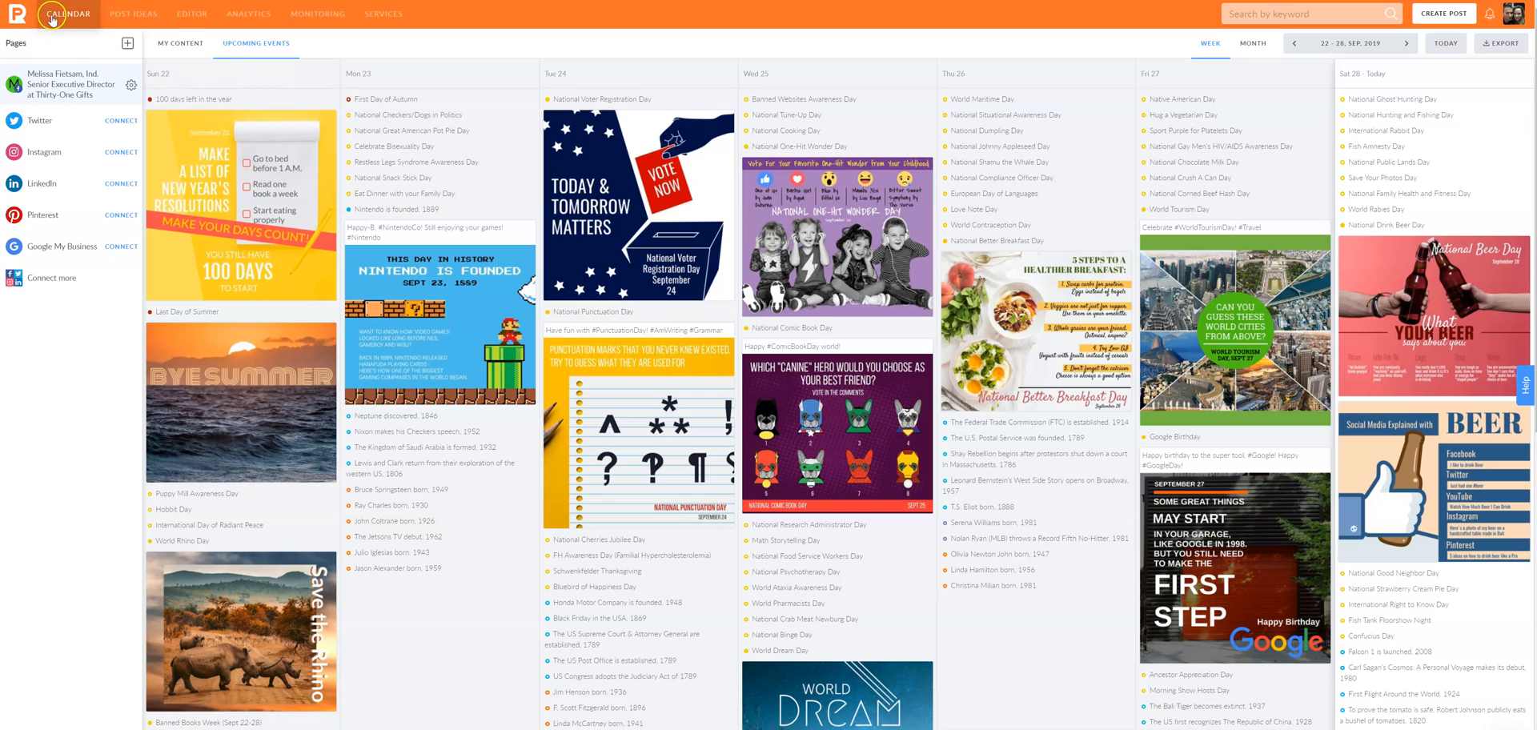
{"action": "mouse_move", "coordinate": [264, 628]}
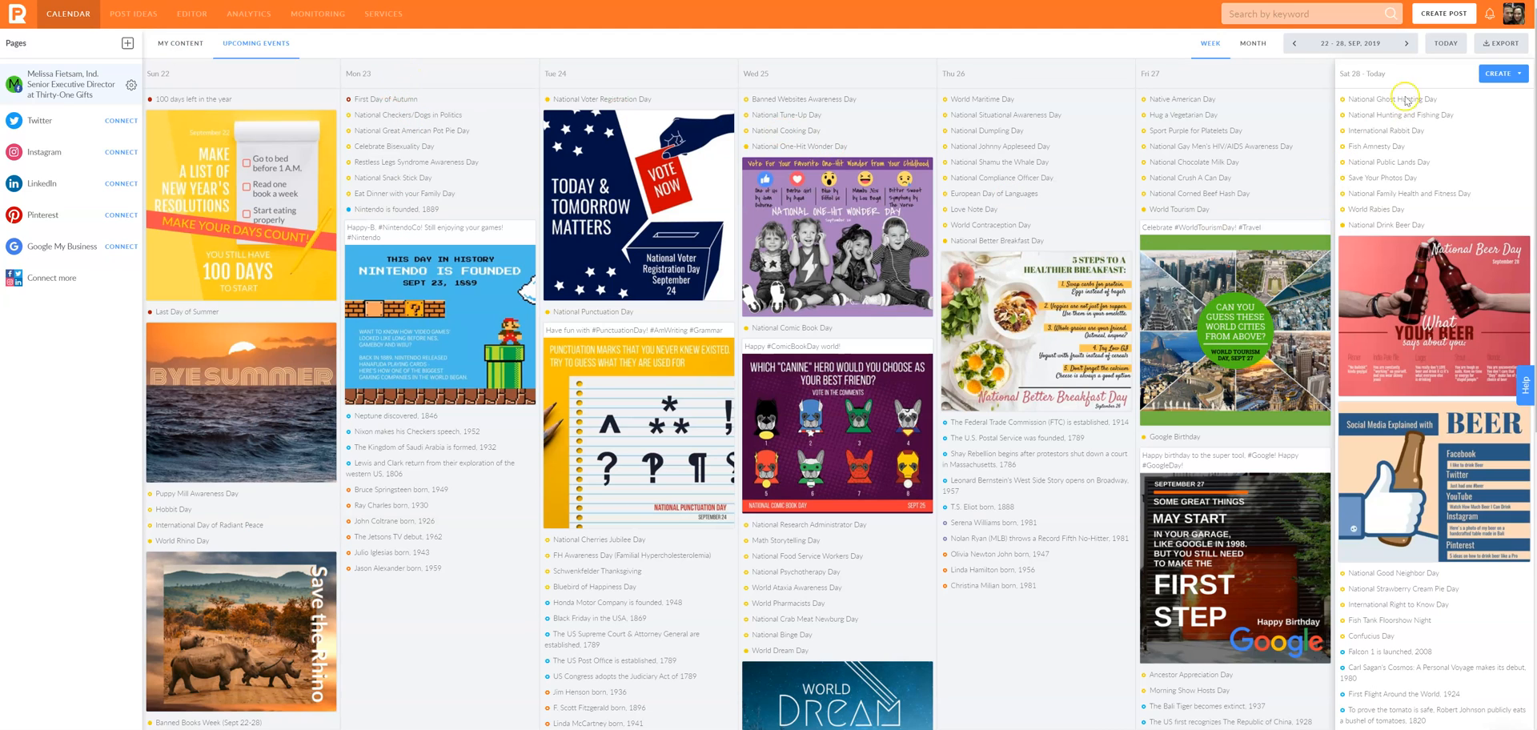
Move the calendar forward to the Sep 29 – Oct 5, 2019 week.
{"action": "left_click", "coordinate": [1406, 44]}
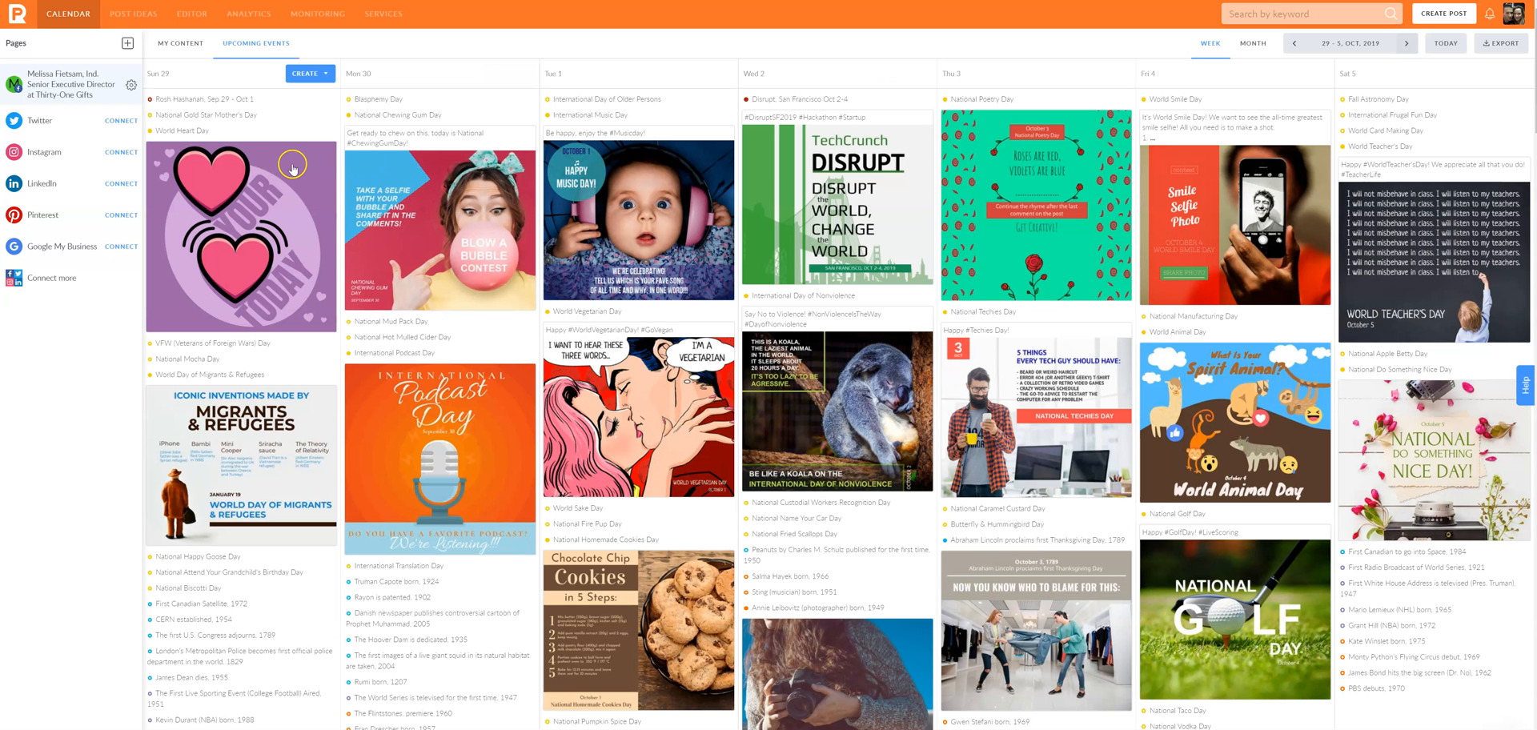
{"action": "mouse_move", "coordinate": [314, 194]}
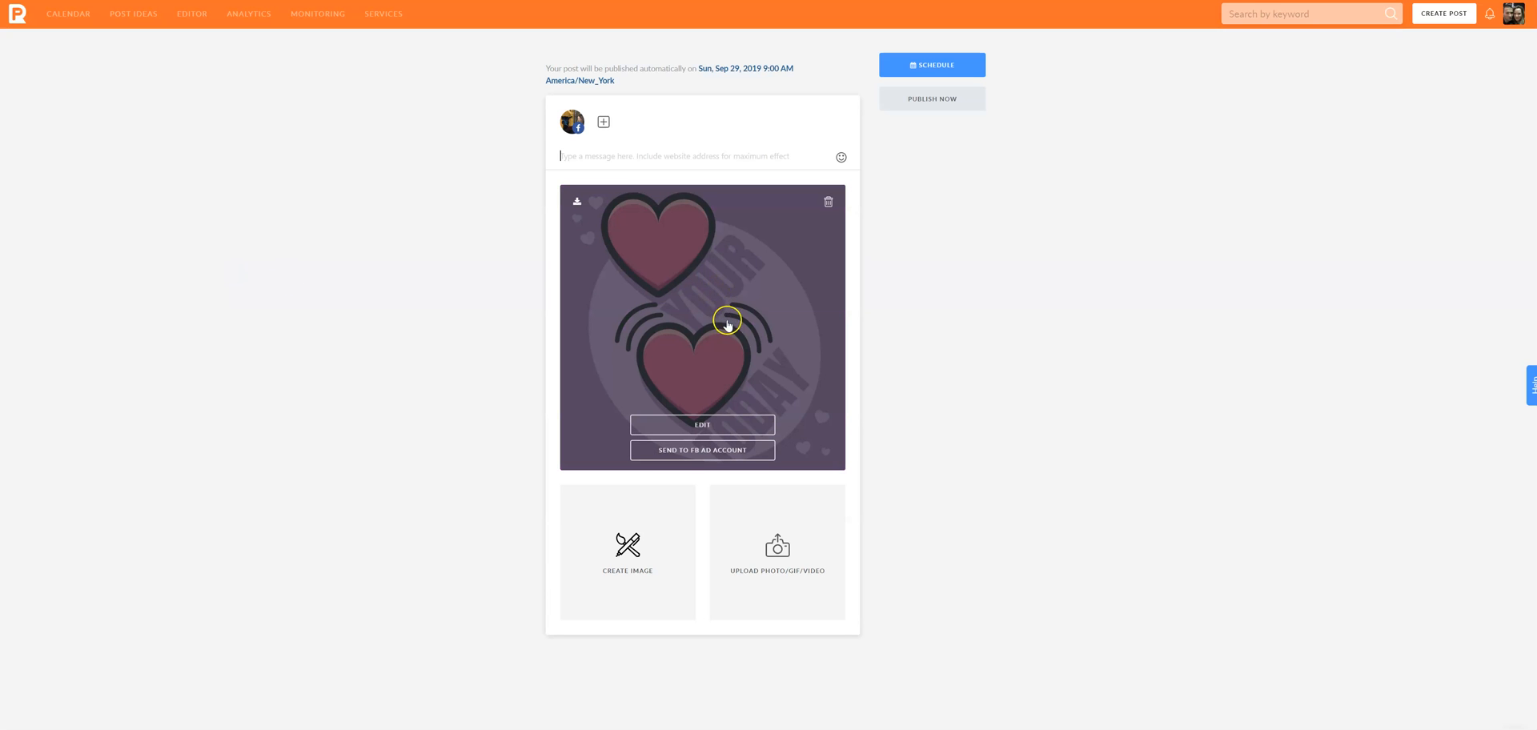
Edit the heart image, switch its colours to Custom, then close the editor to trigger the leave warning.
{"action": "left_click", "coordinate": [701, 425]}
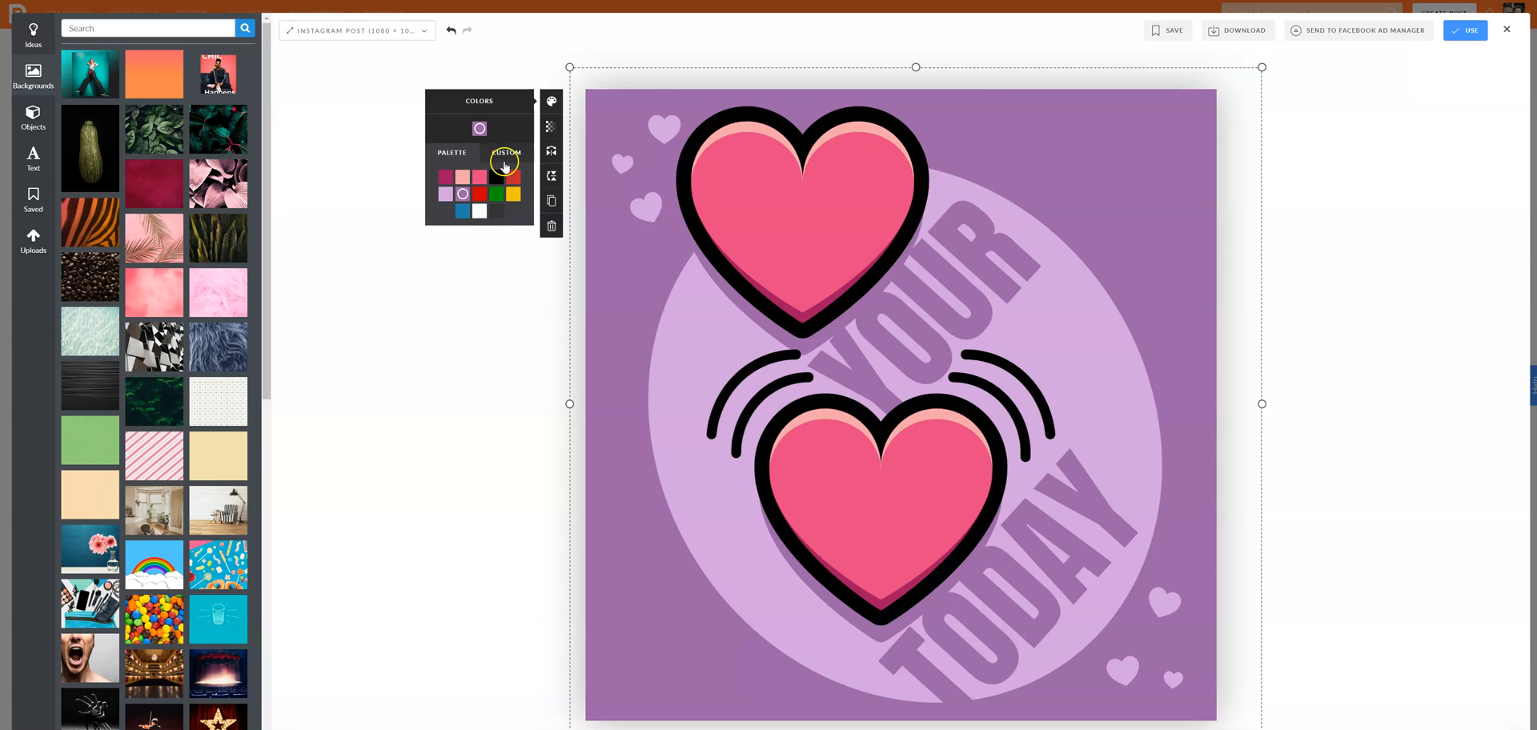
{"action": "left_click", "coordinate": [506, 152]}
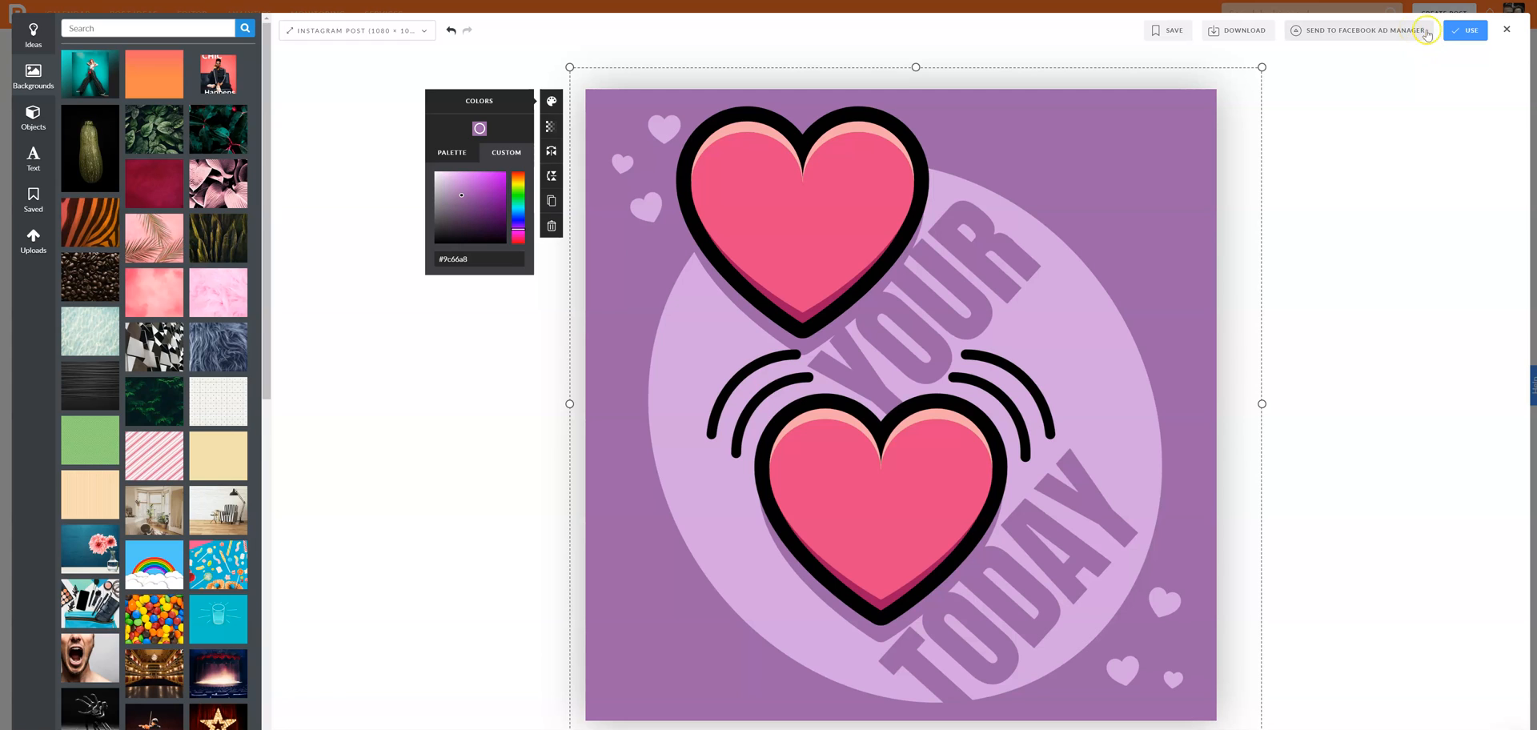
{"action": "left_click", "coordinate": [1507, 29]}
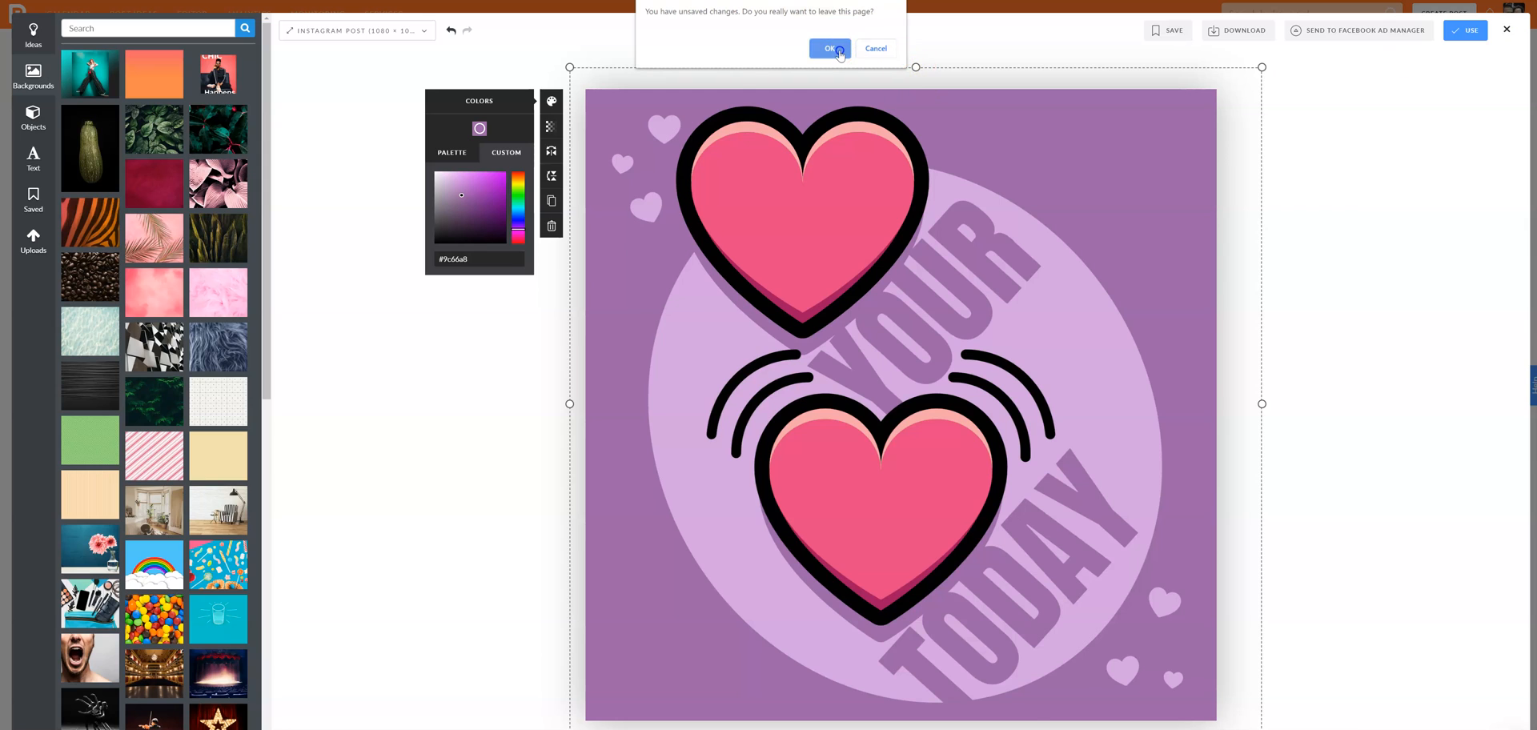
Confirm leaving without saving and return to the Calendar, abandoning the draft.
{"action": "left_click", "coordinate": [829, 50]}
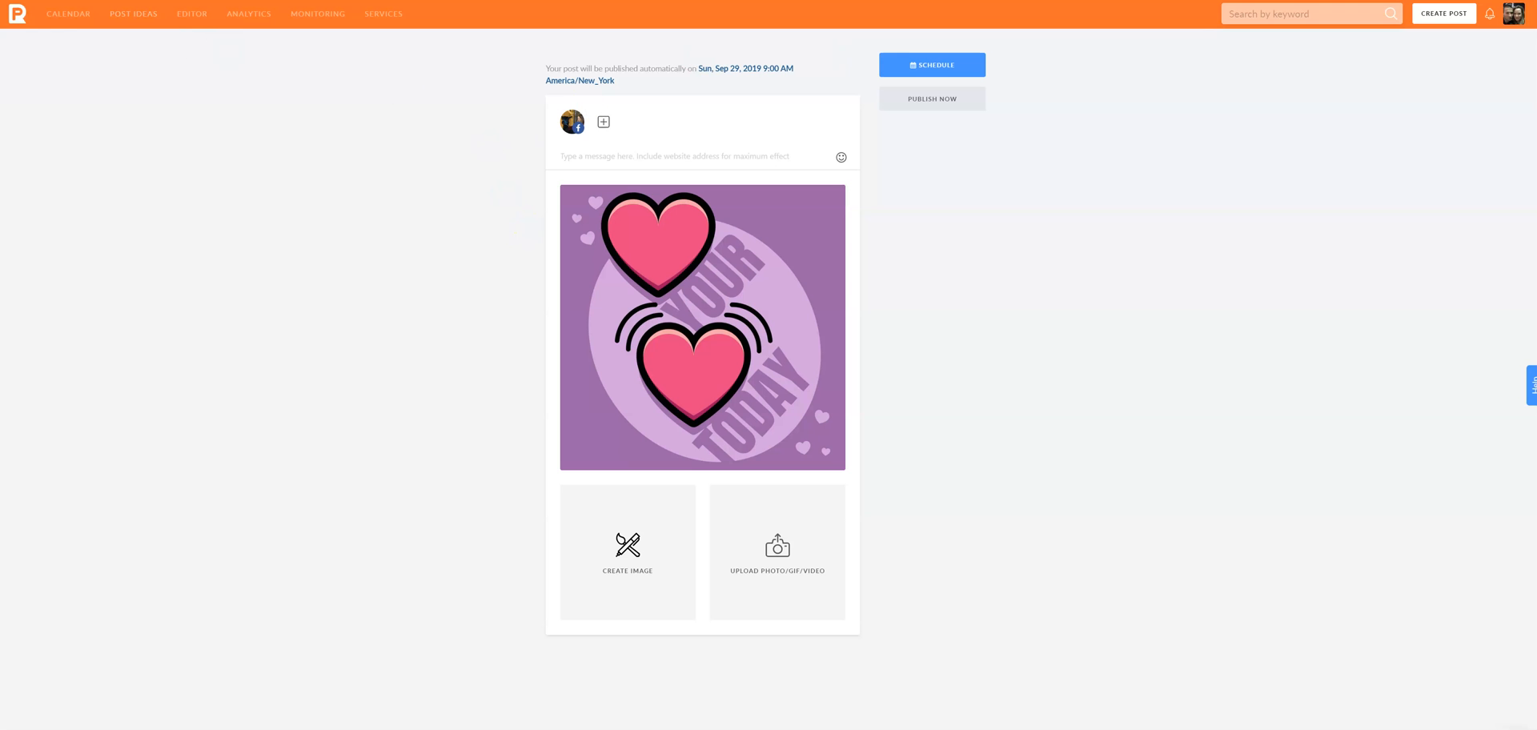
{"action": "left_click", "coordinate": [67, 15]}
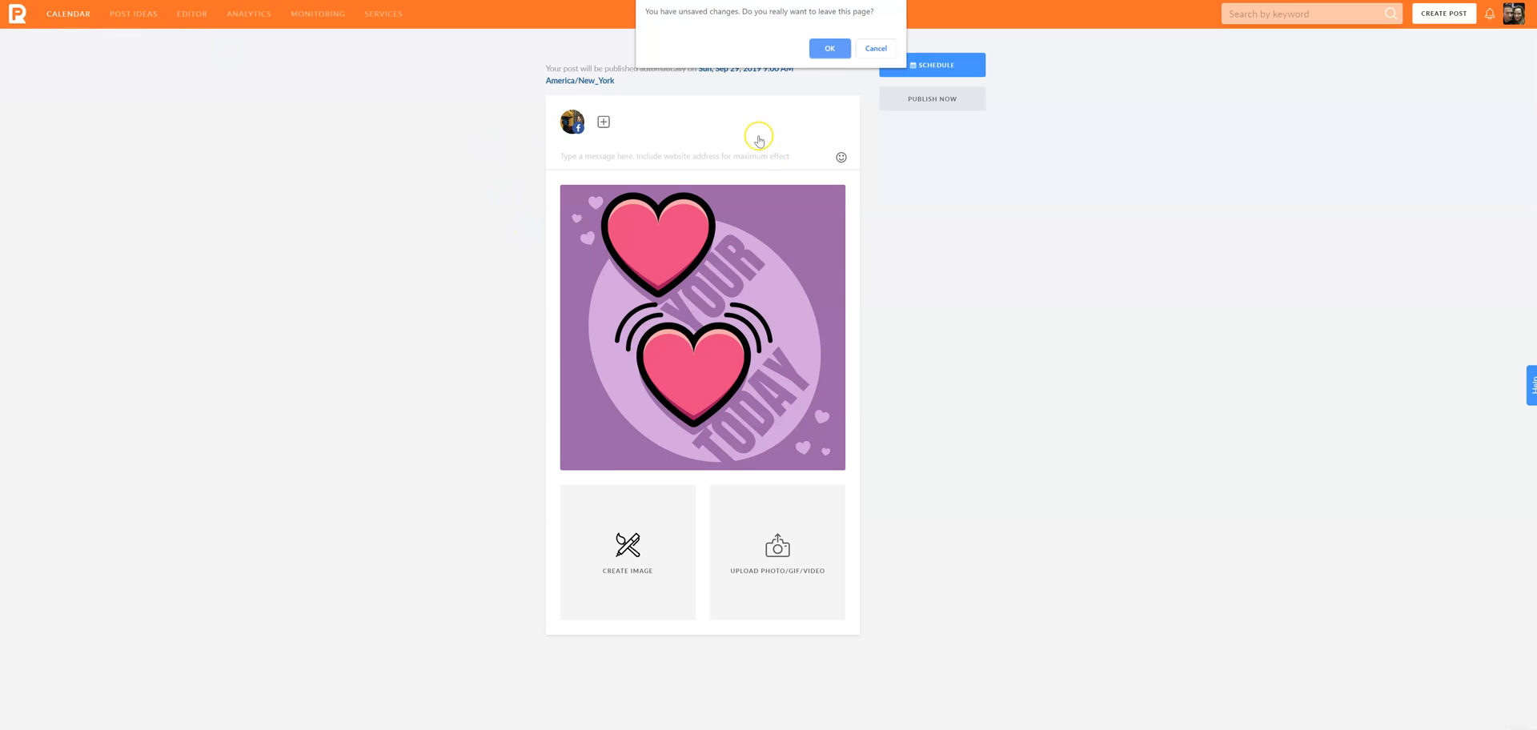
{"action": "left_click", "coordinate": [828, 48]}
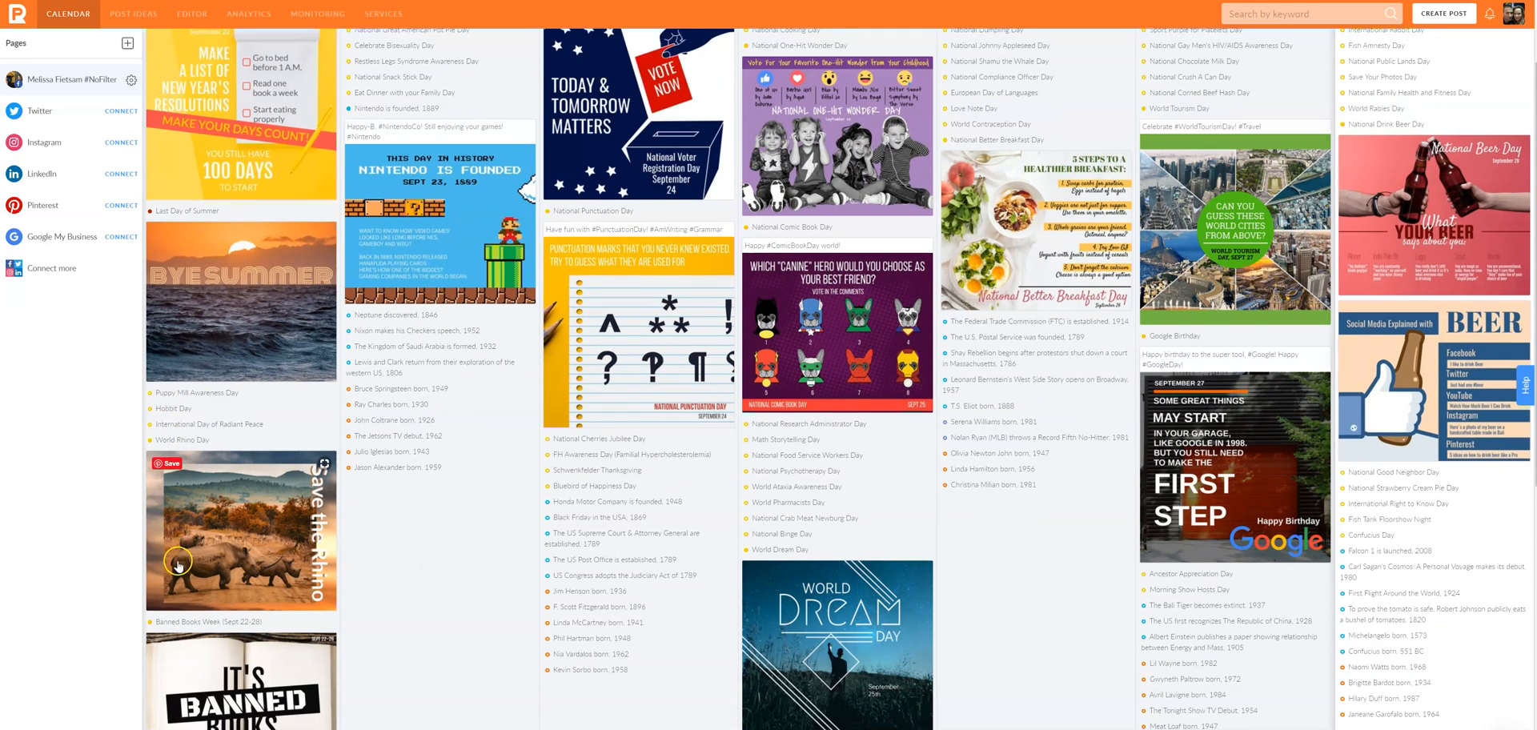
{"action": "scroll", "scroll_direction": "down", "scroll_amount": 3}
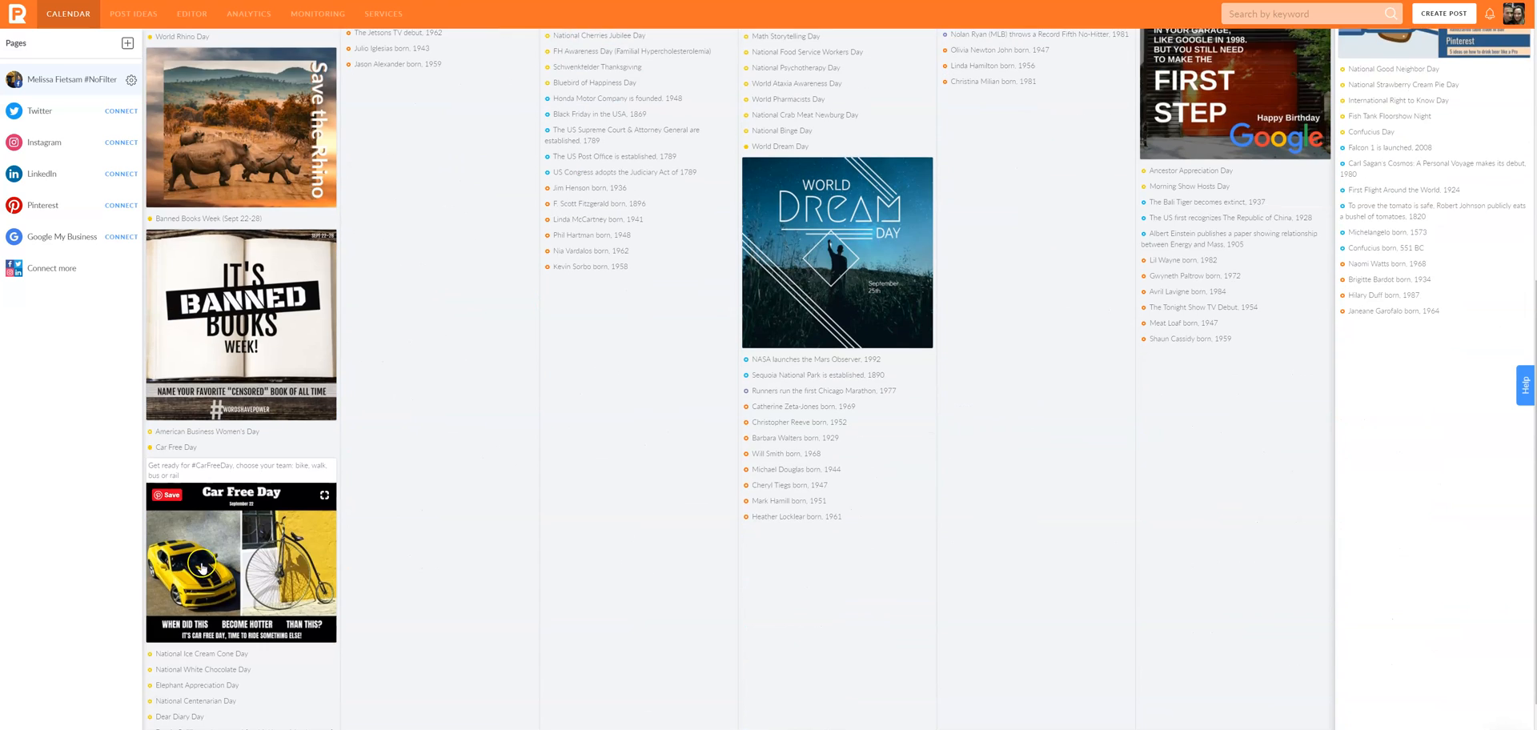
{"action": "scroll", "scroll_direction": "down", "scroll_amount": 3}
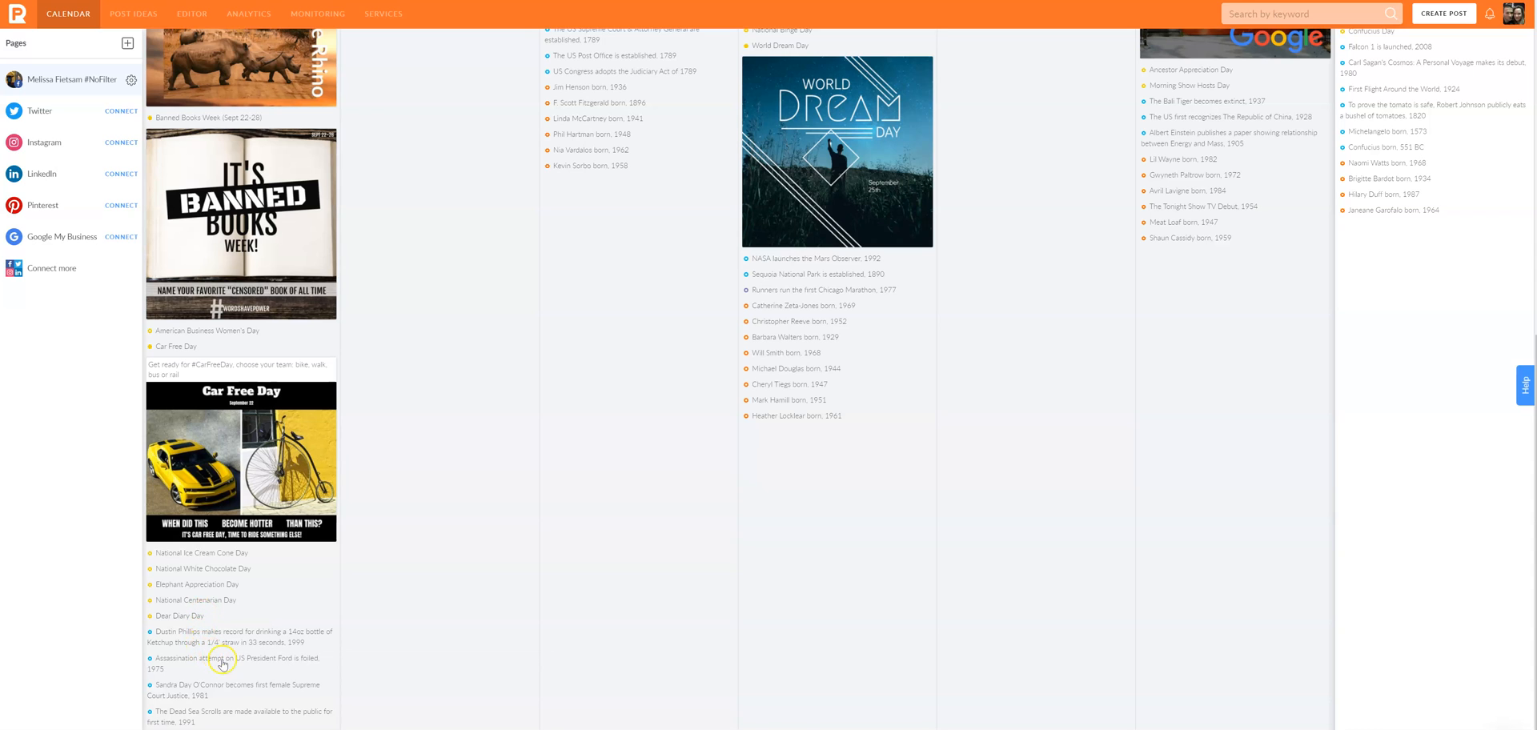
{"action": "mouse_move", "coordinate": [224, 663]}
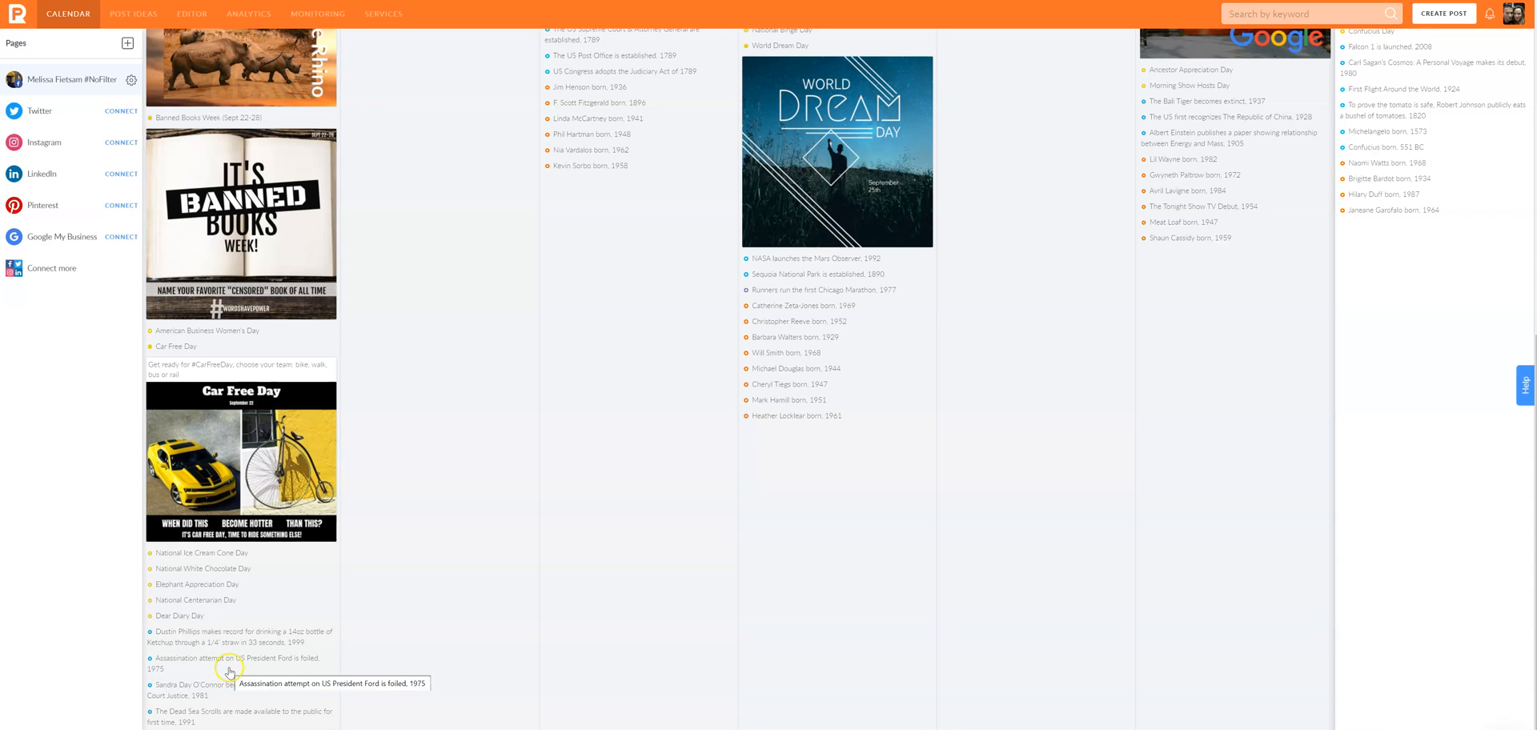
{"action": "scroll", "scroll_direction": "down", "scroll_amount": 3}
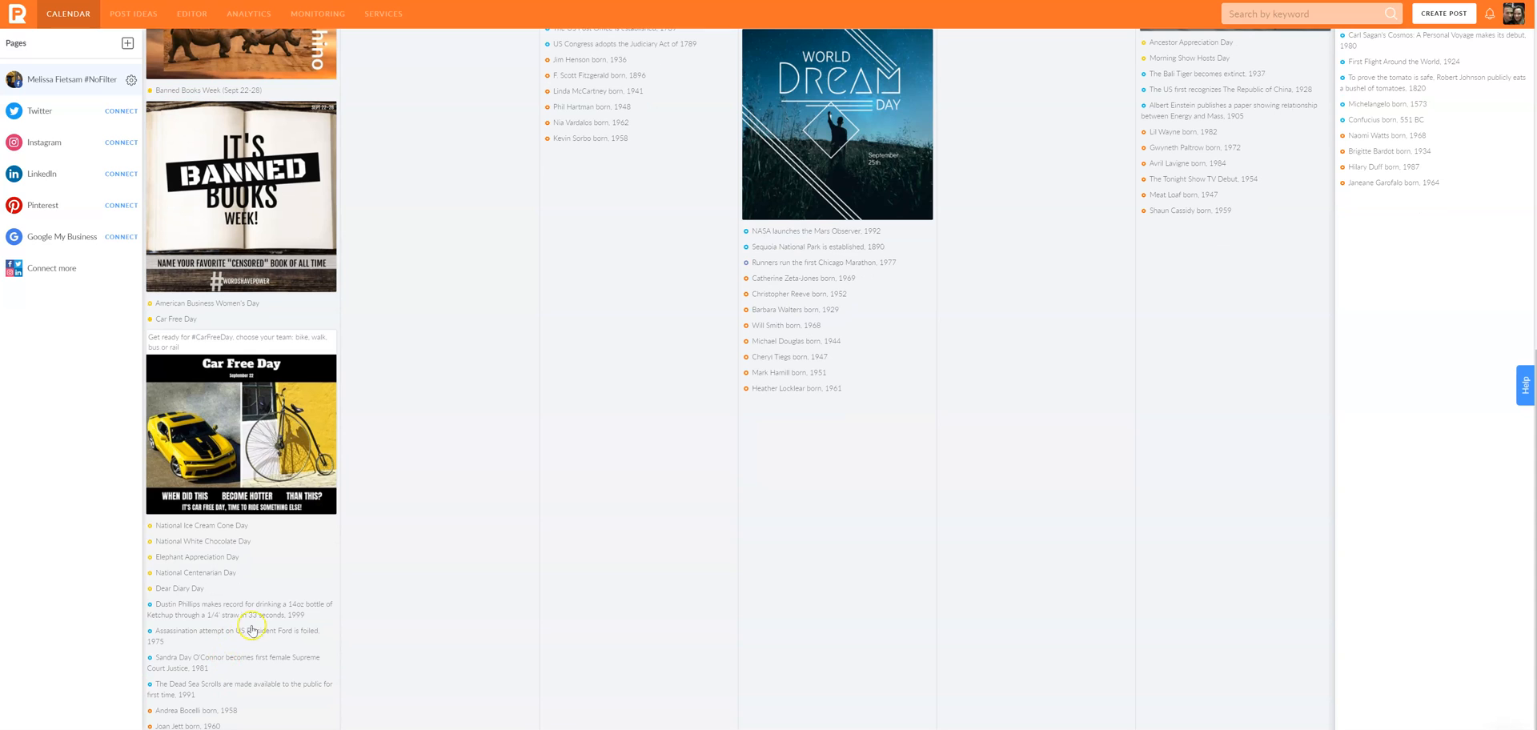
{"action": "mouse_move", "coordinate": [261, 644]}
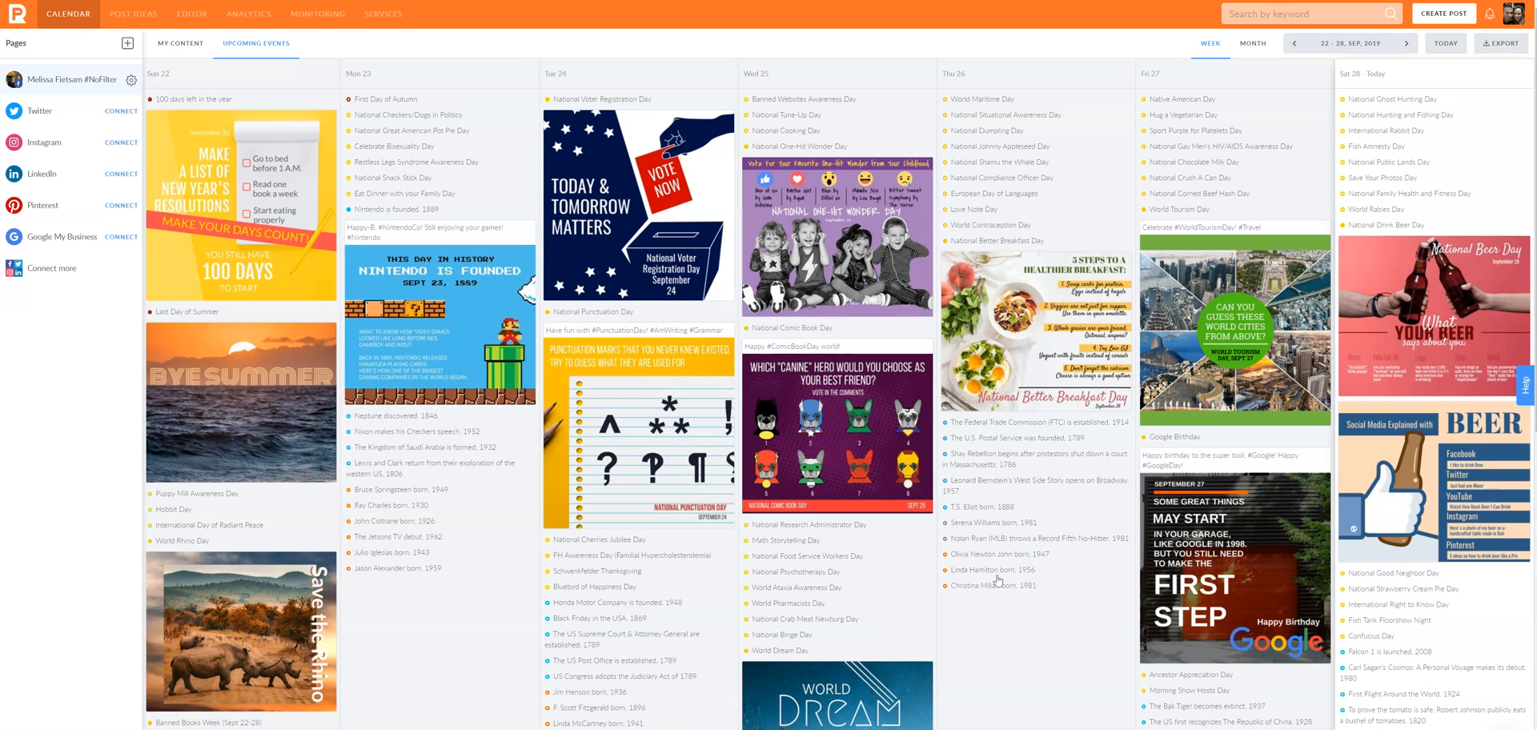
{"action": "mouse_move", "coordinate": [990, 570]}
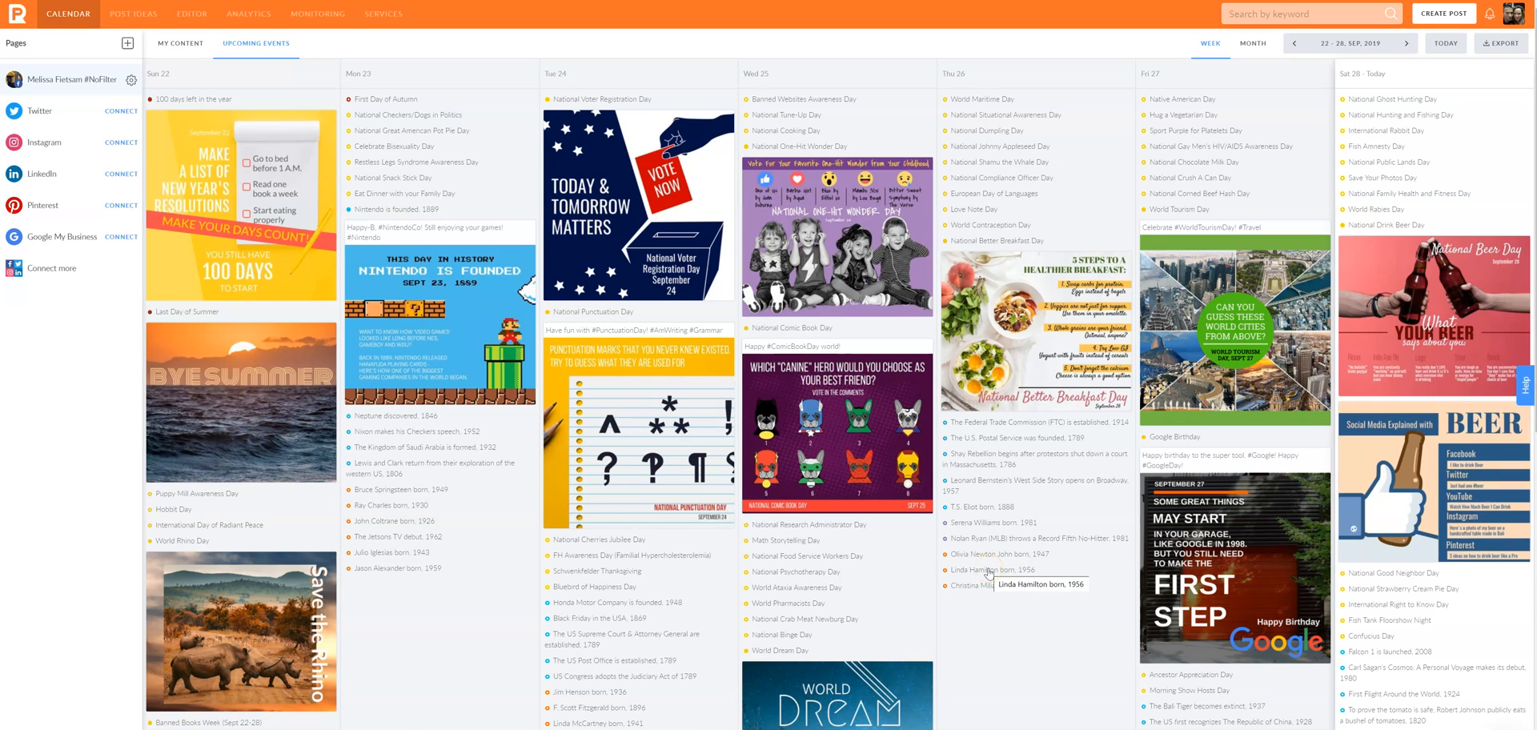
{"action": "mouse_move", "coordinate": [870, 625]}
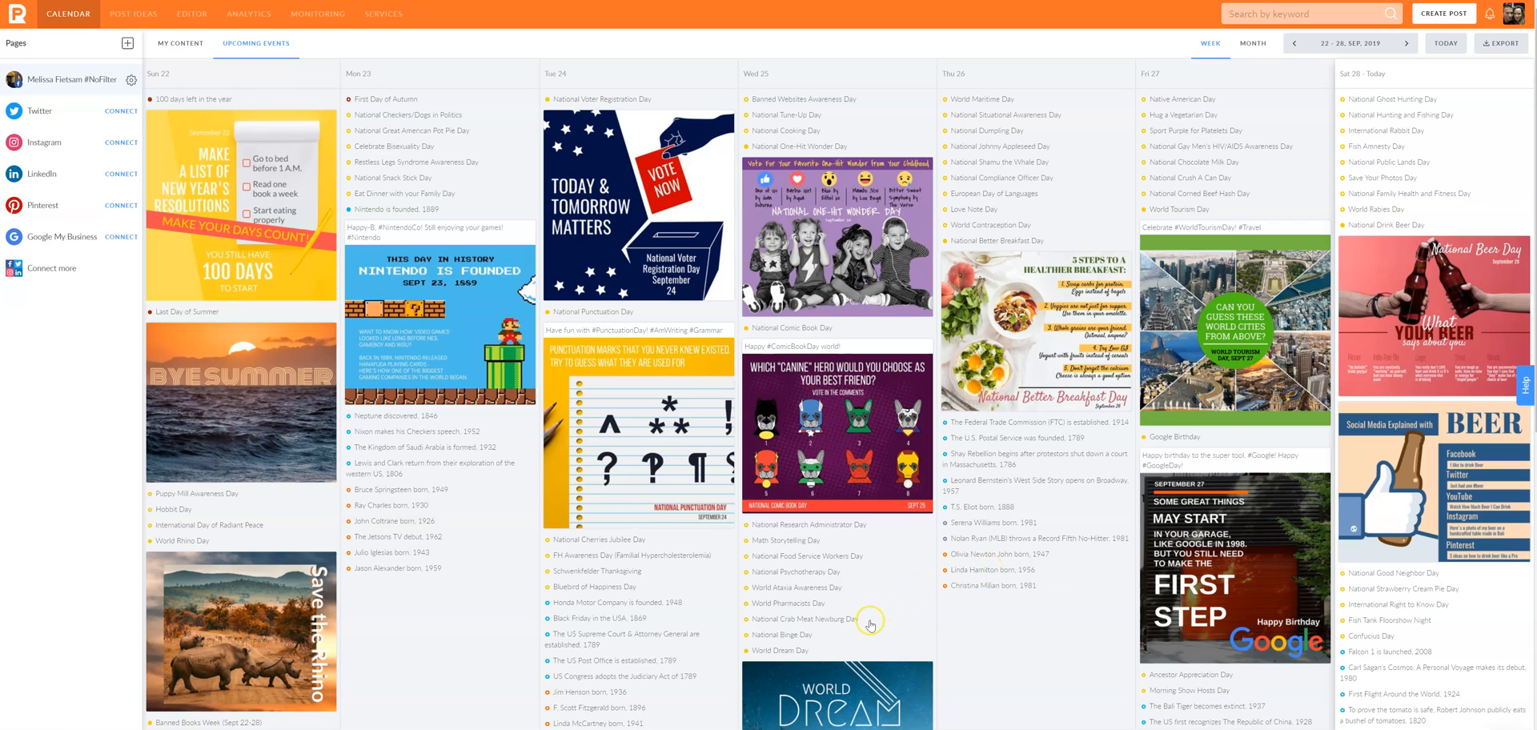
{"action": "mouse_move", "coordinate": [447, 584]}
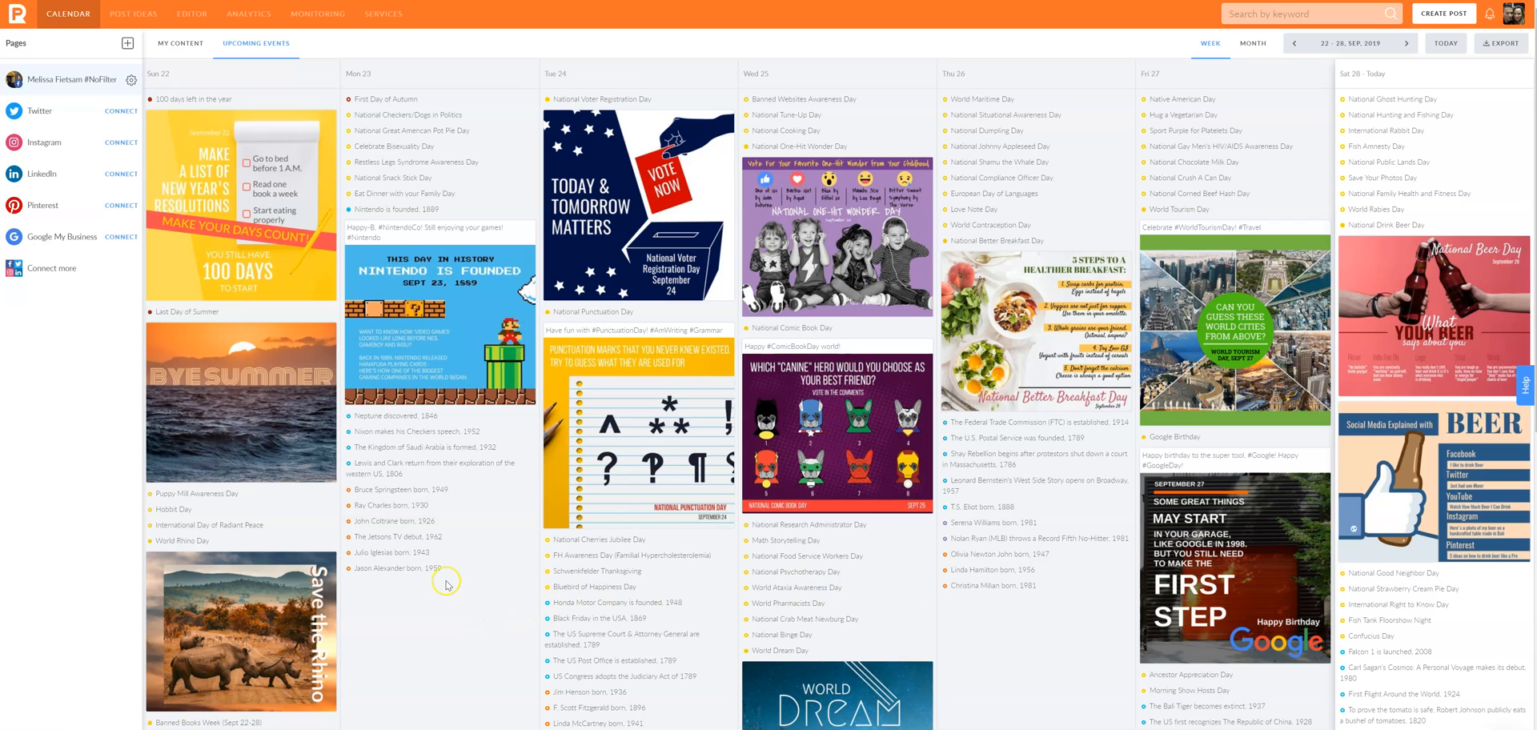
{"action": "mouse_move", "coordinate": [447, 584]}
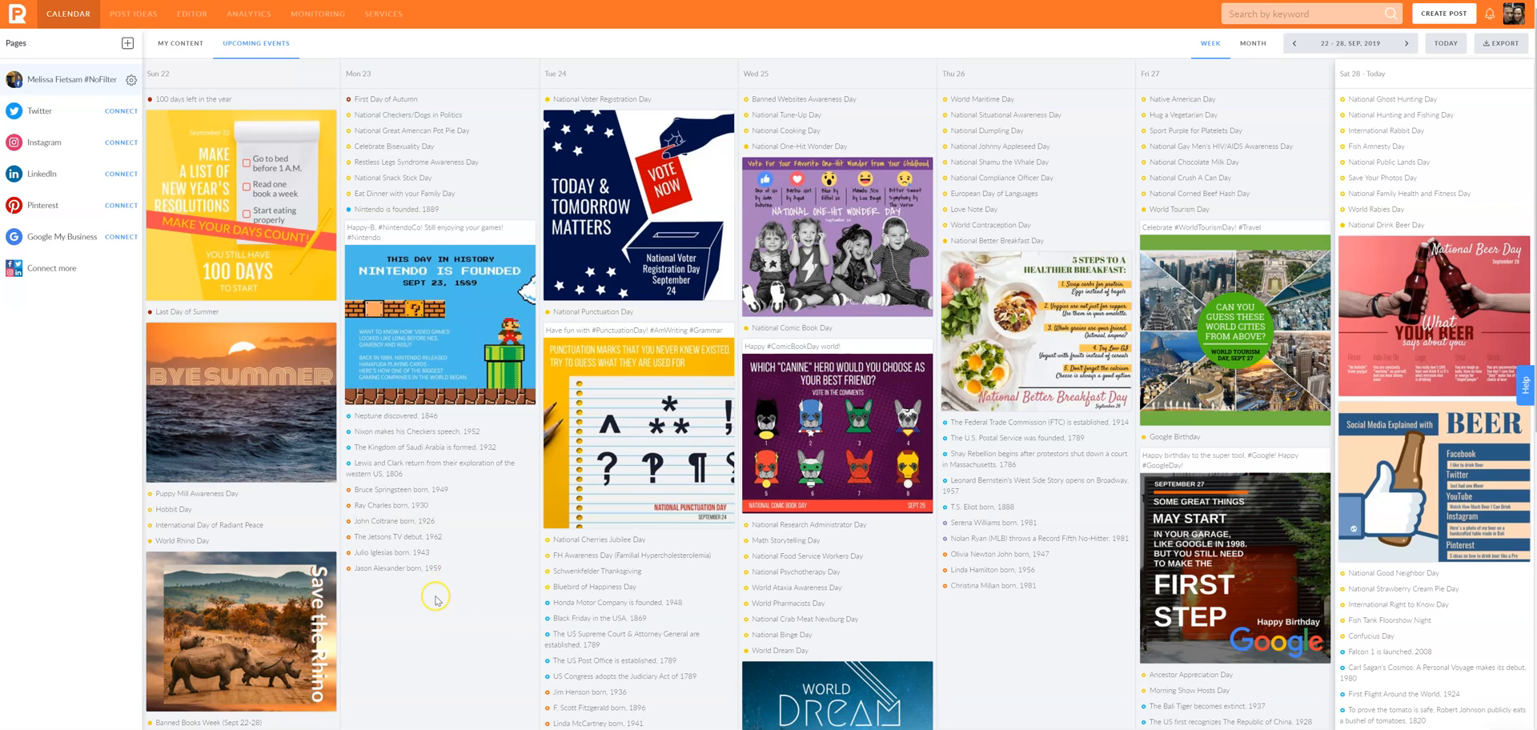
{"action": "mouse_move", "coordinate": [416, 540]}
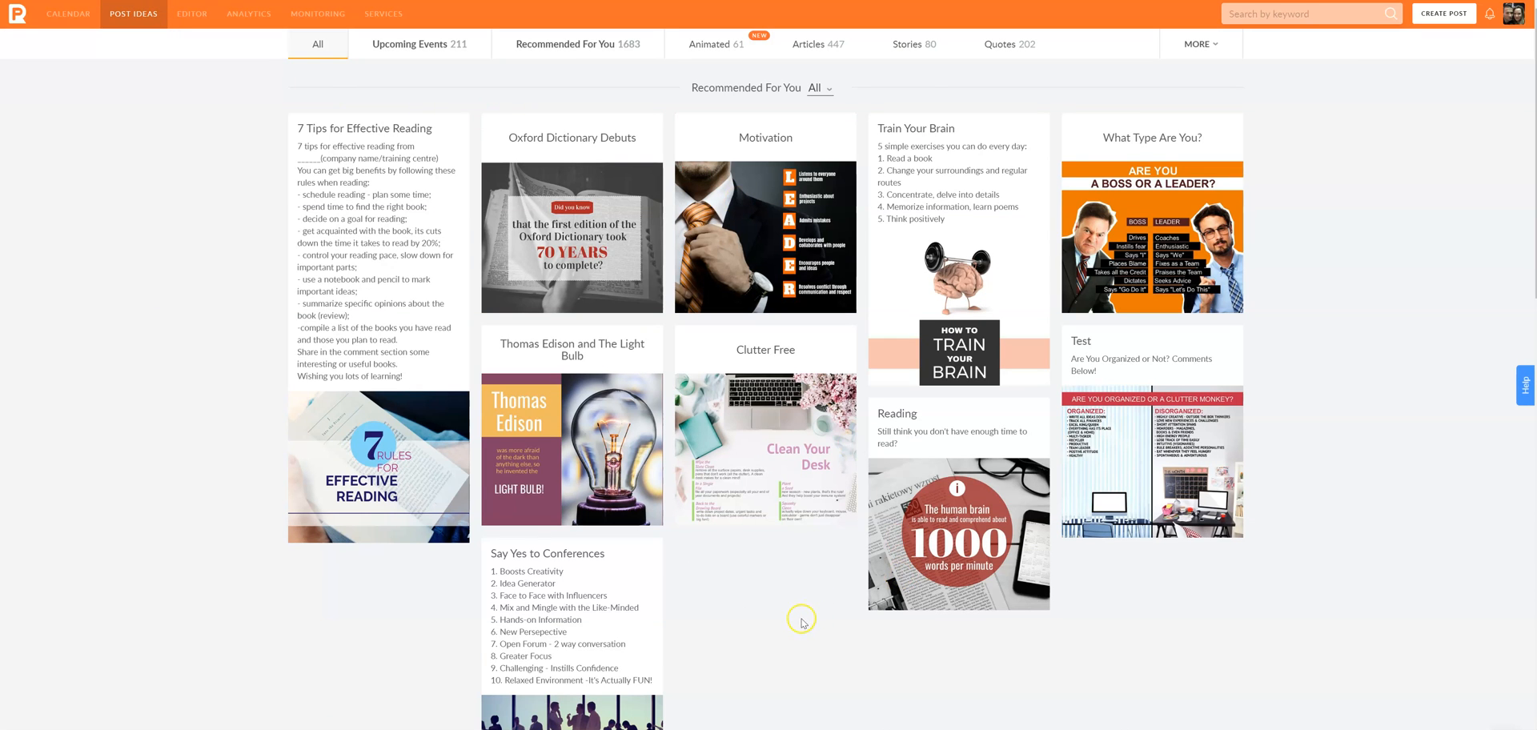
{"action": "mouse_move", "coordinate": [430, 440]}
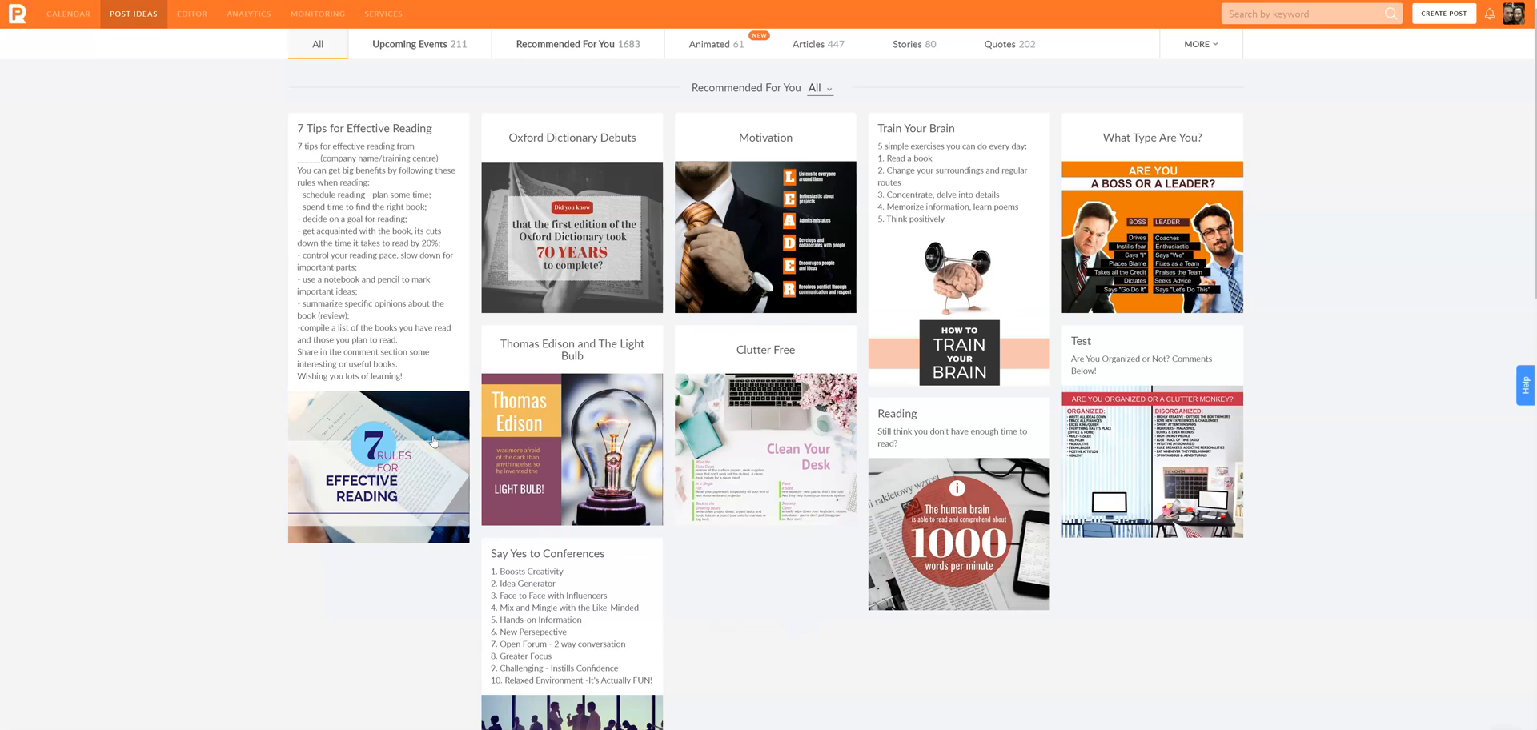
{"action": "mouse_move", "coordinate": [386, 533]}
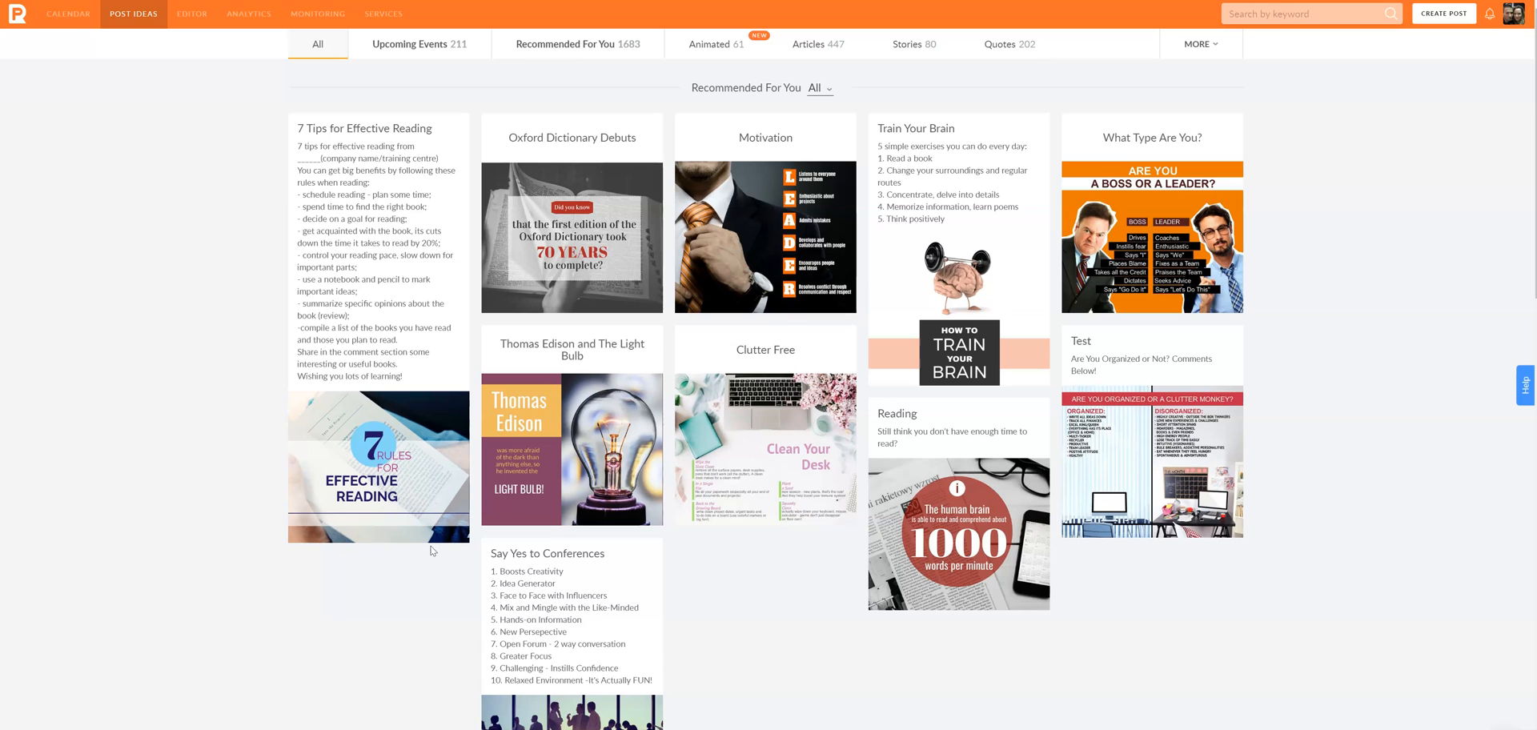
{"action": "mouse_move", "coordinate": [430, 516]}
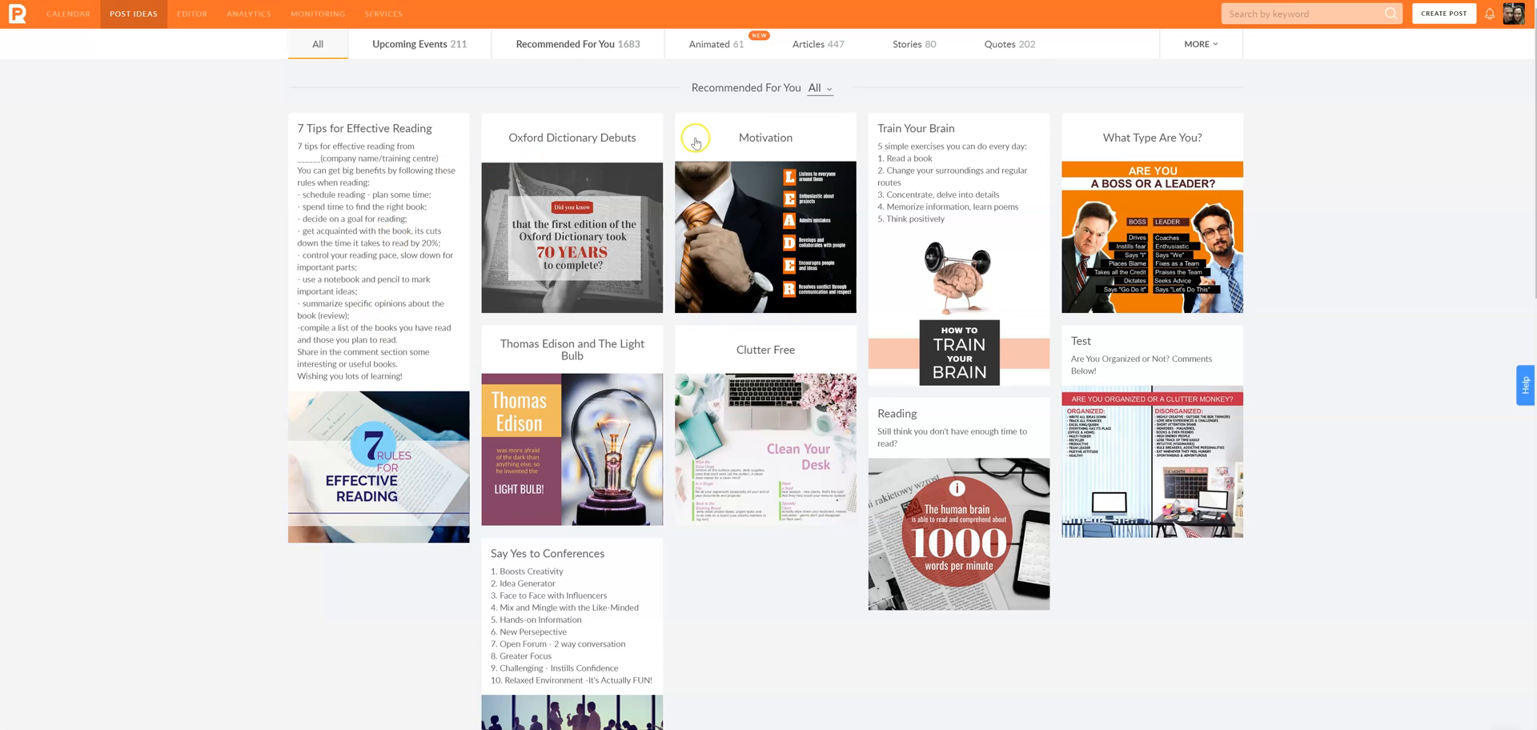
{"action": "mouse_move", "coordinate": [889, 671]}
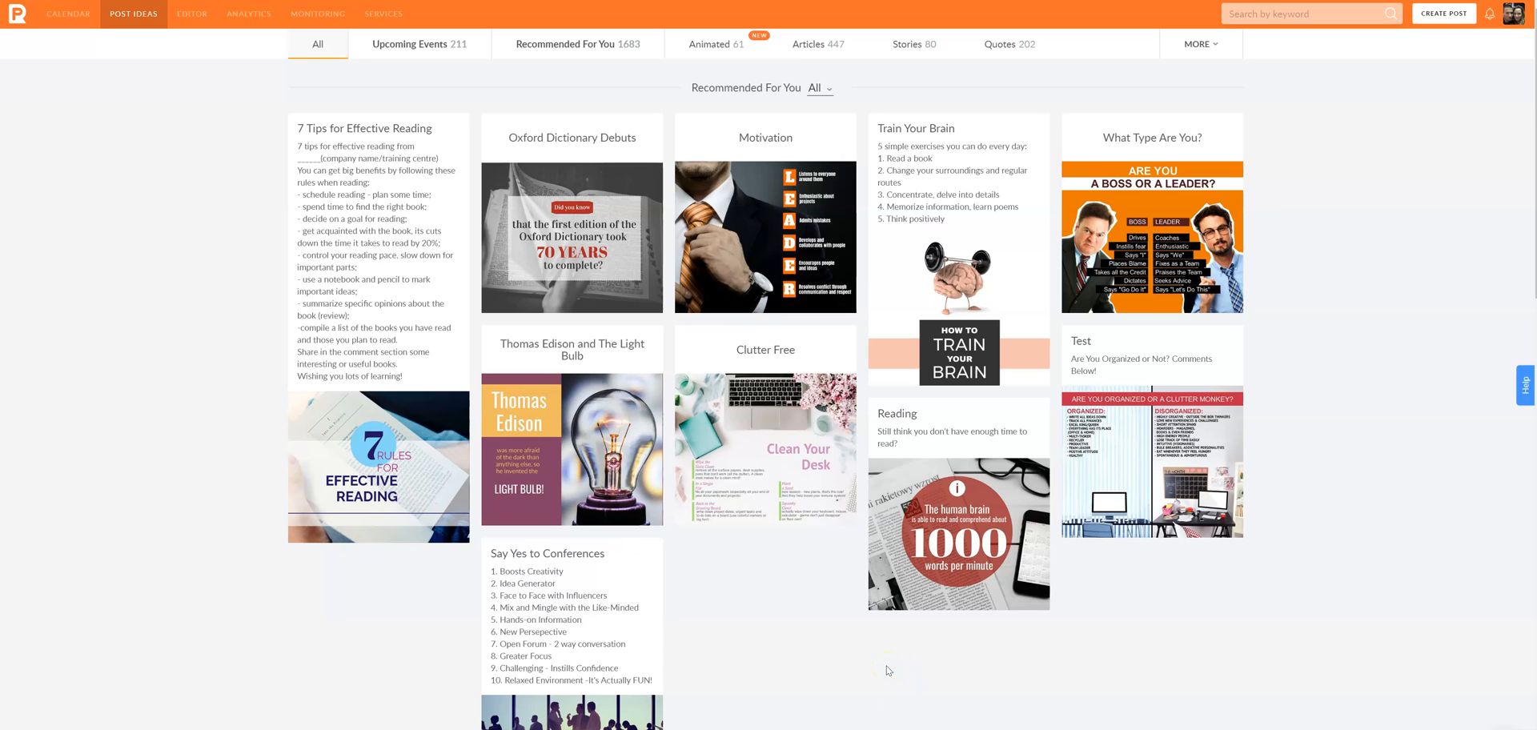
{"action": "scroll", "scroll_direction": "down", "scroll_amount": 3}
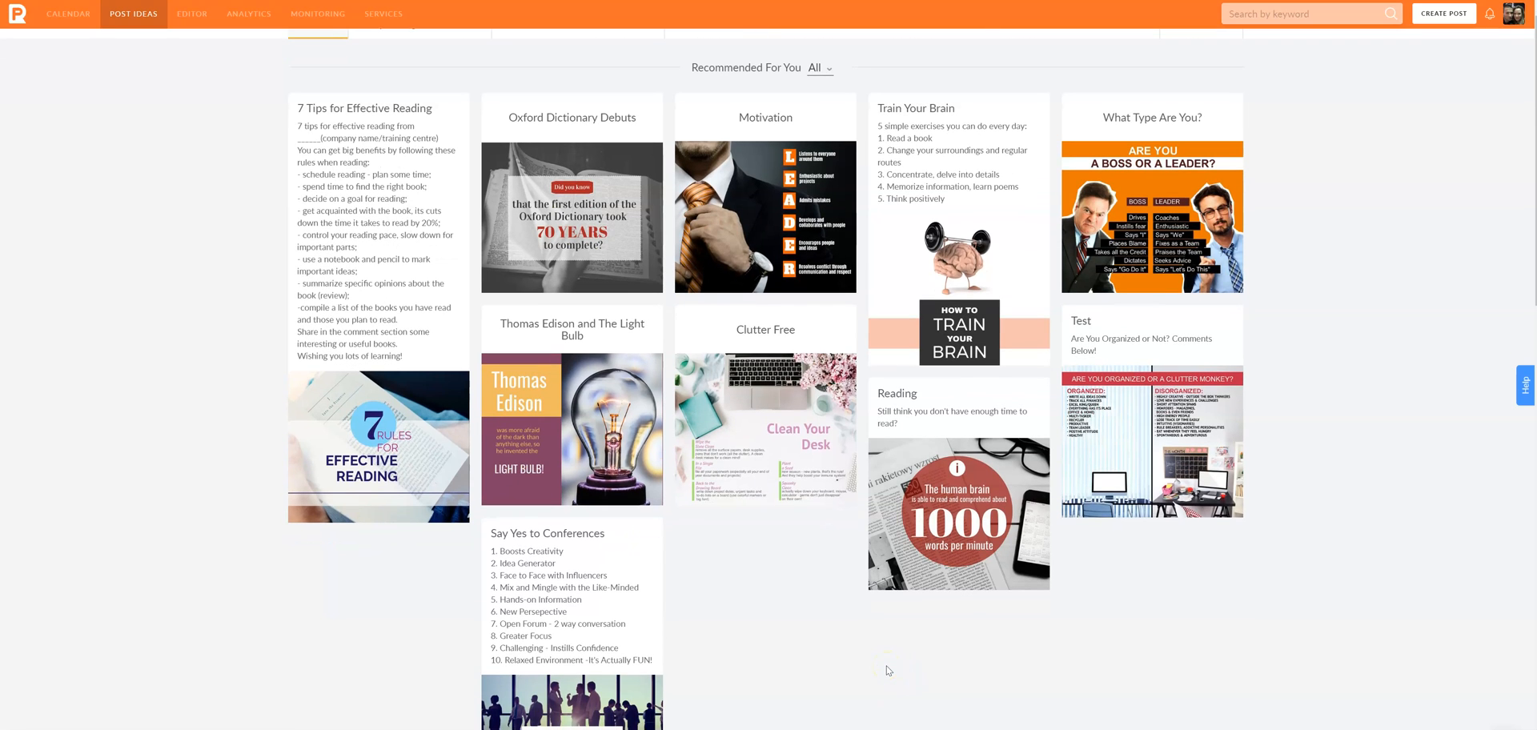
{"action": "scroll", "scroll_direction": "down", "scroll_amount": 3}
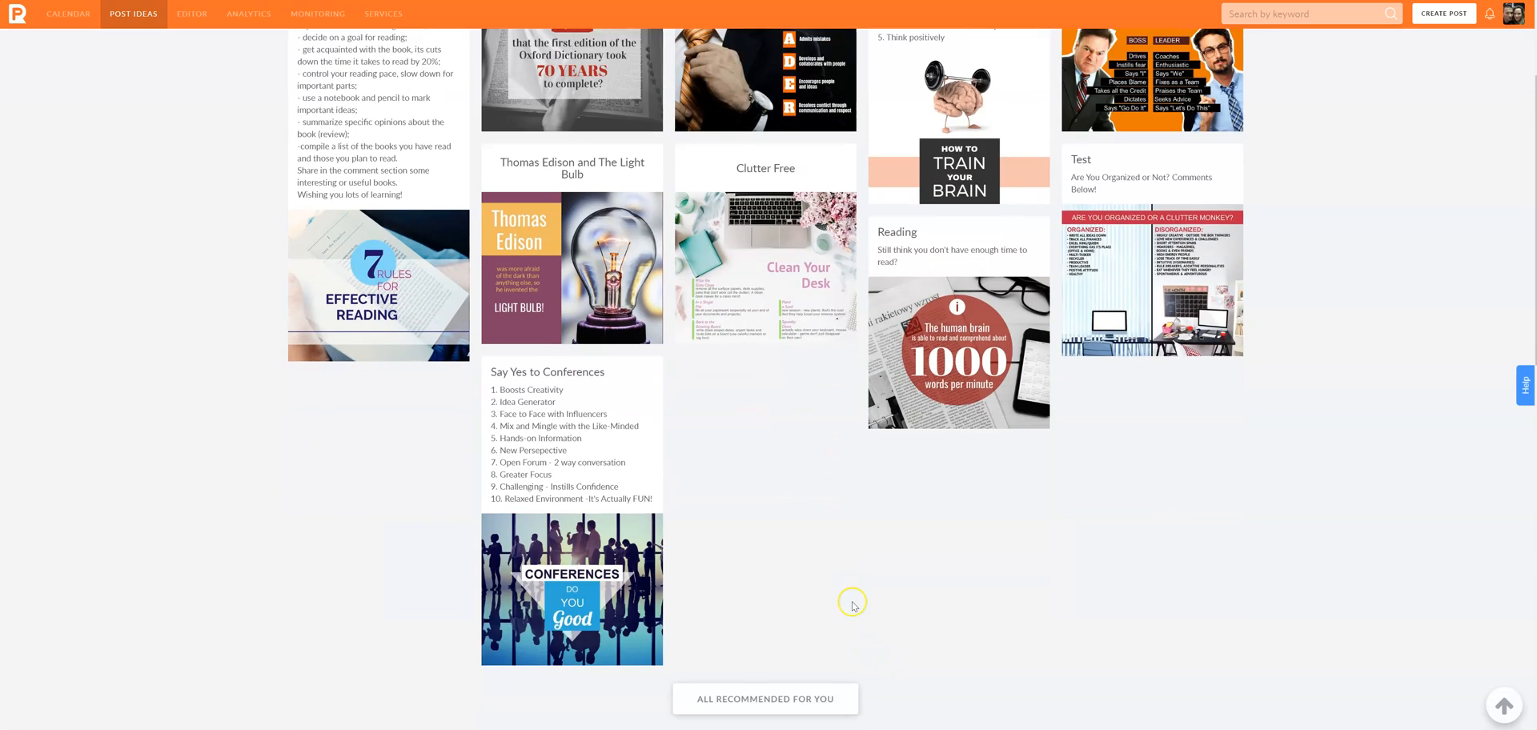
{"action": "scroll", "scroll_direction": "down", "scroll_amount": 3}
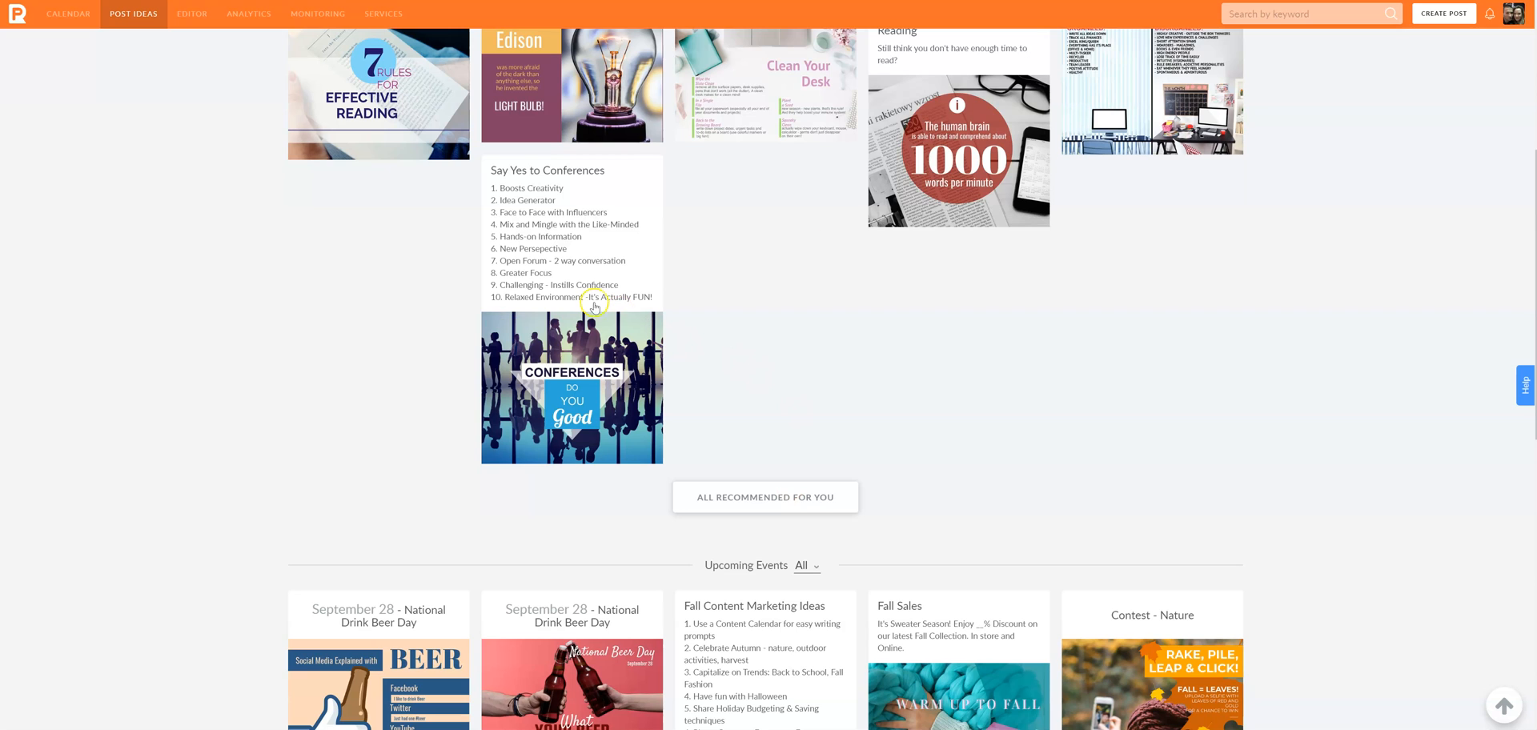
{"action": "mouse_move", "coordinate": [618, 216]}
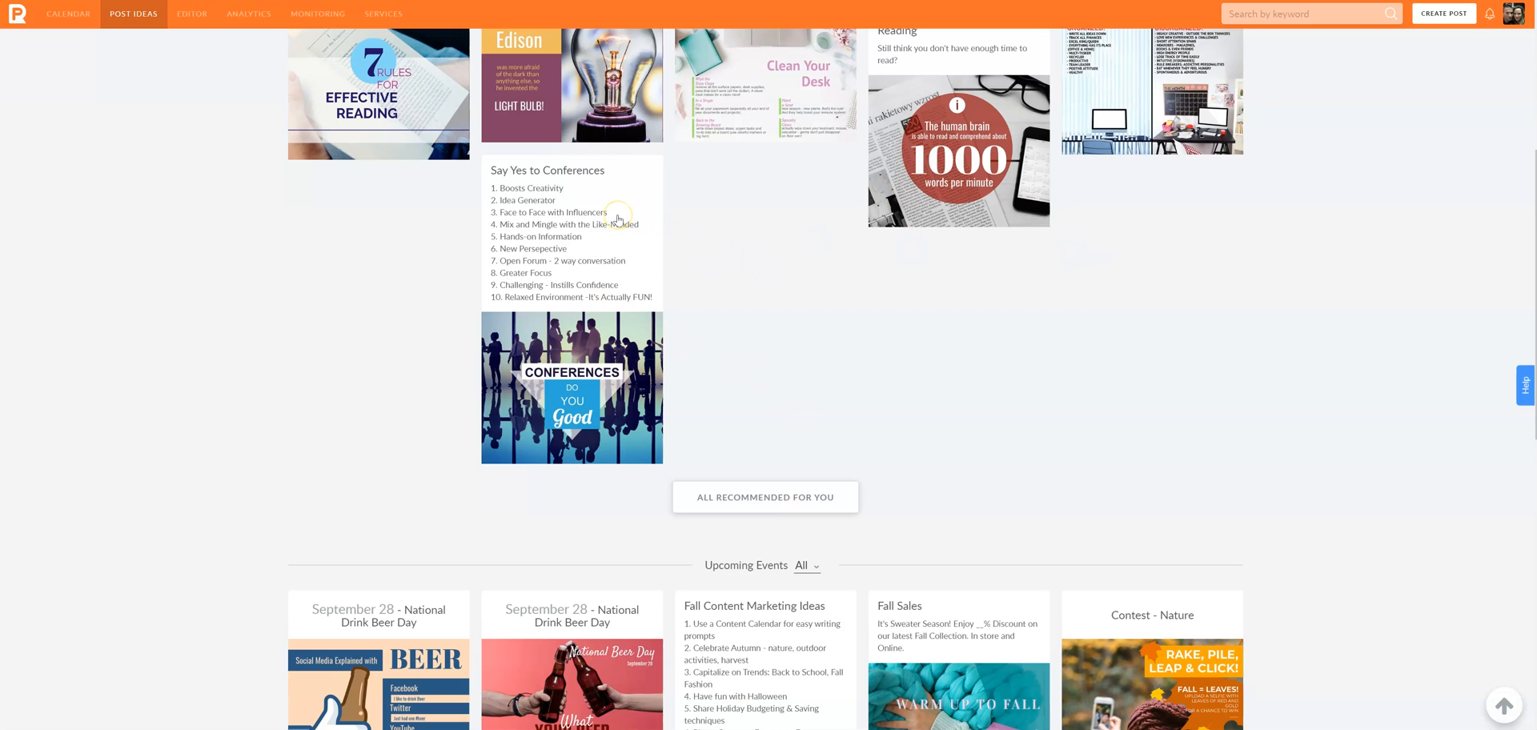
{"action": "scroll", "scroll_direction": "down", "scroll_amount": 3}
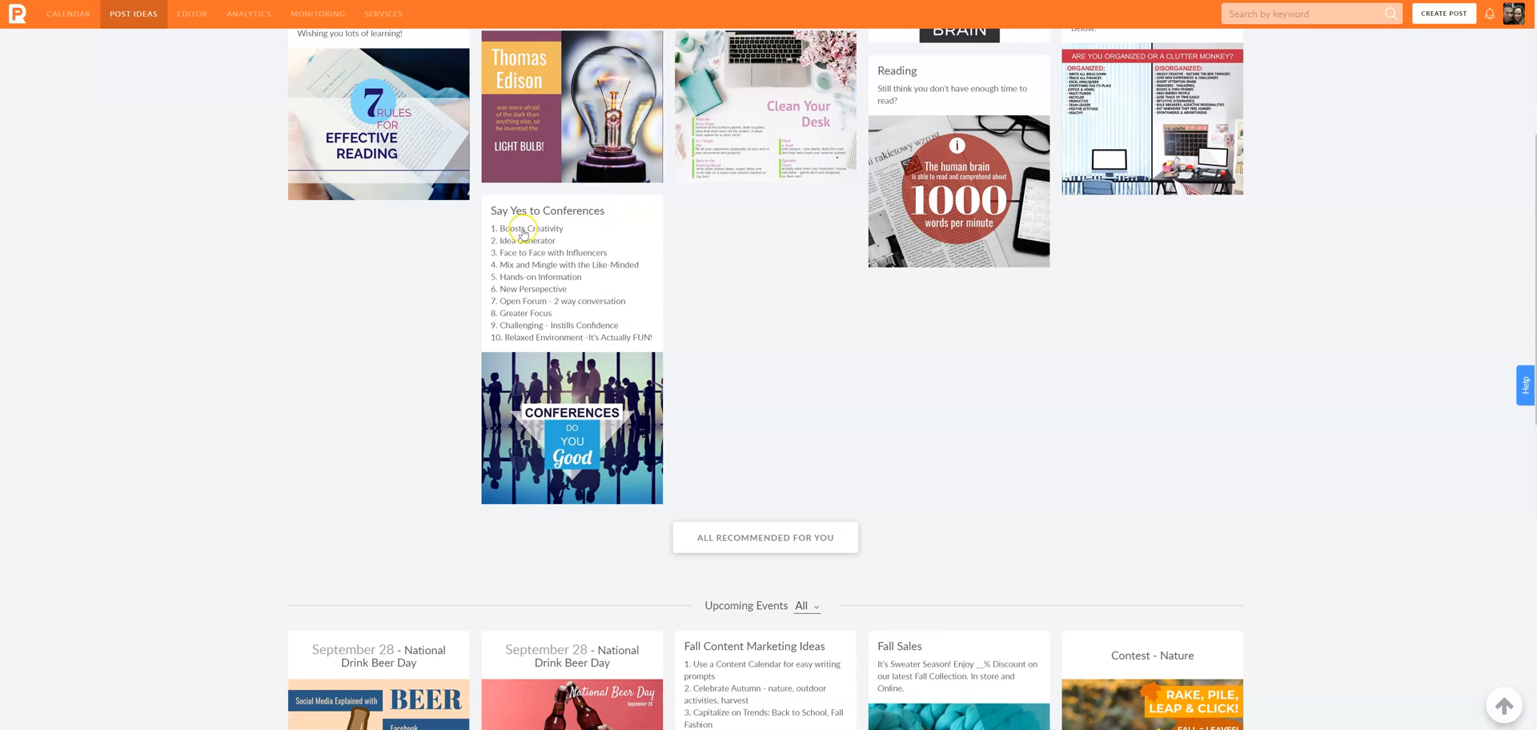
{"action": "mouse_move", "coordinate": [525, 261]}
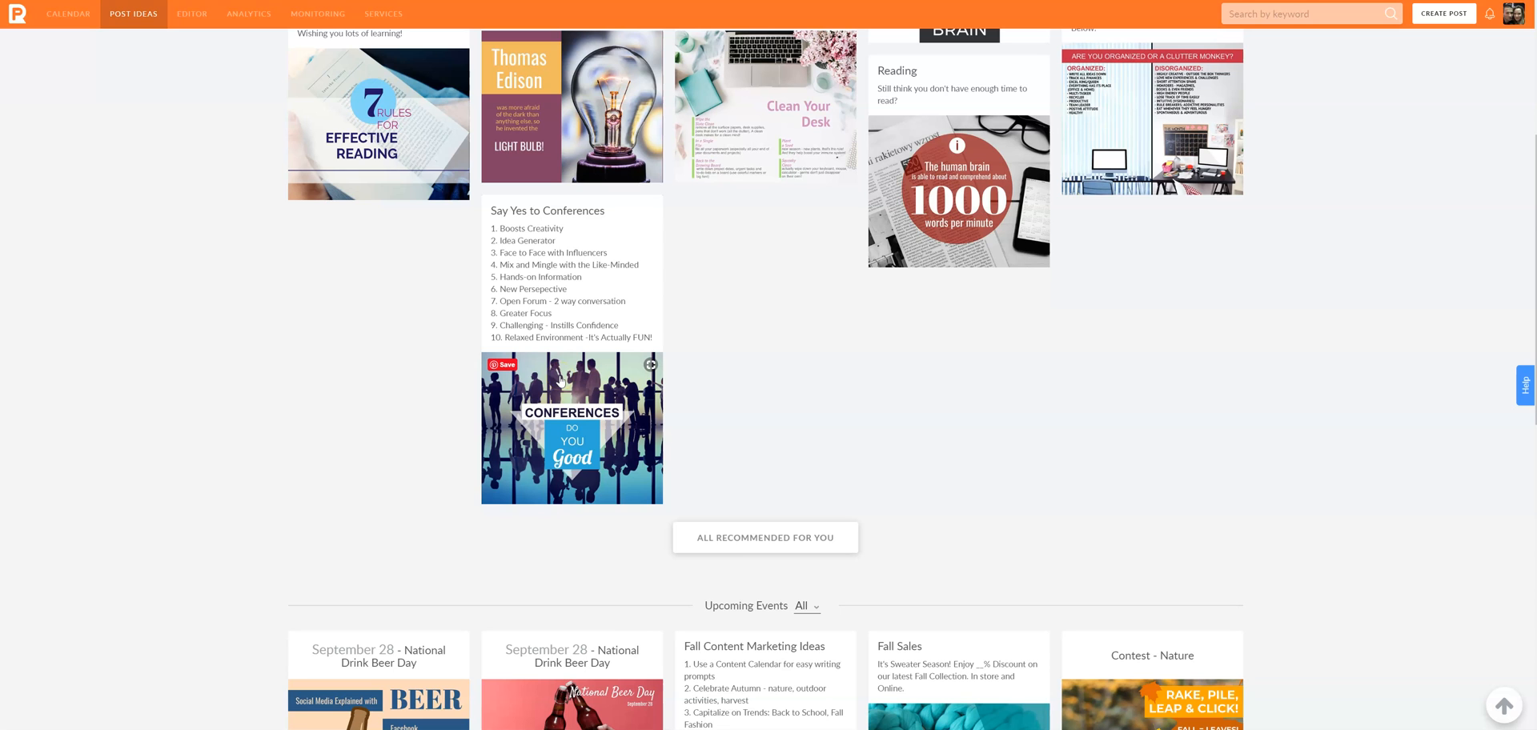
{"action": "scroll", "scroll_direction": "down", "scroll_amount": 3}
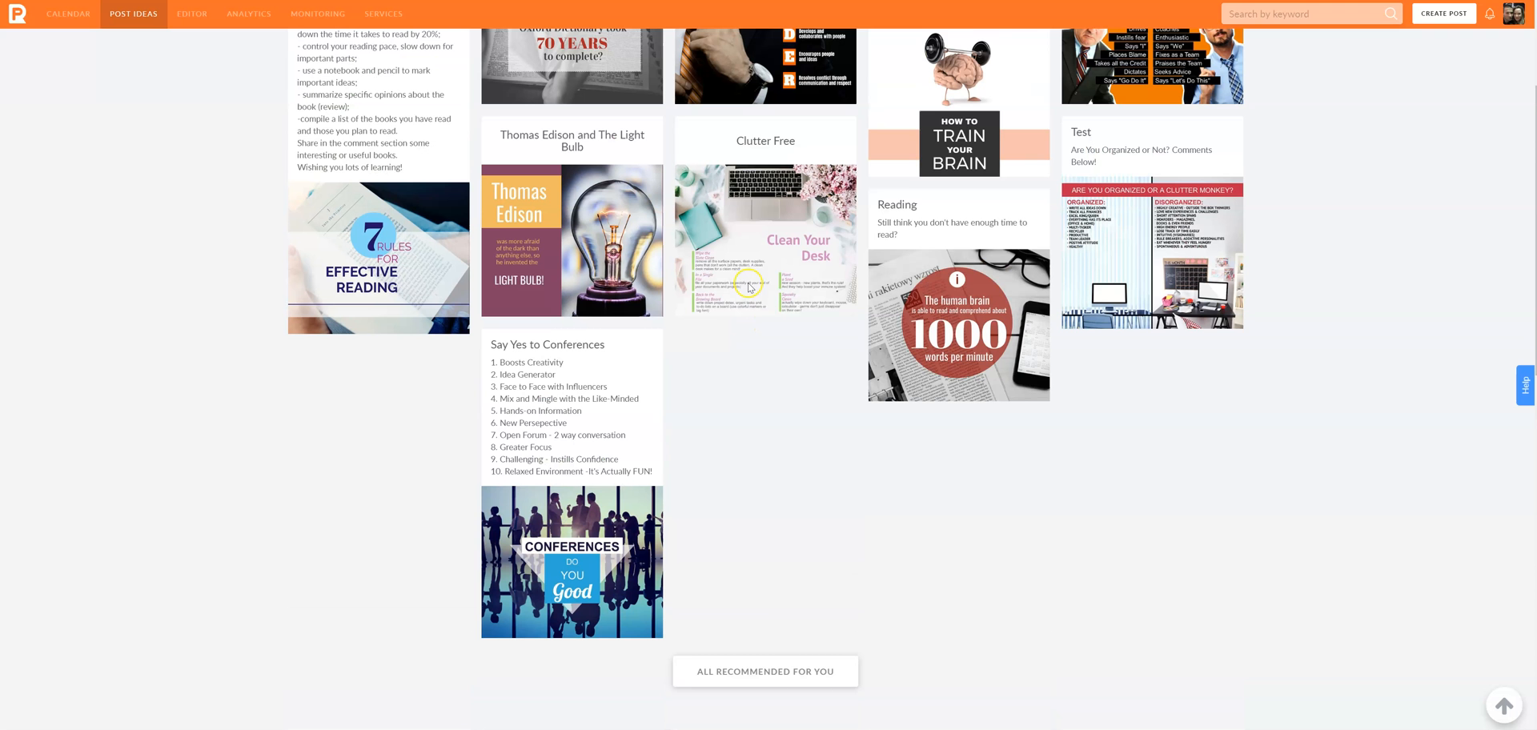
{"action": "scroll", "scroll_direction": "down", "scroll_amount": 3}
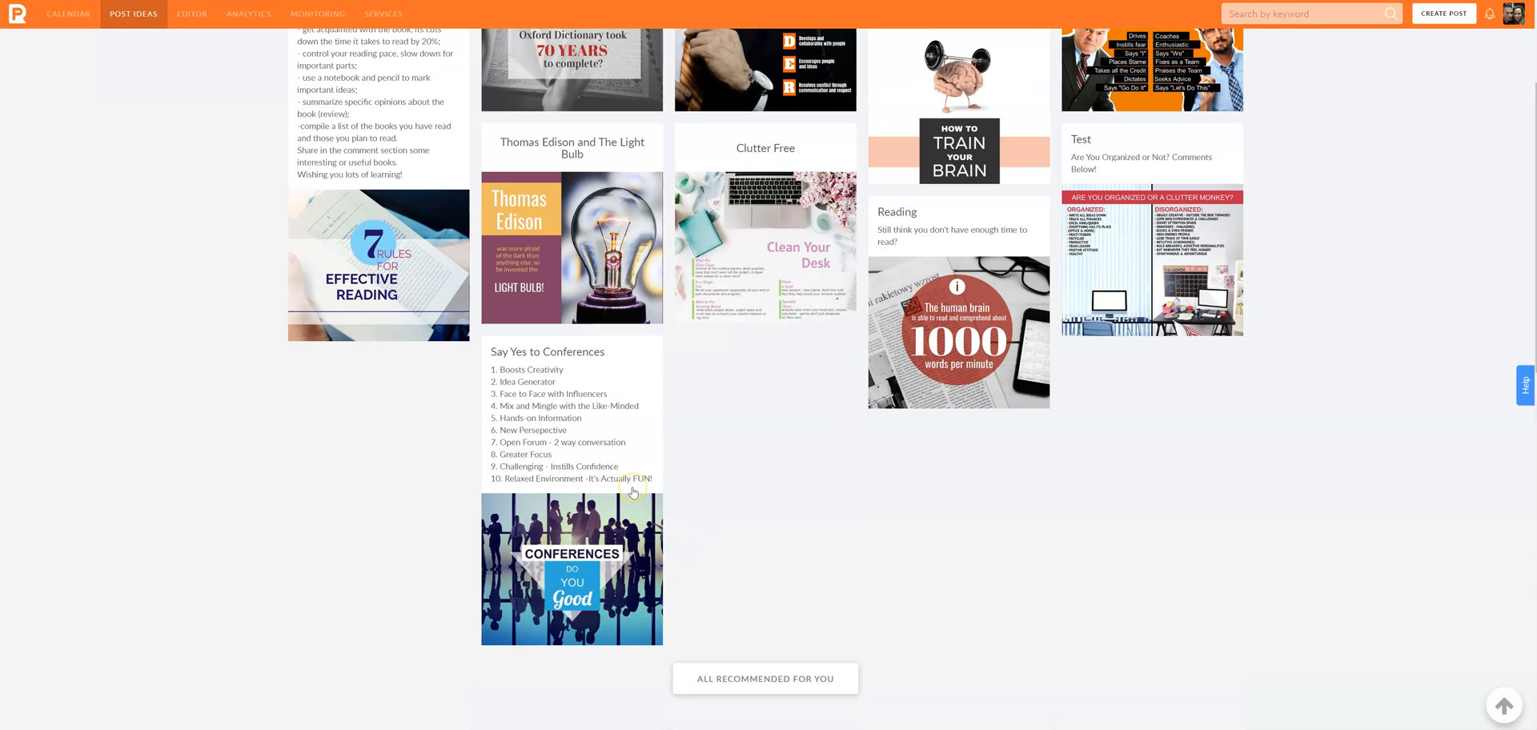
{"action": "mouse_move", "coordinate": [615, 405]}
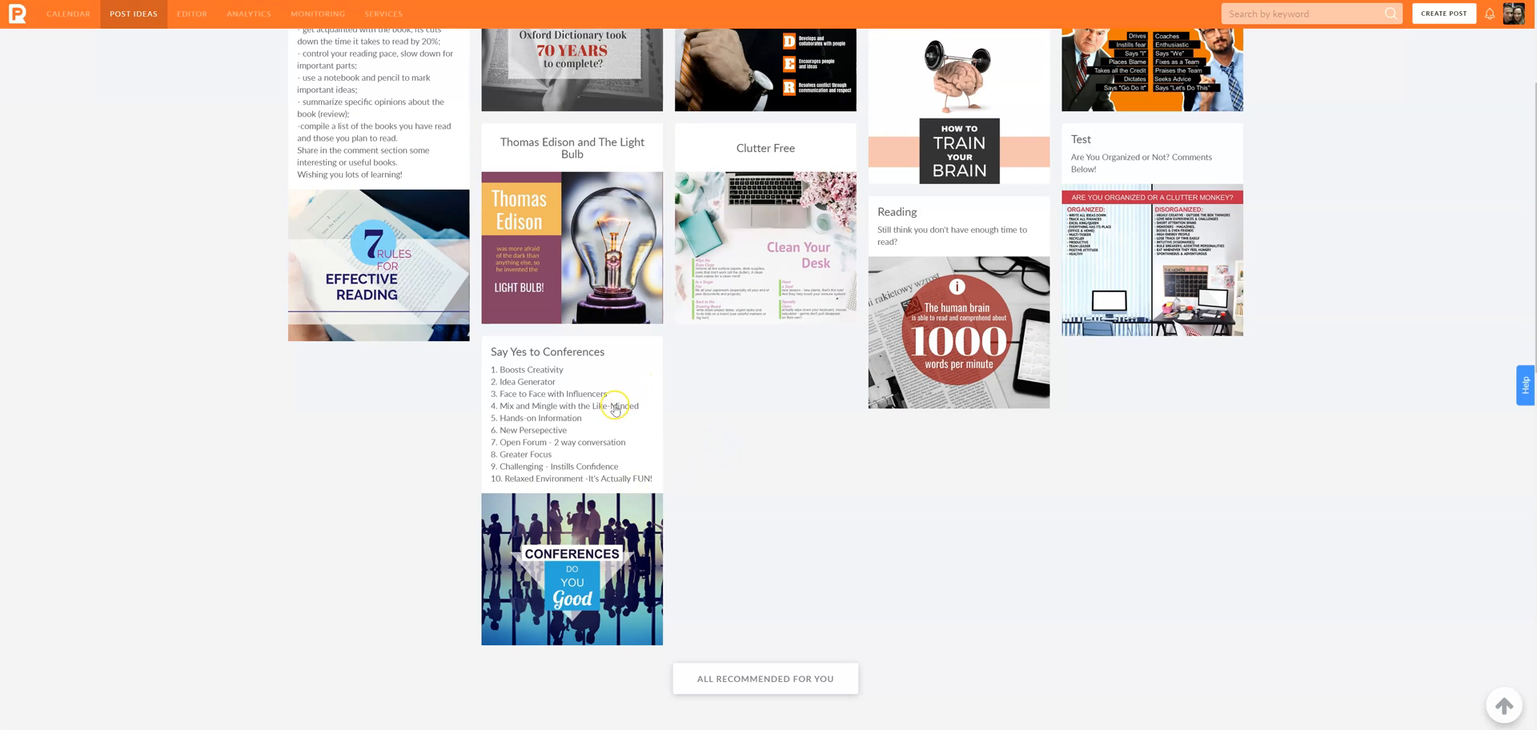
{"action": "mouse_move", "coordinate": [549, 376]}
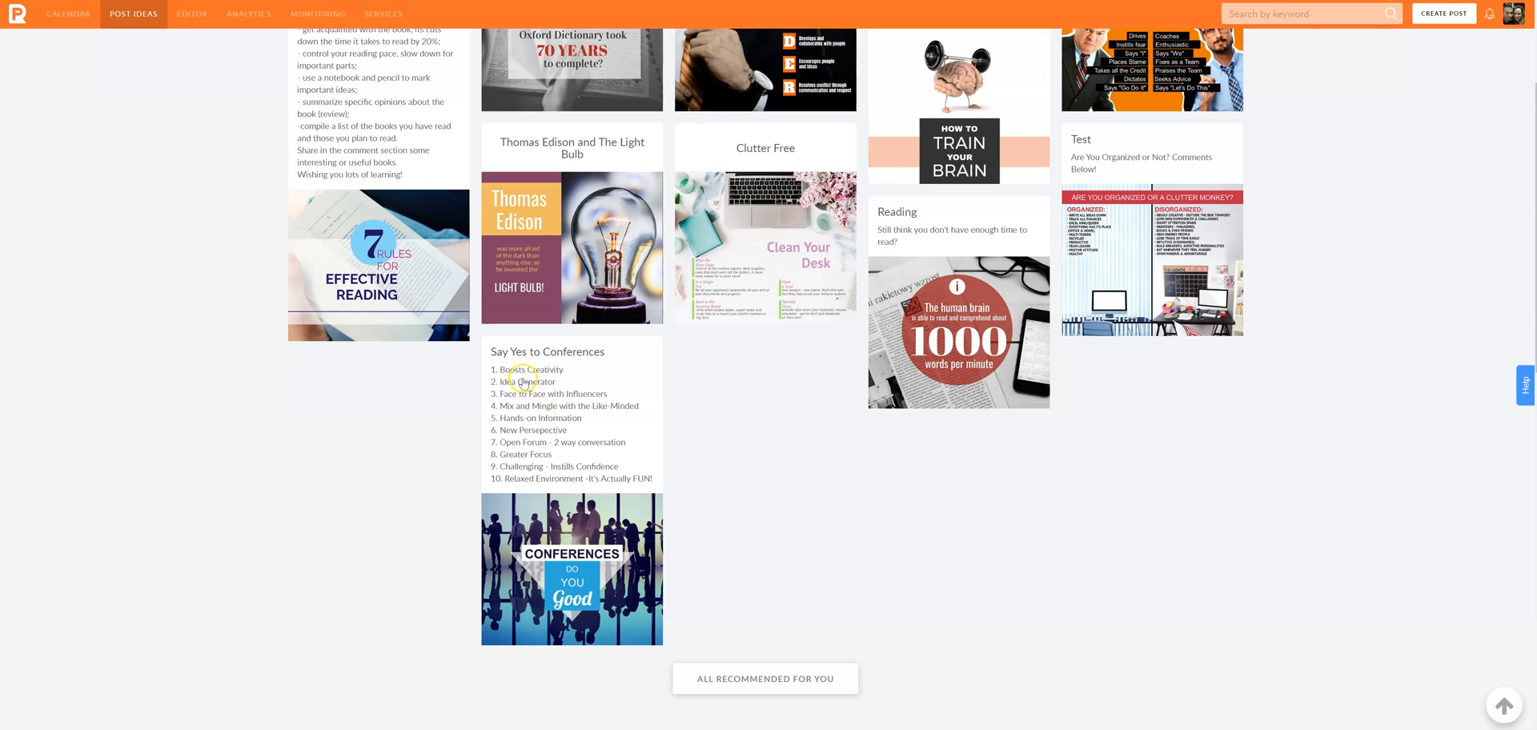
{"action": "mouse_move", "coordinate": [540, 474]}
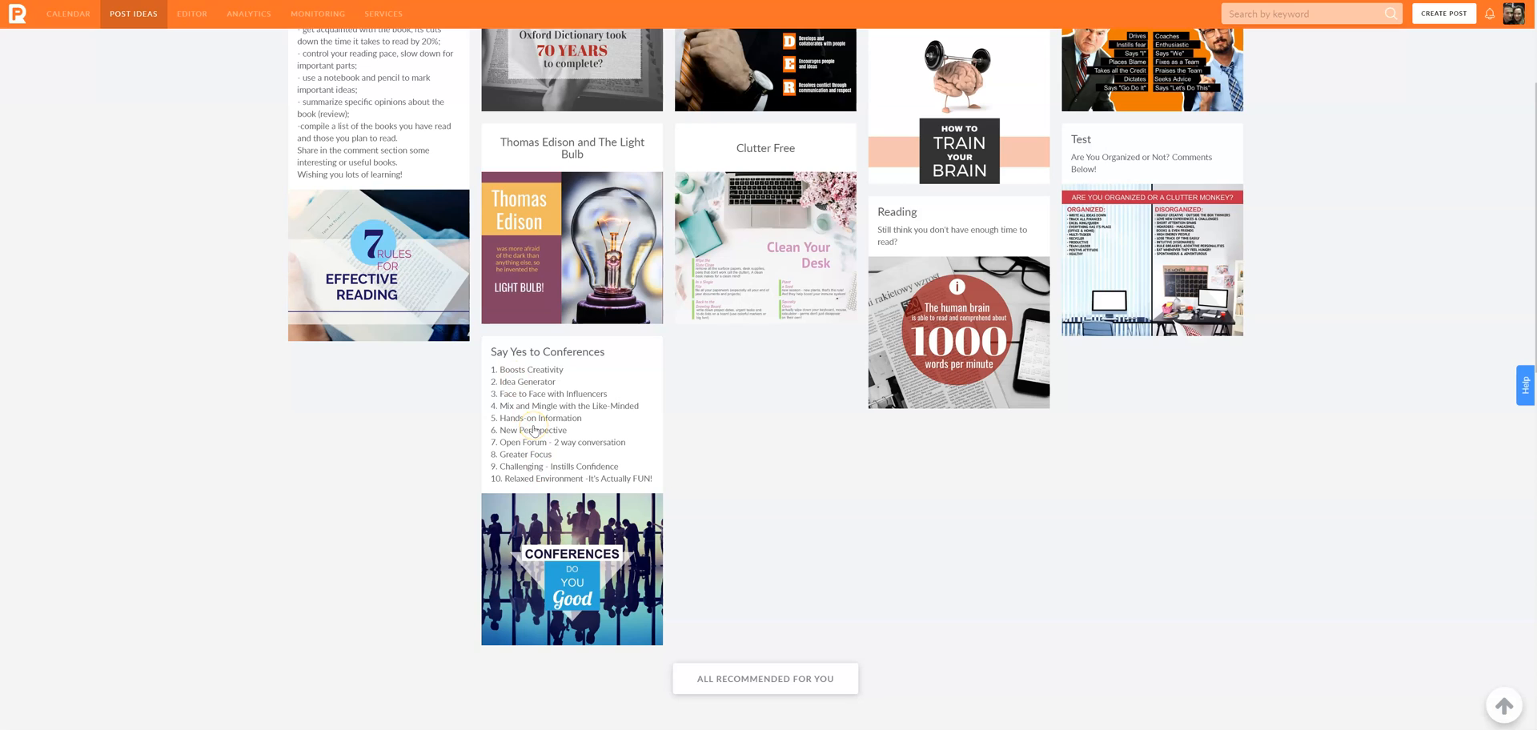
{"action": "mouse_move", "coordinate": [527, 453]}
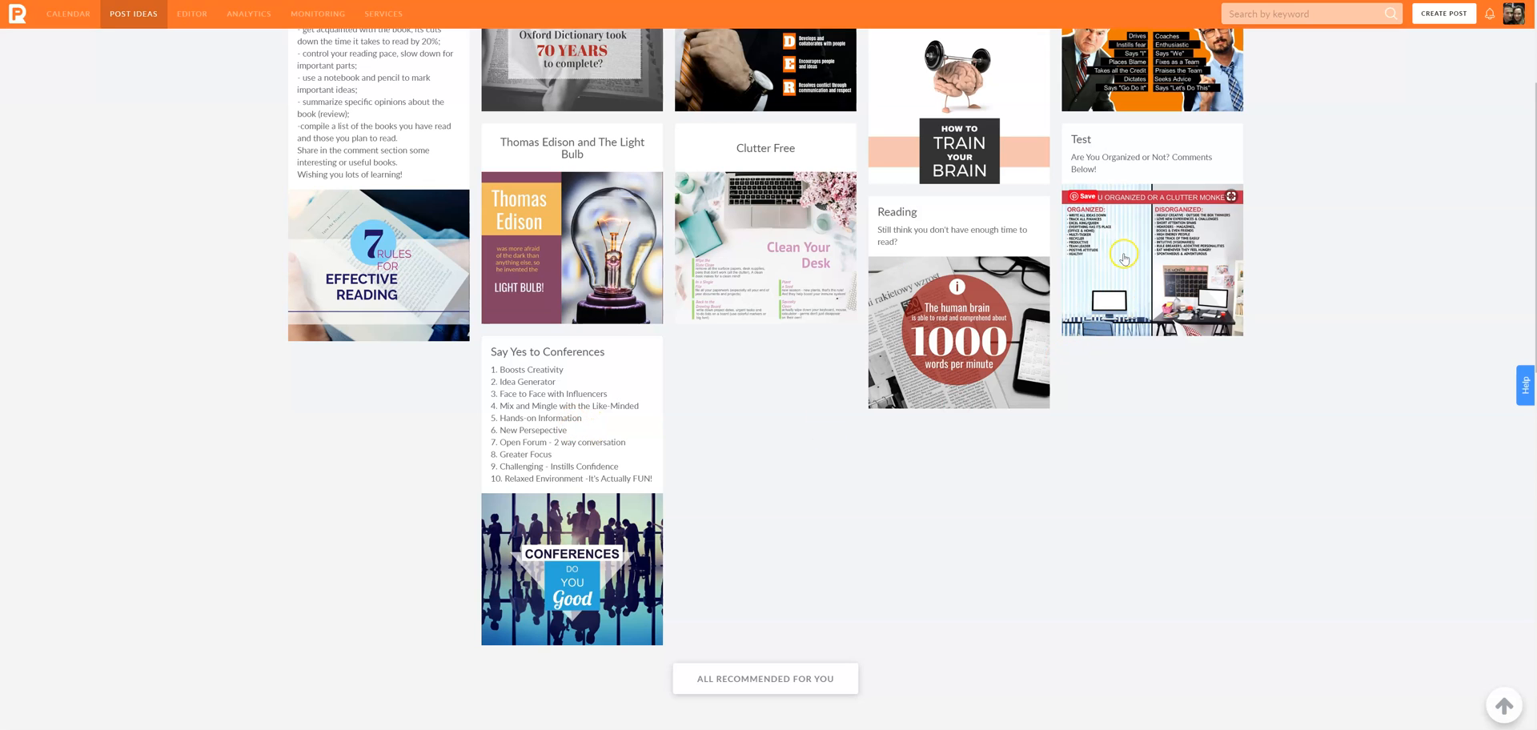
{"action": "mouse_move", "coordinate": [1129, 321]}
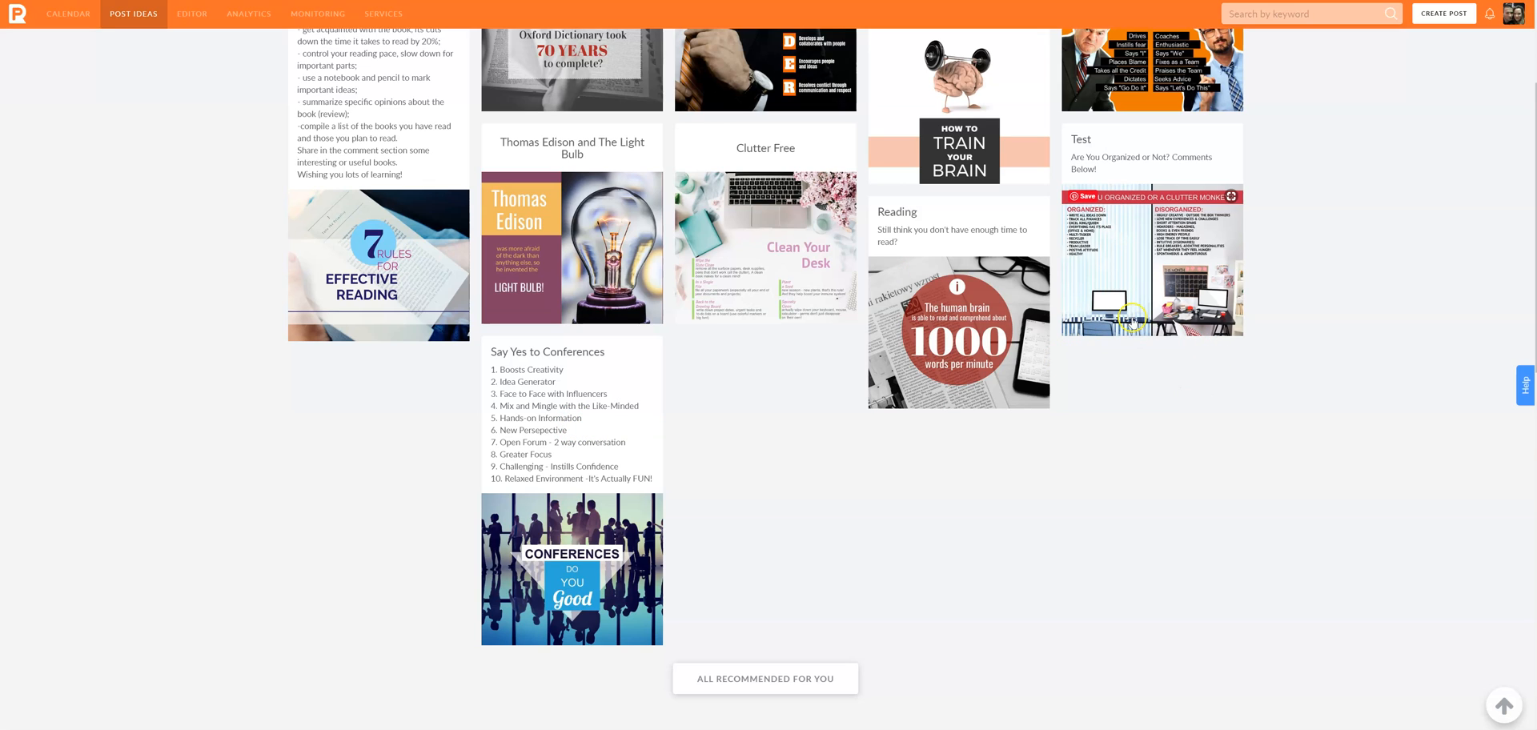
{"action": "mouse_move", "coordinate": [1274, 391]}
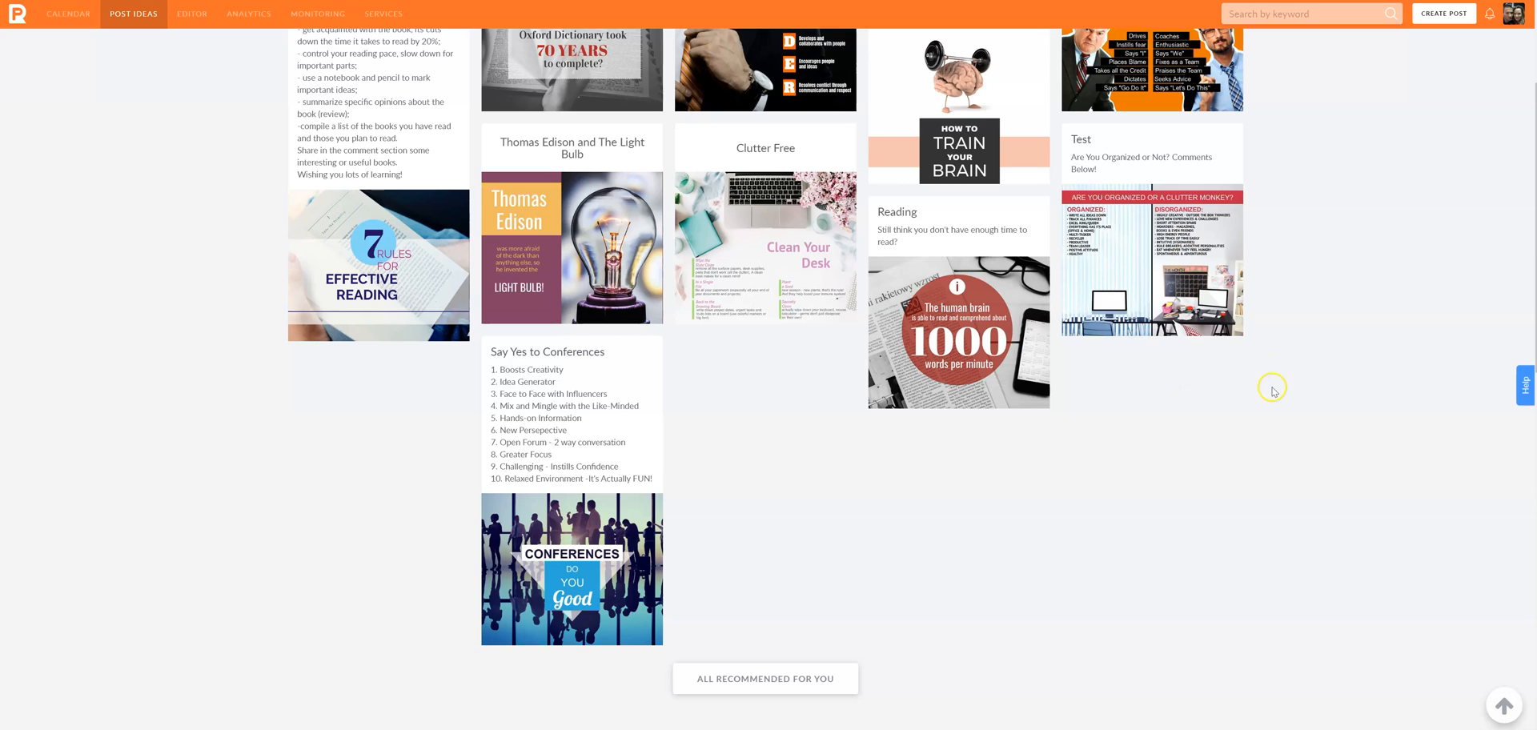
{"action": "mouse_move", "coordinate": [1233, 368]}
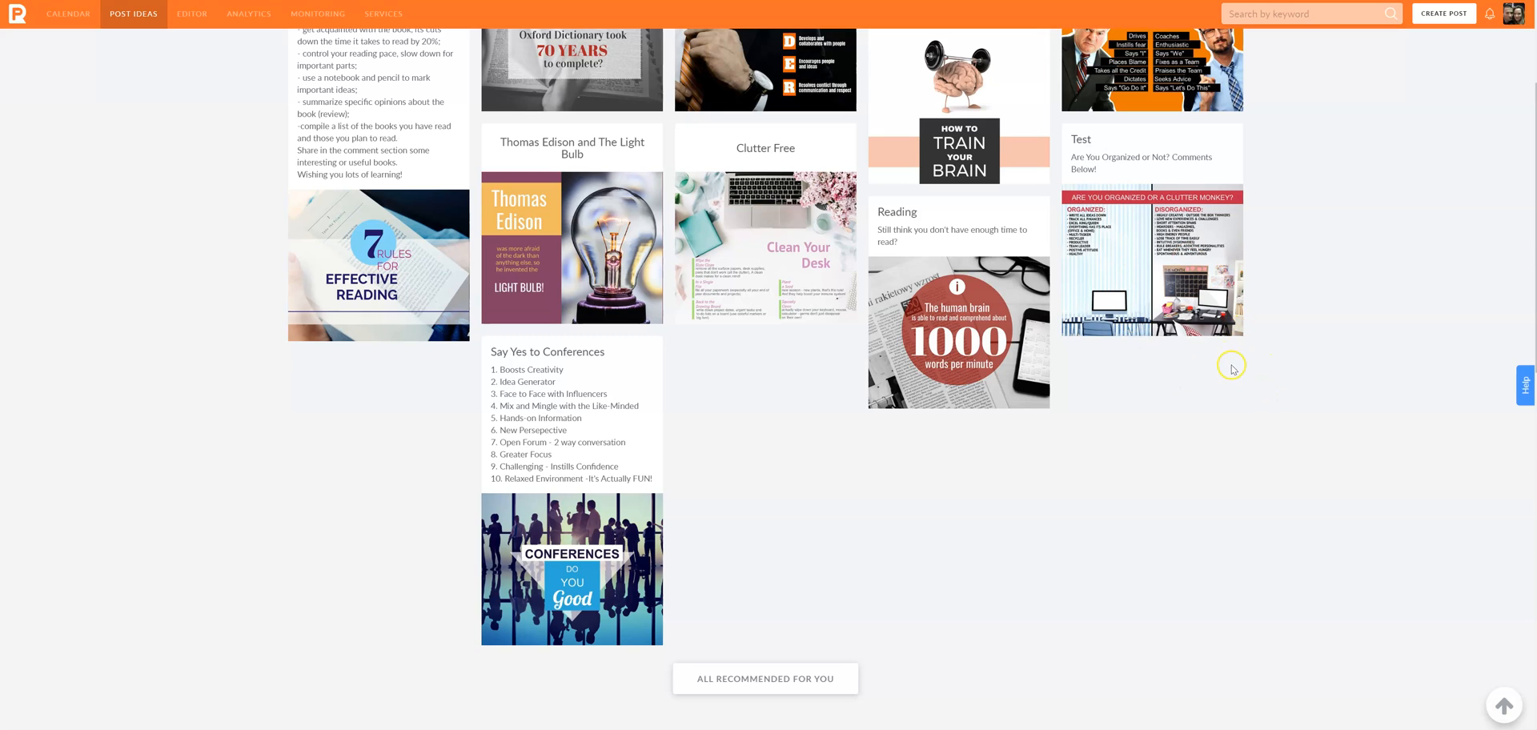
{"action": "mouse_move", "coordinate": [1202, 400]}
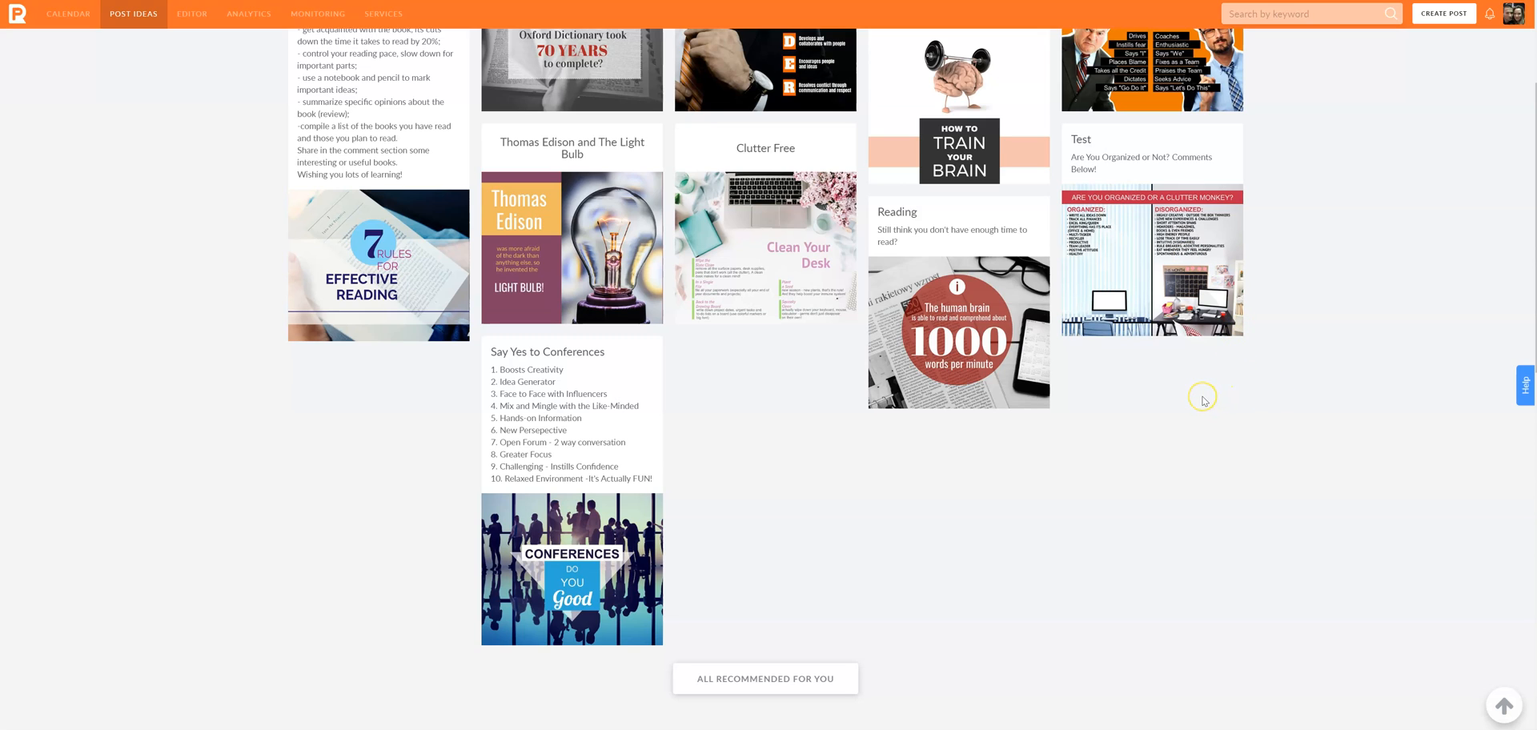
{"action": "mouse_move", "coordinate": [1204, 400]}
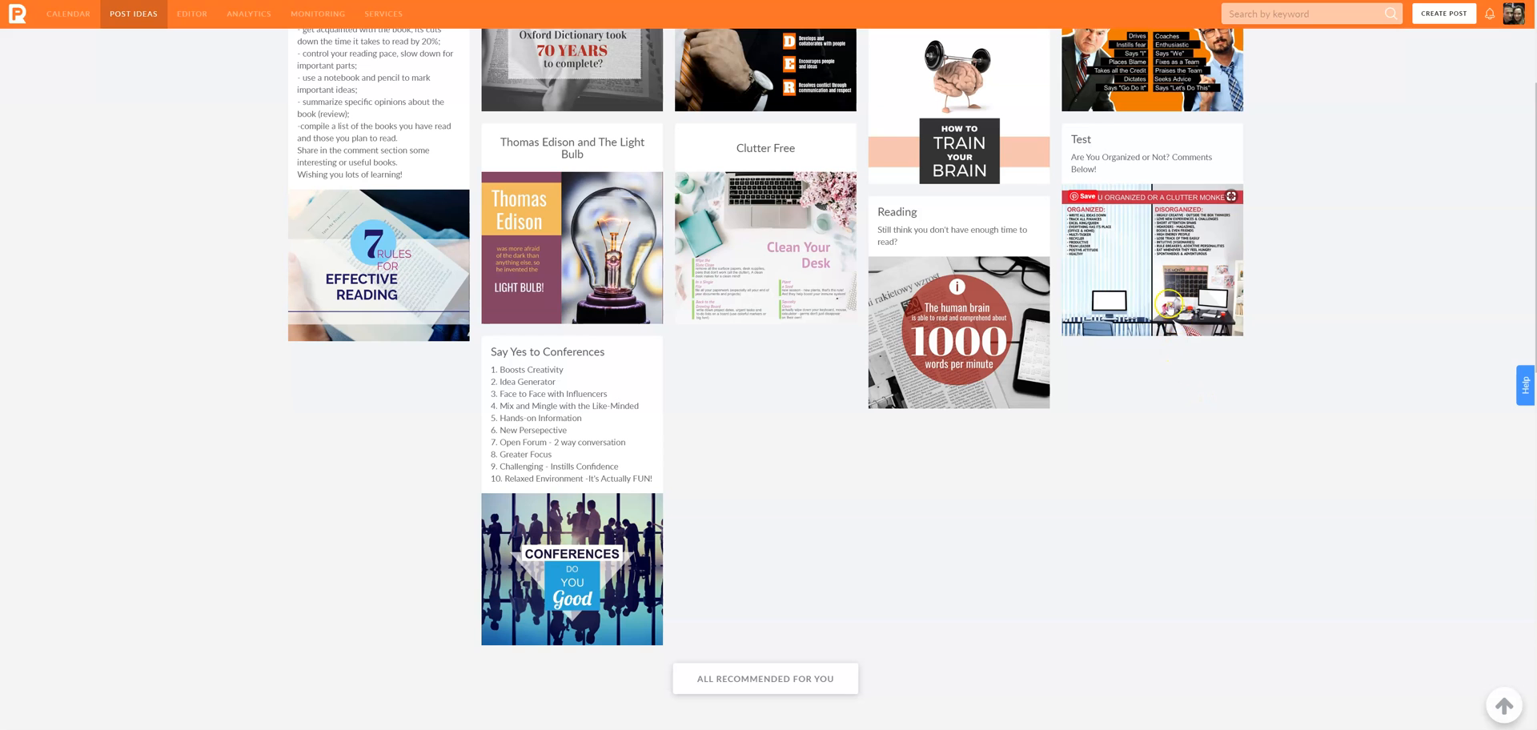
Scroll past Upcoming Events and show all Recommended For You post ideas.
{"action": "scroll", "scroll_direction": "down", "scroll_amount": 3}
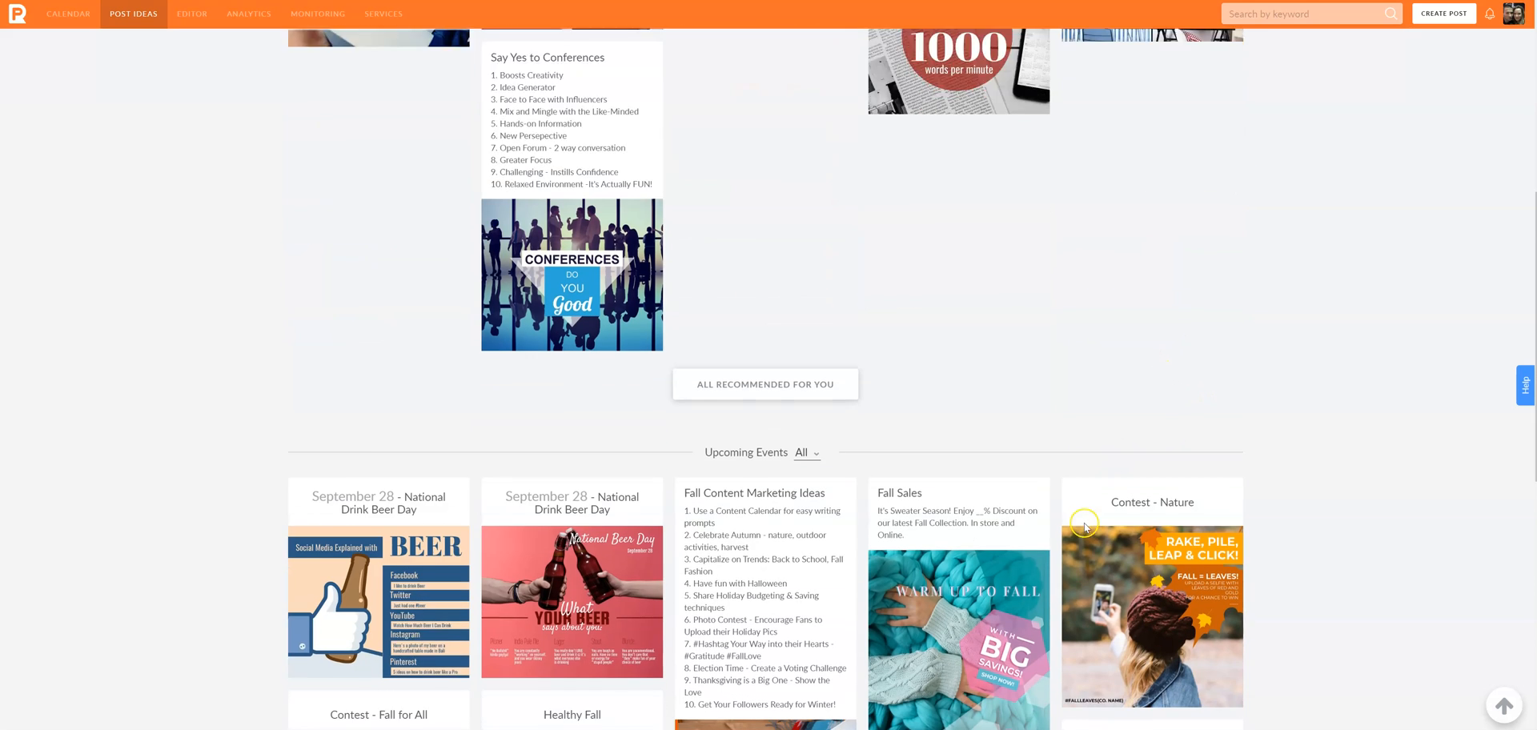
{"action": "scroll", "scroll_direction": "down", "scroll_amount": 3}
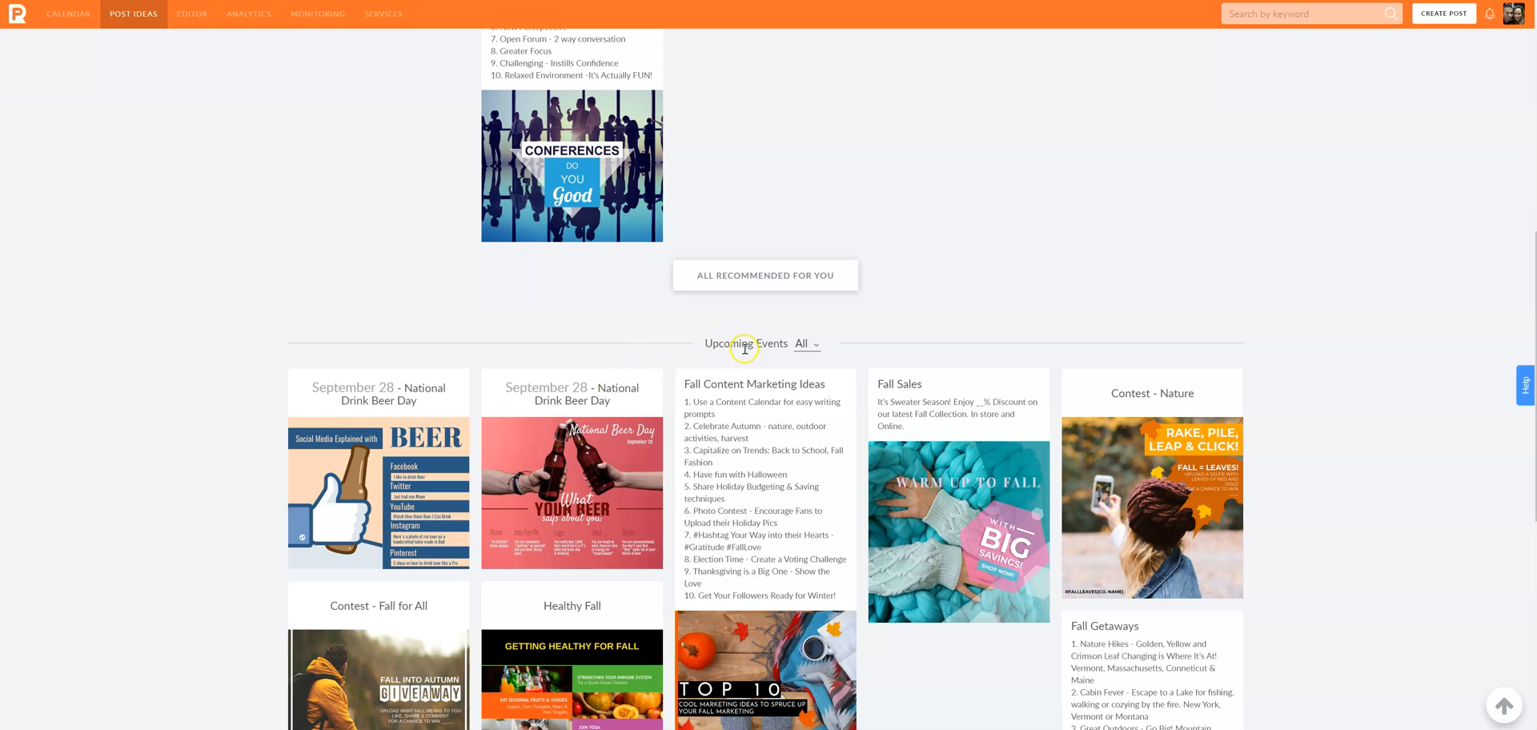
{"action": "scroll", "scroll_direction": "down", "scroll_amount": 3}
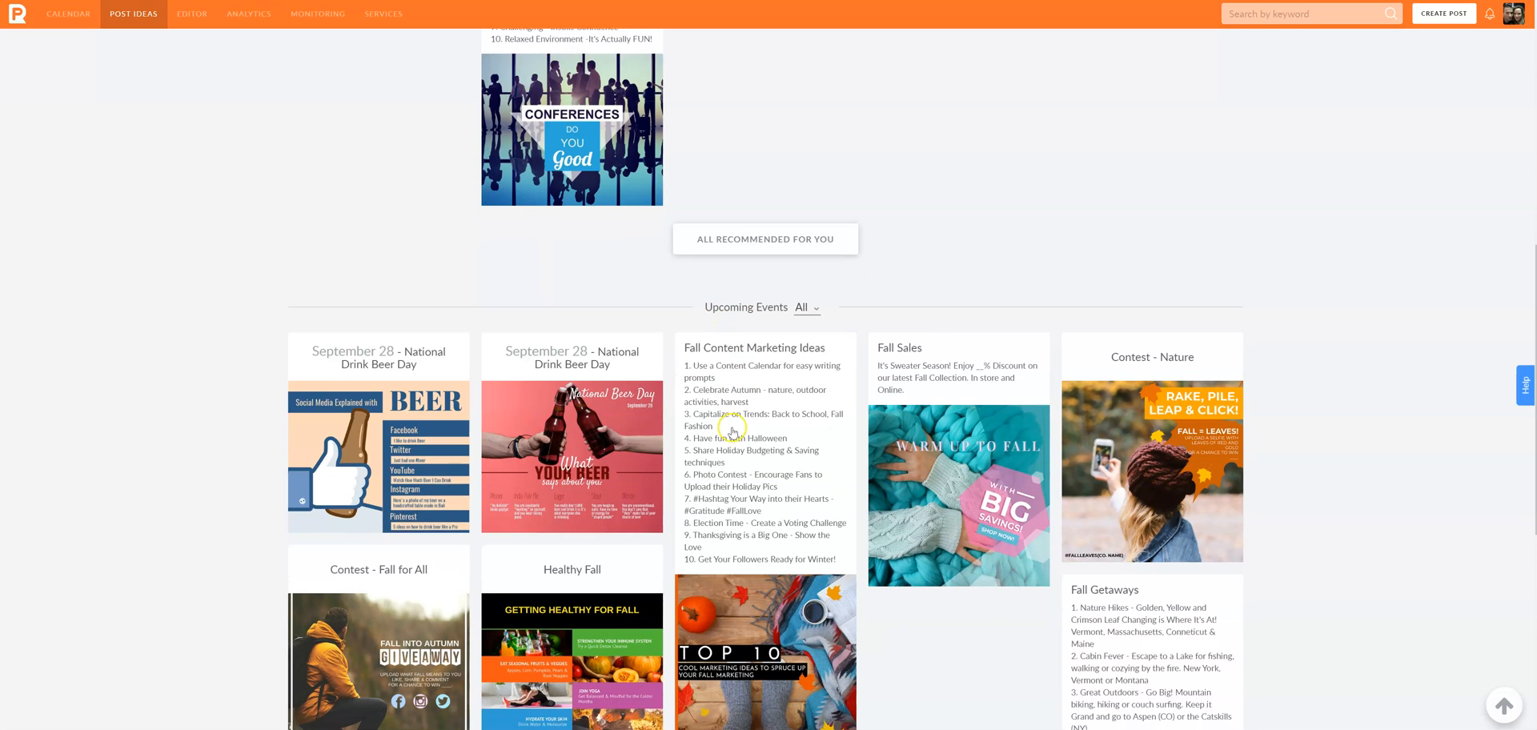
{"action": "scroll", "scroll_direction": "down", "scroll_amount": 3}
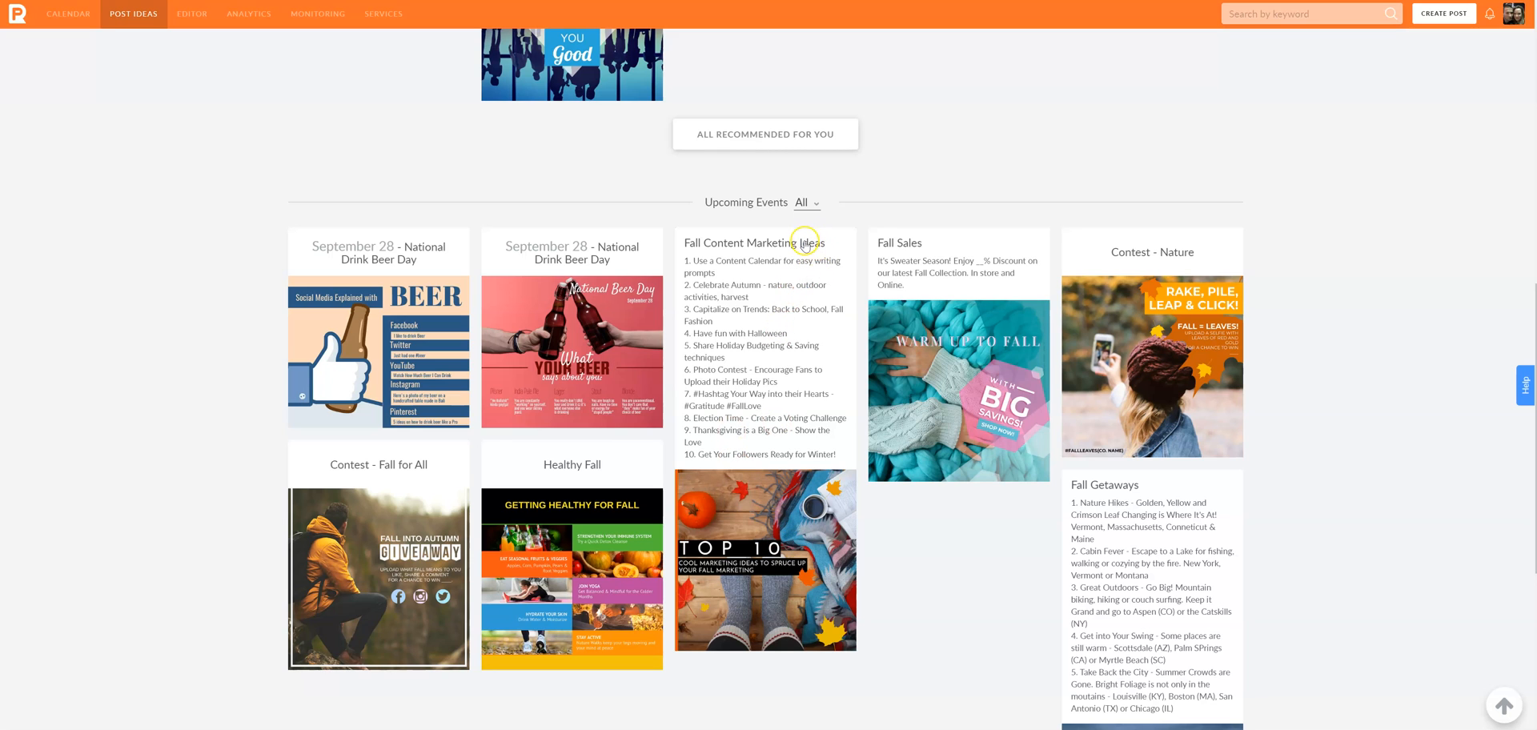
{"action": "scroll", "scroll_direction": "down", "scroll_amount": 3}
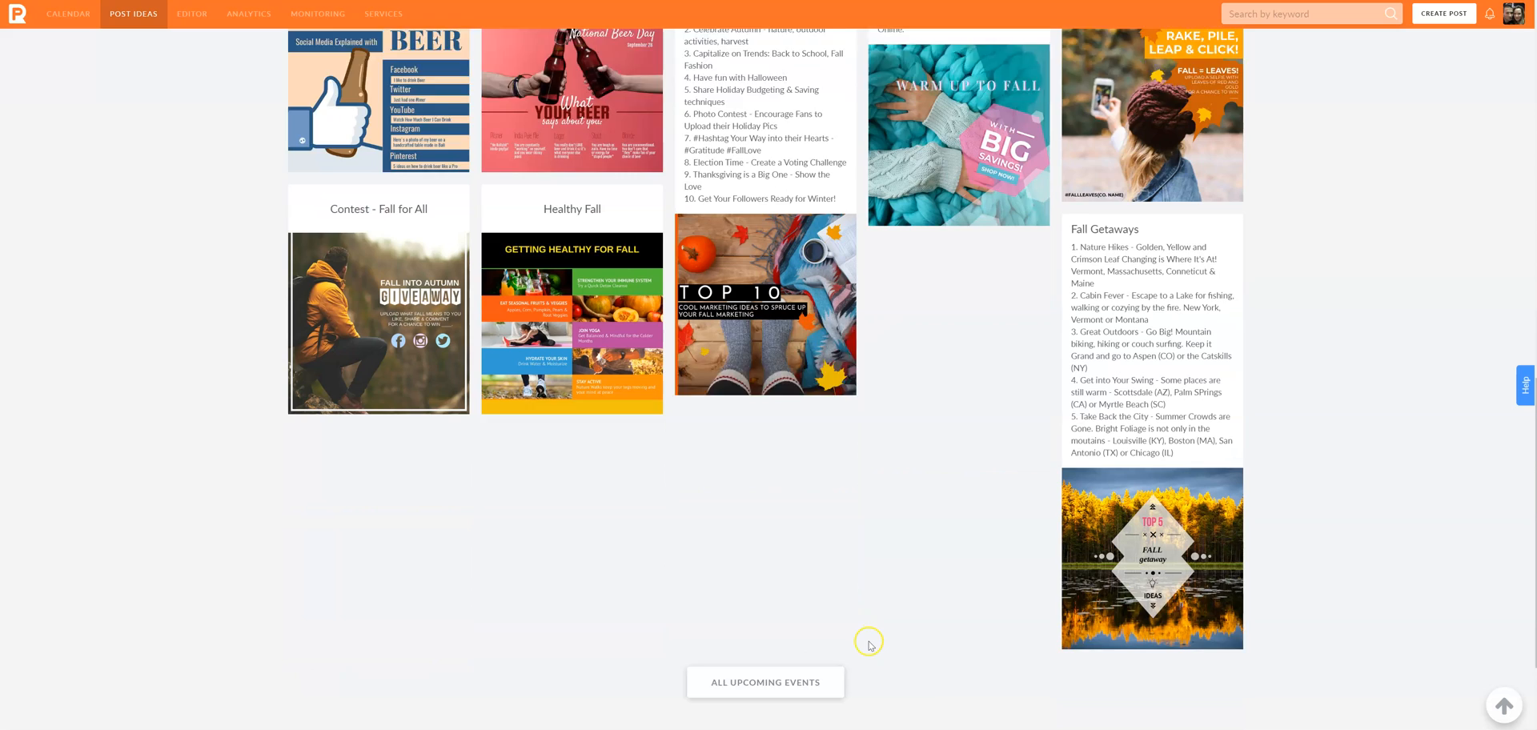
{"action": "scroll", "scroll_direction": "down", "scroll_amount": 3}
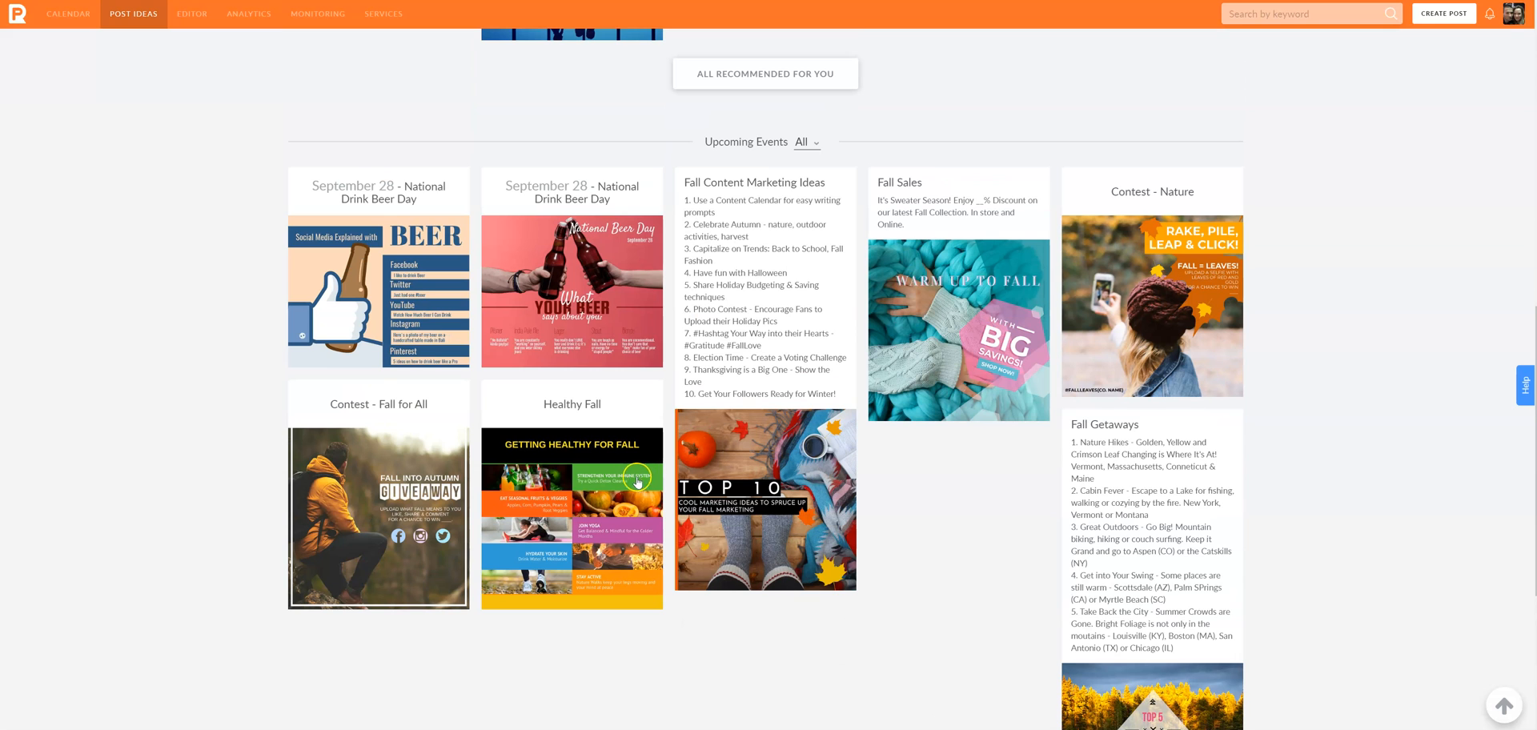
{"action": "left_click", "coordinate": [765, 74]}
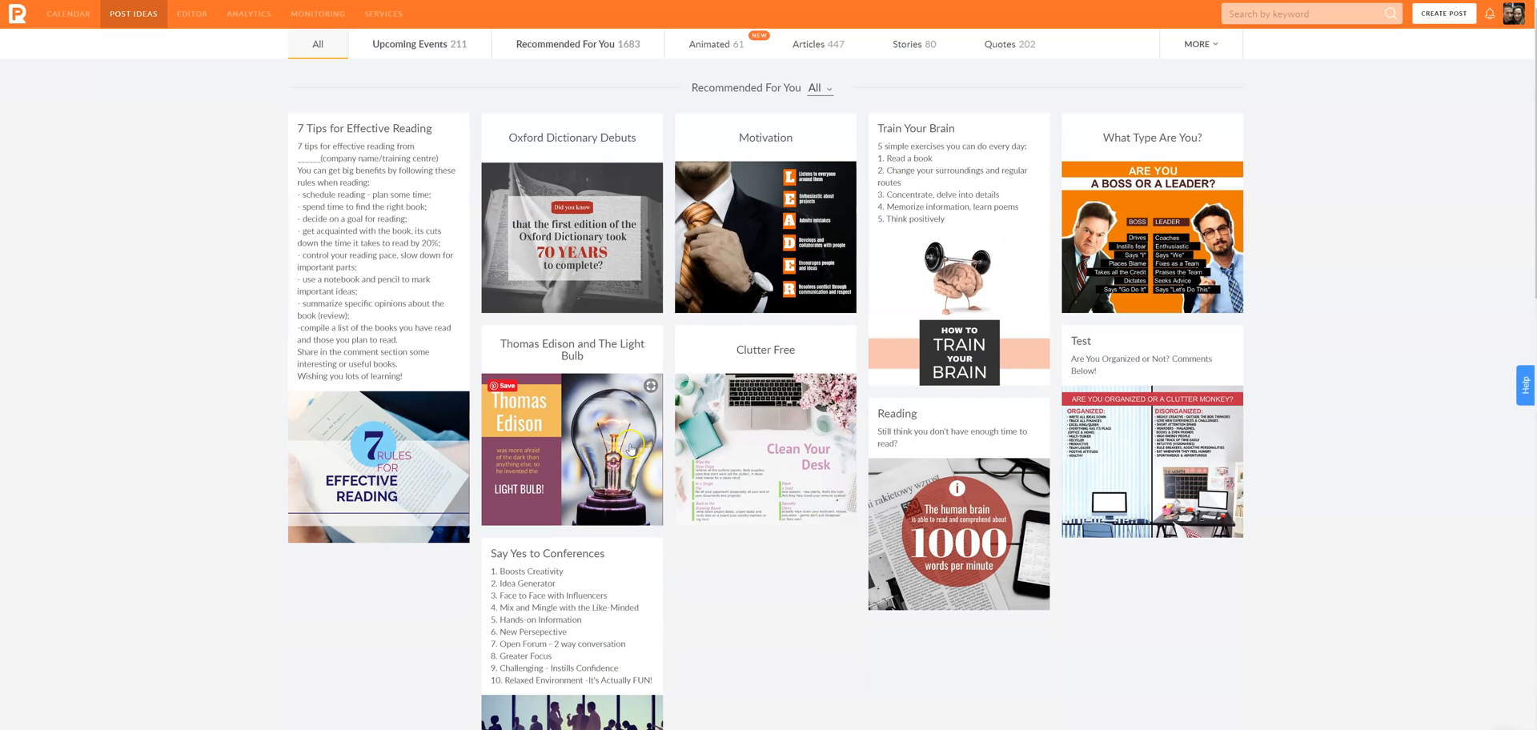
{"action": "mouse_move", "coordinate": [394, 102]}
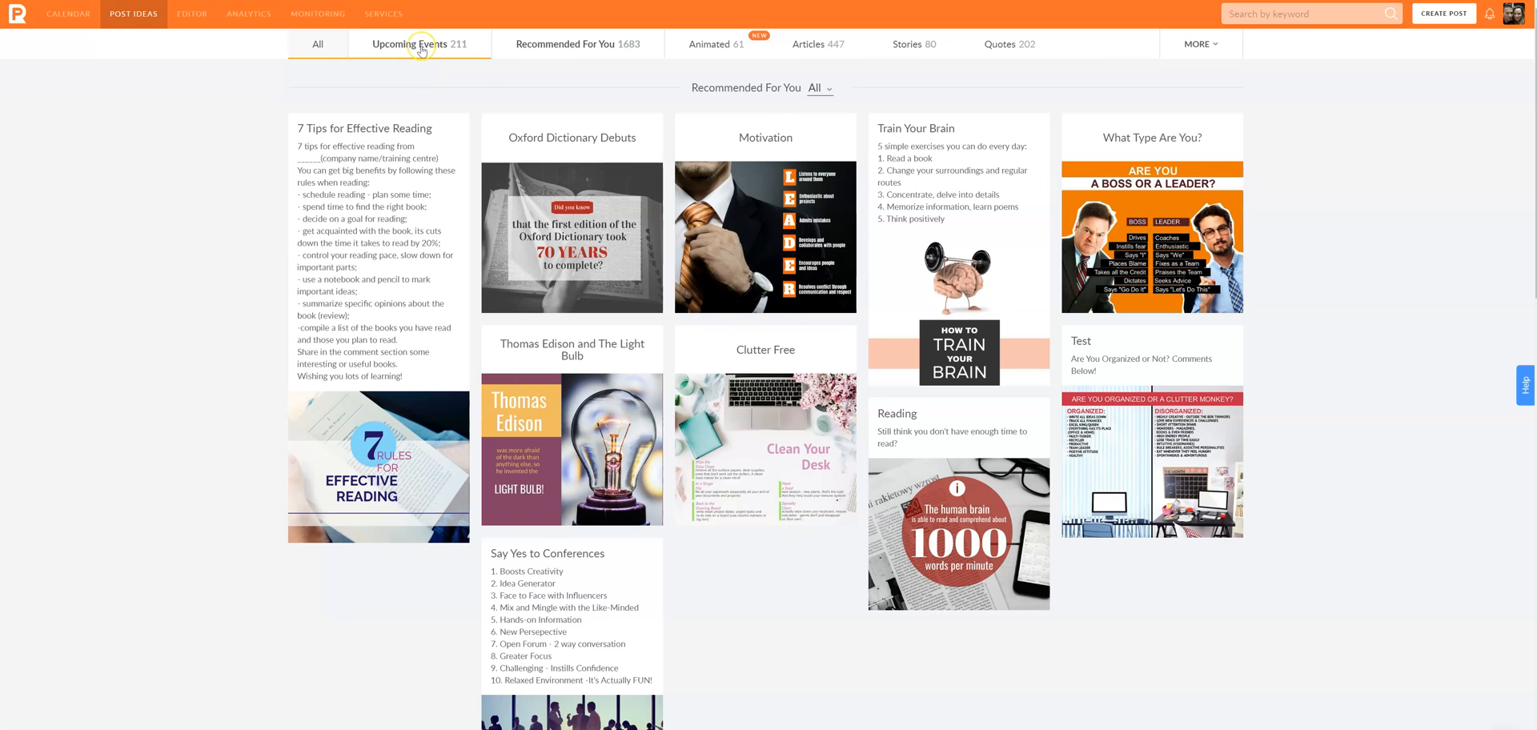
Switch Post Ideas to the Upcoming Events category and browse its event templates.
{"action": "left_click", "coordinate": [418, 45]}
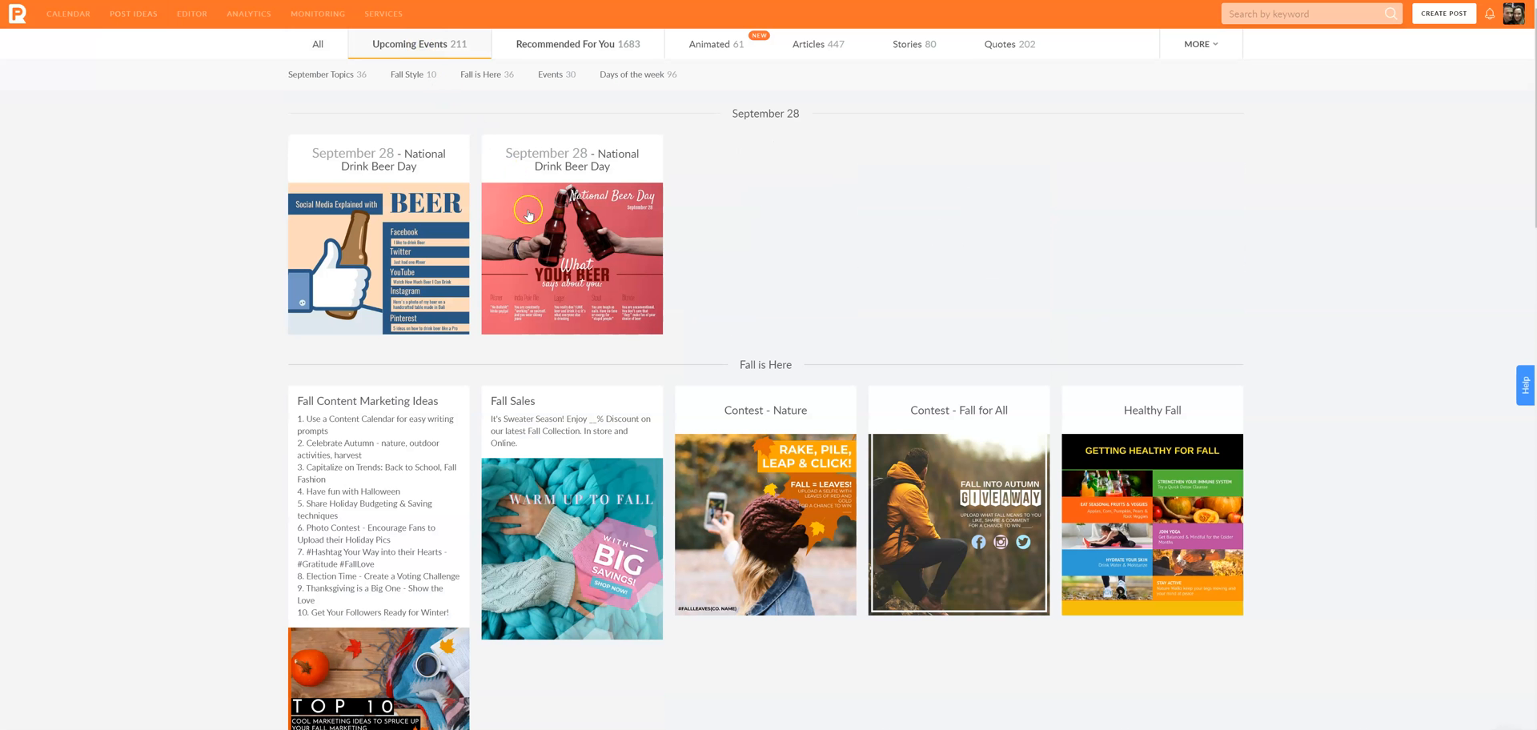
{"action": "scroll", "scroll_direction": "down", "scroll_amount": 3}
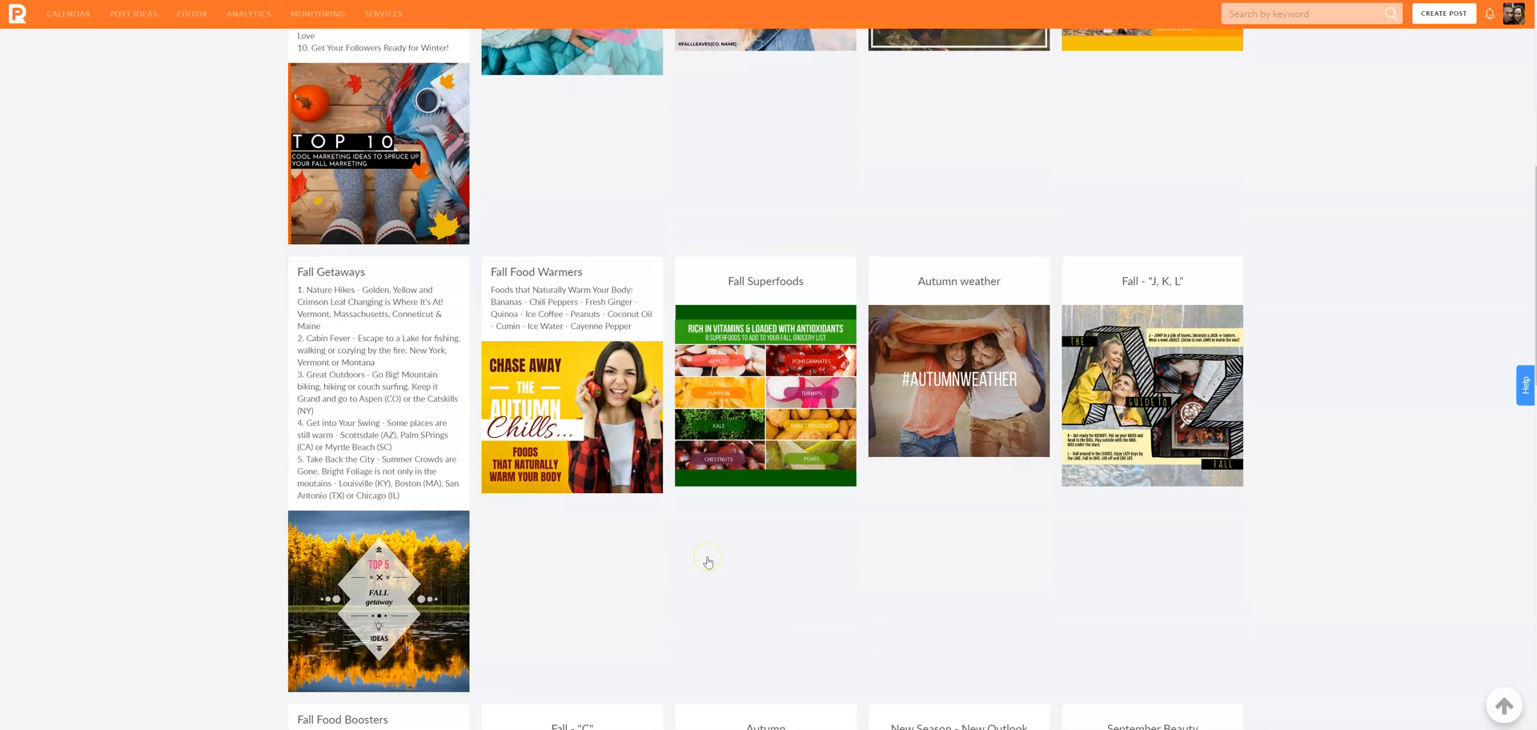
{"action": "scroll", "scroll_direction": "down", "scroll_amount": 3}
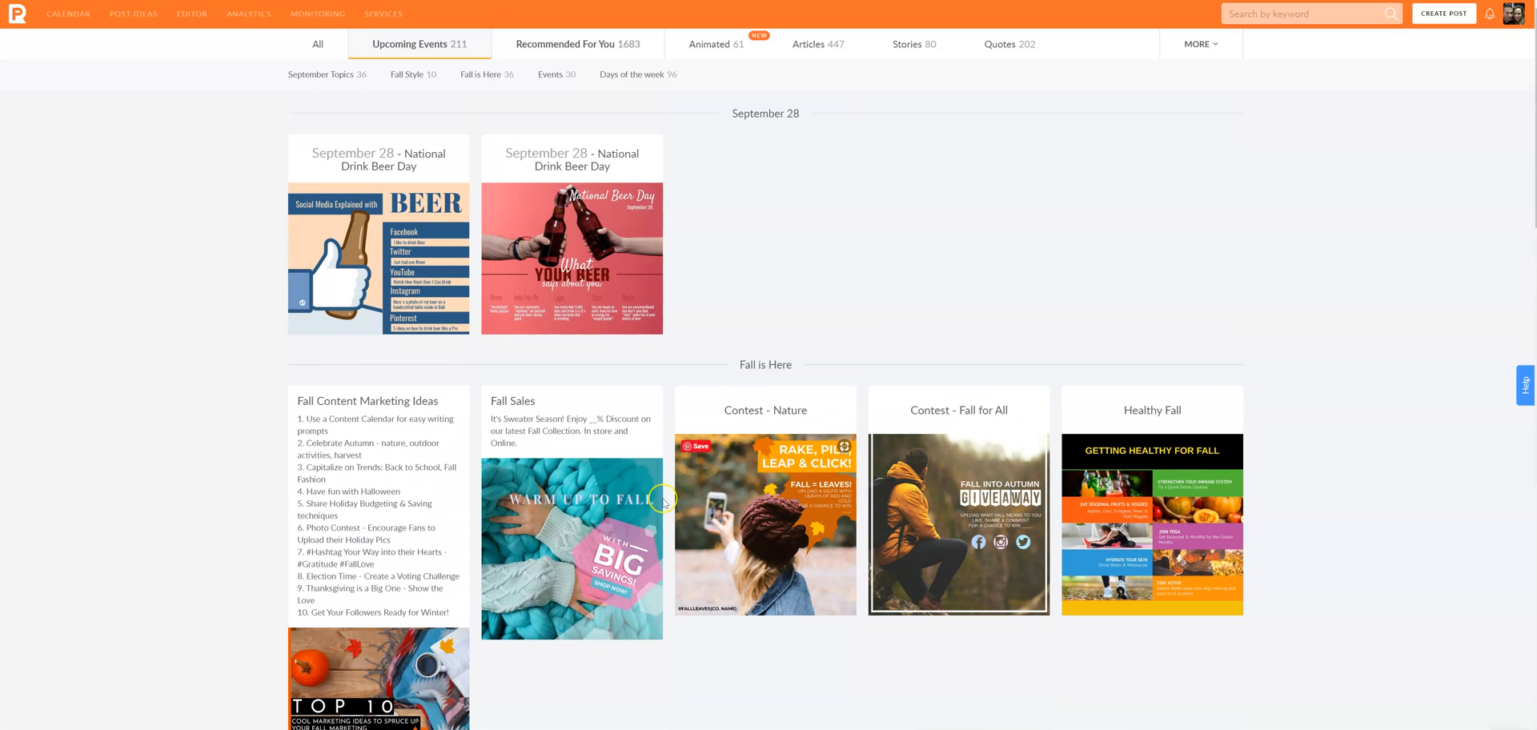
{"action": "mouse_move", "coordinate": [599, 391]}
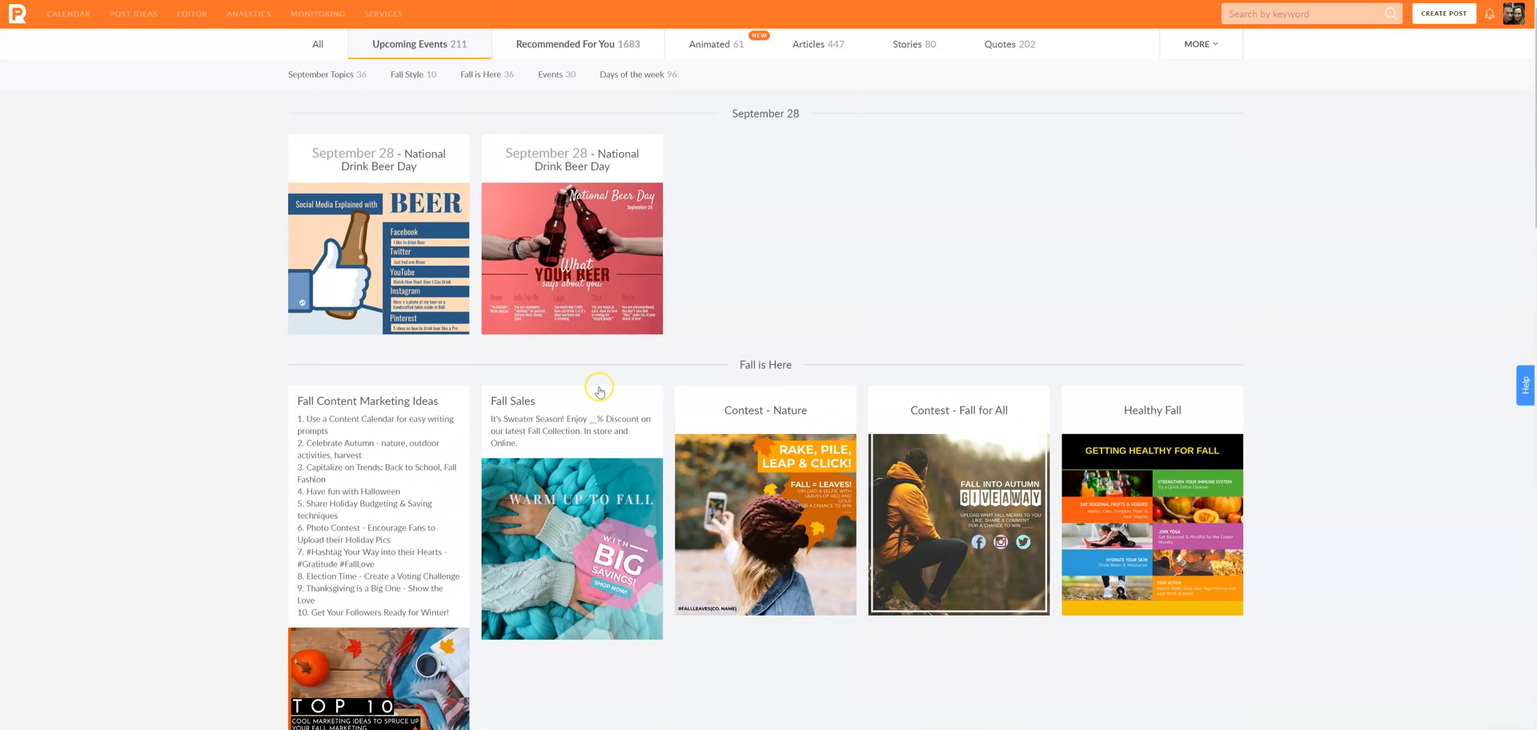
{"action": "mouse_move", "coordinate": [444, 123]}
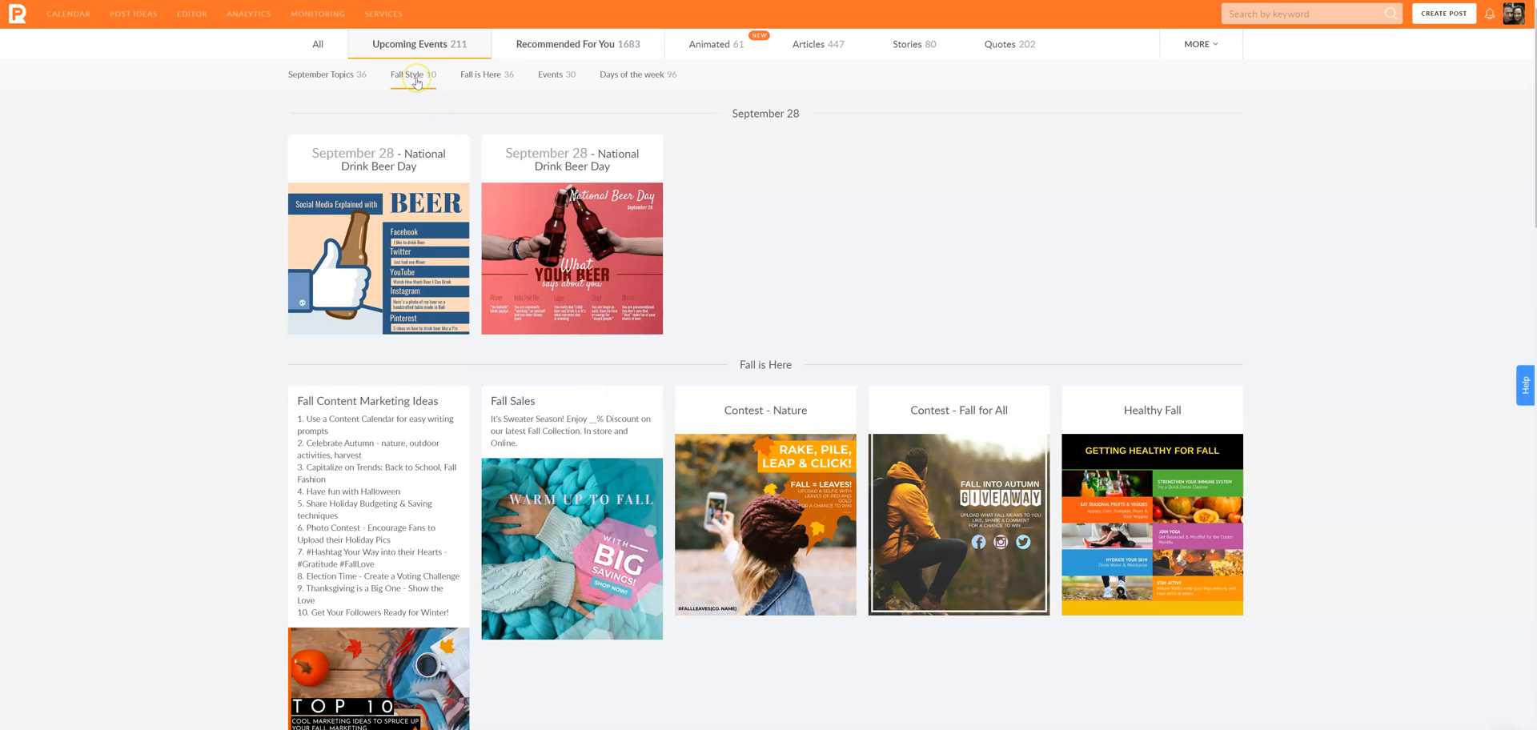
{"action": "left_click", "coordinate": [323, 75]}
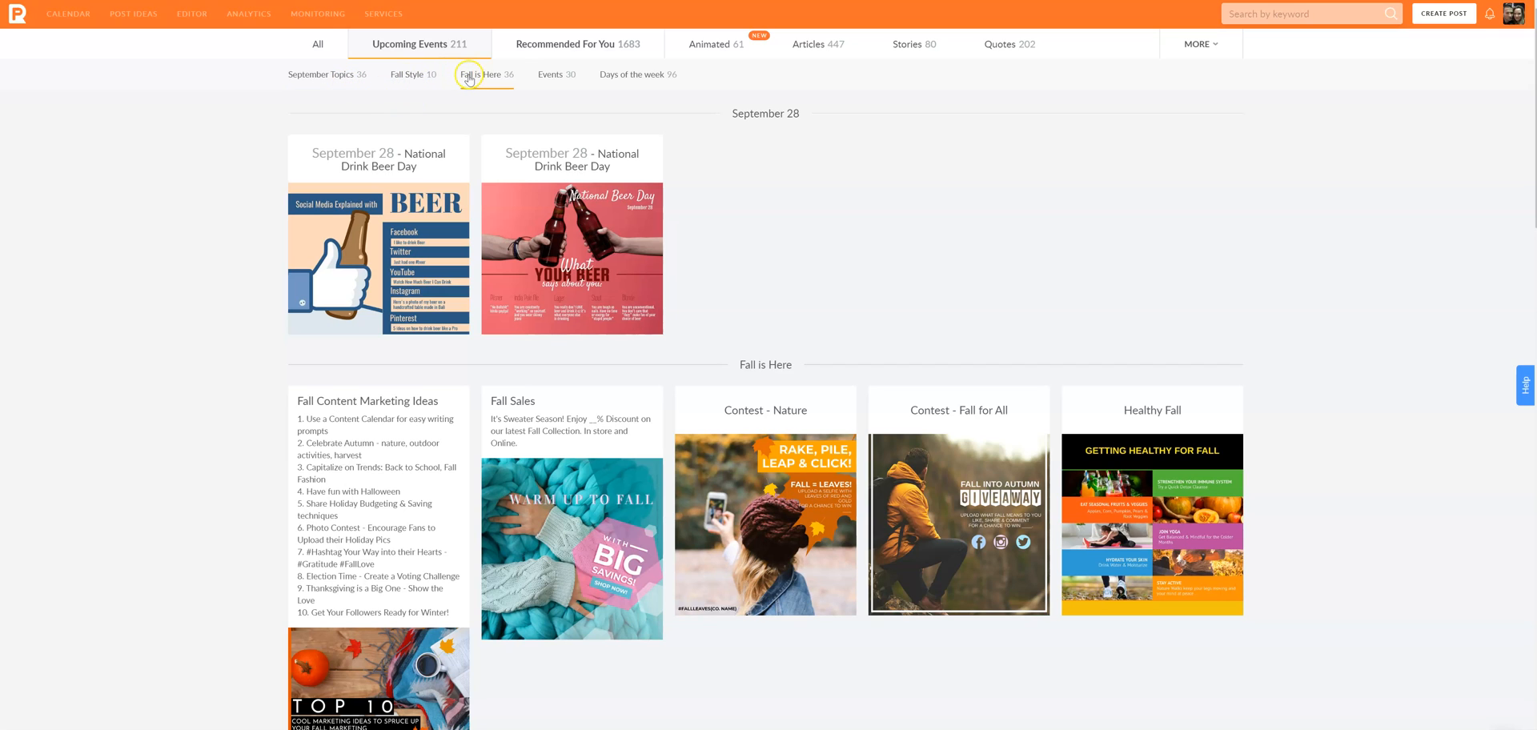
{"action": "mouse_move", "coordinate": [650, 38]}
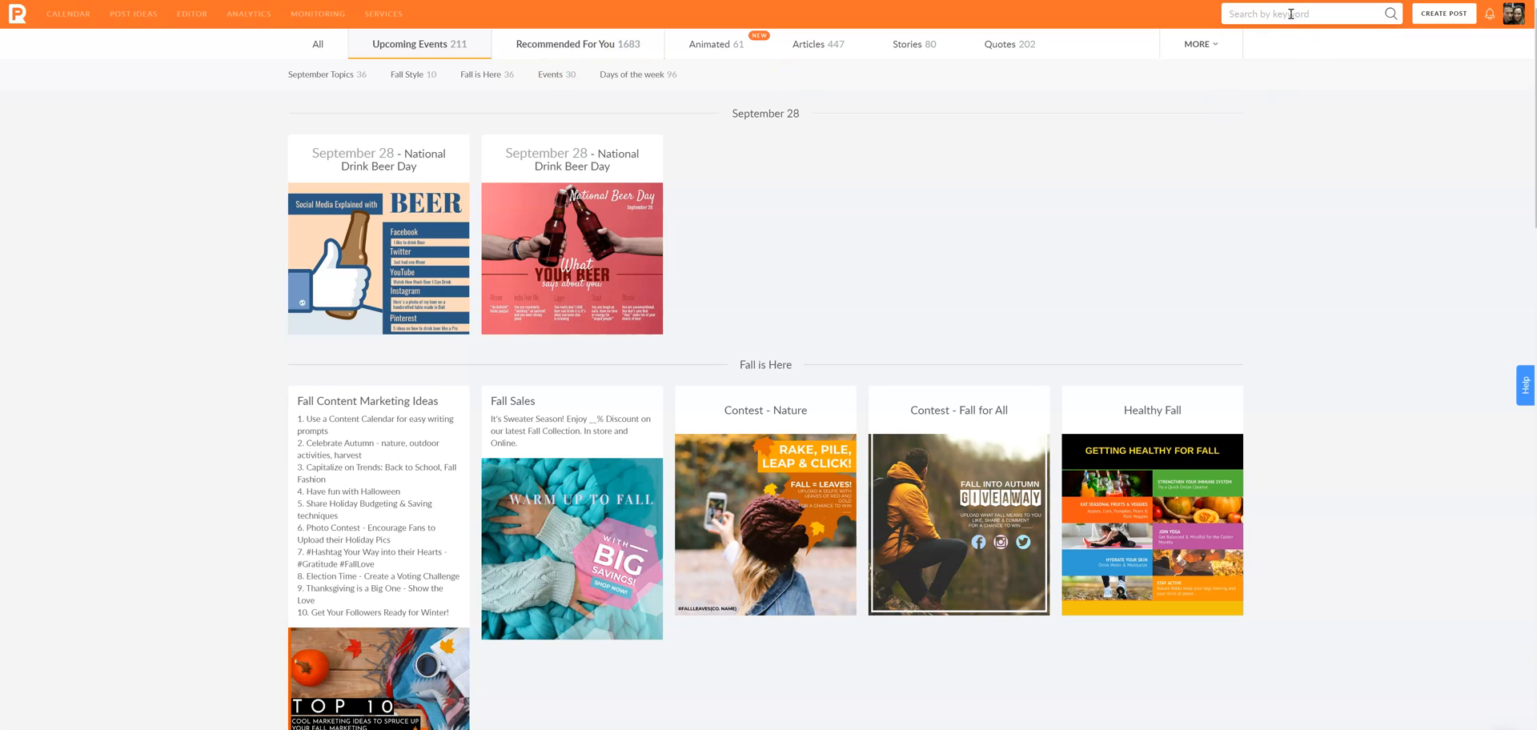
Search the keyword 'halloween' and show all of its photo results.
{"action": "type", "text": "hallo"}
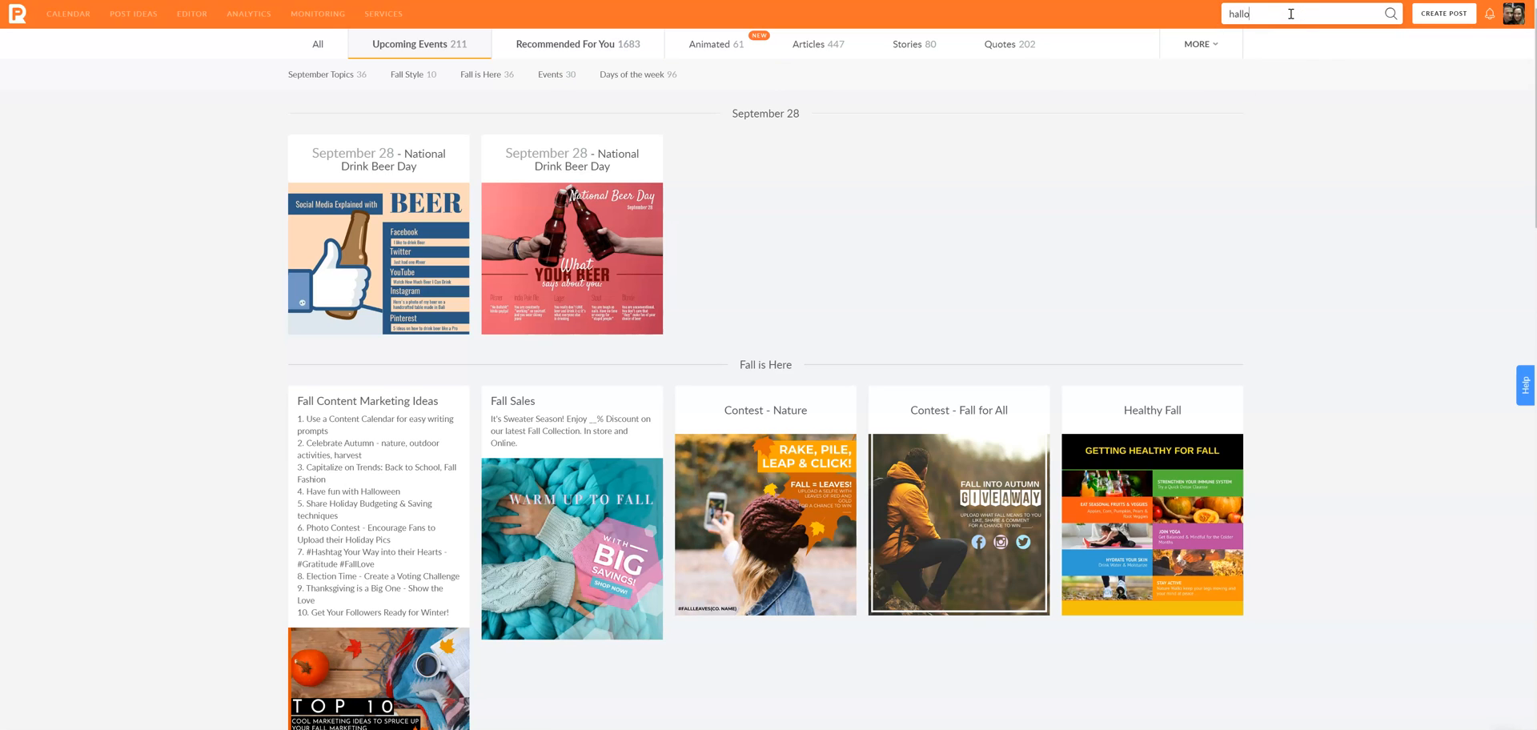
{"action": "type", "text": "halloween"}
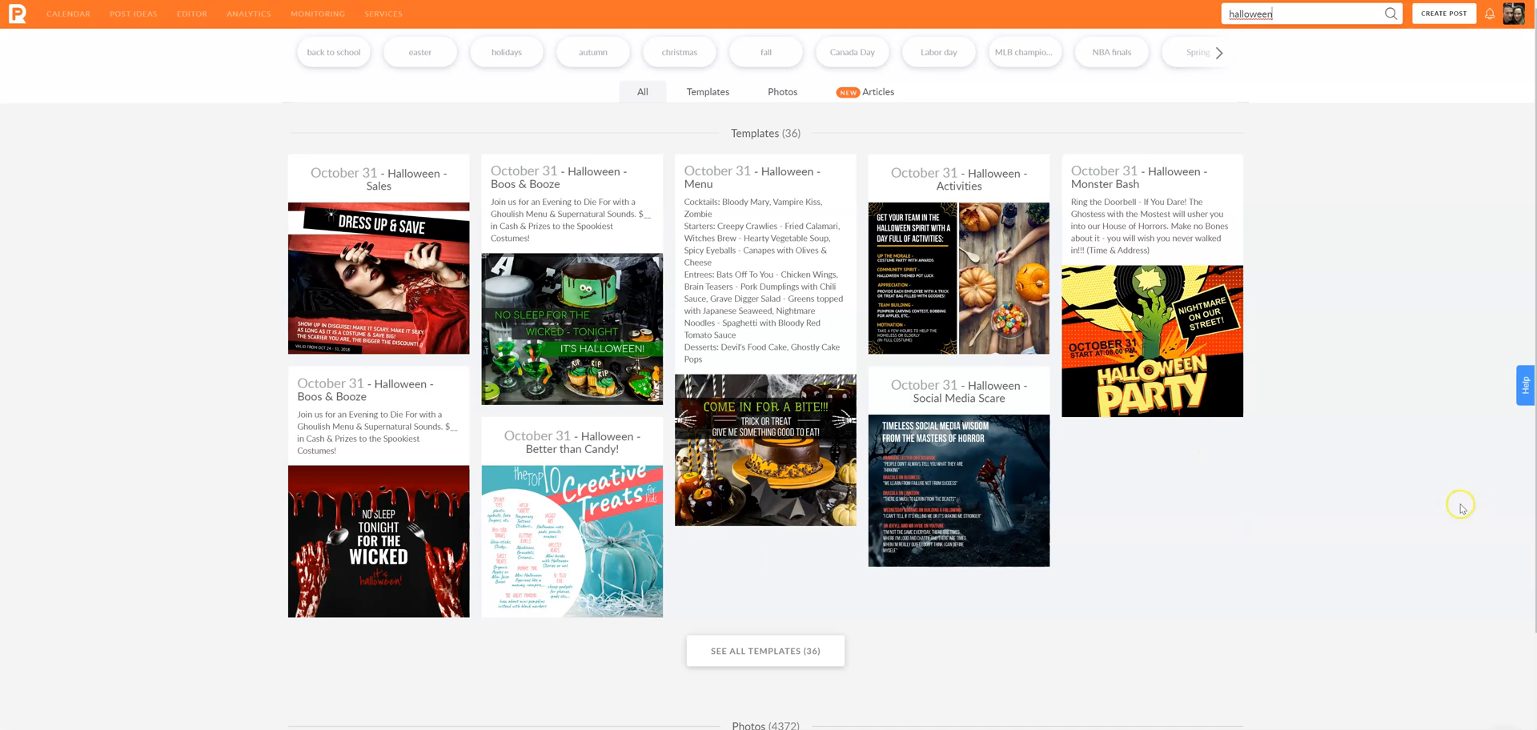
{"action": "mouse_move", "coordinate": [1427, 549]}
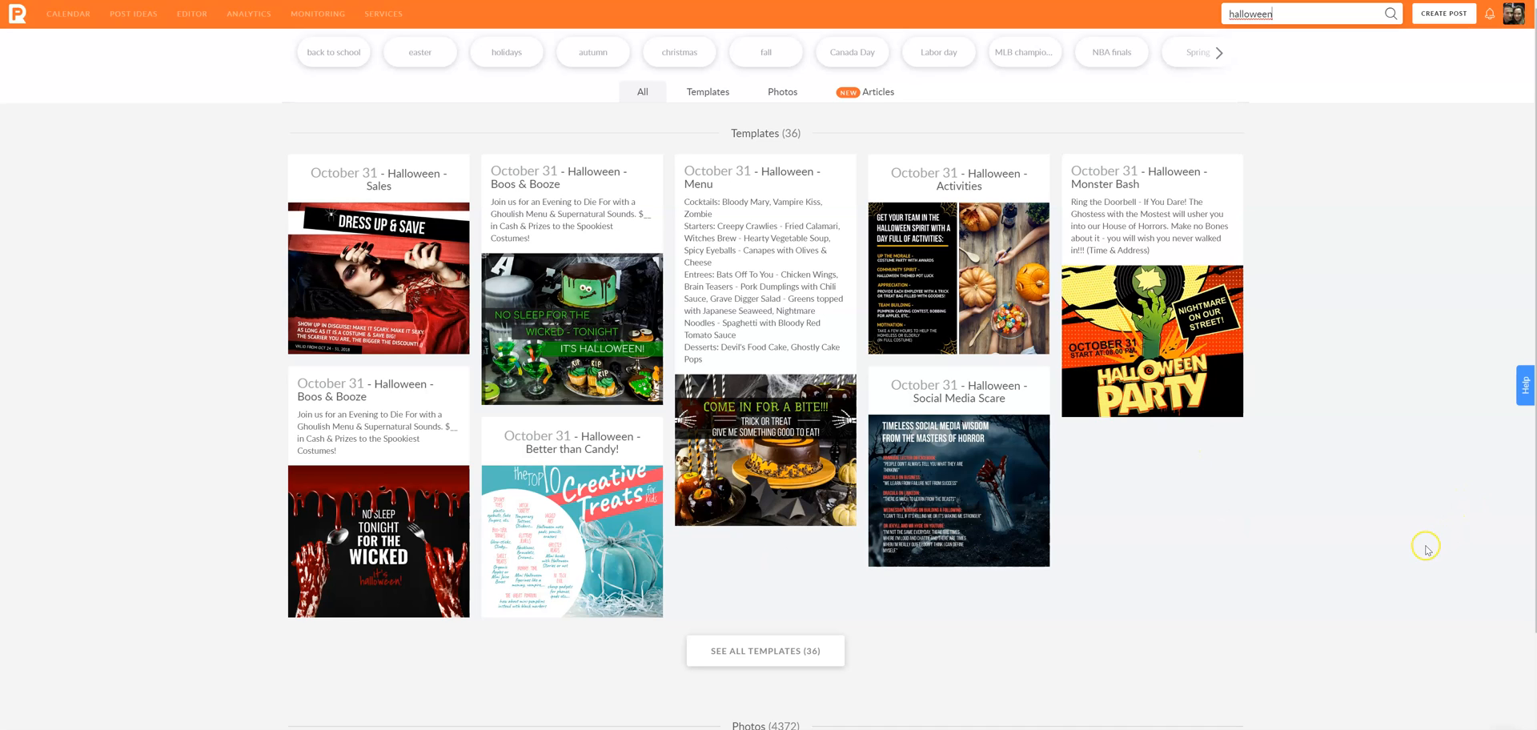
{"action": "mouse_move", "coordinate": [585, 386]}
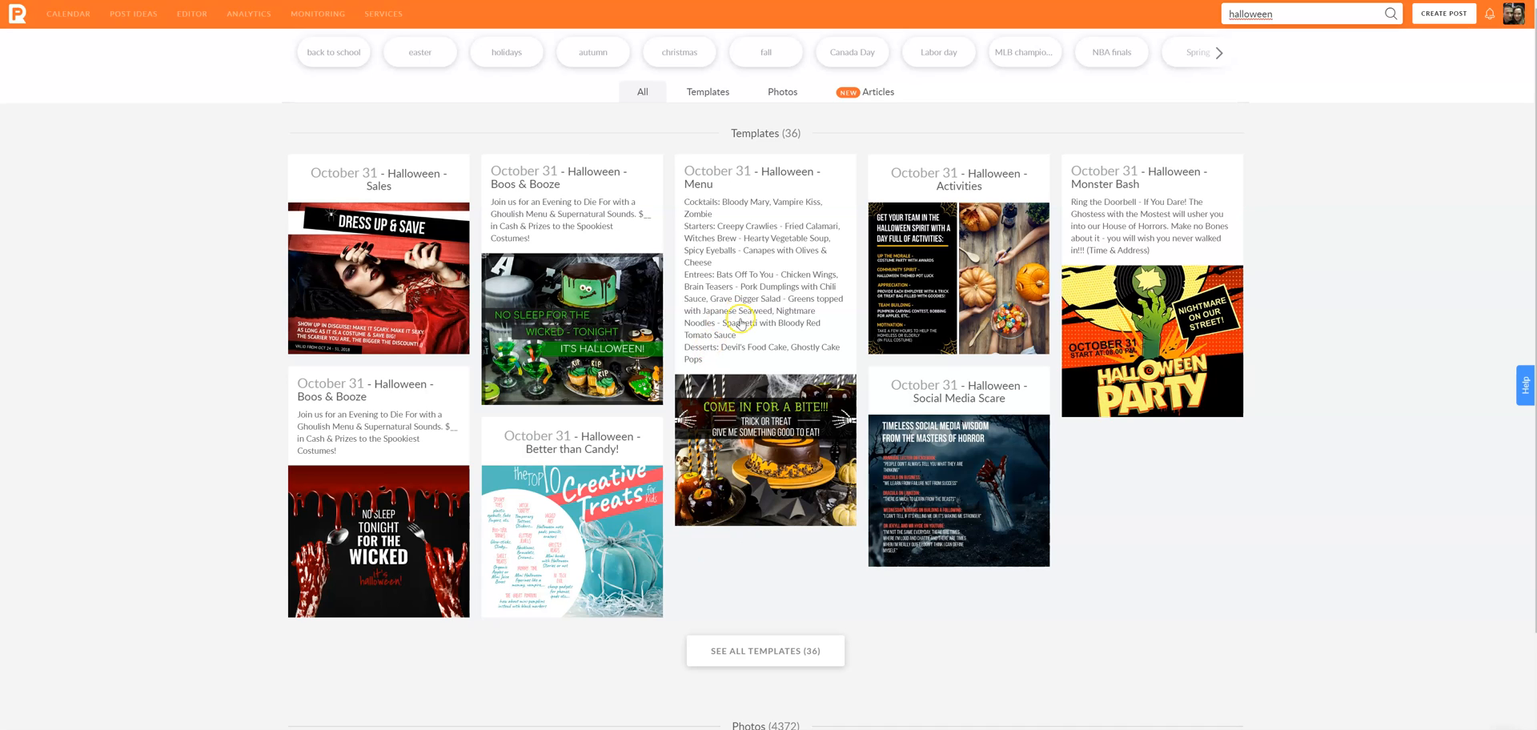
{"action": "mouse_move", "coordinate": [806, 663]}
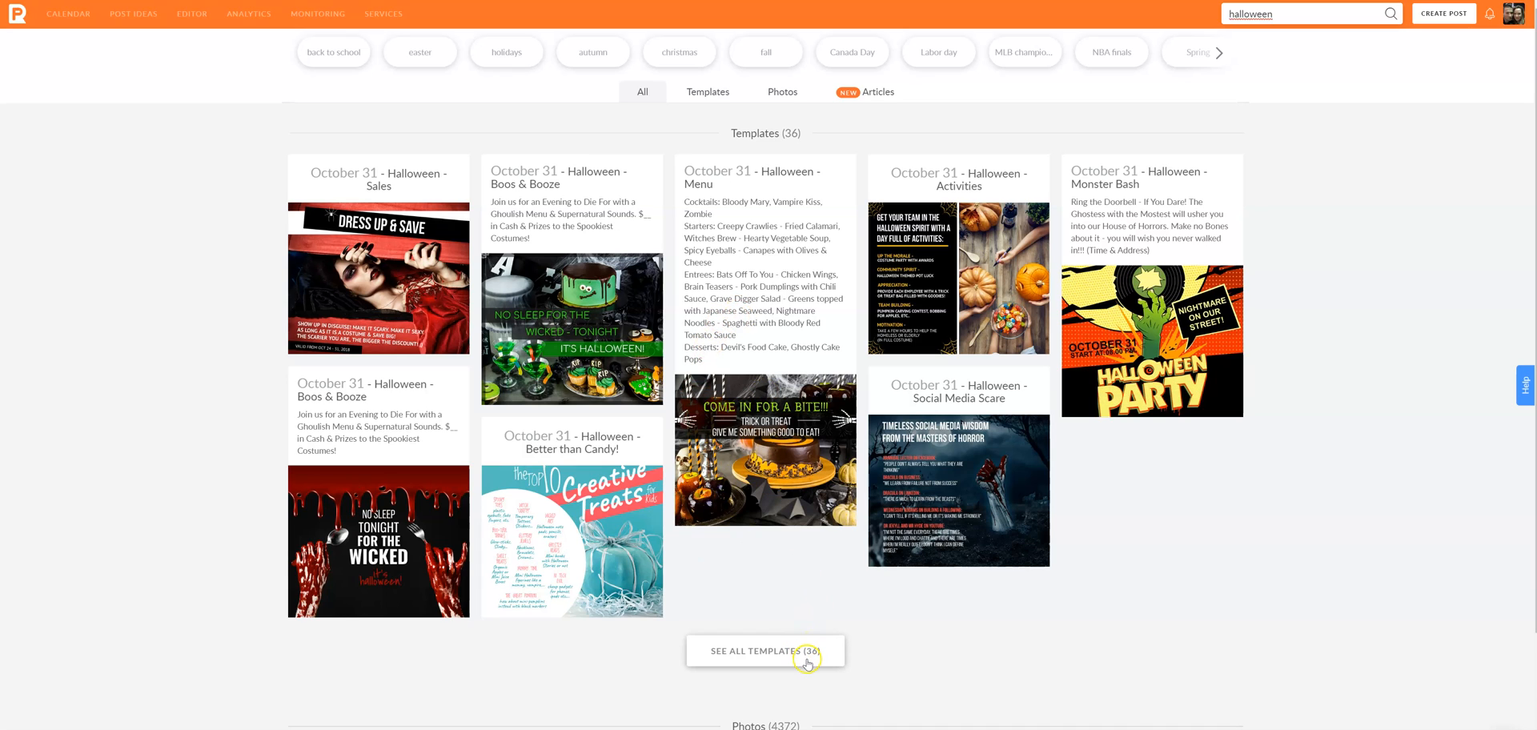
{"action": "scroll", "scroll_direction": "down", "scroll_amount": 3}
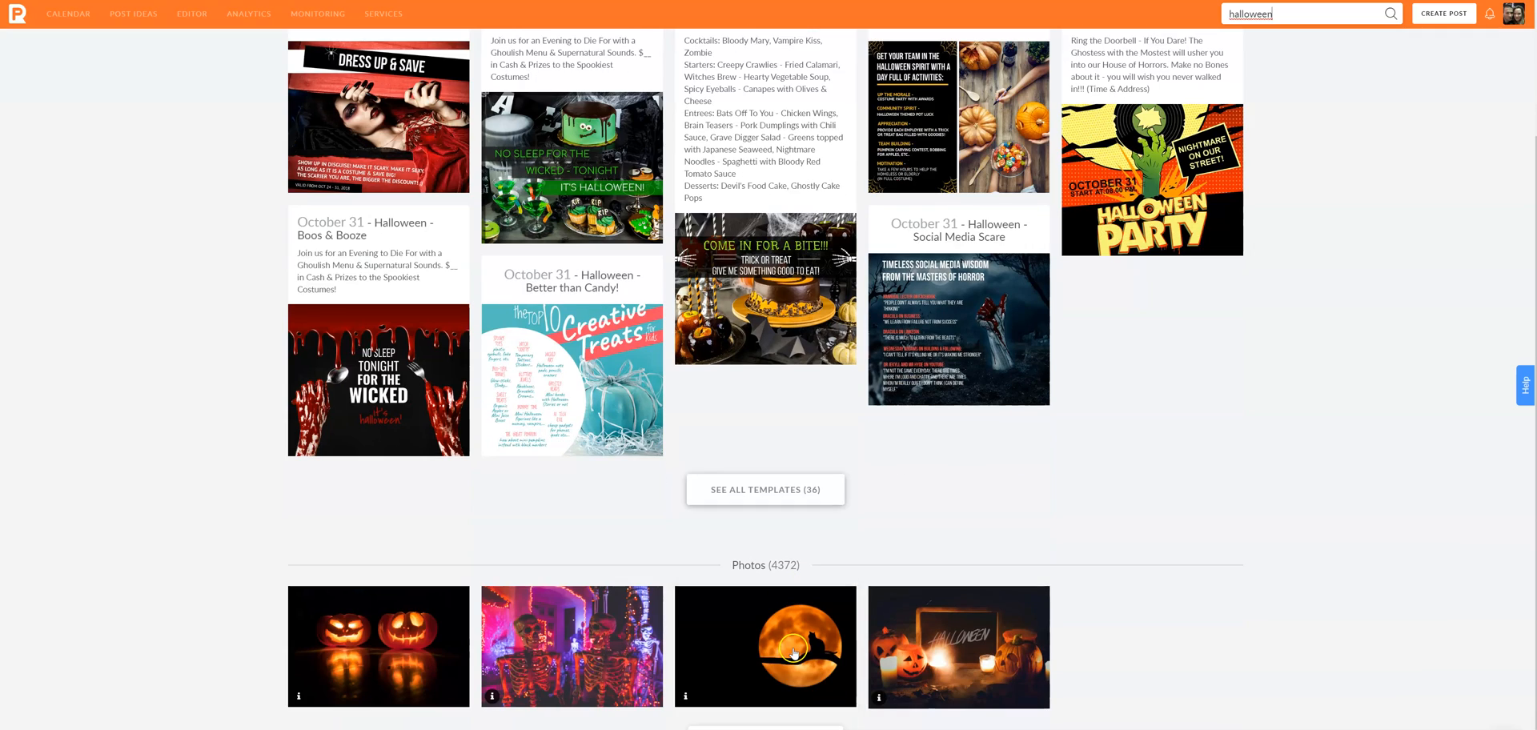
{"action": "scroll", "scroll_direction": "down", "scroll_amount": 3}
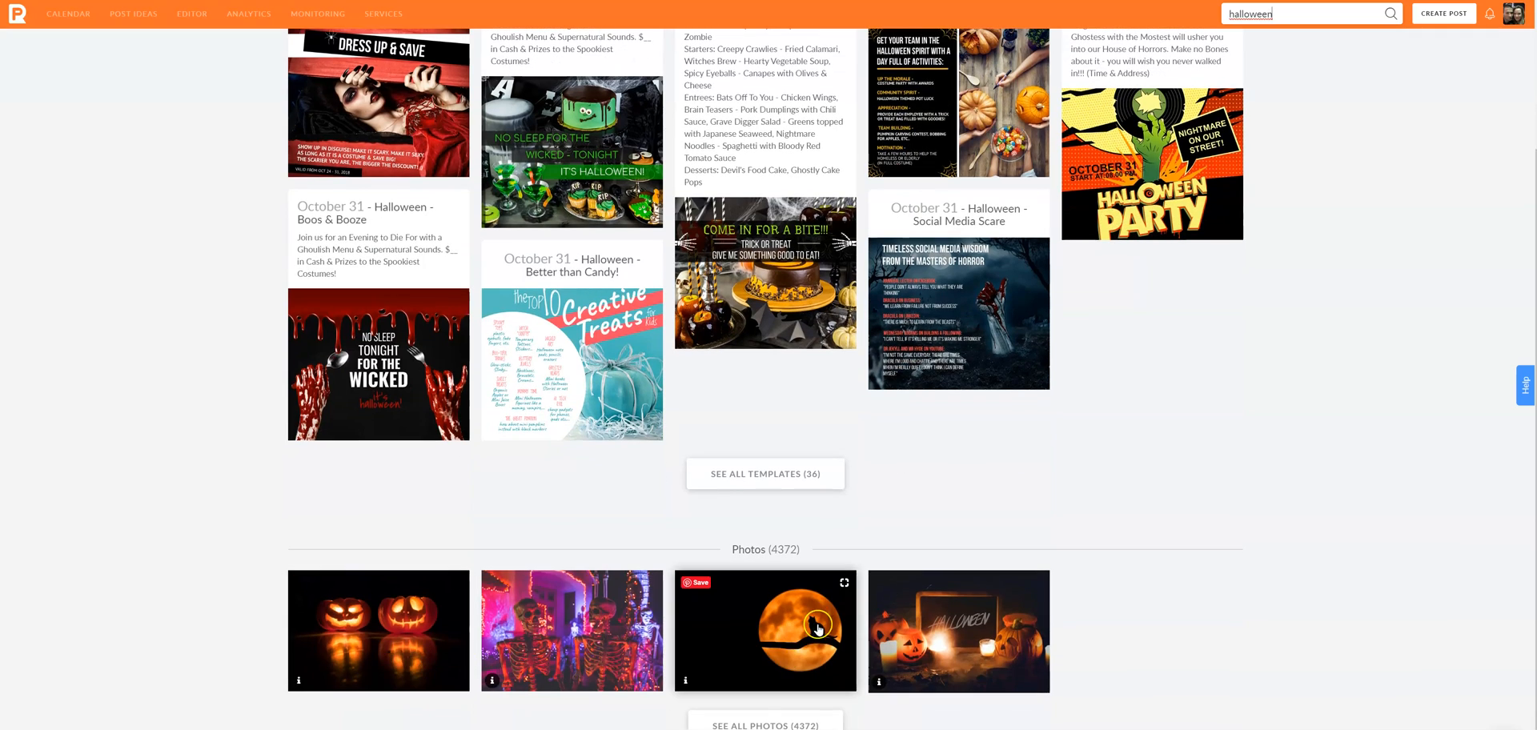
{"action": "mouse_move", "coordinate": [1000, 637]}
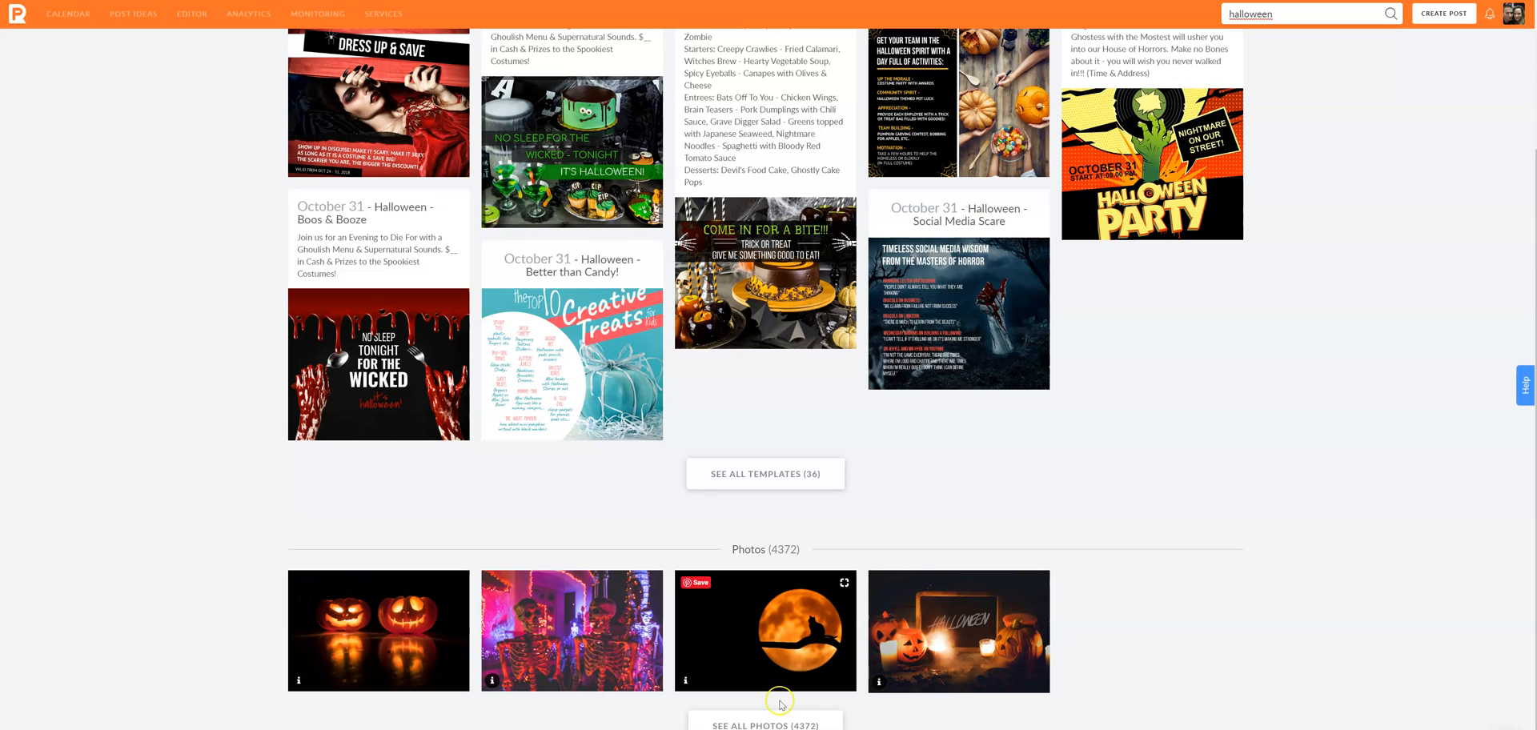
{"action": "mouse_move", "coordinate": [778, 706]}
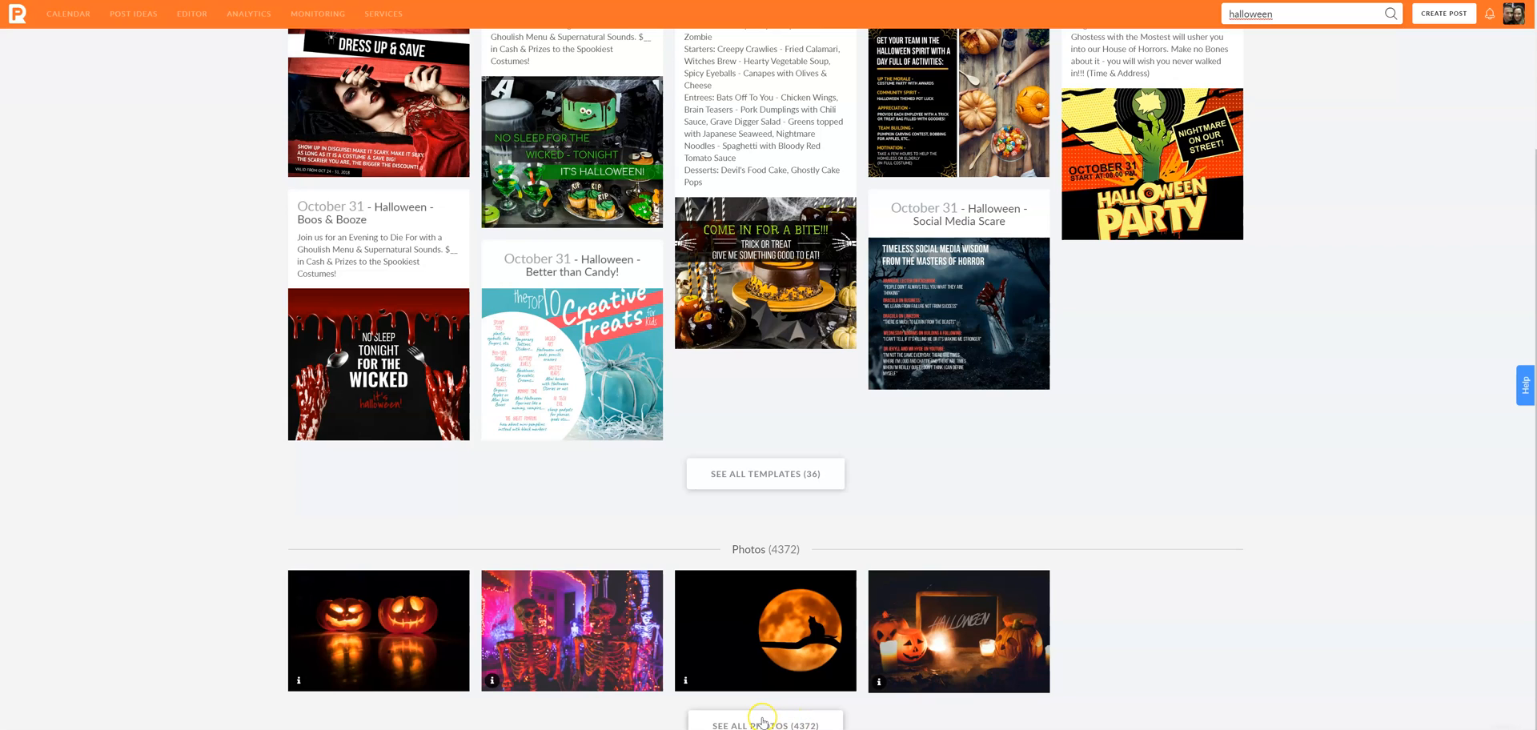
{"action": "left_click", "coordinate": [766, 726]}
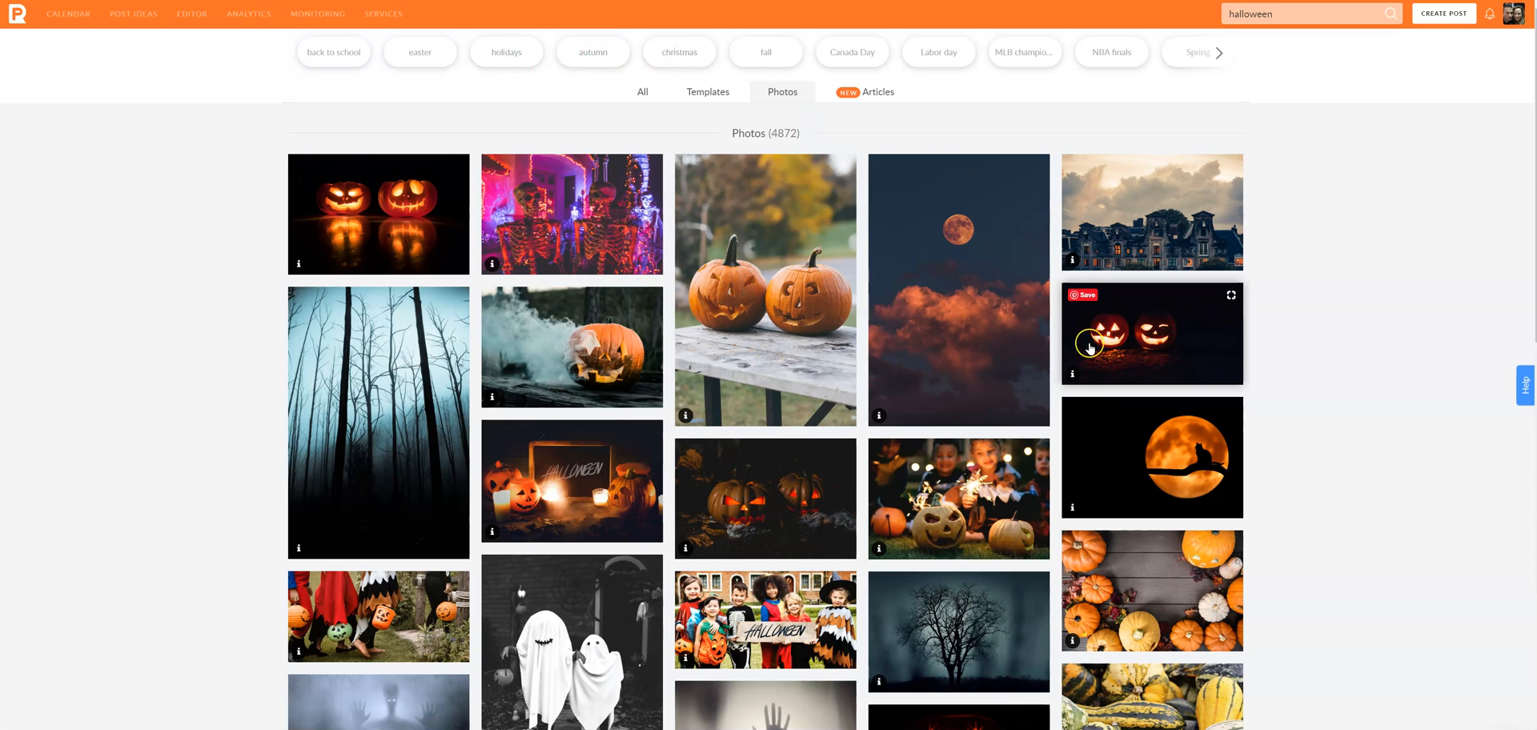
Scroll through the Halloween photo grid.
{"action": "scroll", "scroll_direction": "down", "scroll_amount": 3}
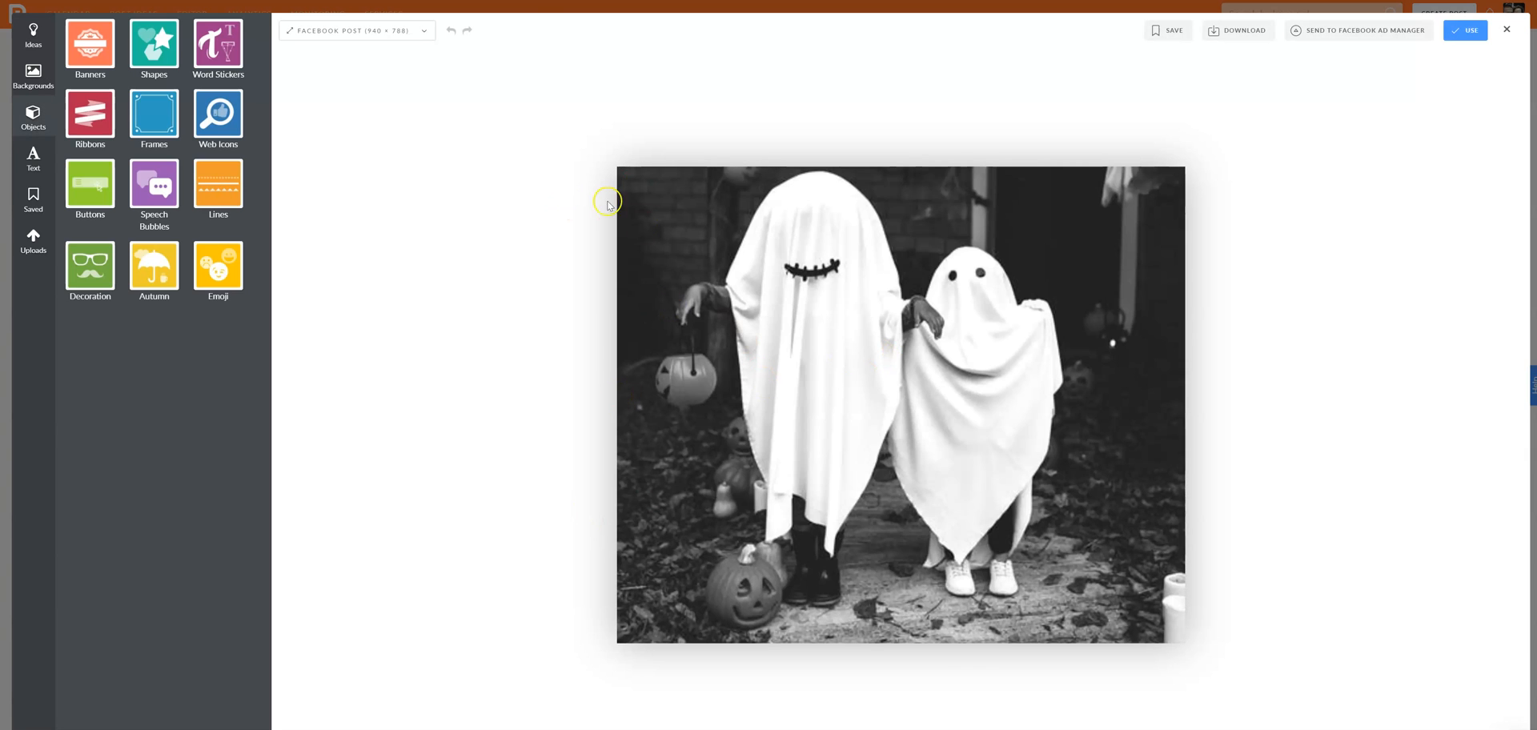
{"action": "mouse_move", "coordinate": [386, 246]}
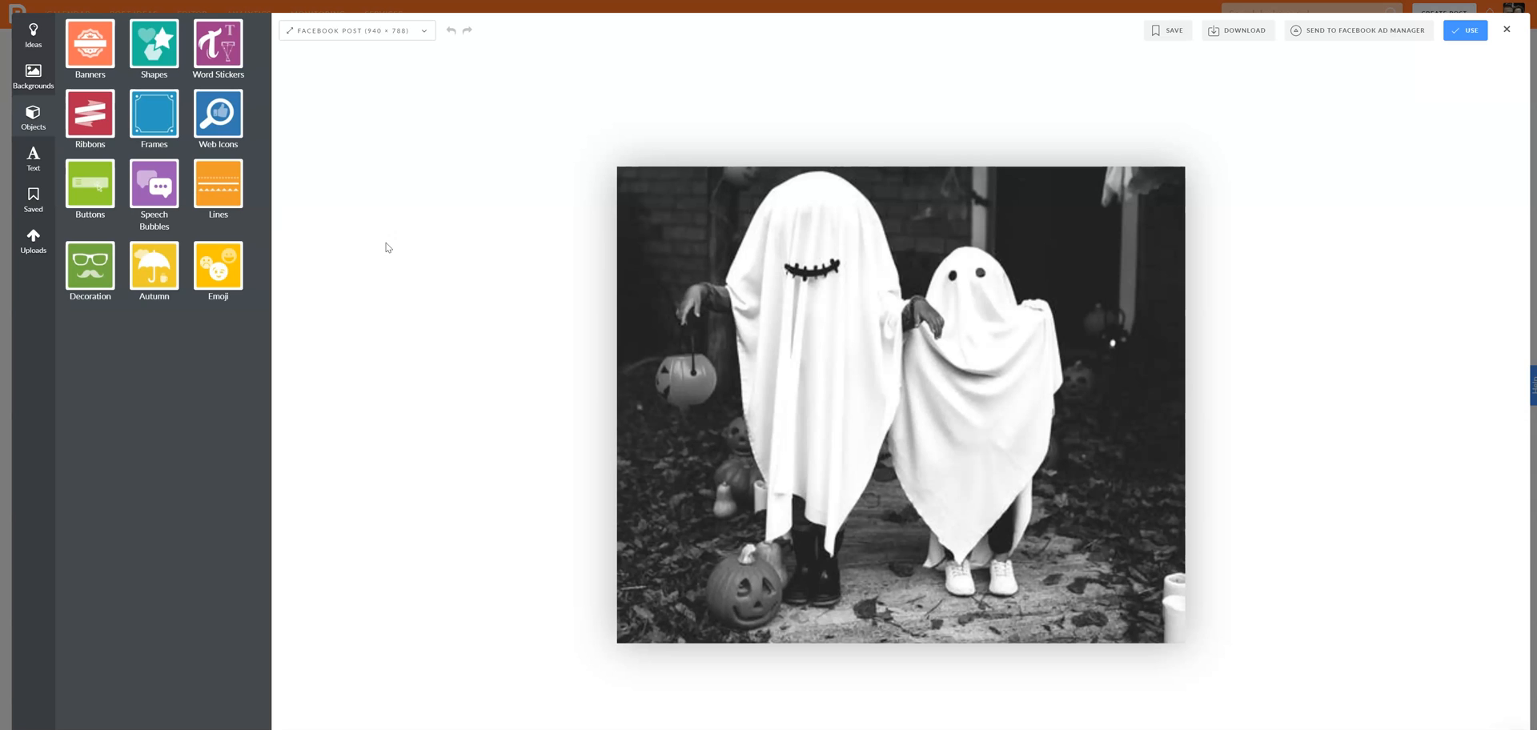
{"action": "mouse_move", "coordinate": [90, 184]}
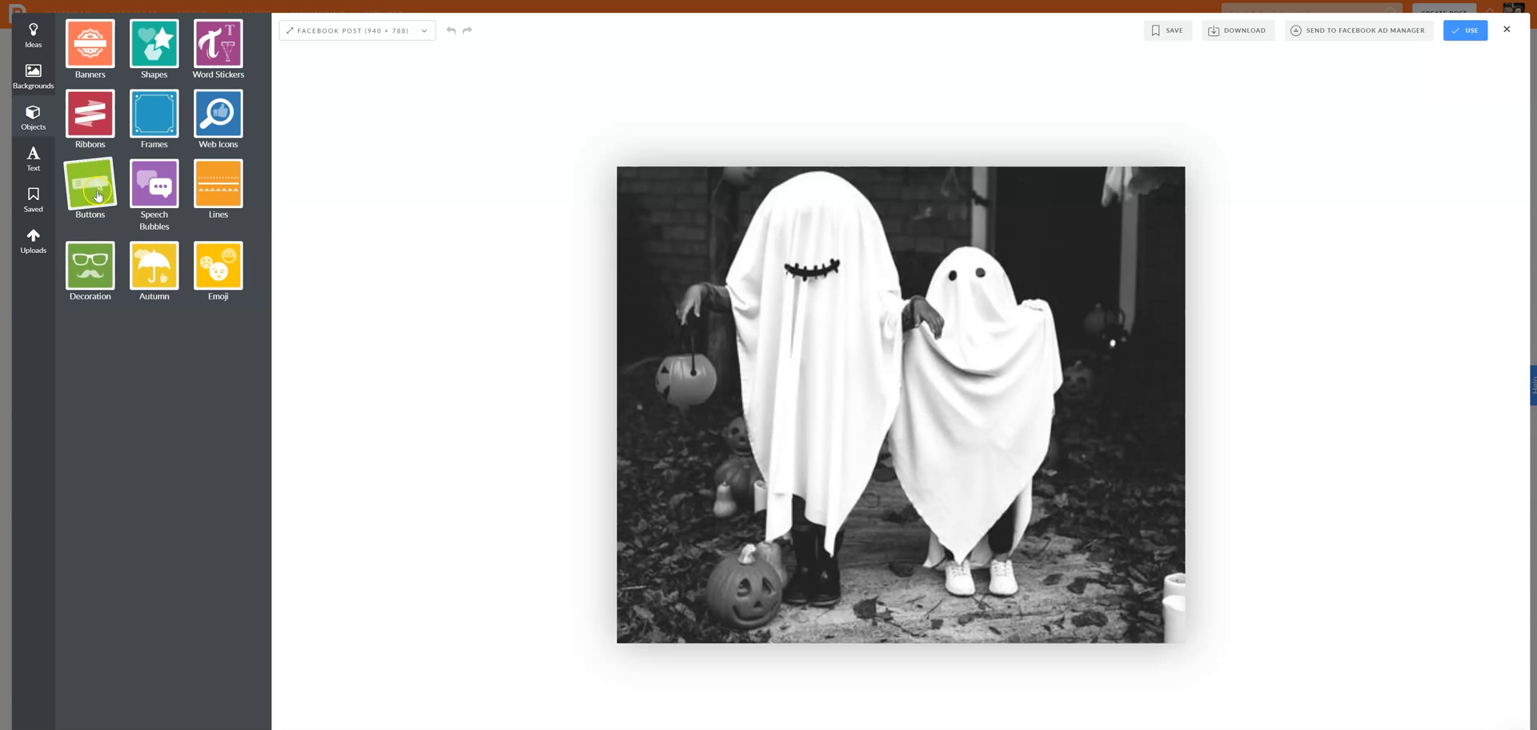
Add a SHOP NOW button from Objects > Buttons and move it near the photo's bottom.
{"action": "left_click", "coordinate": [90, 186]}
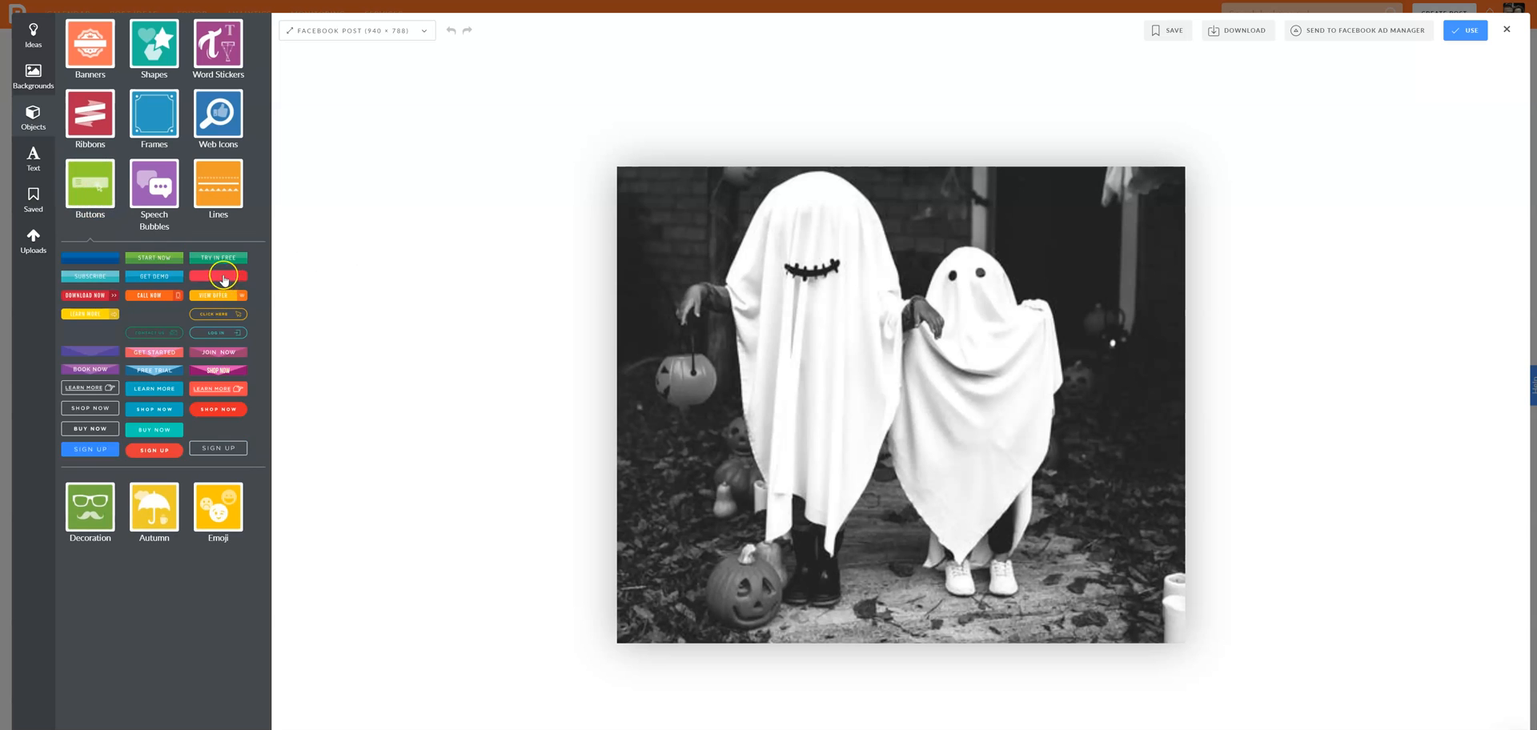
{"action": "left_click", "coordinate": [218, 276]}
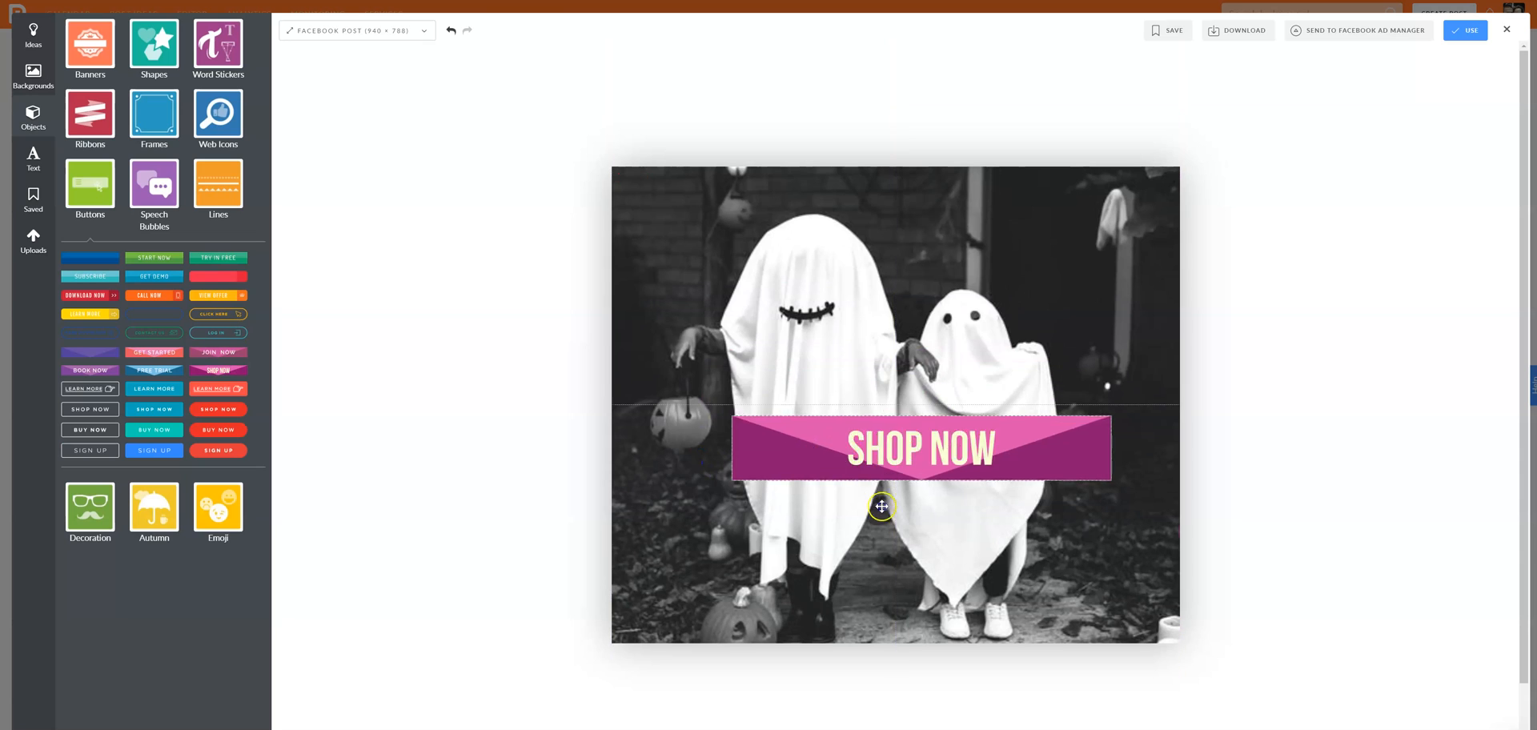
{"action": "left_click_drag", "start_coordinate": [920, 449], "coordinate": [959, 583]}
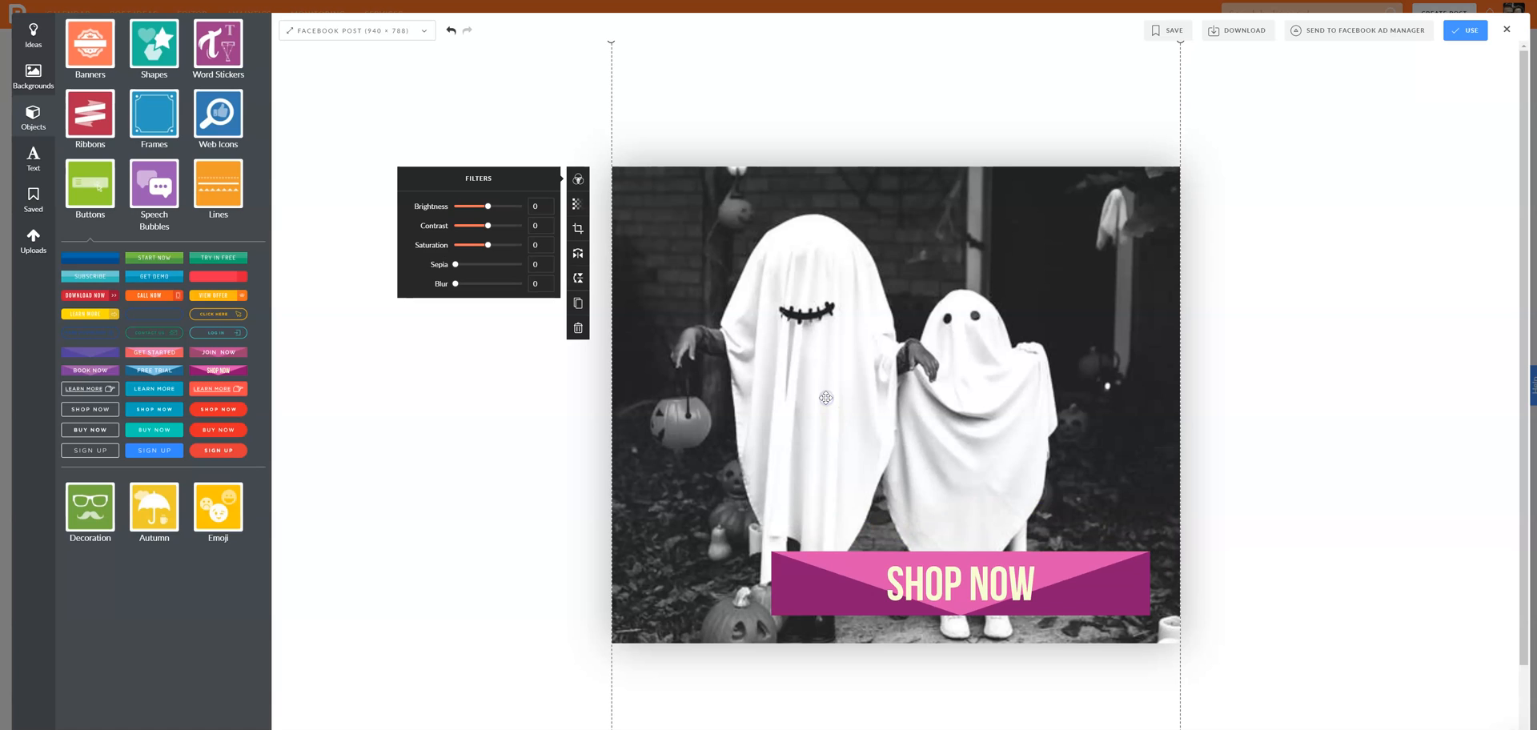
{"action": "left_click", "coordinate": [341, 384]}
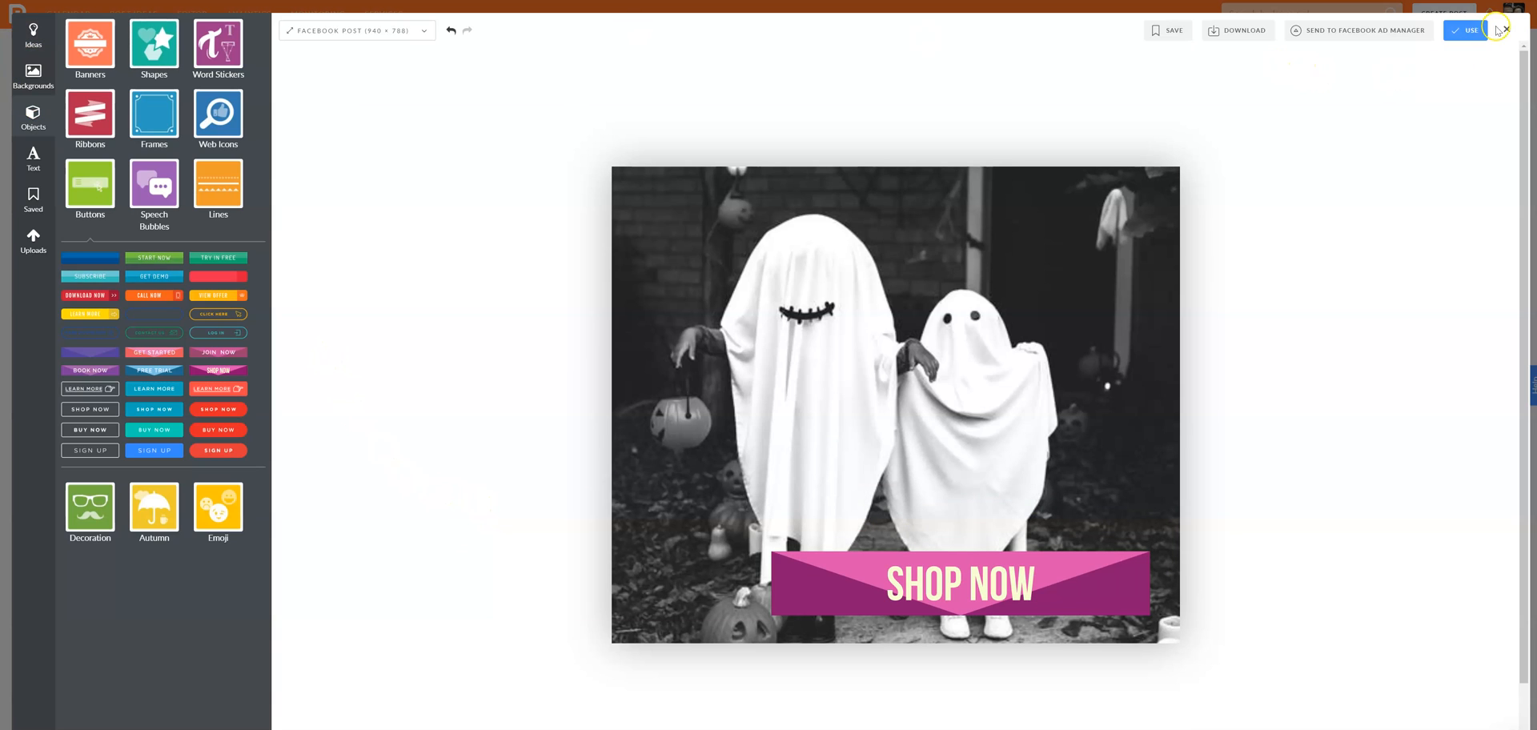
Leave the design editor without saving the changes.
{"action": "left_click", "coordinate": [1507, 29]}
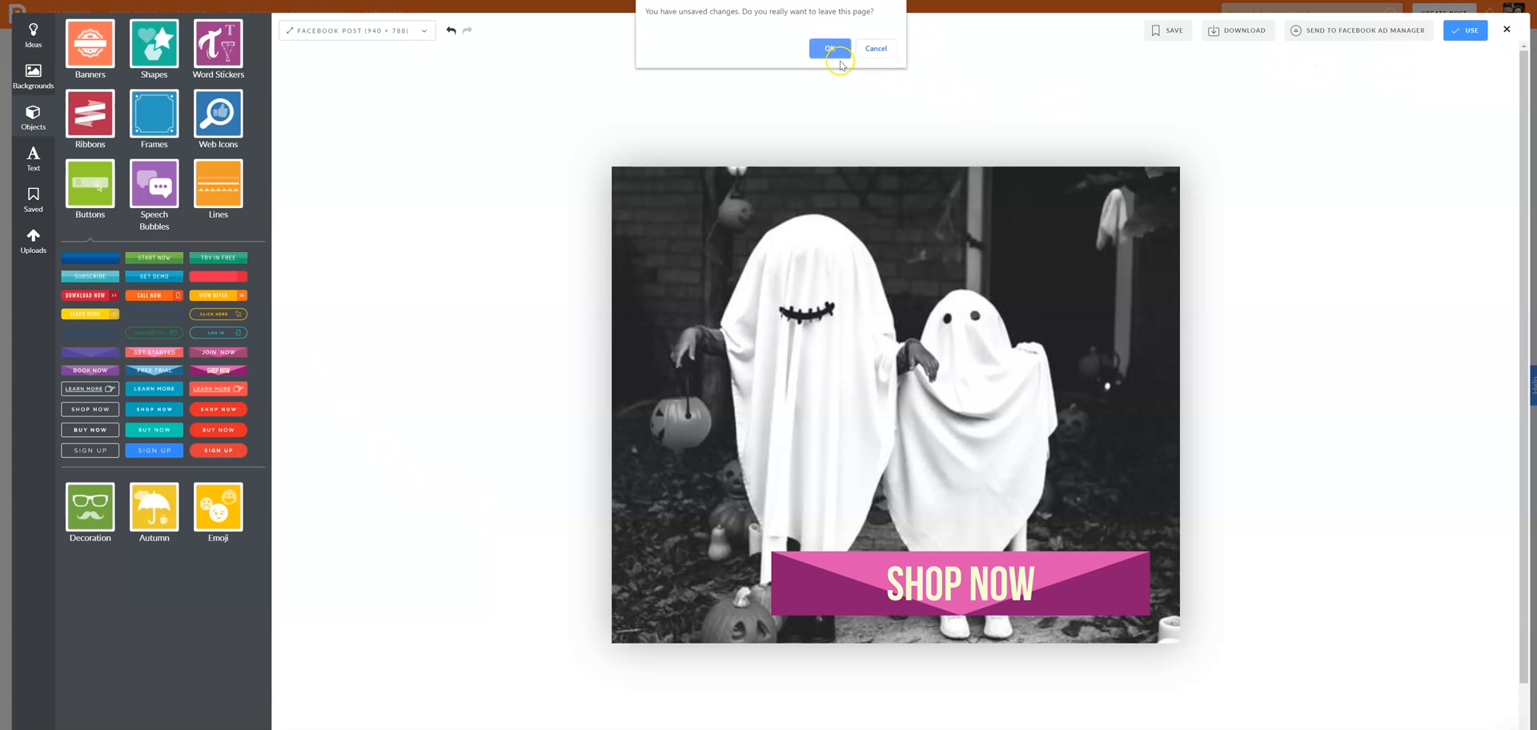
{"action": "left_click", "coordinate": [828, 49]}
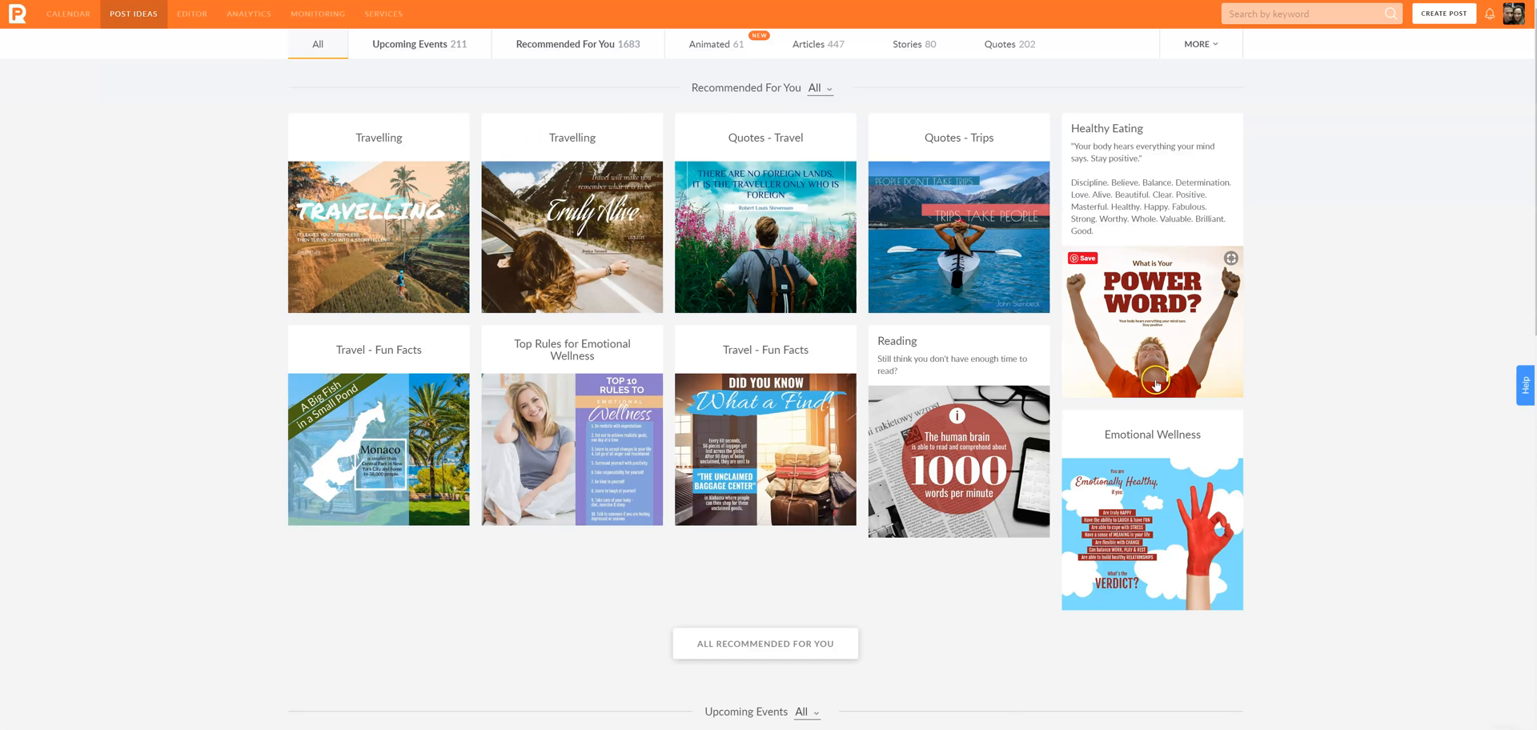
{"action": "mouse_move", "coordinate": [745, 203]}
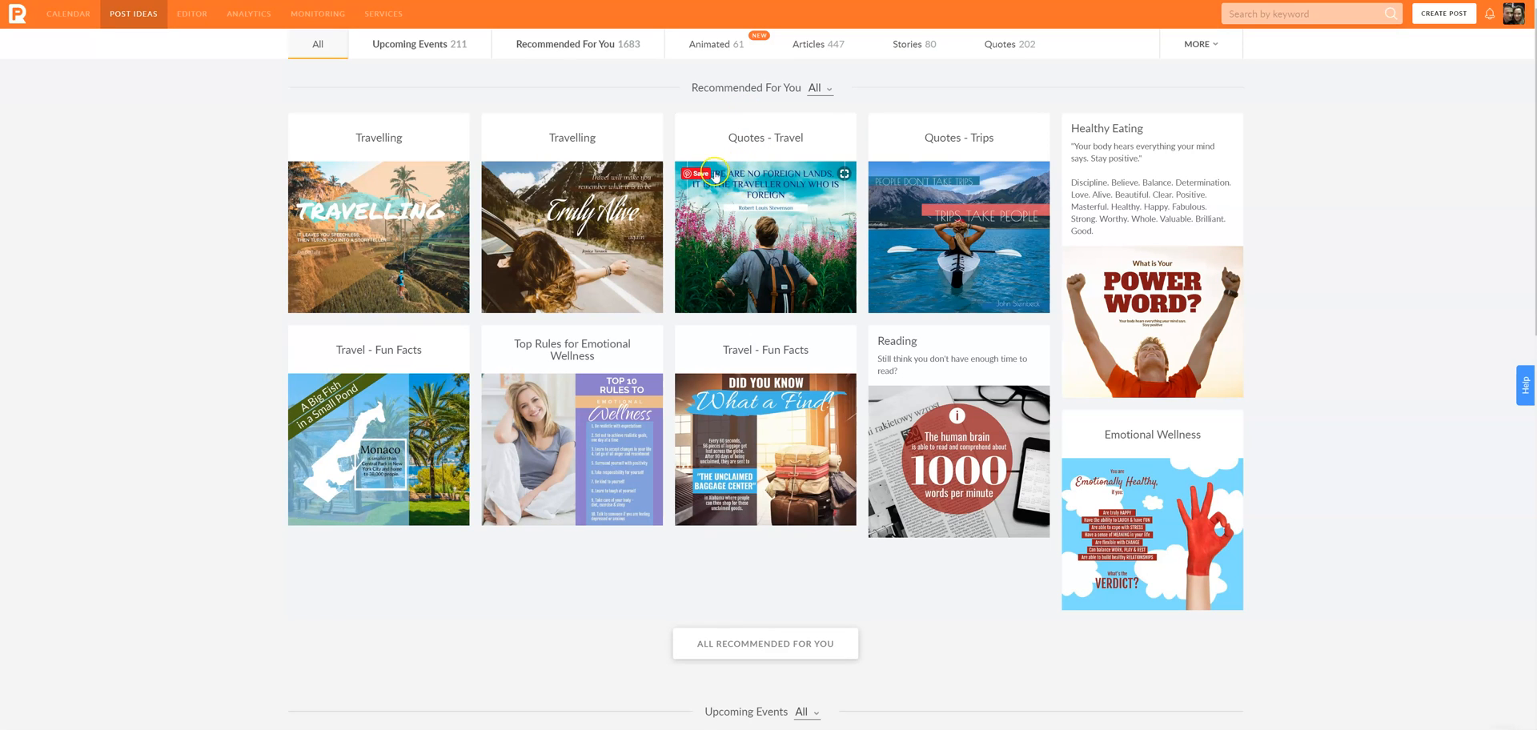
{"action": "mouse_move", "coordinate": [665, 129]}
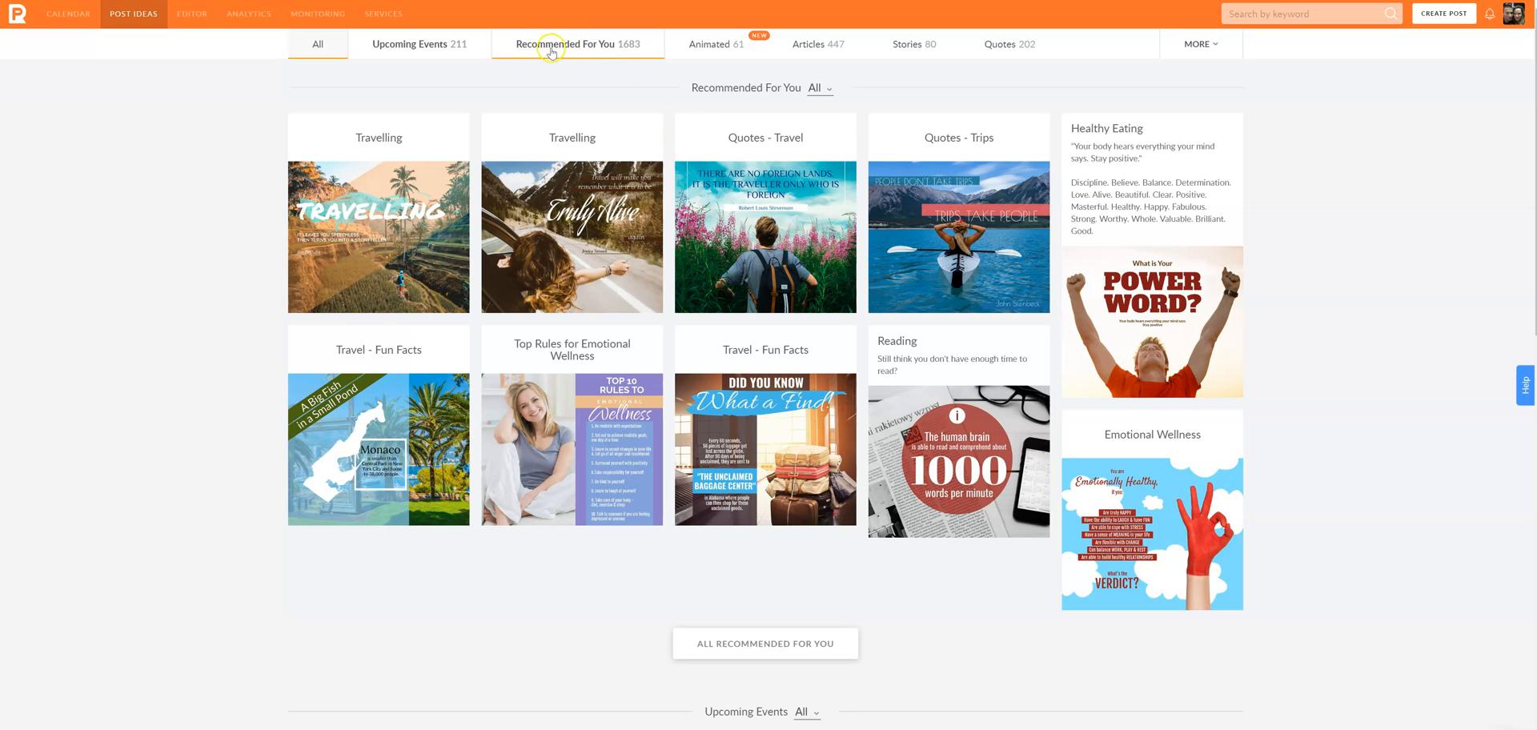
Show the Upcoming Events post ideas.
{"action": "left_click", "coordinate": [418, 44]}
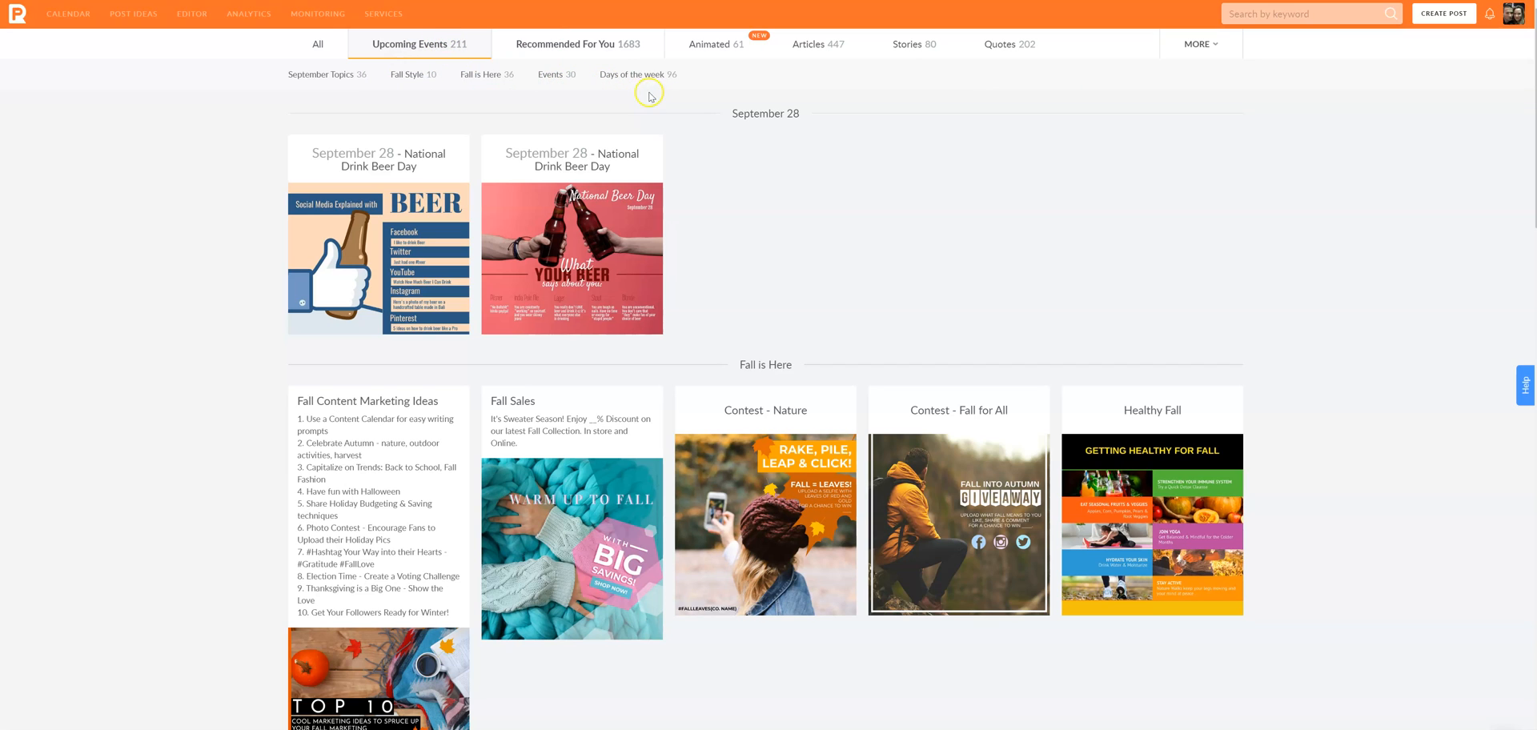
Search the keyword 'realtor' and check its photo results, finding no templates.
{"action": "left_click", "coordinate": [1309, 14]}
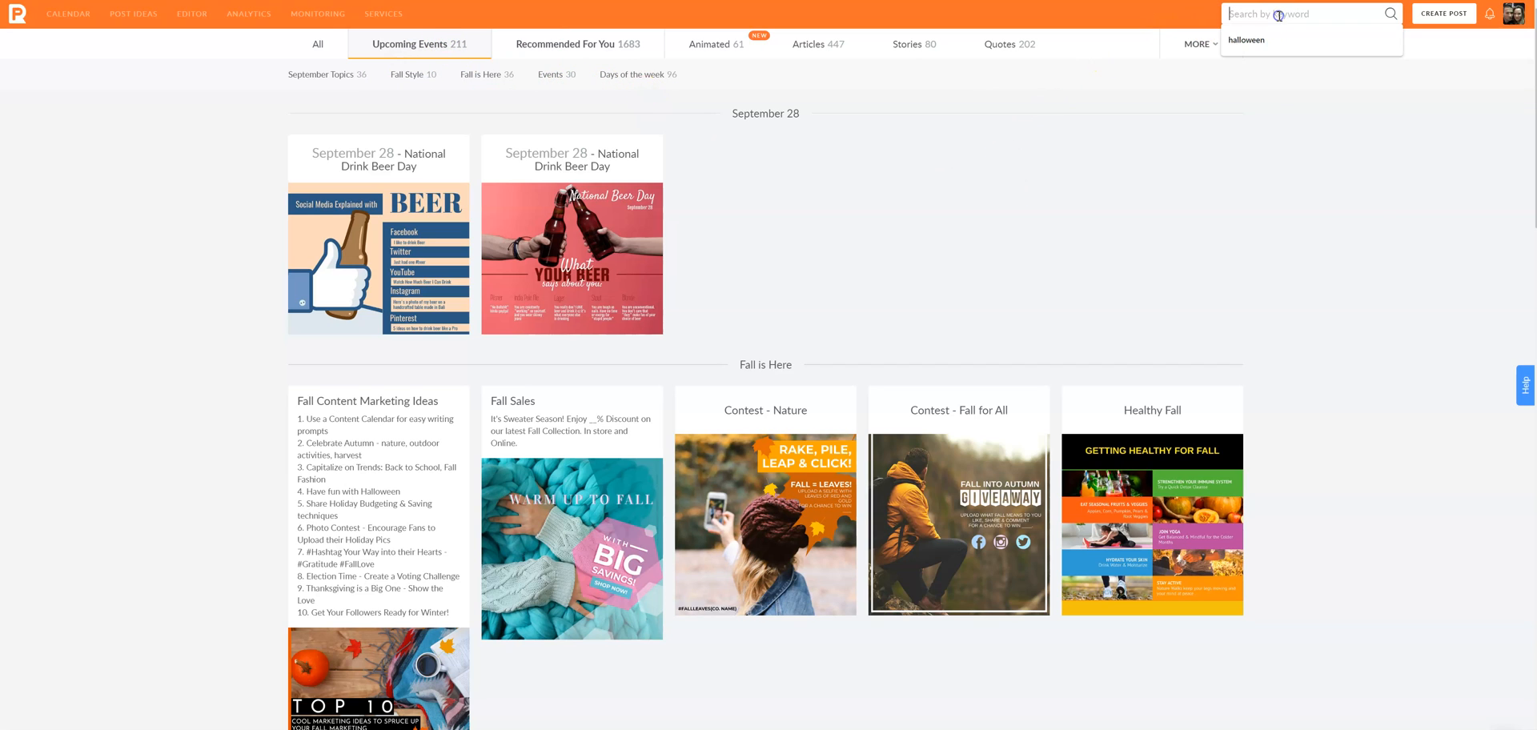
{"action": "type", "text": "Nov"}
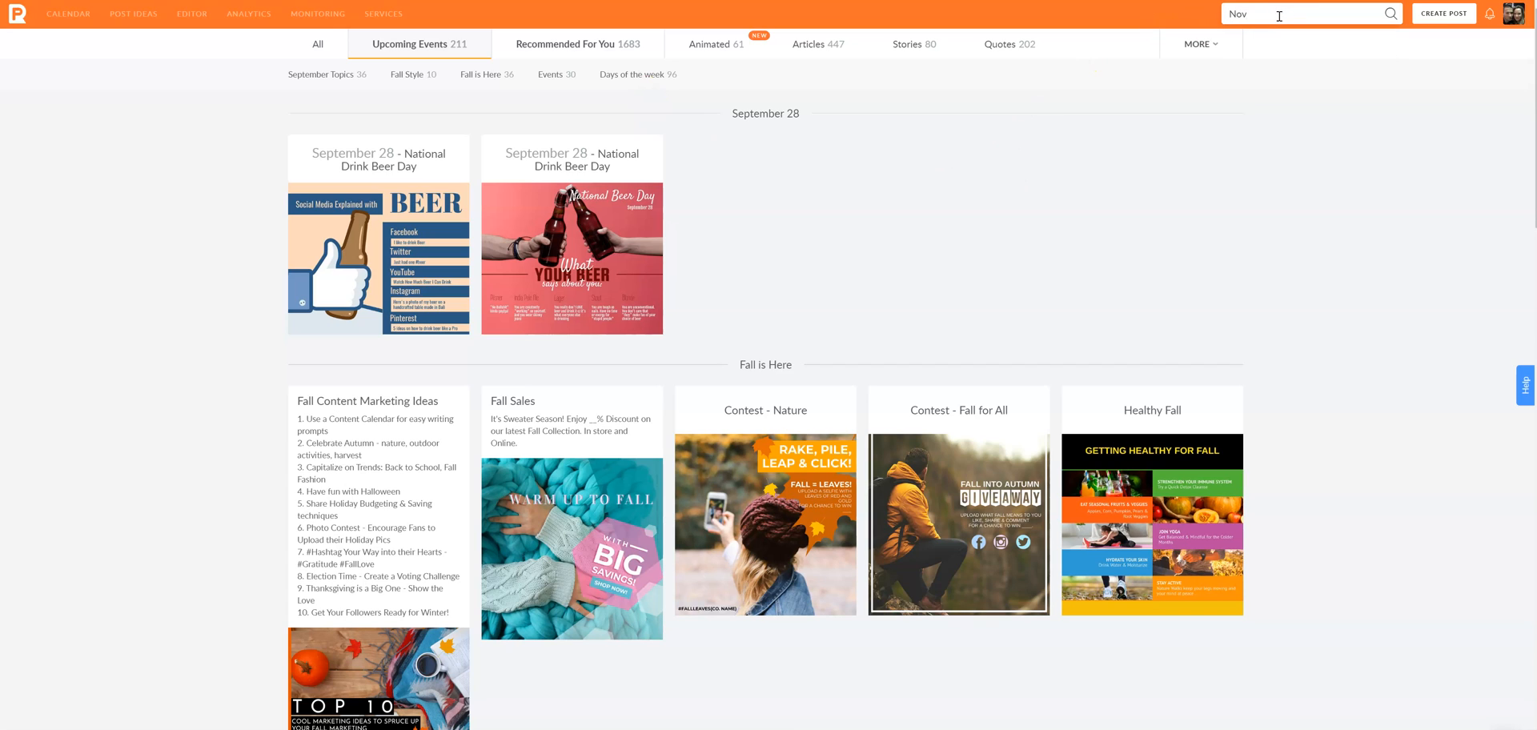
{"action": "left_click", "coordinate": [1303, 13]}
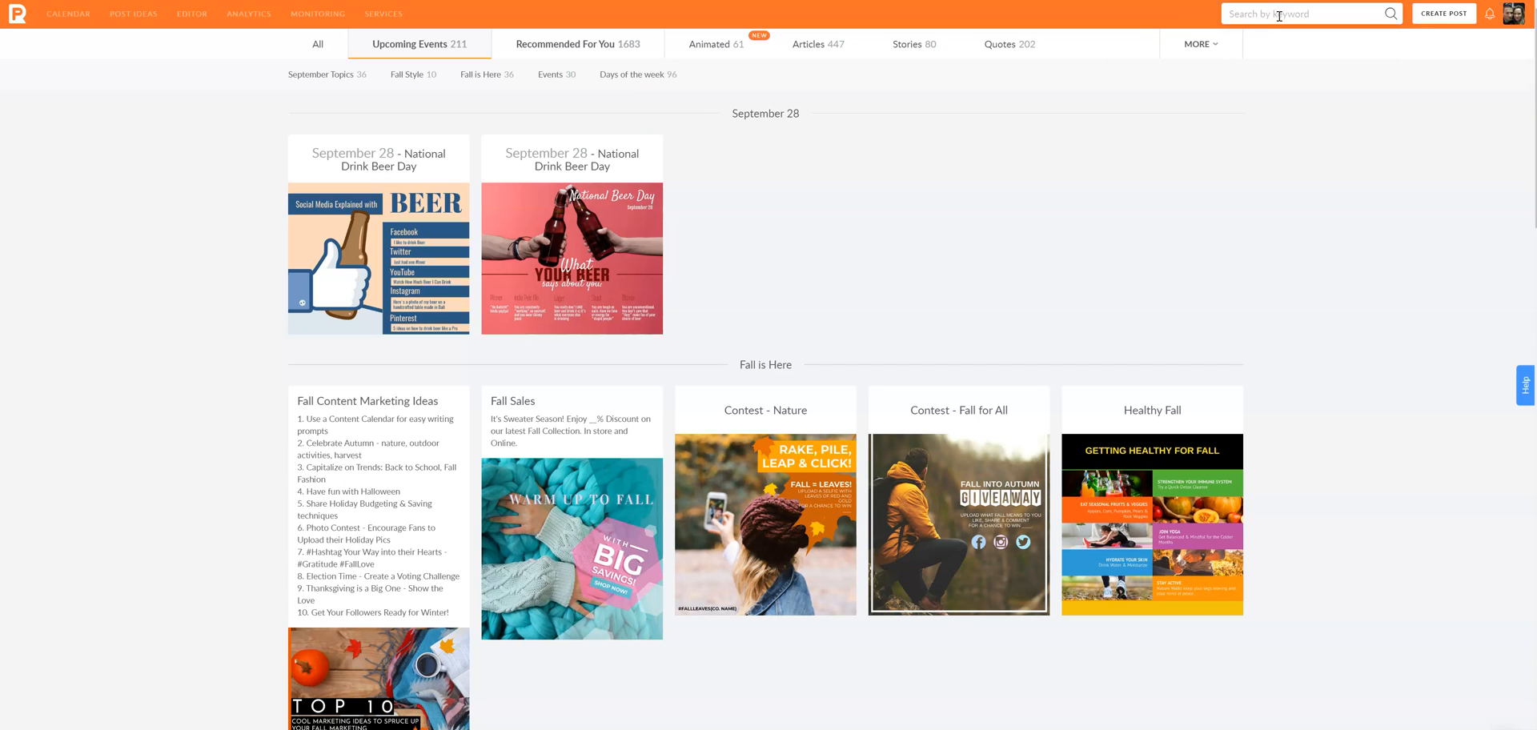
{"action": "type", "text": "realtor"}
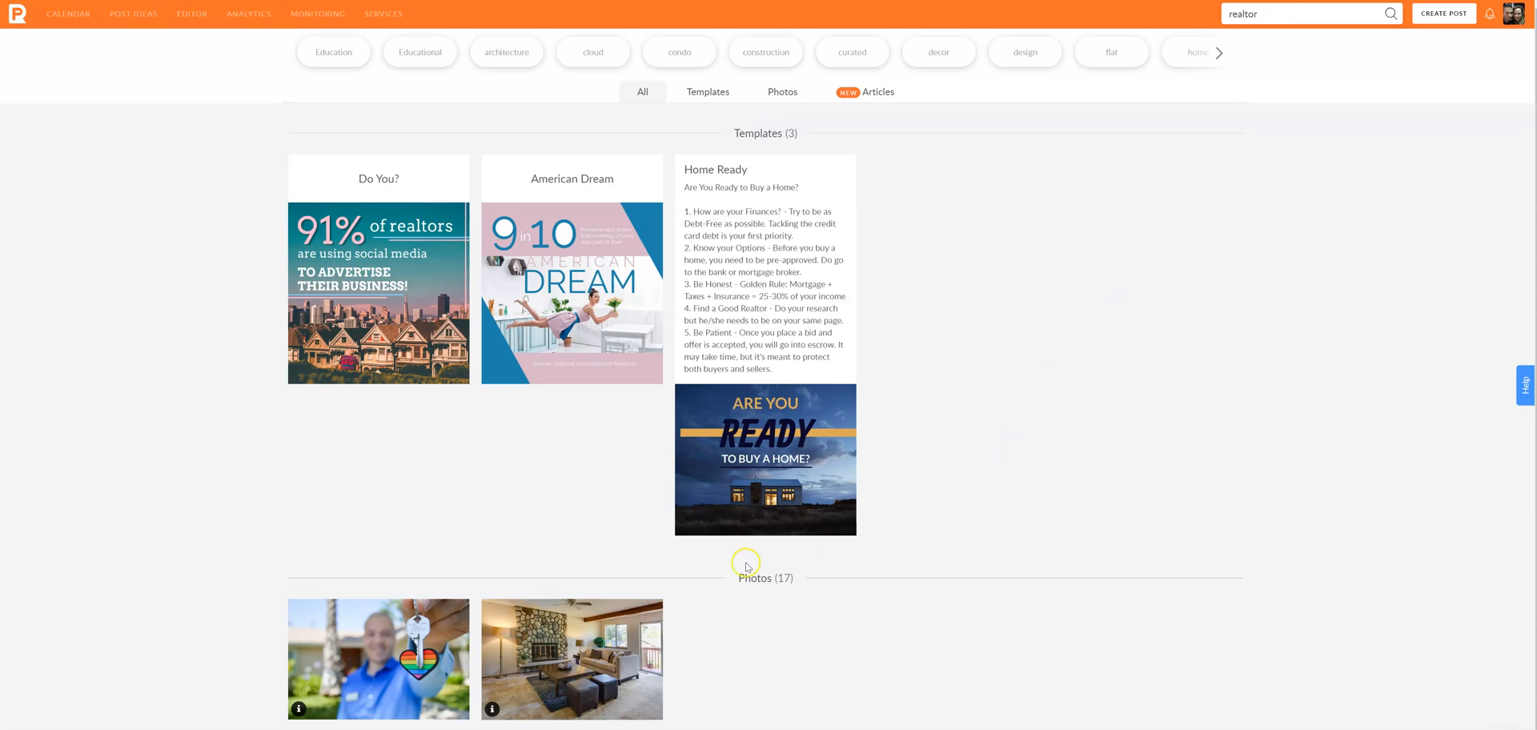
{"action": "scroll", "scroll_direction": "down", "scroll_amount": 3}
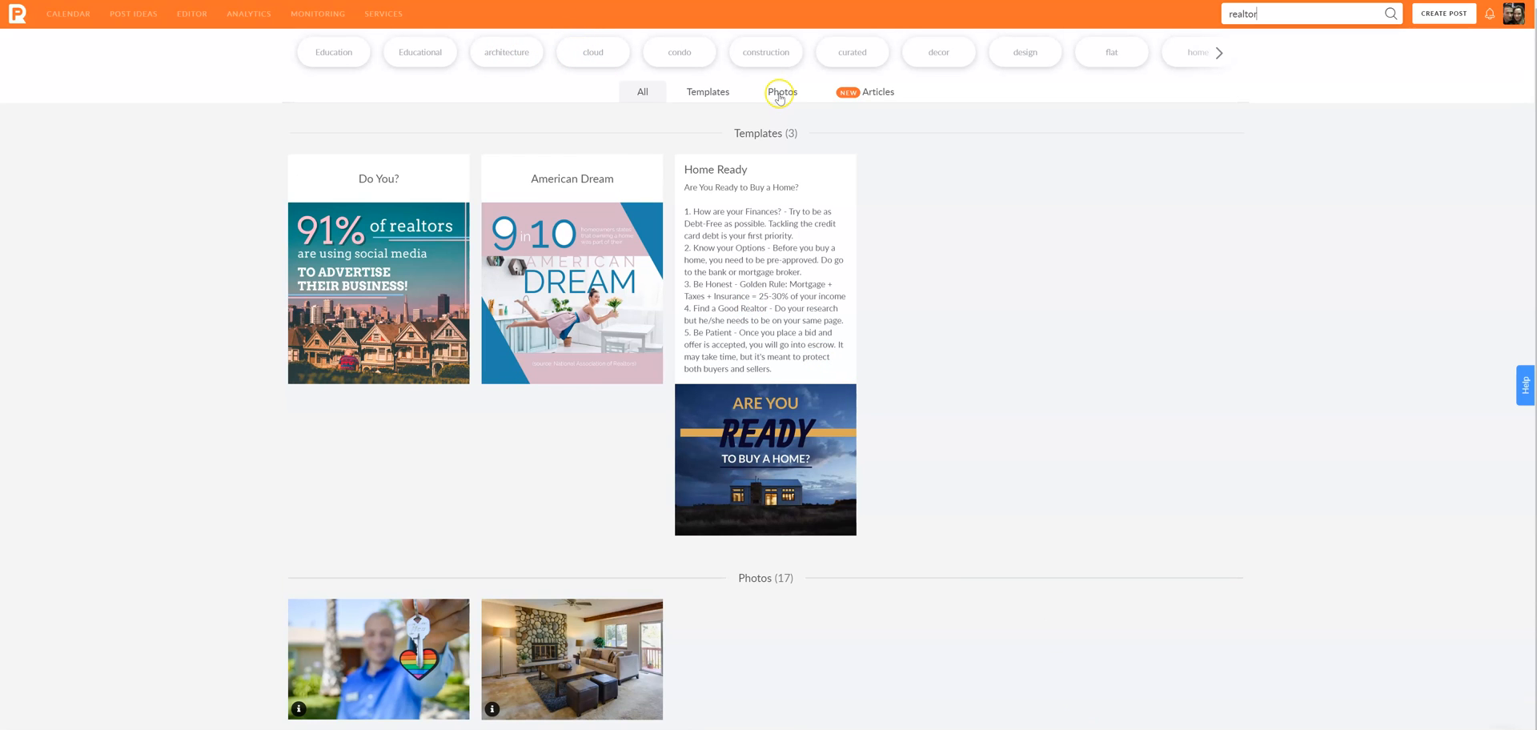
{"action": "left_click", "coordinate": [877, 93]}
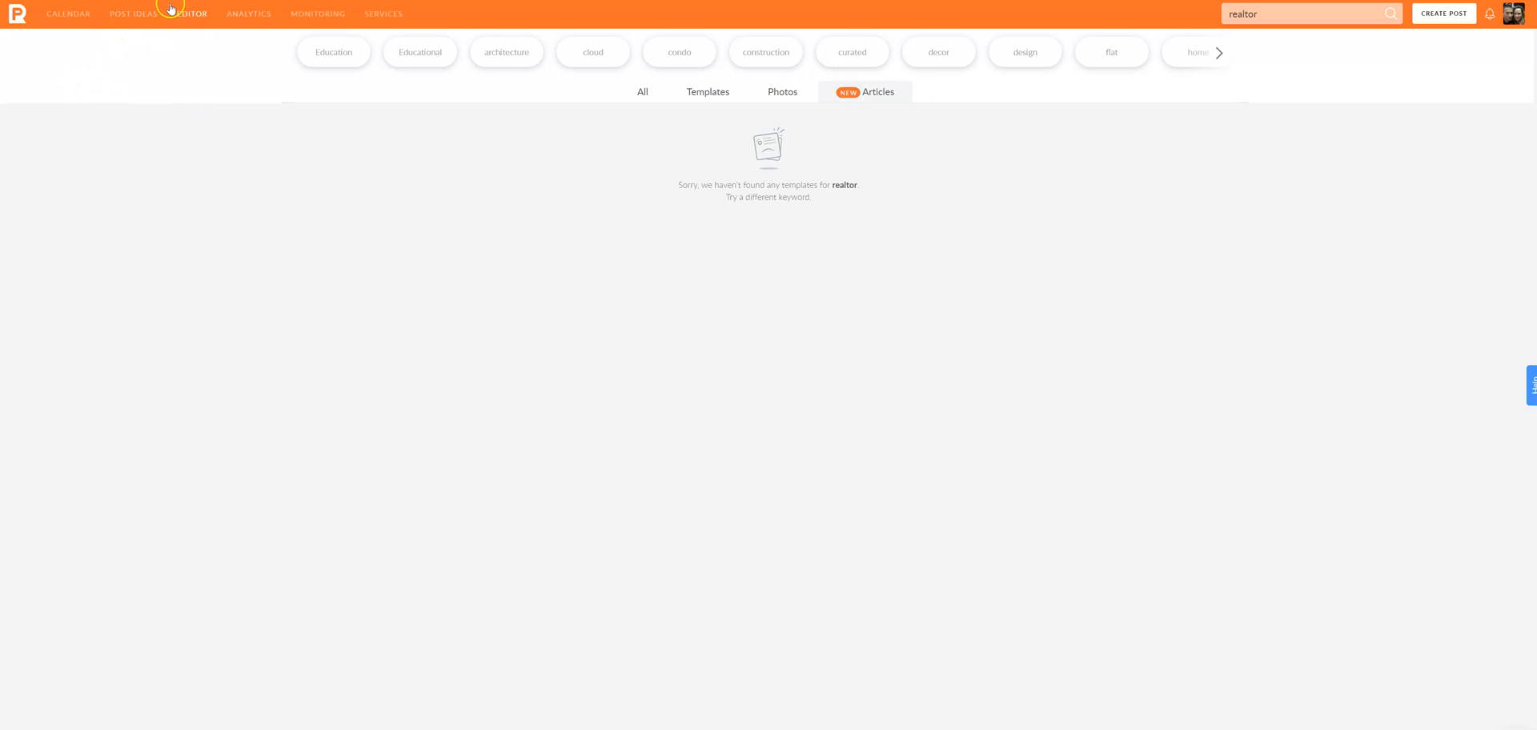
Return to the Post Ideas library.
{"action": "left_click", "coordinate": [133, 15]}
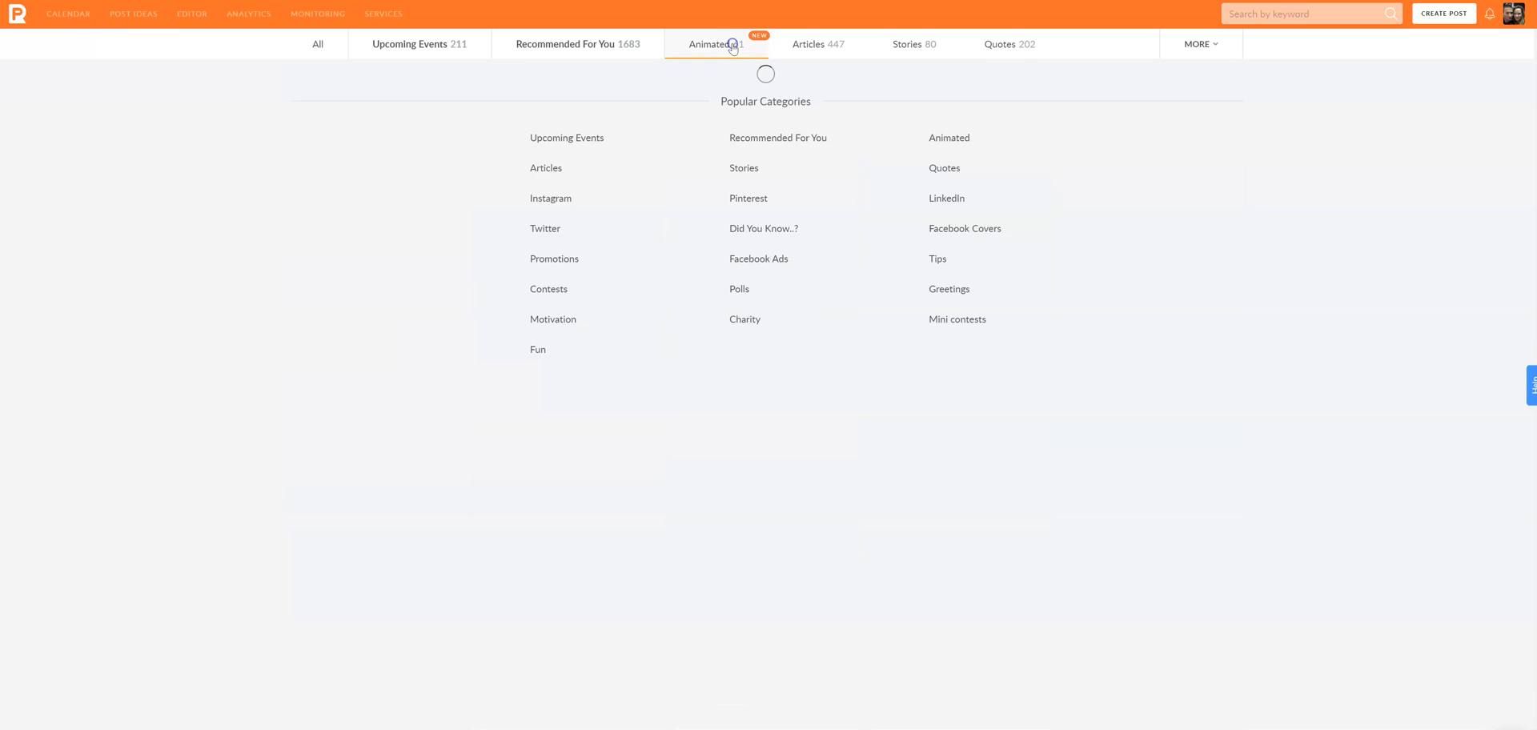
Browse the Animated post ideas and pick the Dreams Are Important jumping dancer into the composer.
{"action": "left_click", "coordinate": [708, 45]}
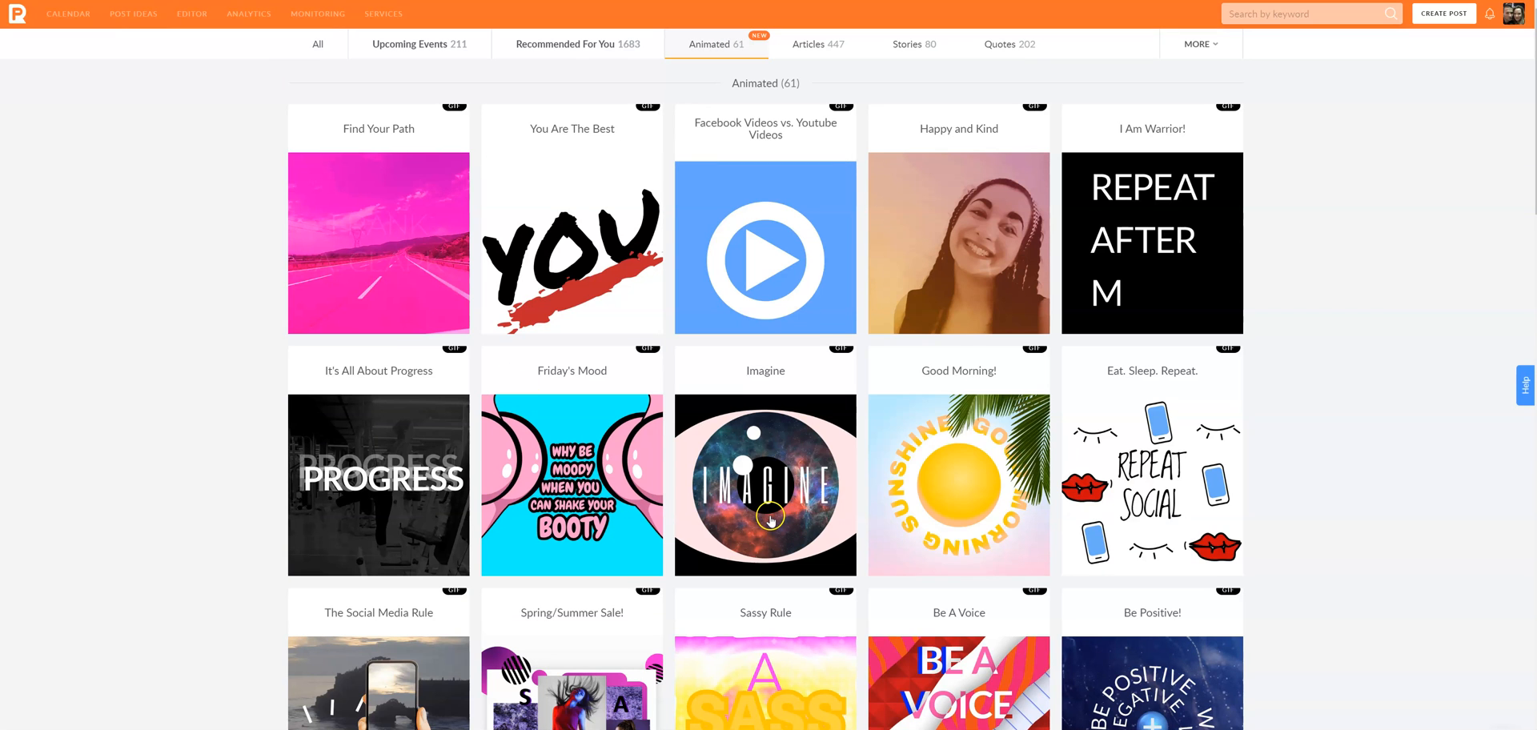
{"action": "scroll", "scroll_direction": "down", "scroll_amount": 3}
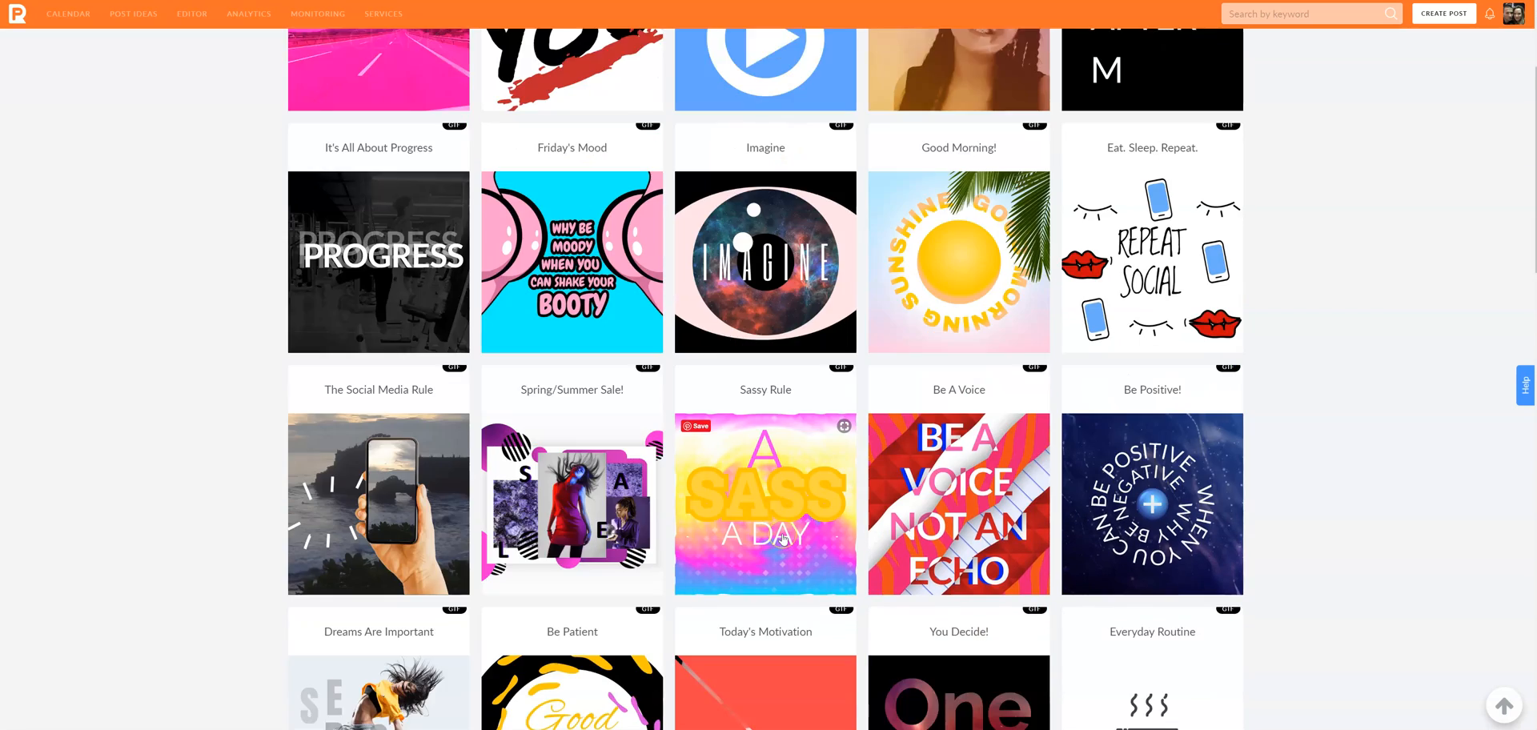
{"action": "scroll", "scroll_direction": "down", "scroll_amount": 3}
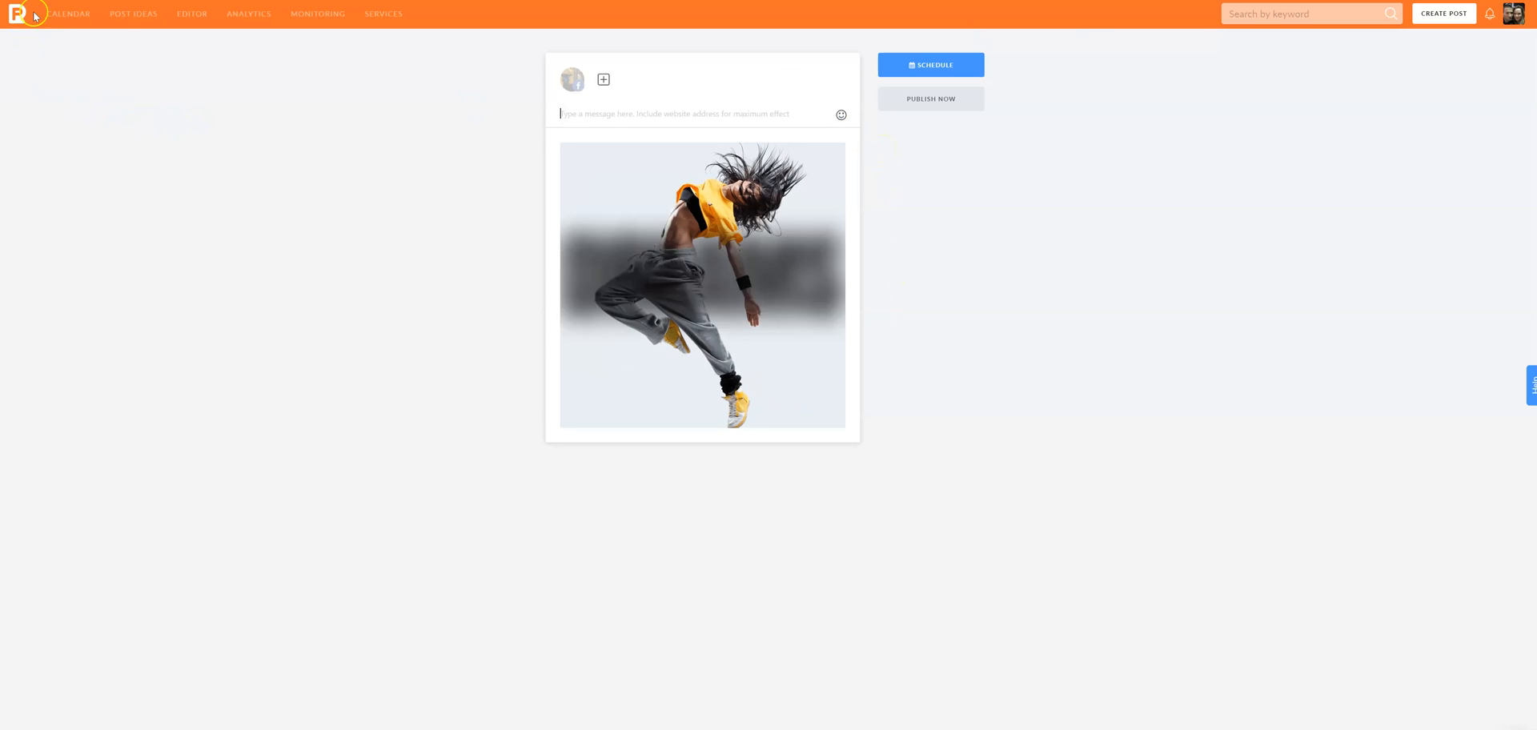
Return to the post ideas library, discarding the unsaved dancer draft.
{"action": "left_click", "coordinate": [317, 14]}
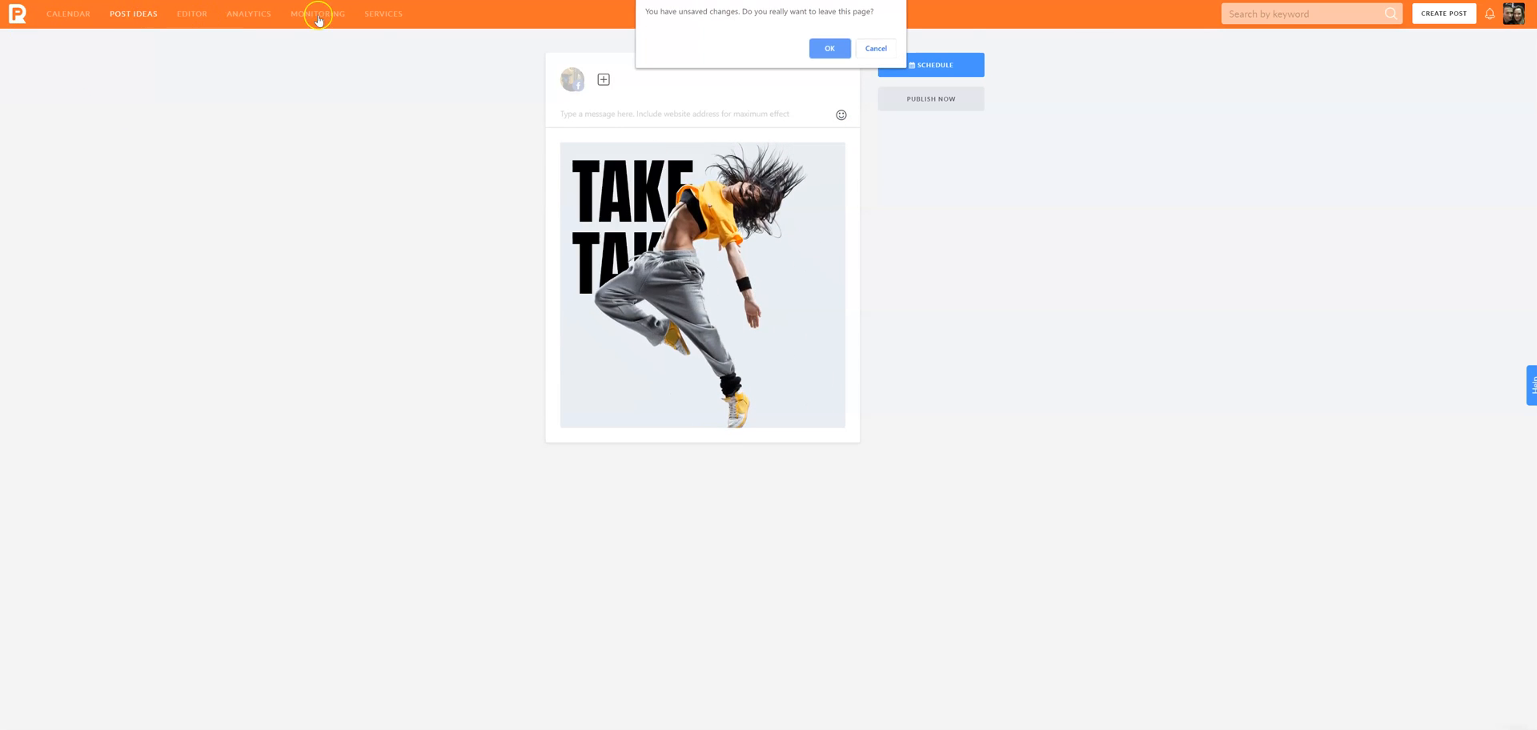
{"action": "left_click", "coordinate": [828, 48]}
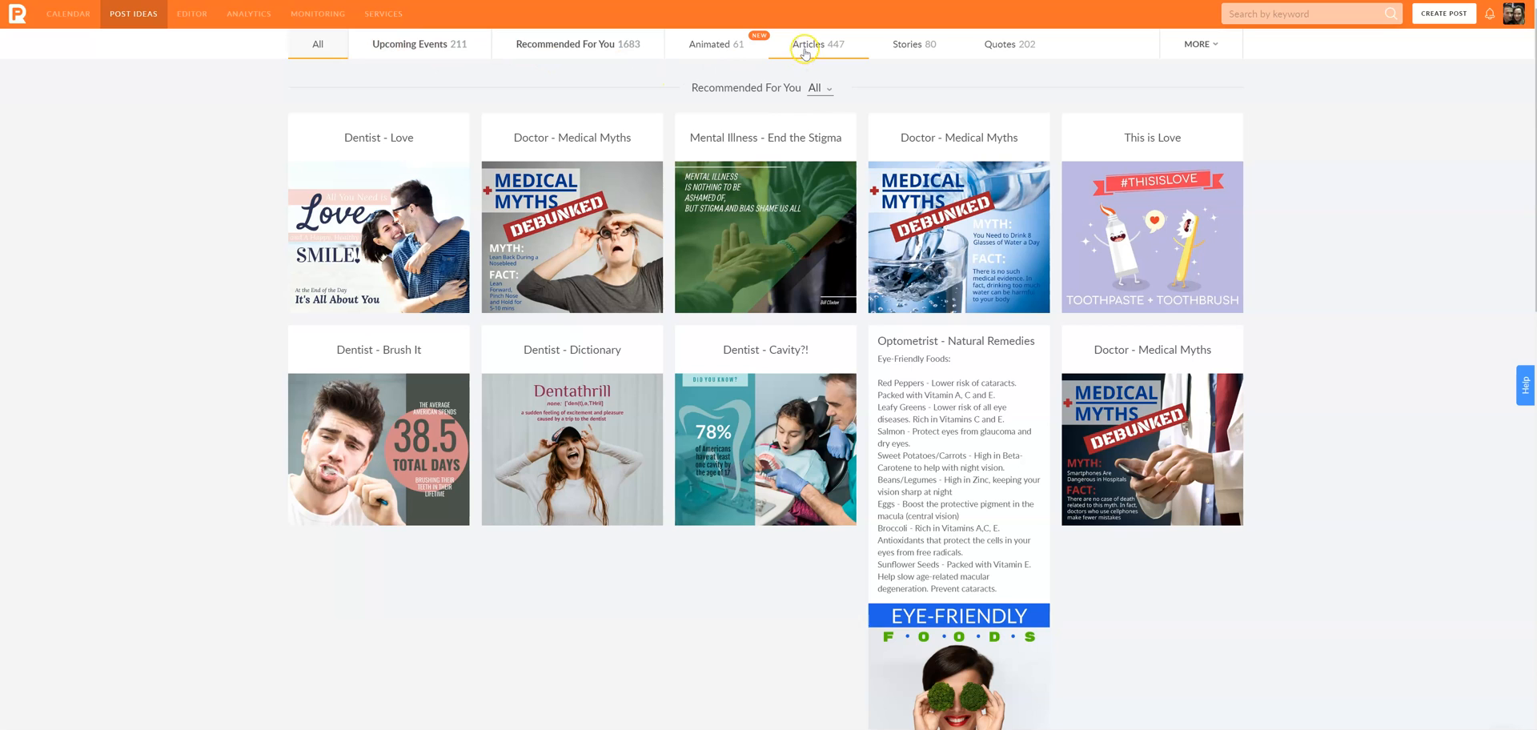
Show the Articles category of post ideas with its 447 shareable news links.
{"action": "left_click", "coordinate": [818, 45]}
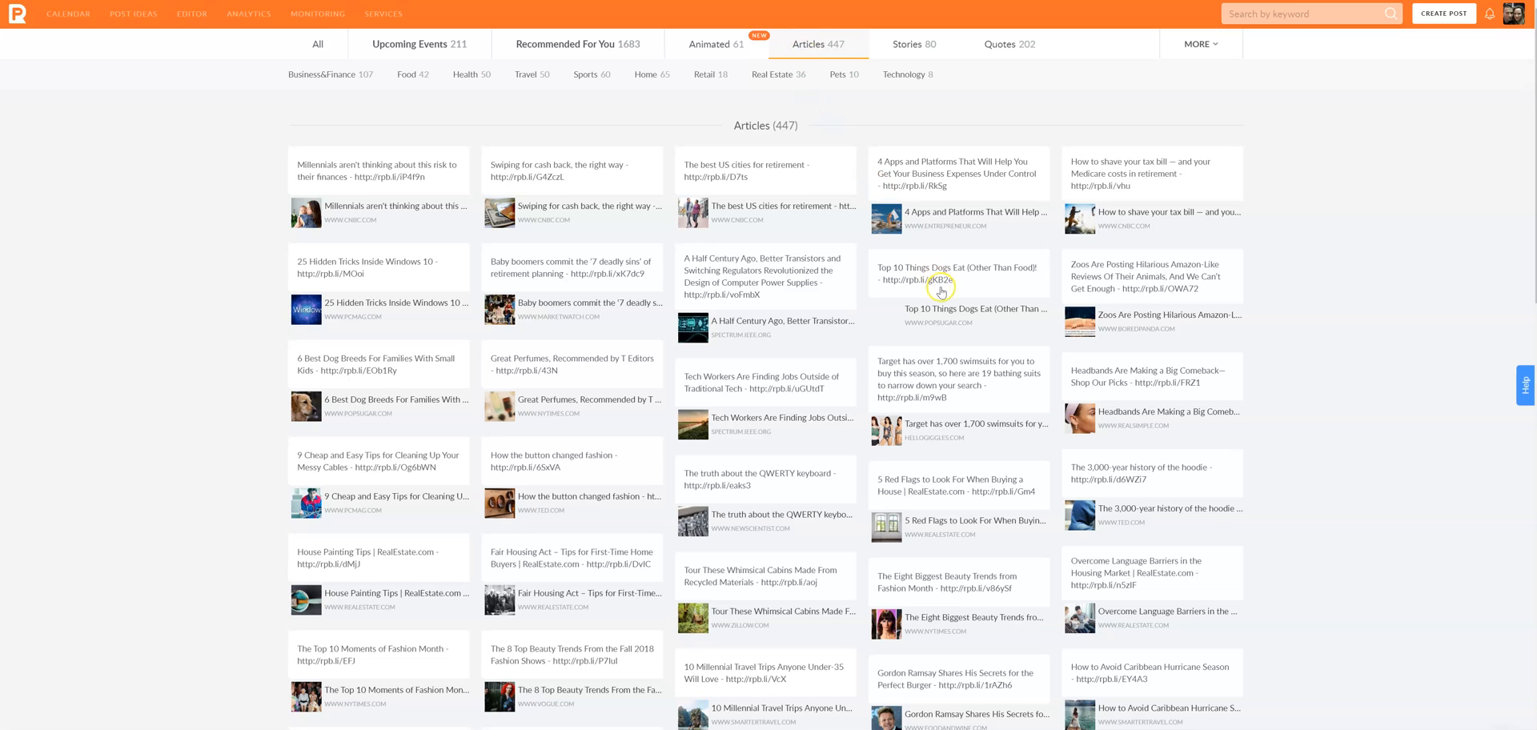
{"action": "mouse_move", "coordinate": [1164, 479]}
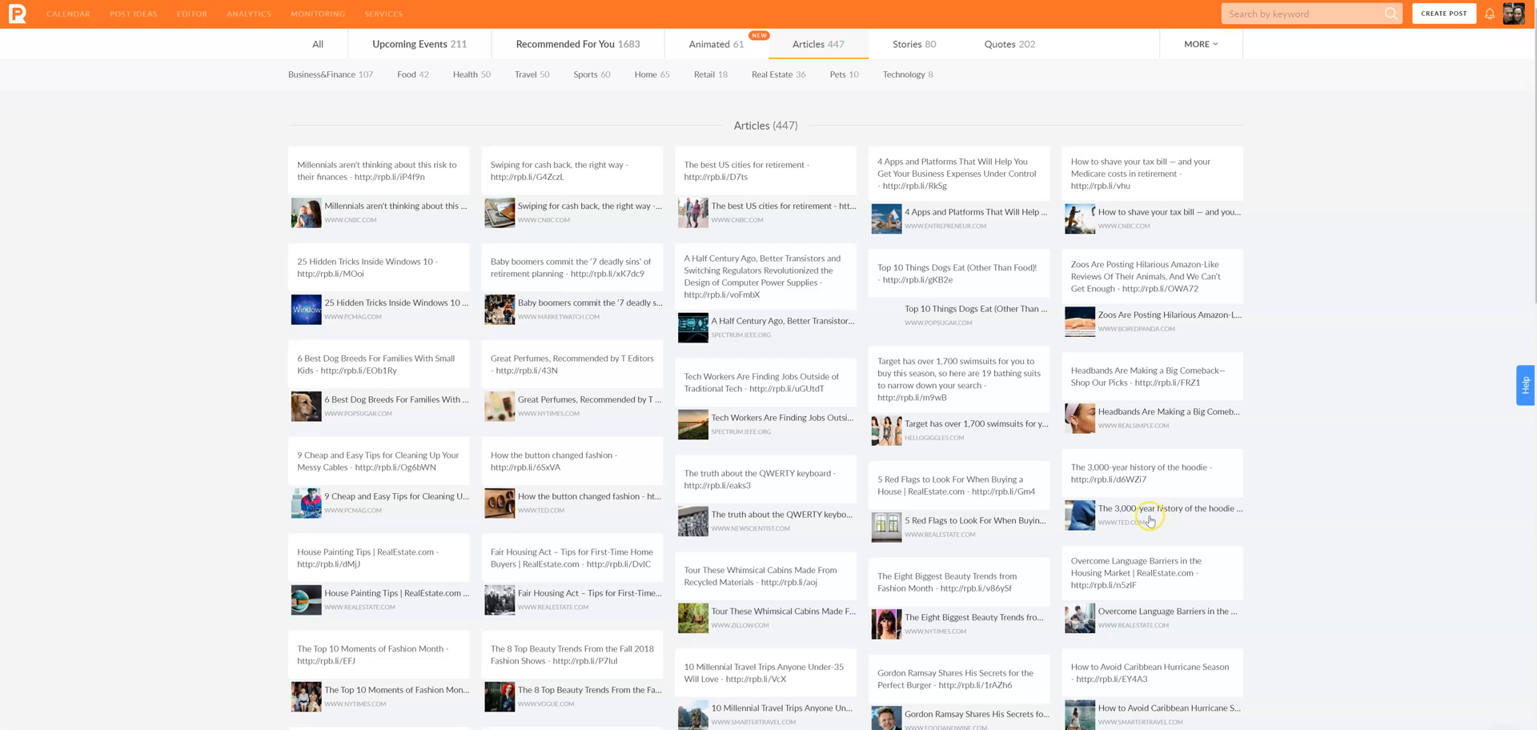
{"action": "left_click", "coordinate": [1308, 14]}
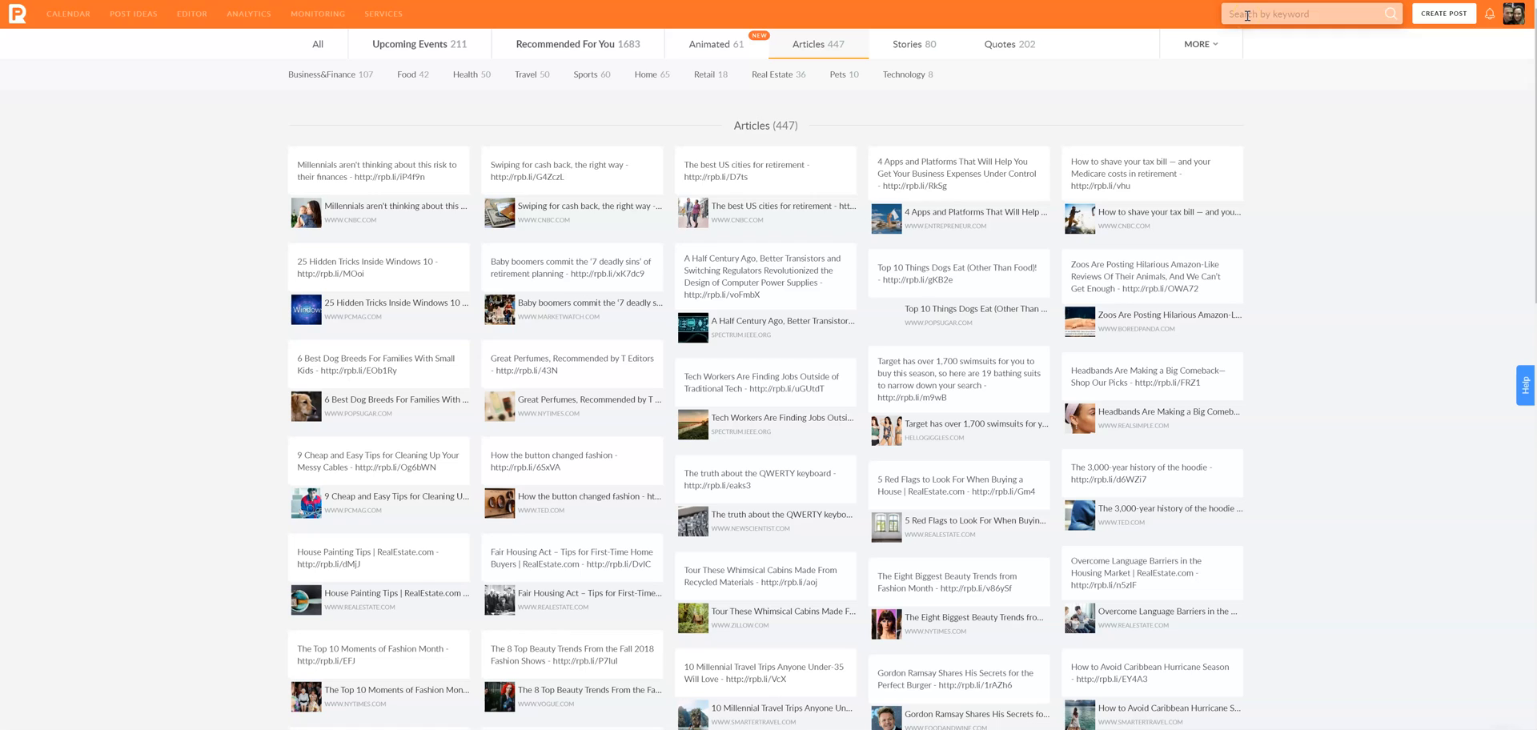
Search post ideas for 'social media' and browse the 298 templates, 1562 photos and 75 articles.
{"action": "left_click", "coordinate": [1309, 15]}
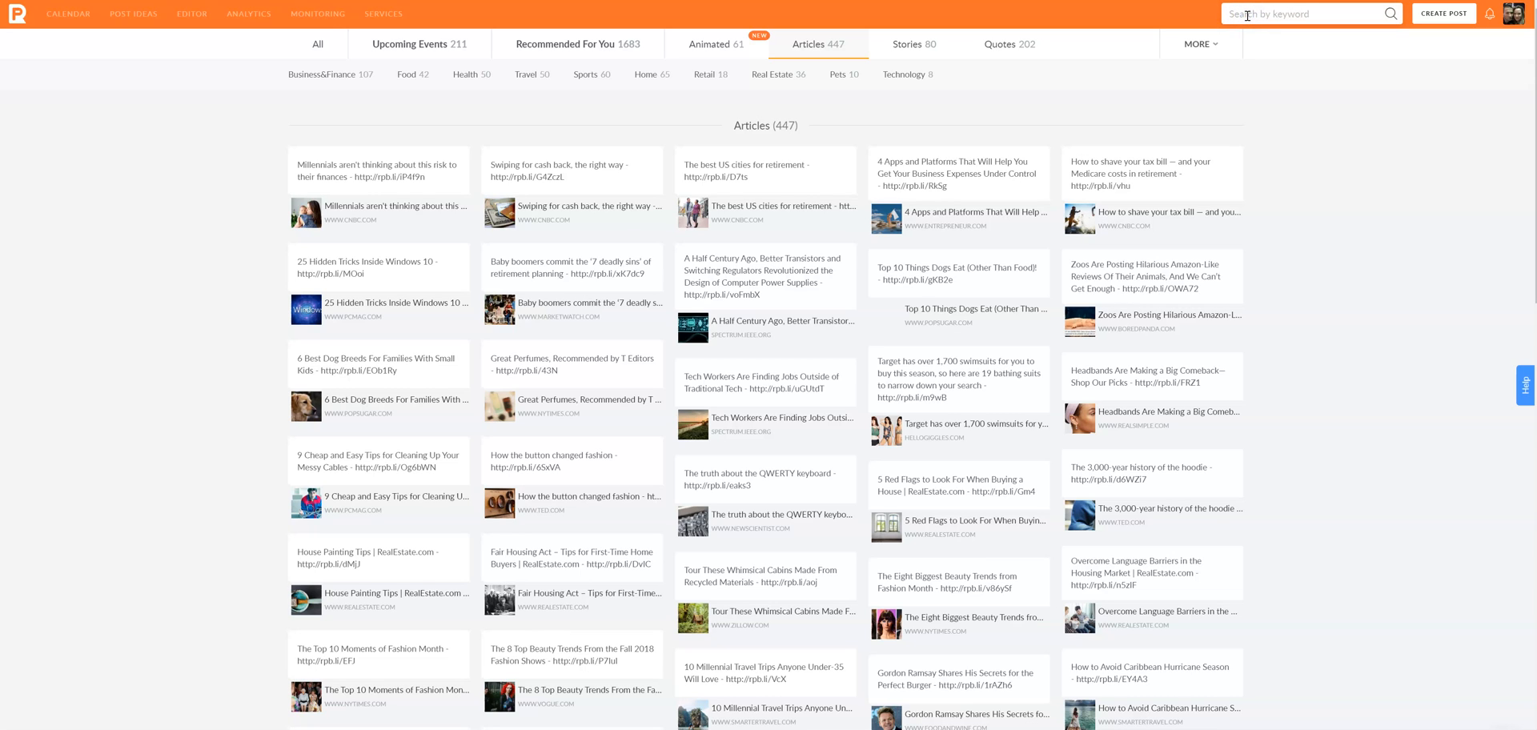
{"action": "type", "text": "soci"}
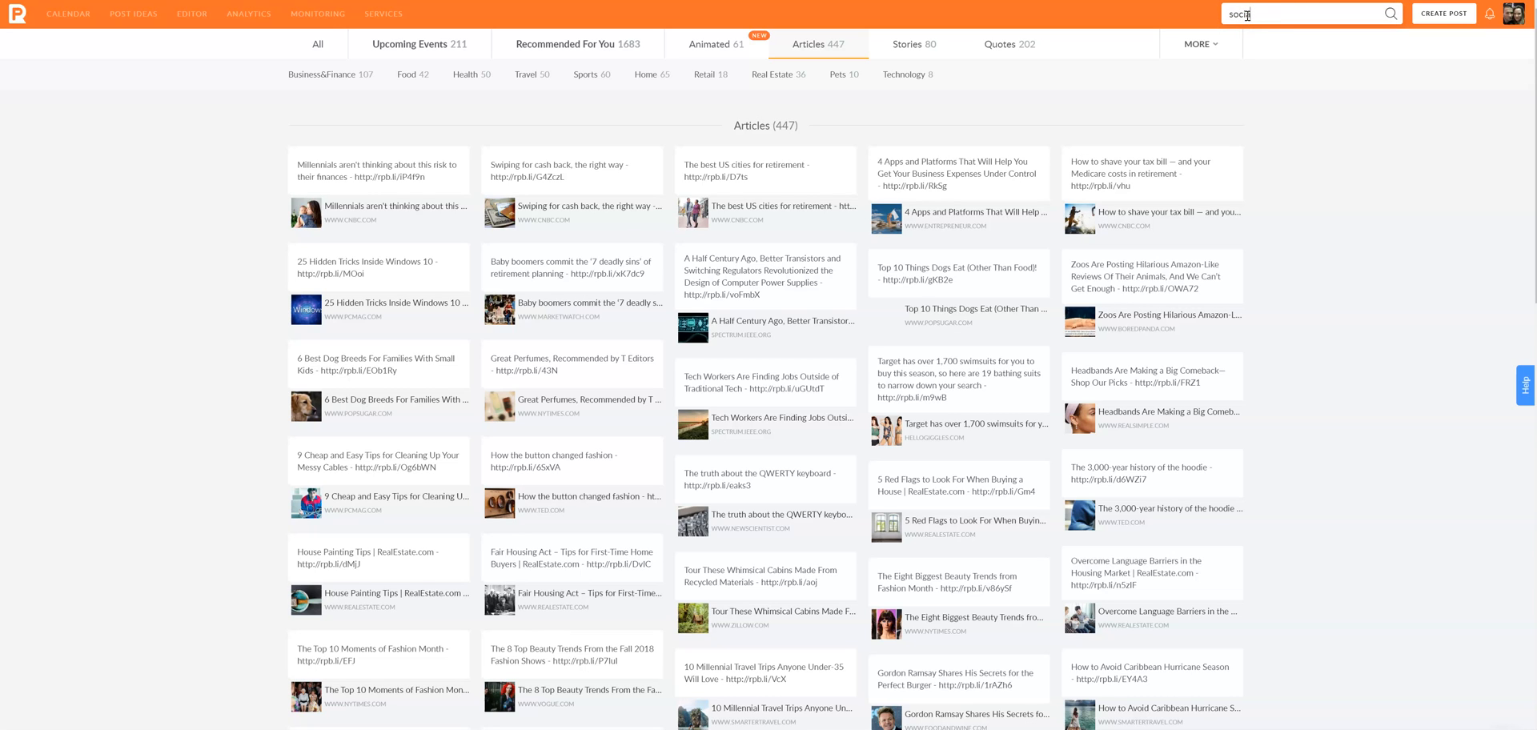
{"action": "type", "text": "social media"}
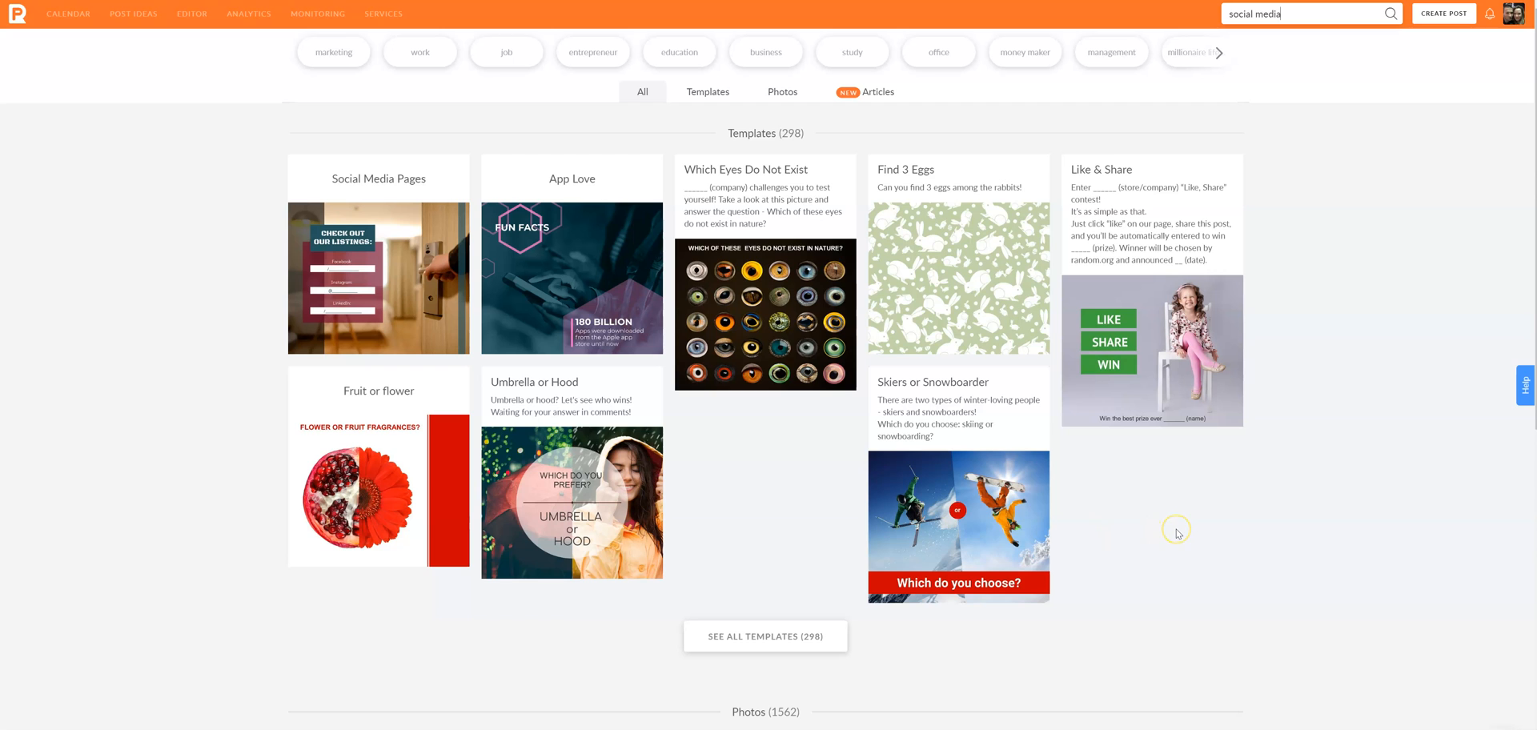
{"action": "mouse_move", "coordinate": [749, 658]}
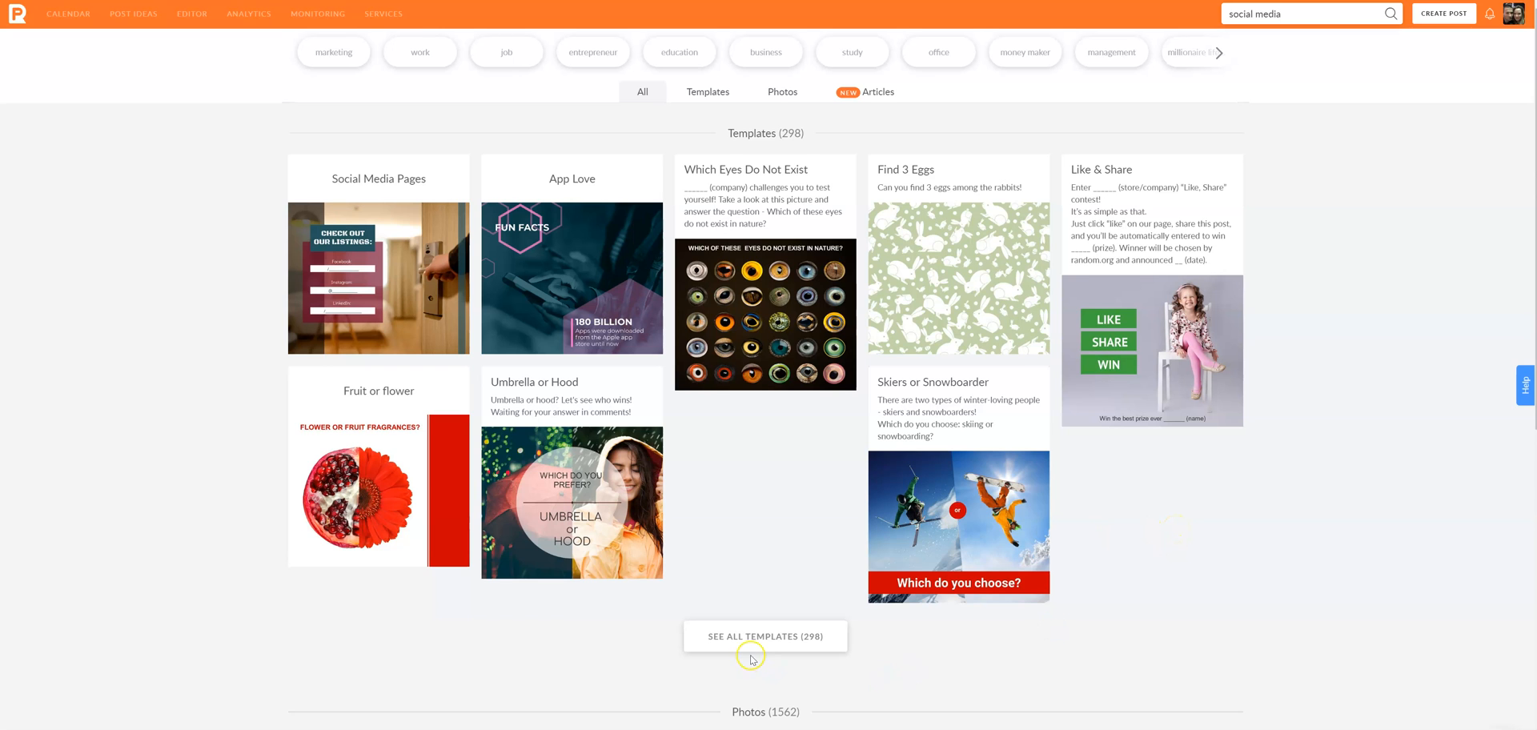
{"action": "scroll", "scroll_direction": "down", "scroll_amount": 3}
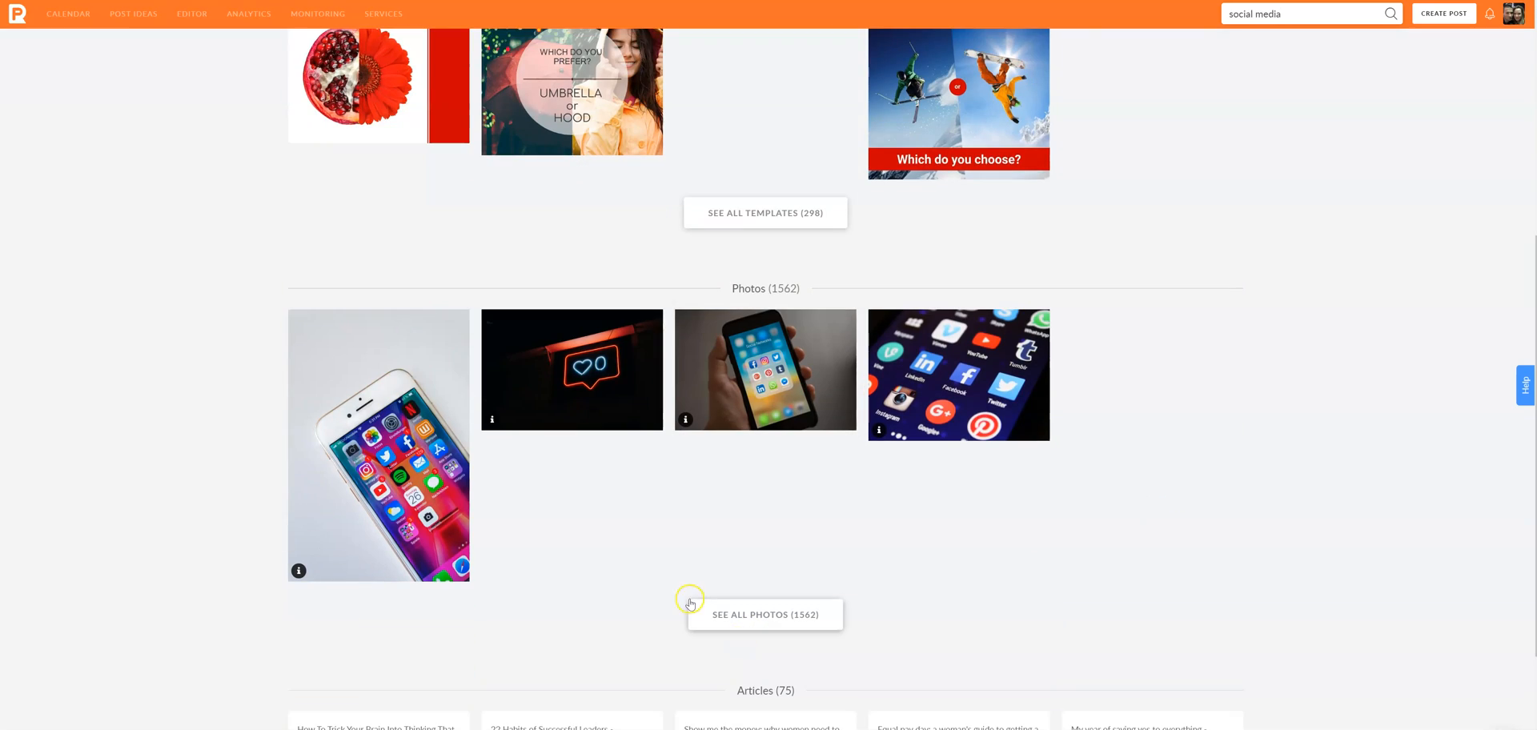
{"action": "mouse_move", "coordinate": [732, 596]}
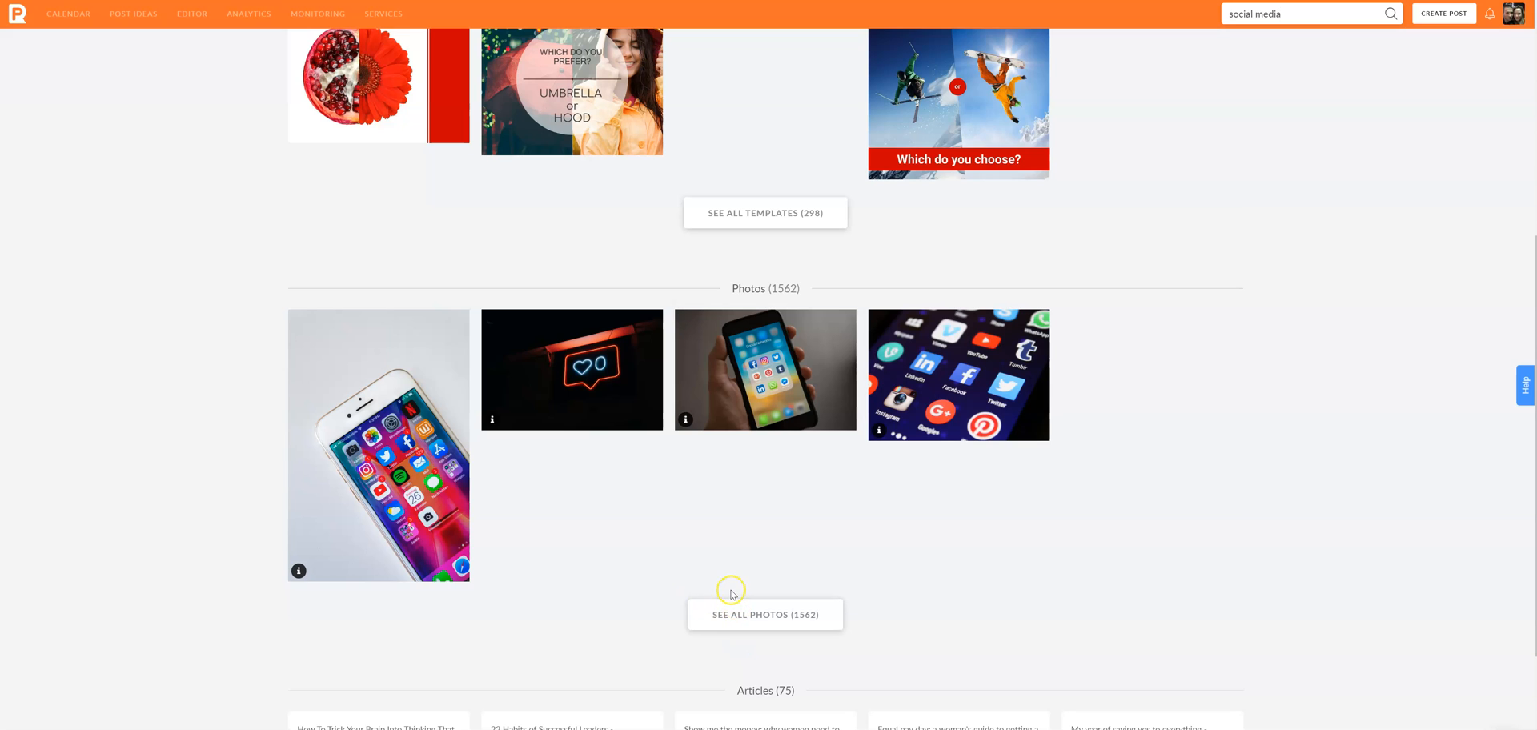
{"action": "scroll", "scroll_direction": "down", "scroll_amount": 3}
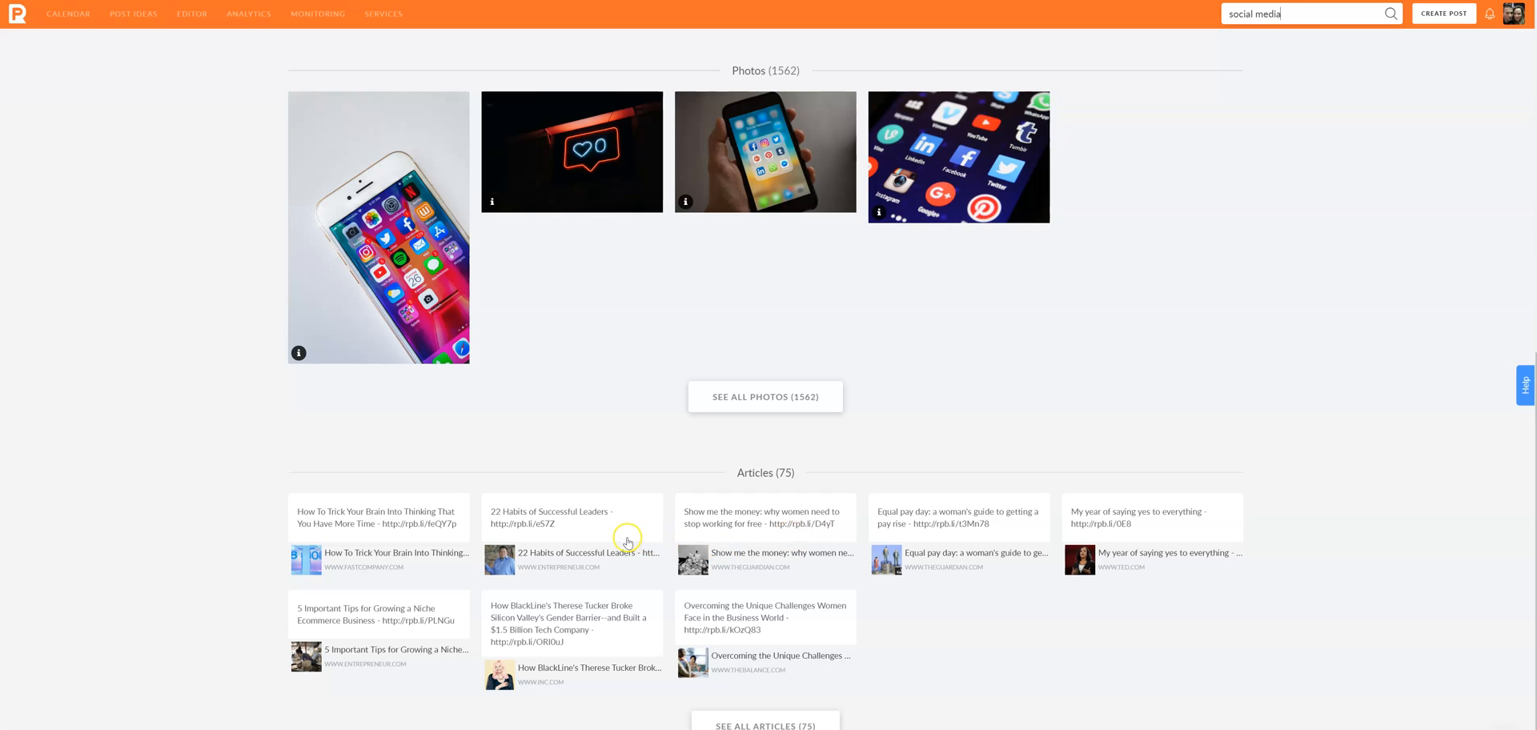
{"action": "mouse_move", "coordinate": [598, 522]}
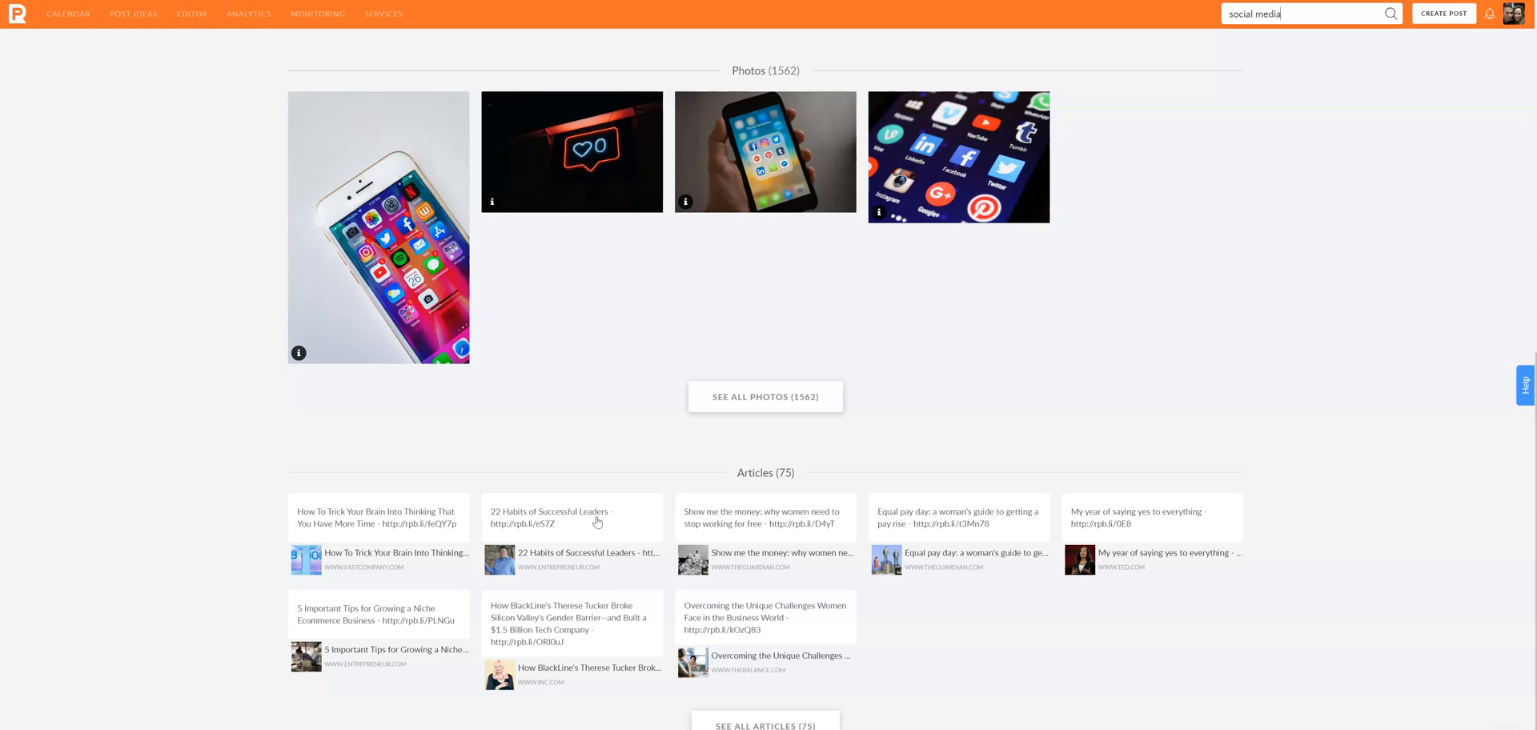
{"action": "mouse_move", "coordinate": [406, 541]}
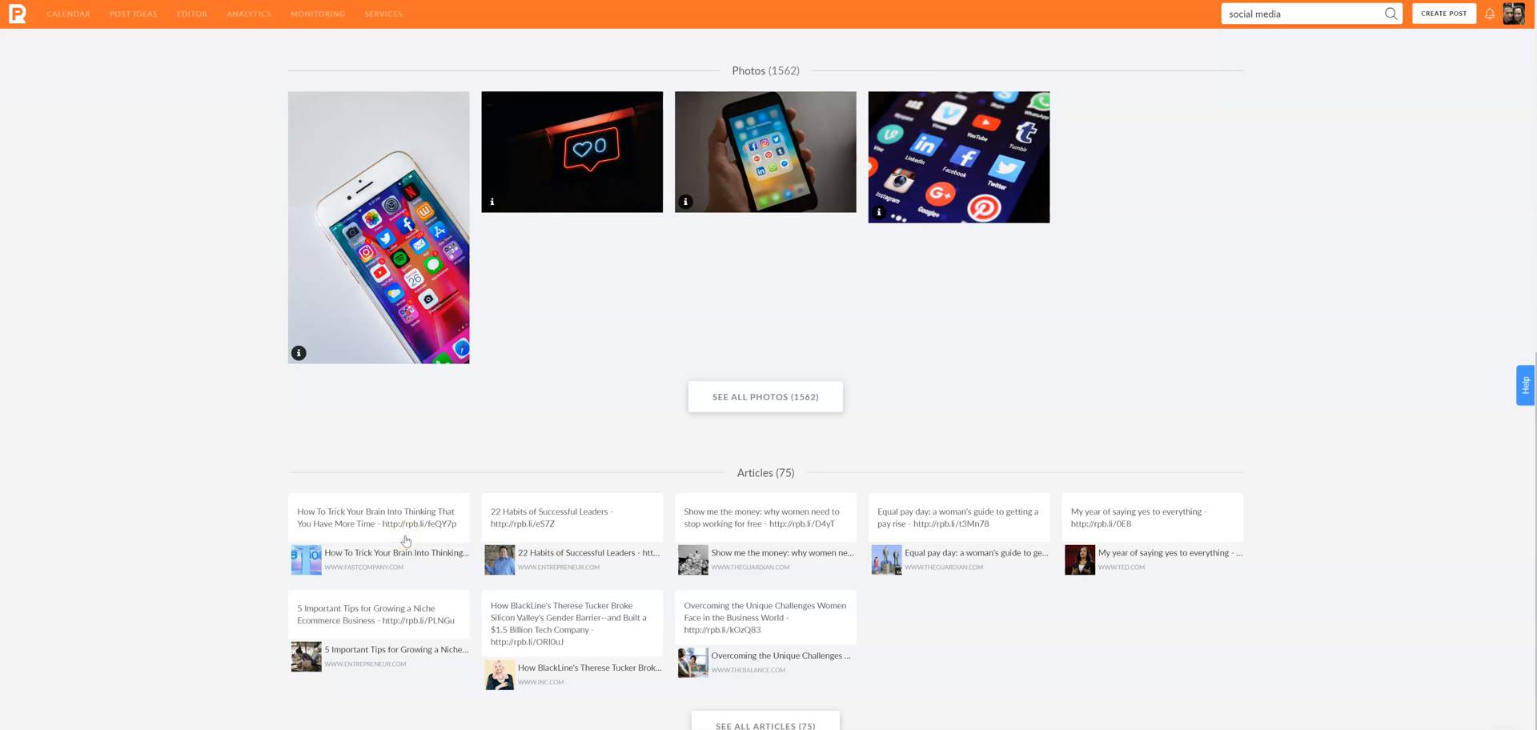
{"action": "mouse_move", "coordinate": [396, 665]}
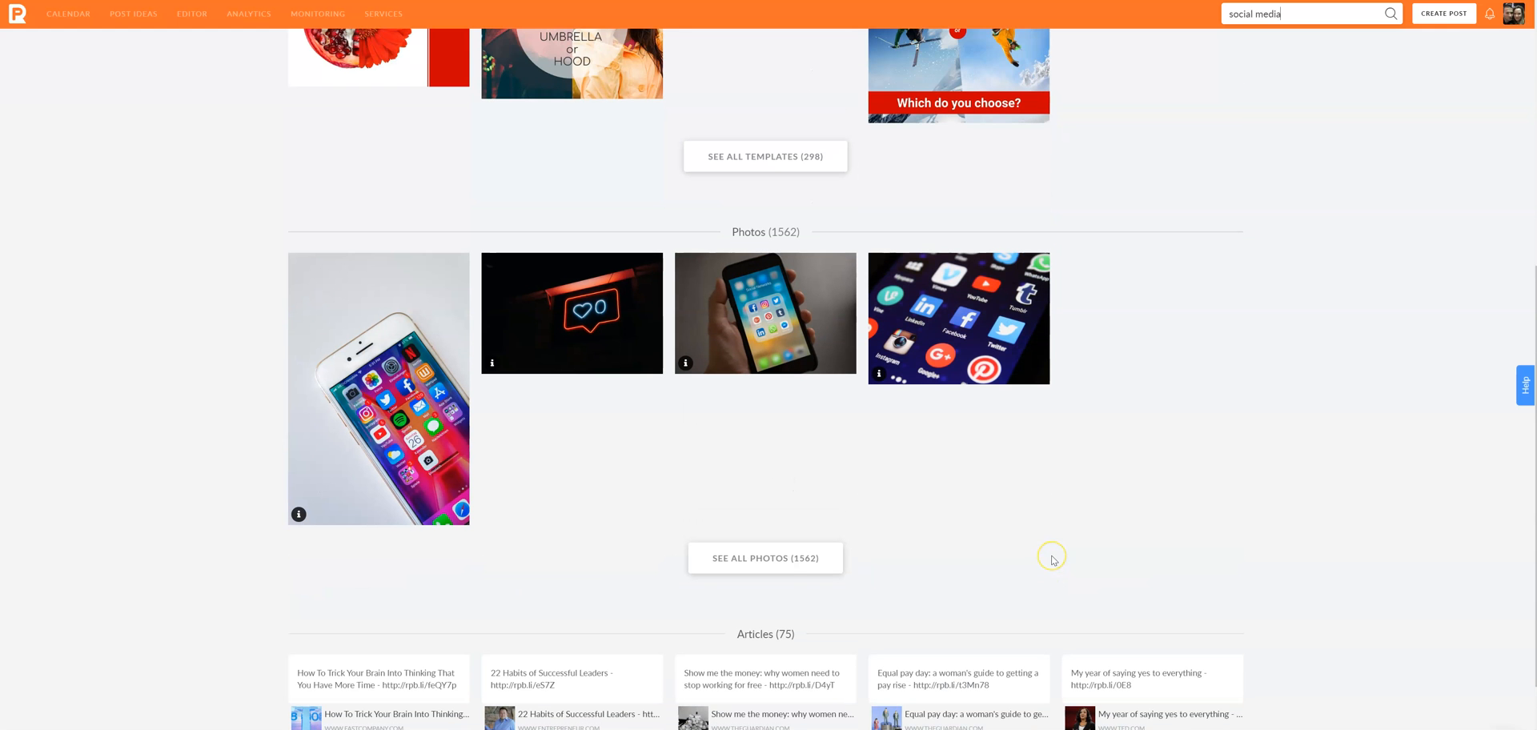
{"action": "scroll", "scroll_direction": "up", "scroll_amount": 3}
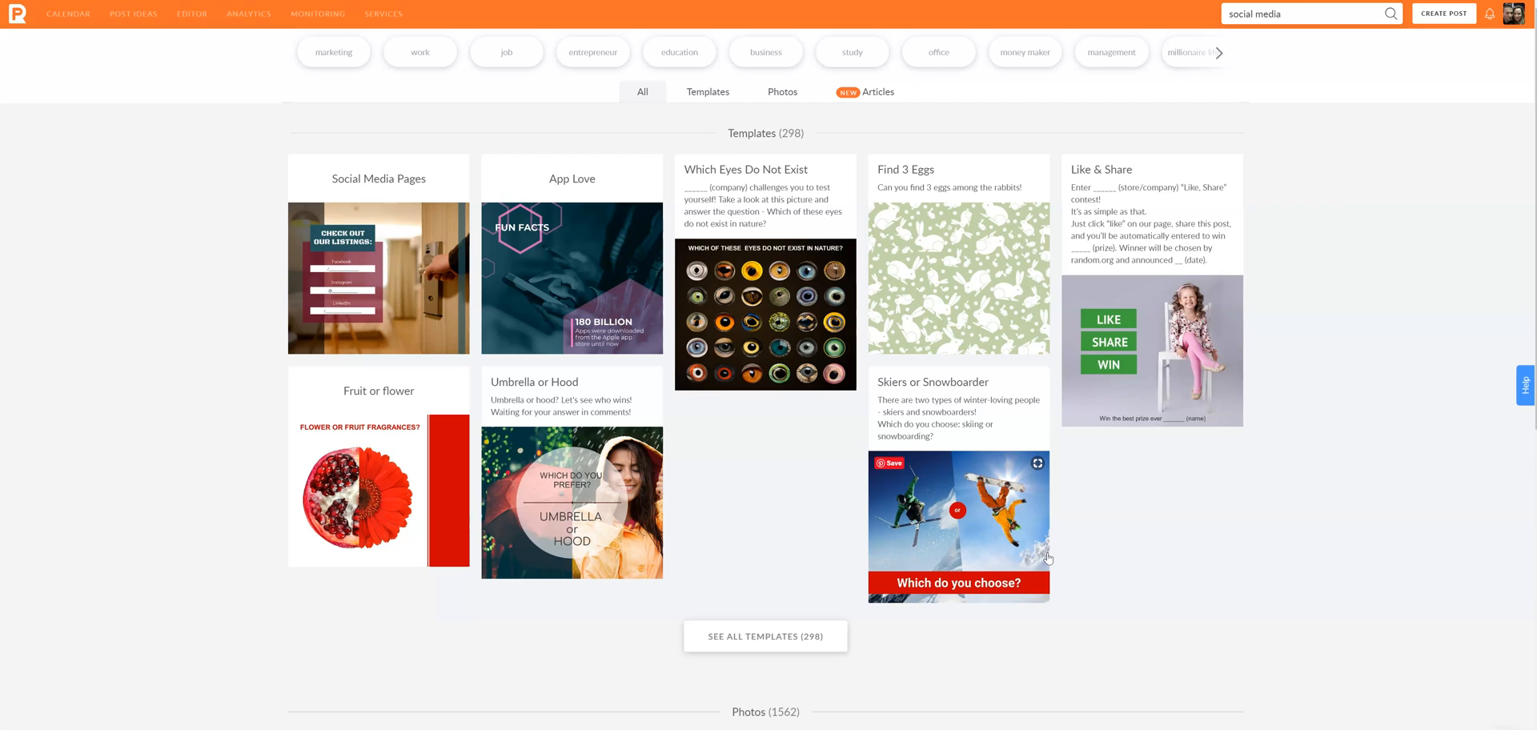
{"action": "mouse_move", "coordinate": [848, 487]}
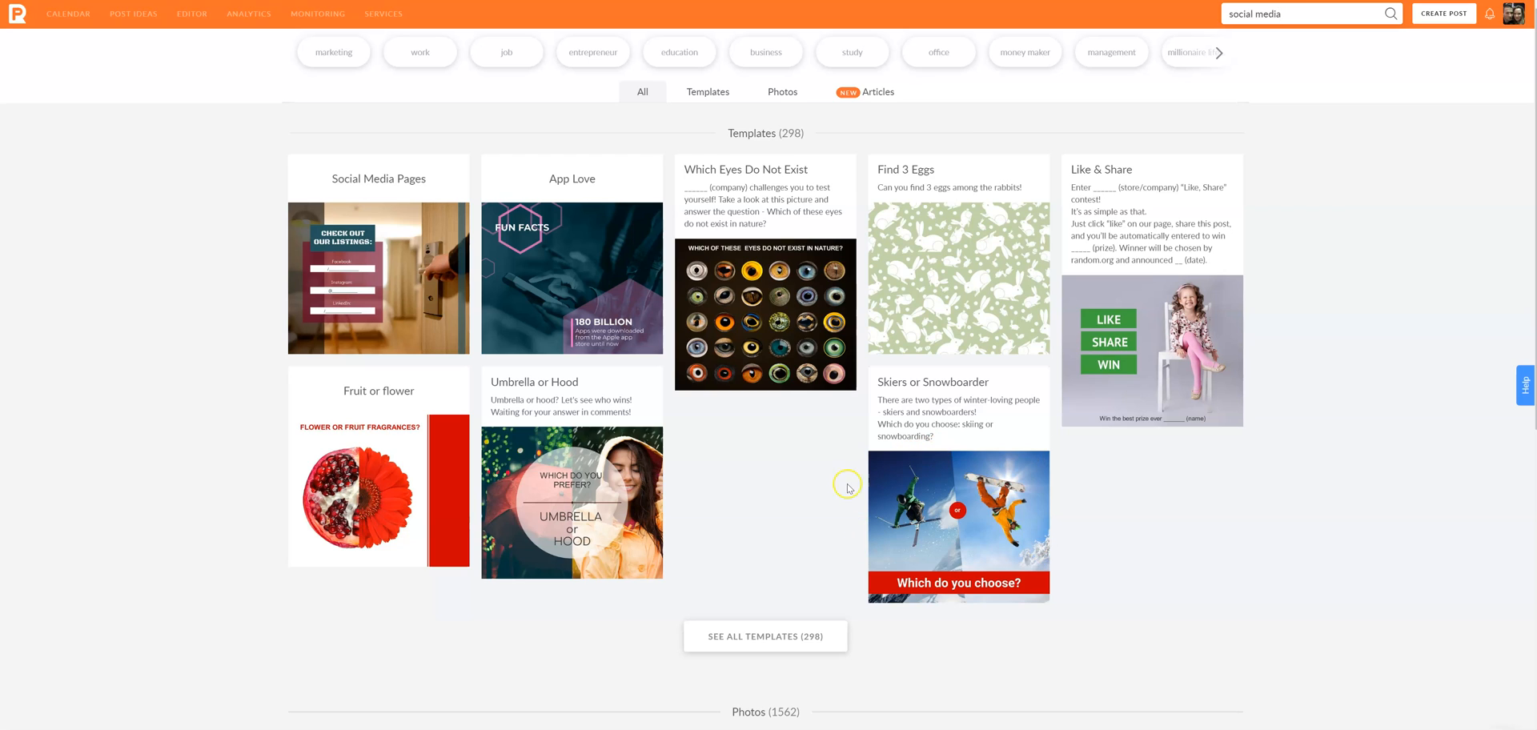
Search post ideas for 'kids' and browse the 63 template results like Kid Yoga.
{"action": "left_click", "coordinate": [1304, 13]}
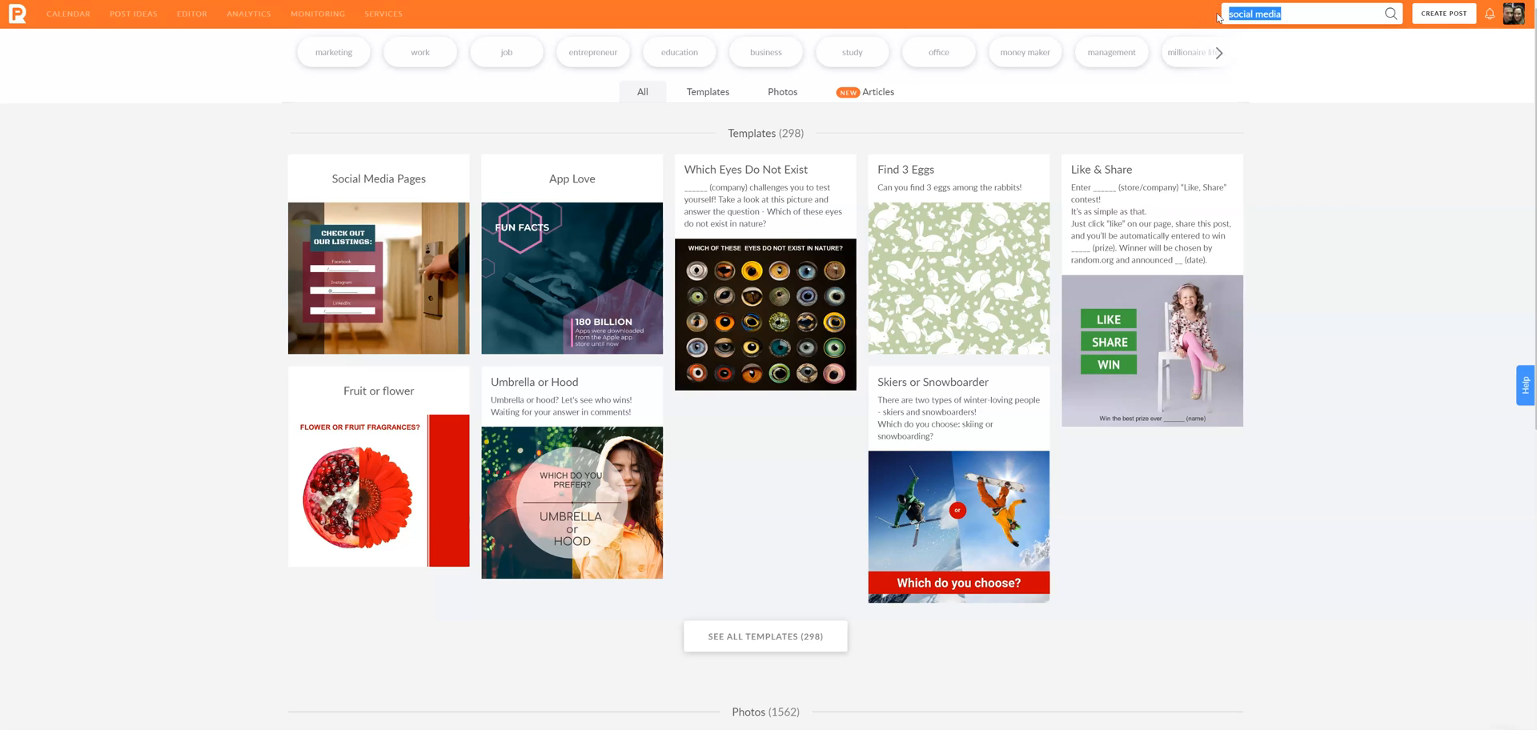
{"action": "type", "text": "kids"}
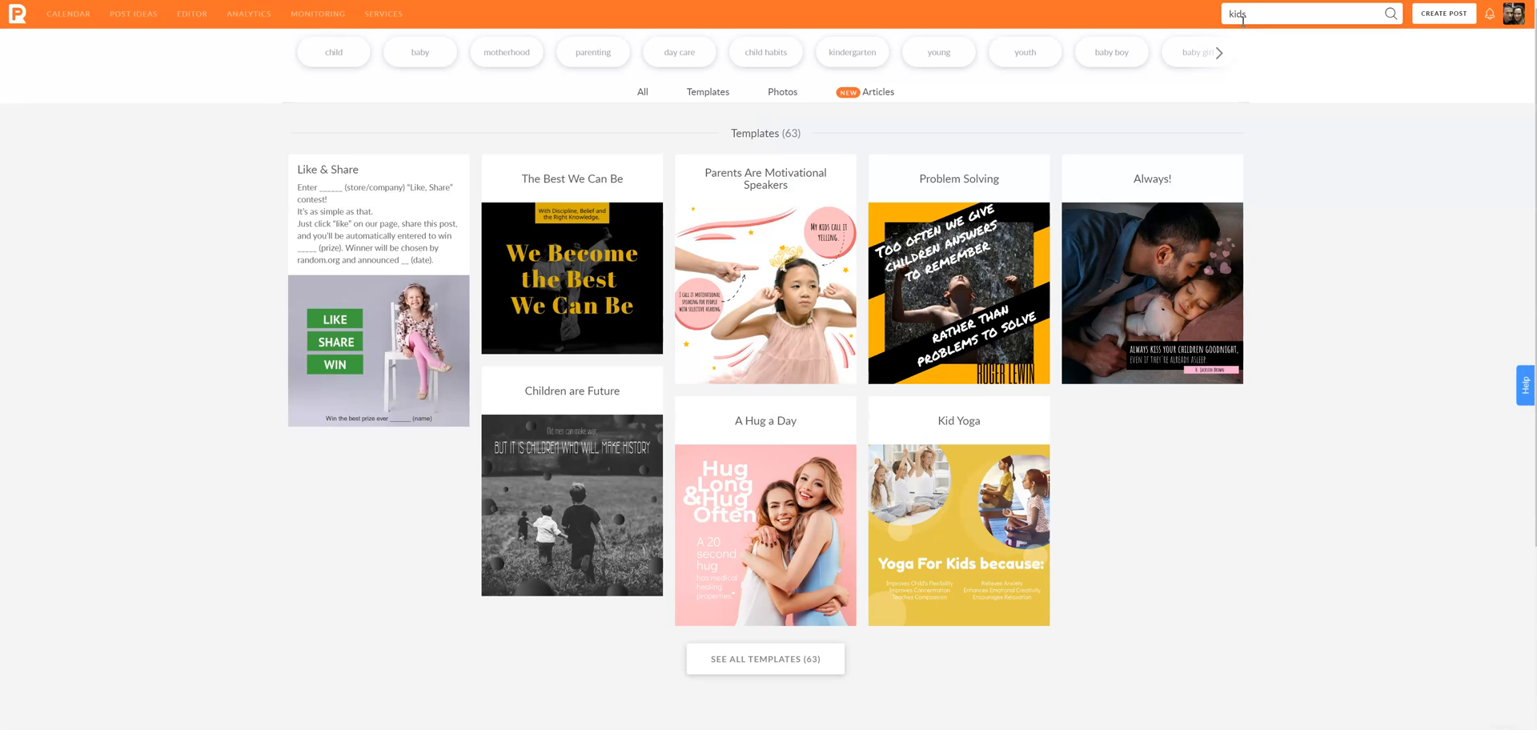
{"action": "scroll", "scroll_direction": "down", "scroll_amount": 3}
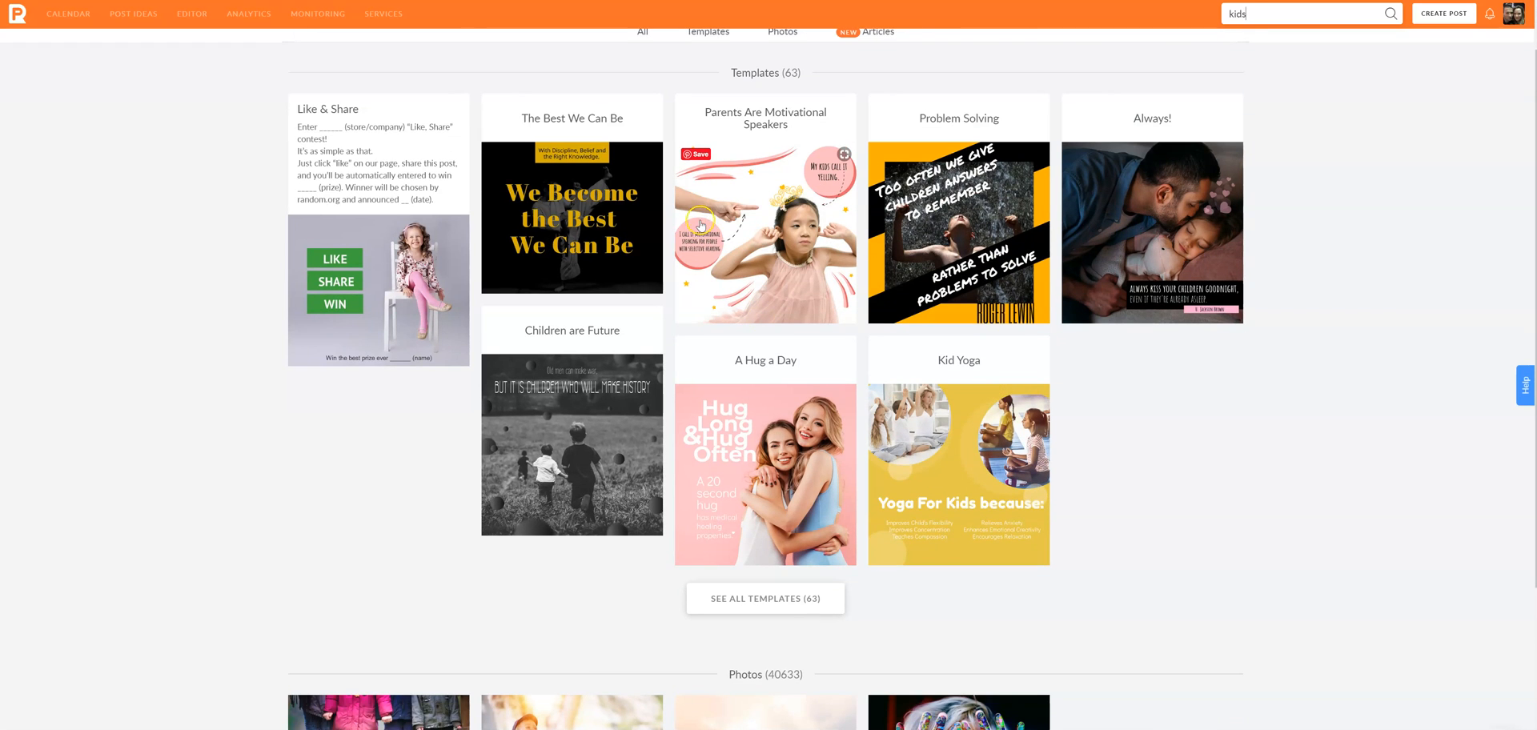
{"action": "scroll", "scroll_direction": "down", "scroll_amount": 3}
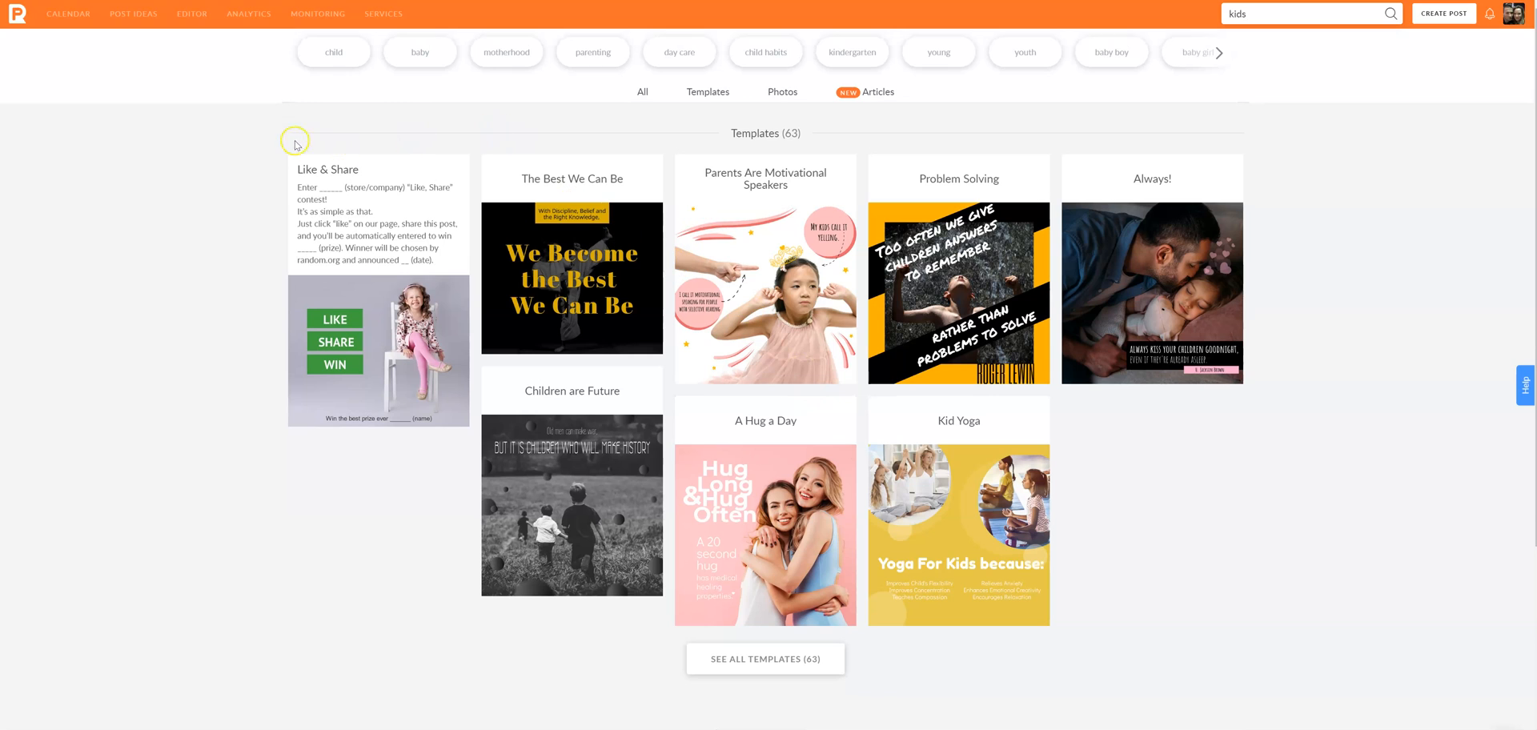
{"action": "left_click", "coordinate": [248, 14]}
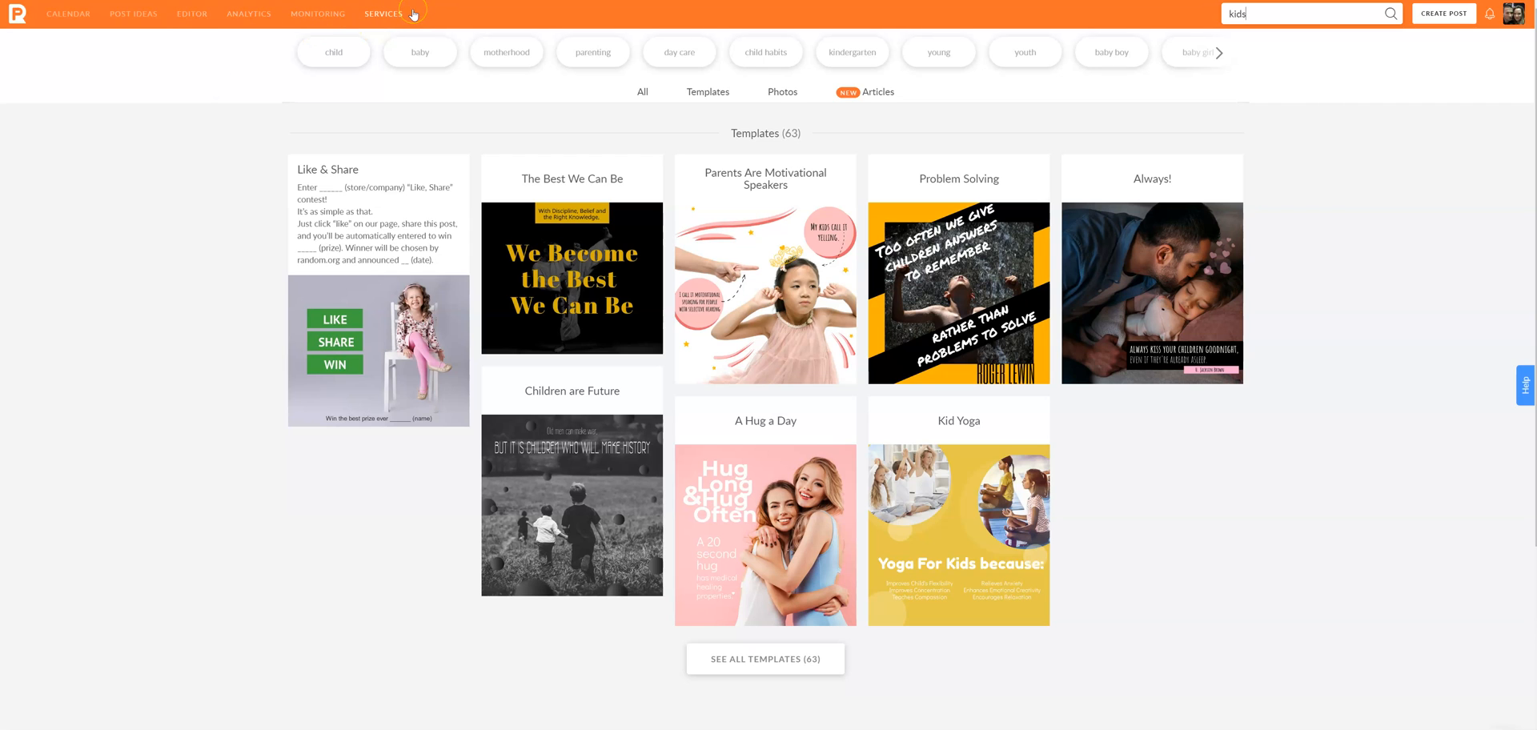
{"action": "mouse_move", "coordinate": [93, 18]}
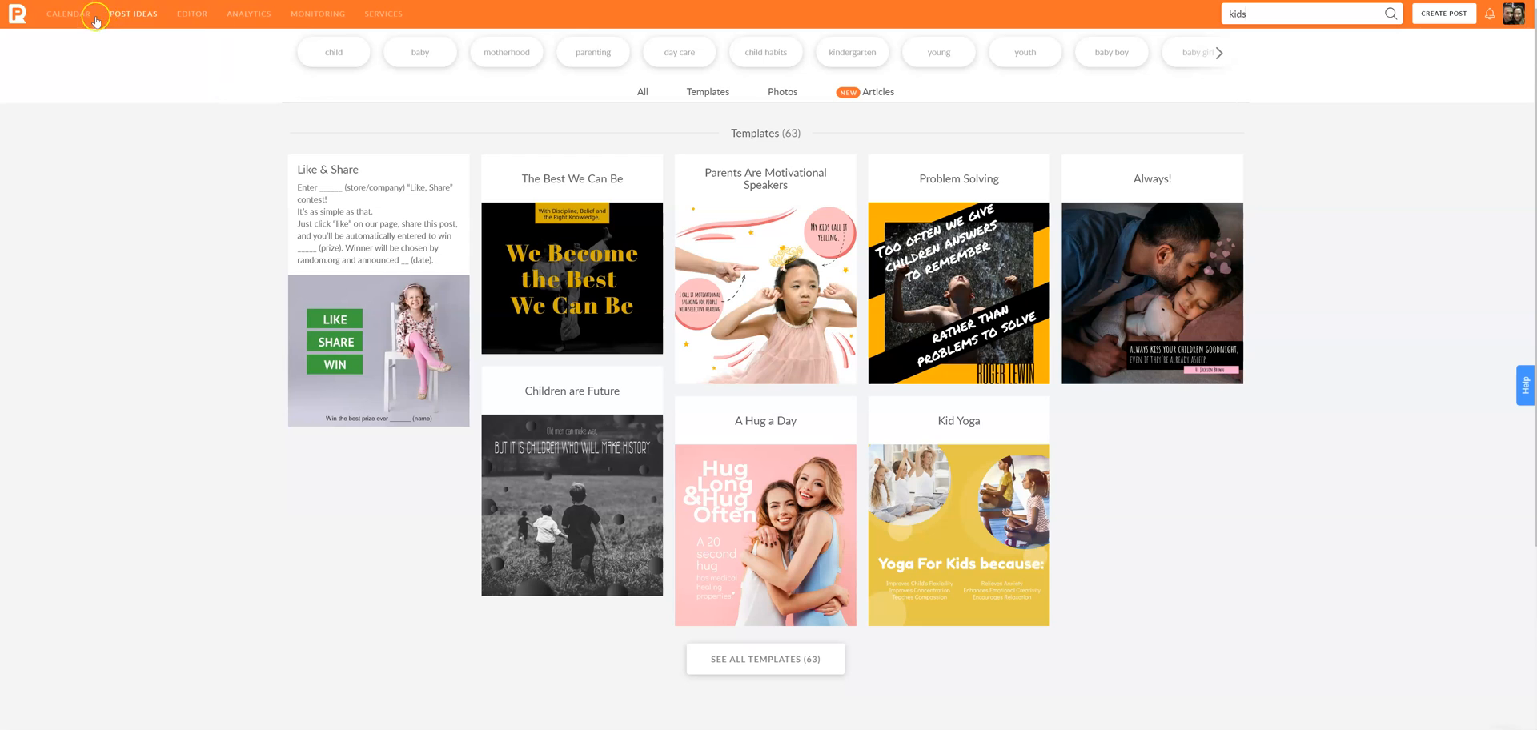
{"action": "mouse_move", "coordinate": [67, 15]}
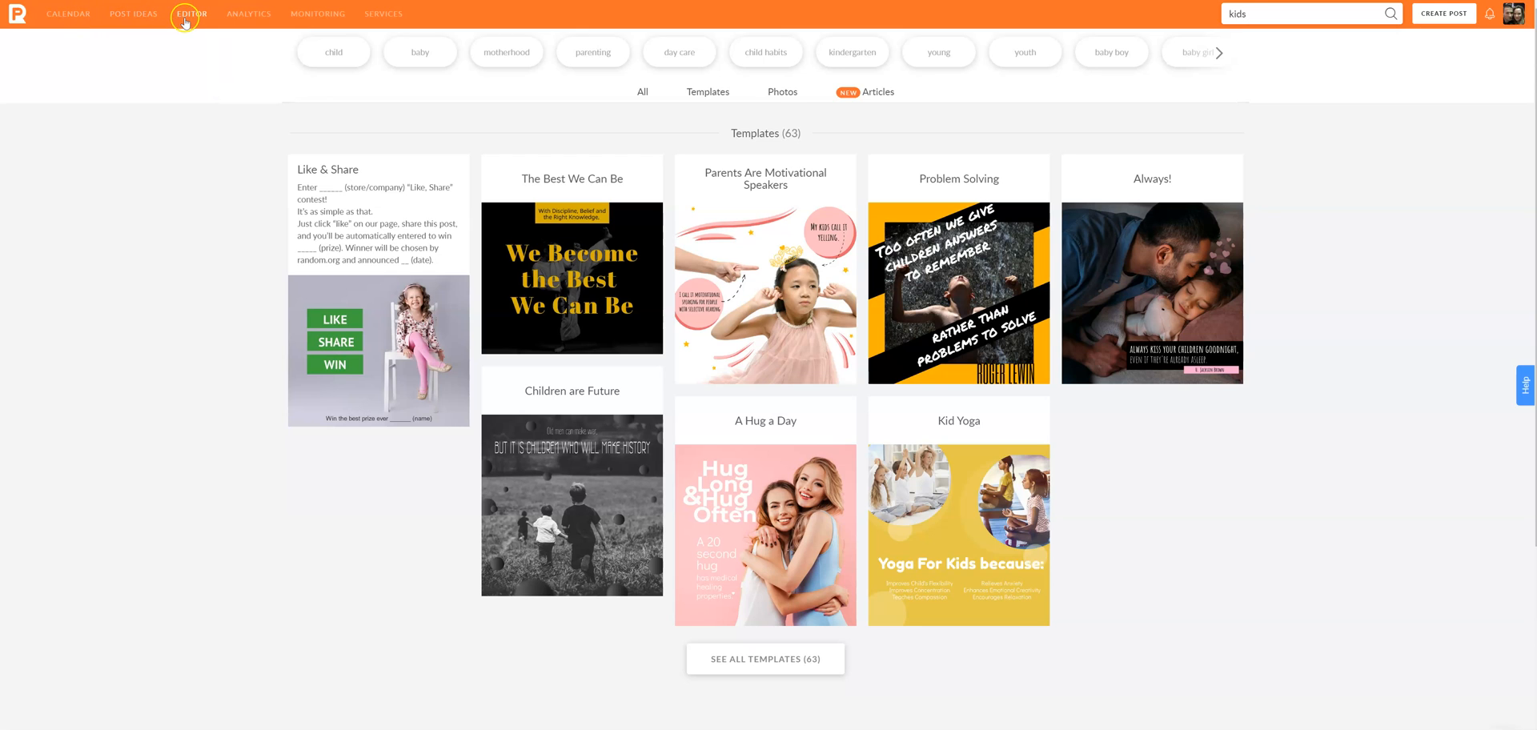
{"action": "mouse_move", "coordinate": [69, 14]}
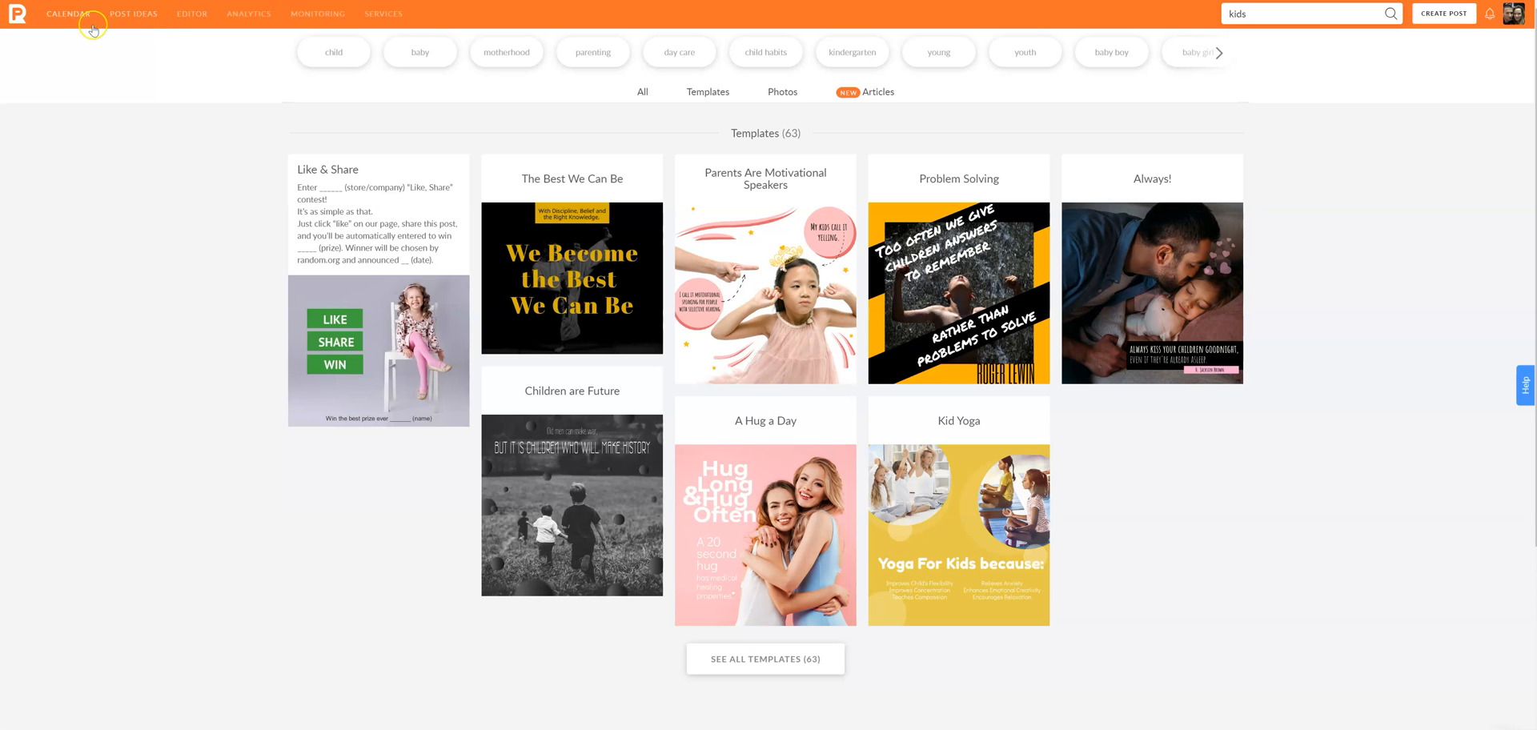
Go back to the weekly content calendar and show the account menu with Settings, Help and Pricing.
{"action": "left_click", "coordinate": [69, 13]}
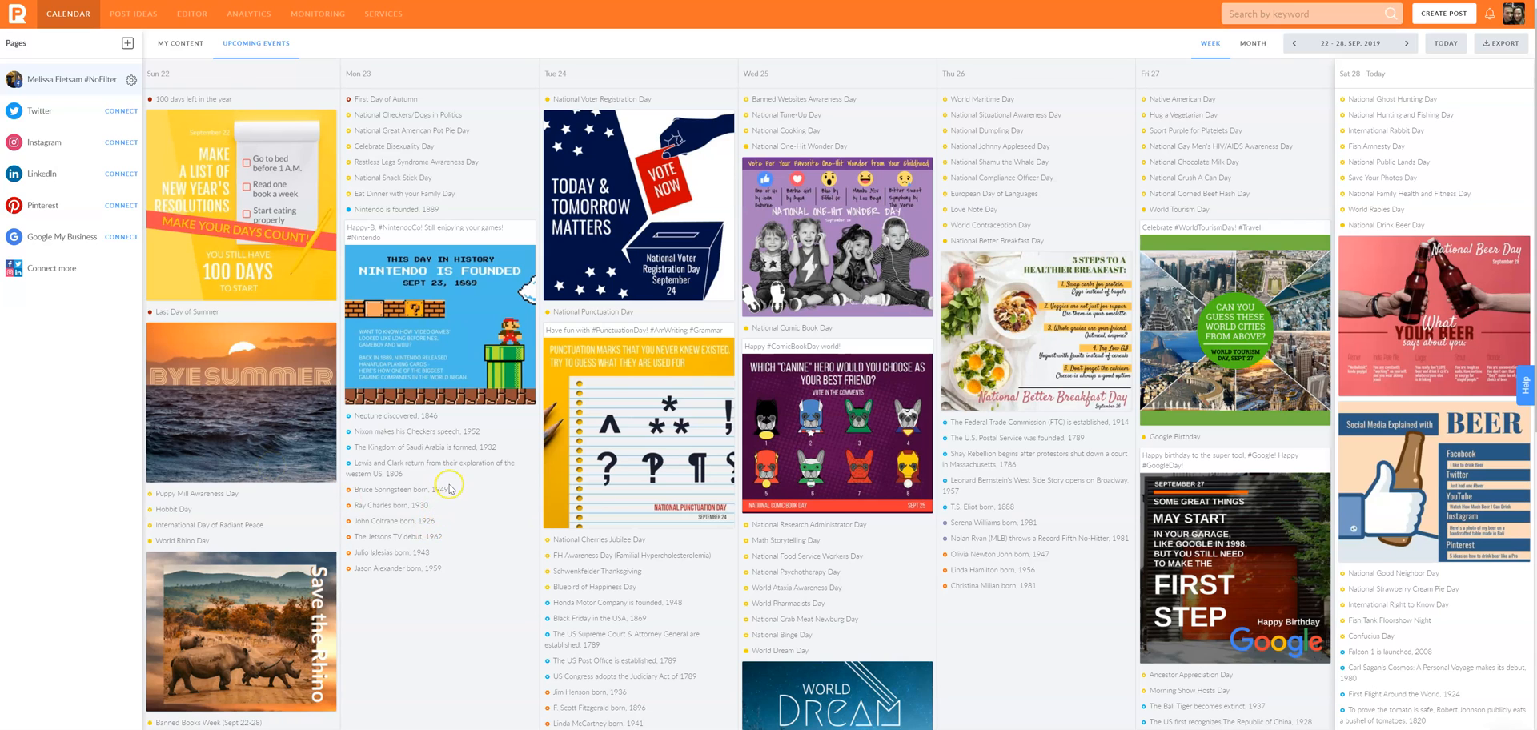
{"action": "left_click", "coordinate": [1526, 15]}
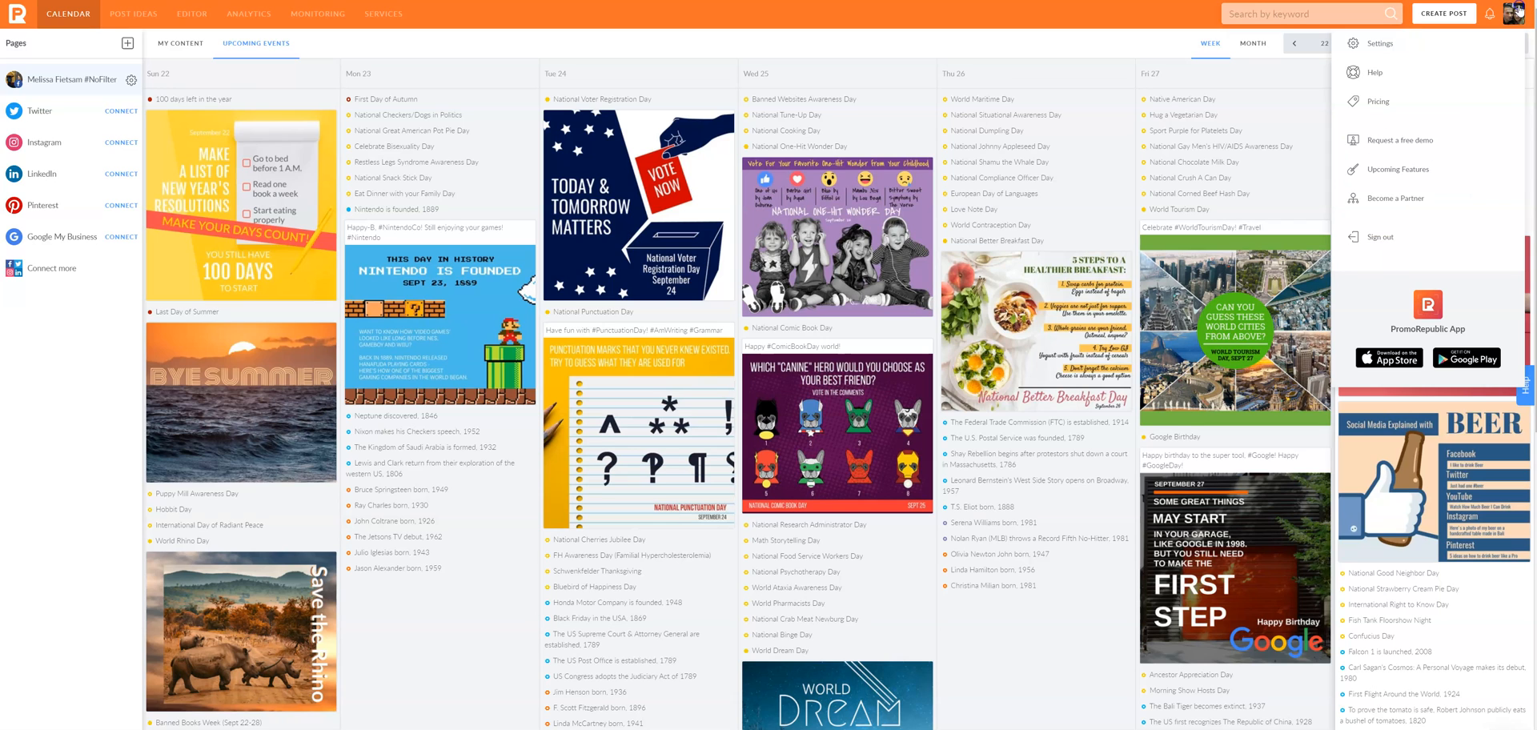
{"action": "mouse_move", "coordinate": [1463, 101]}
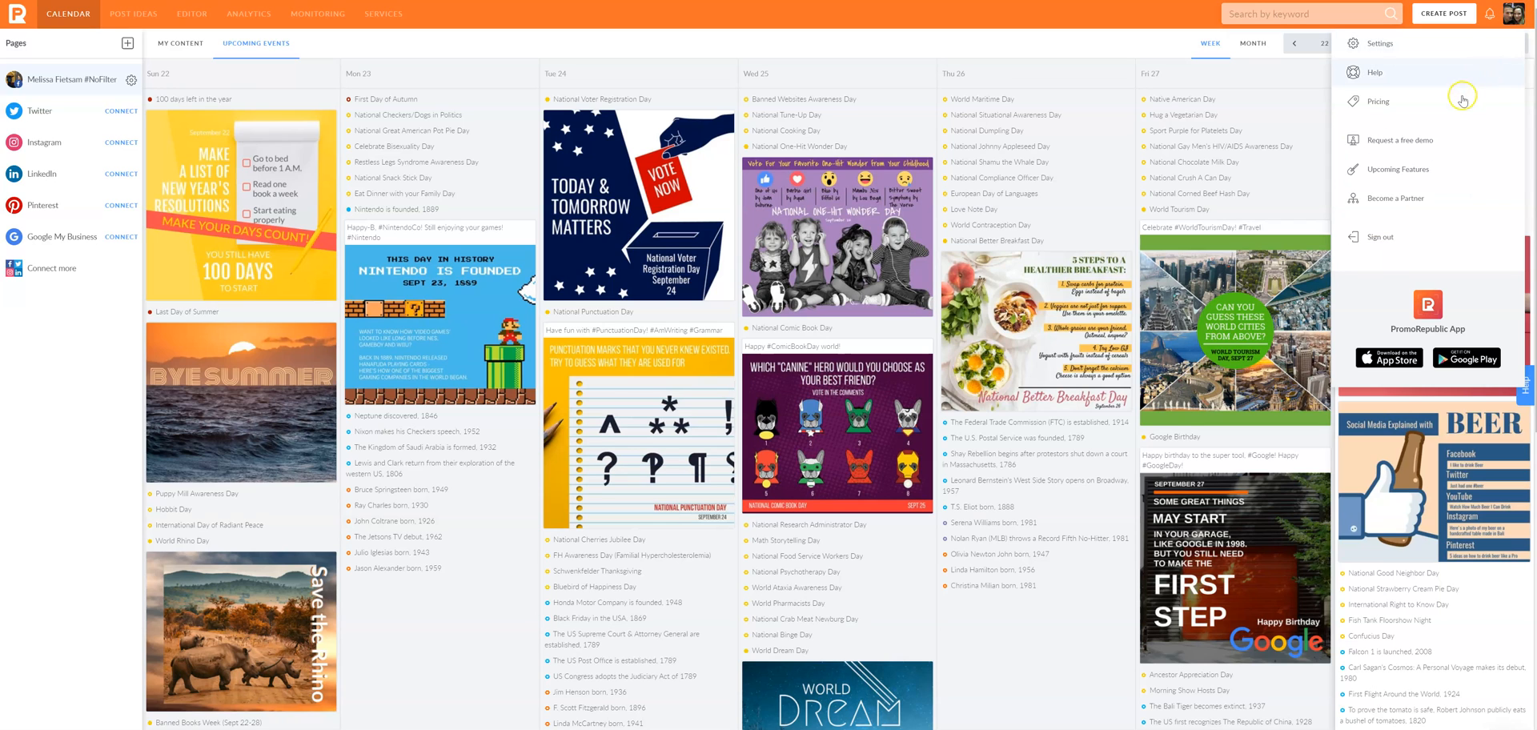
Review the pricing page comparing Standard $39, Professional $79 and Advanced from $182 plans.
{"action": "left_click", "coordinate": [1377, 101]}
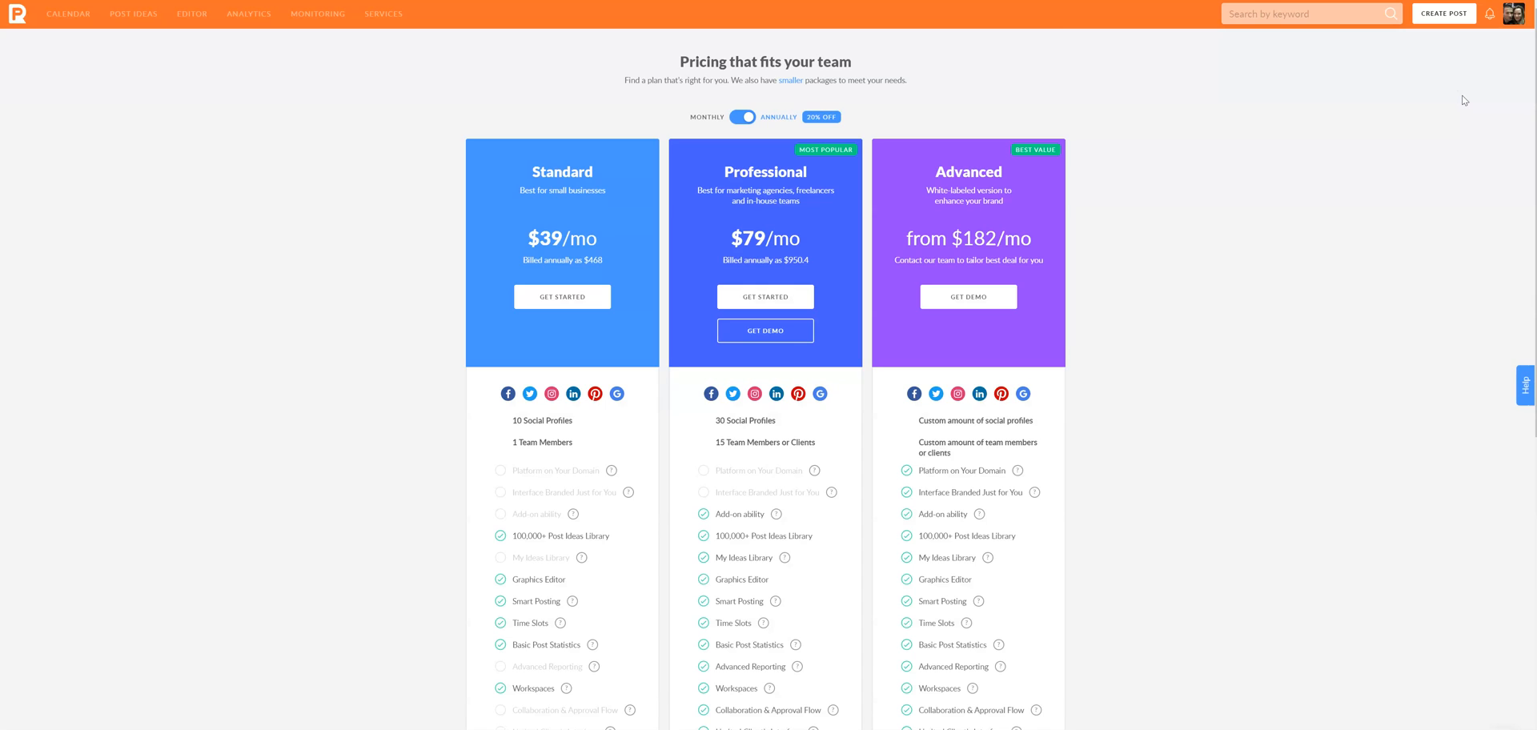
{"action": "mouse_move", "coordinate": [431, 294]}
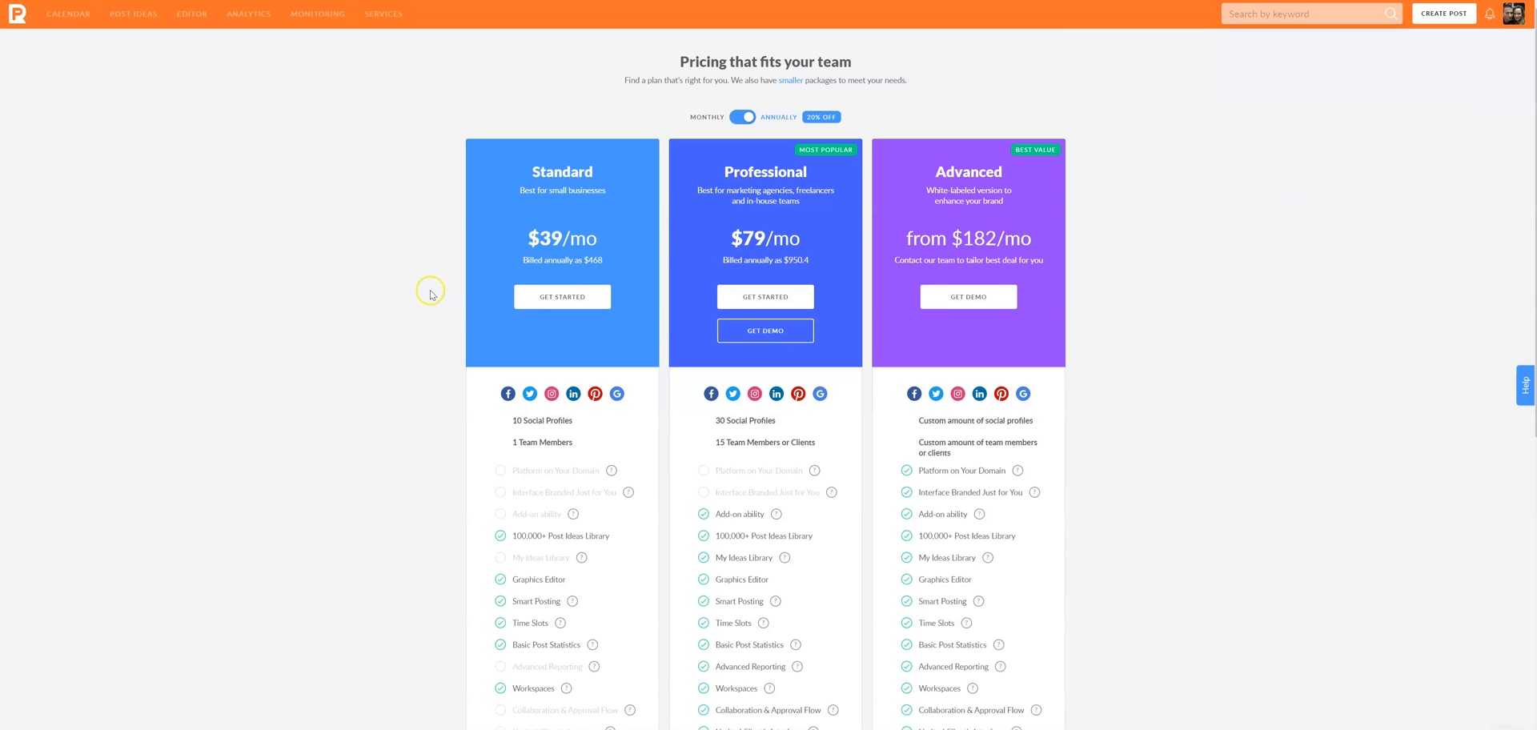
{"action": "mouse_move", "coordinate": [580, 274]}
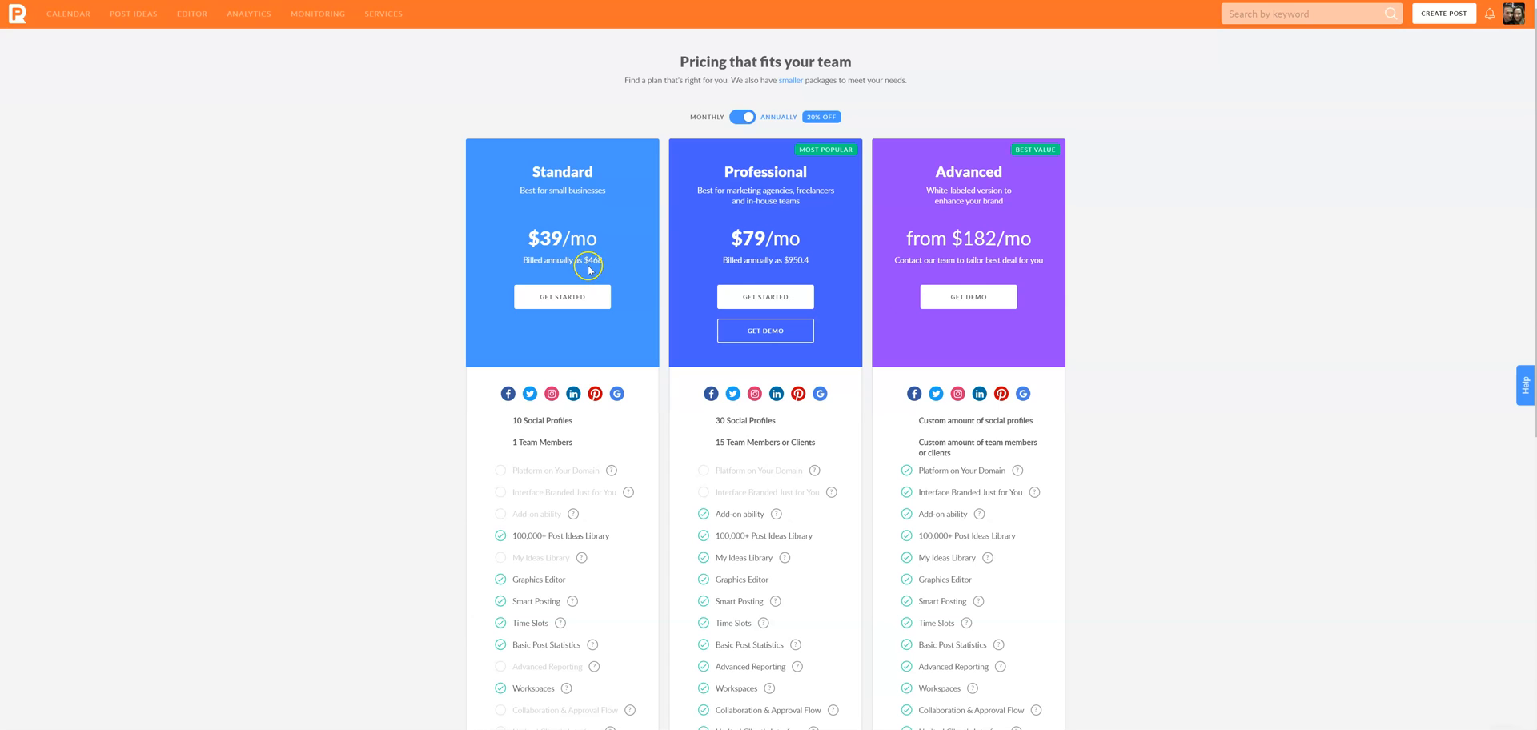
{"action": "mouse_move", "coordinate": [548, 242]}
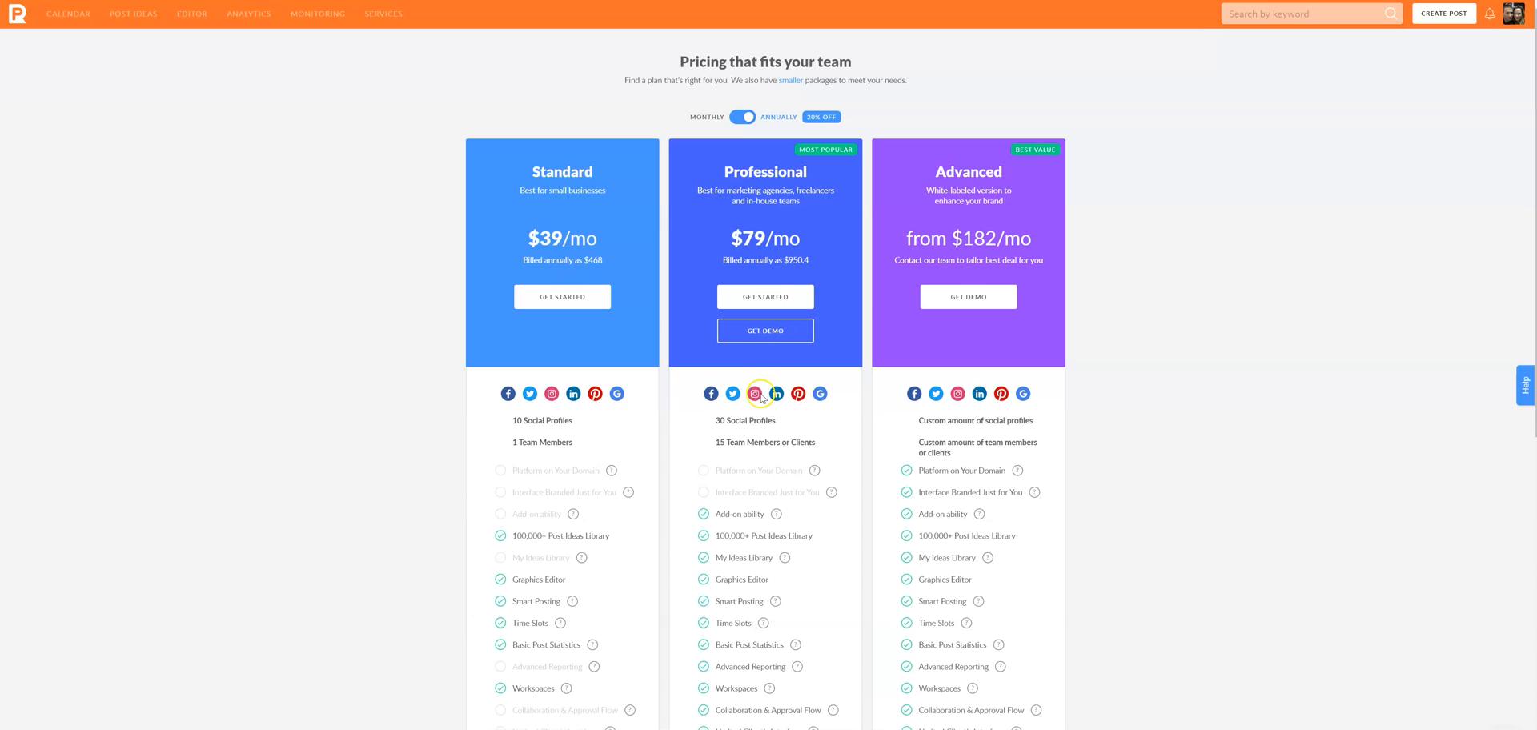
{"action": "mouse_move", "coordinate": [634, 514]}
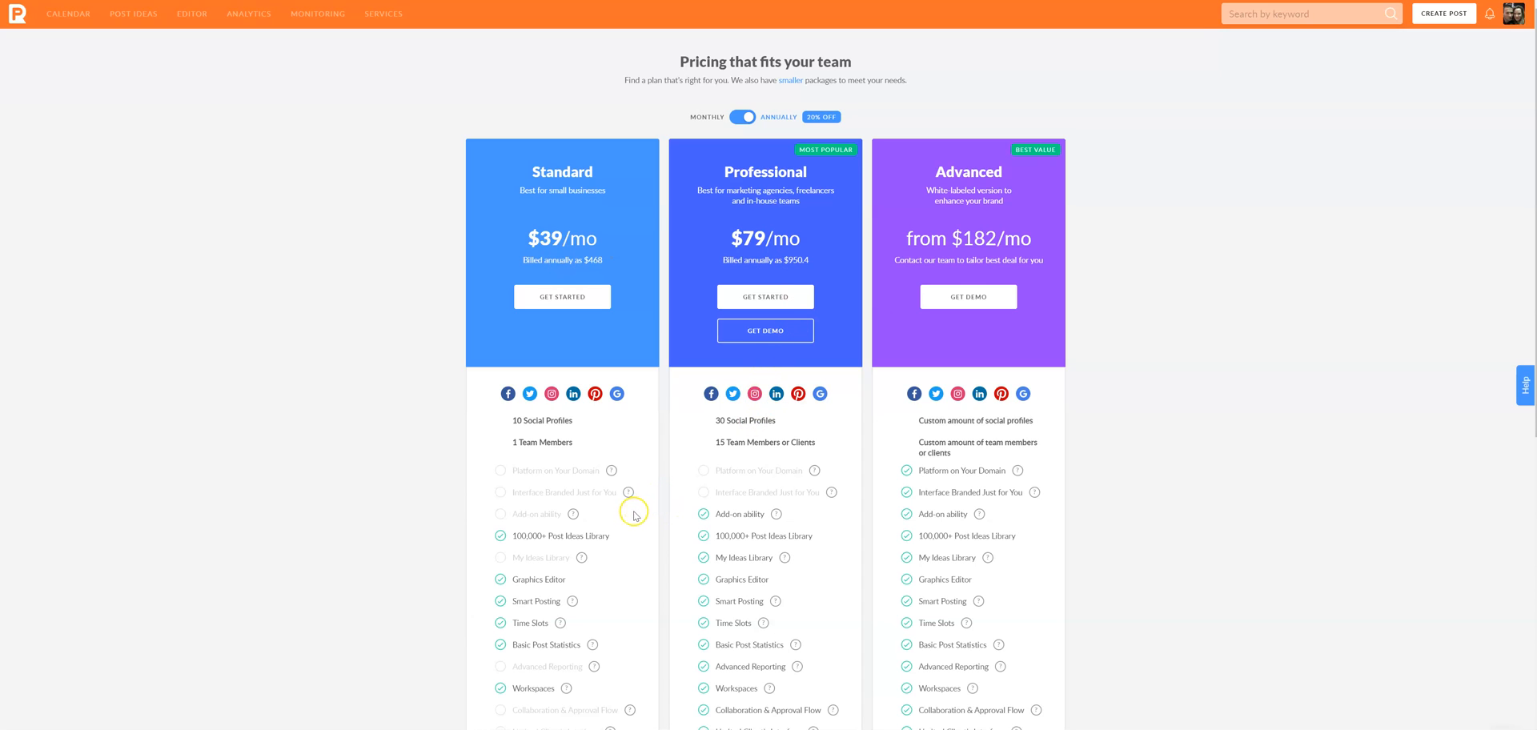
{"action": "mouse_move", "coordinate": [525, 535]}
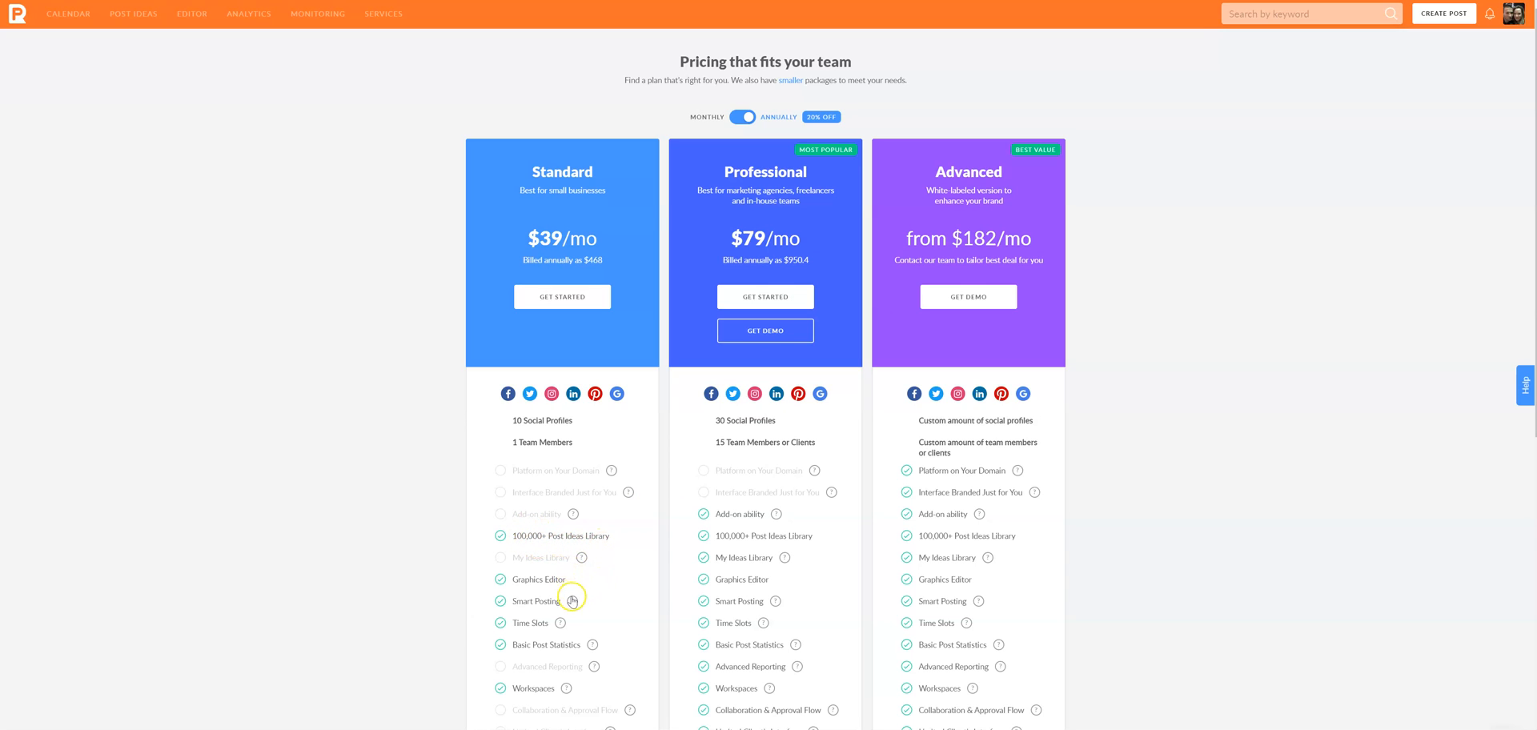
{"action": "mouse_move", "coordinate": [573, 601]}
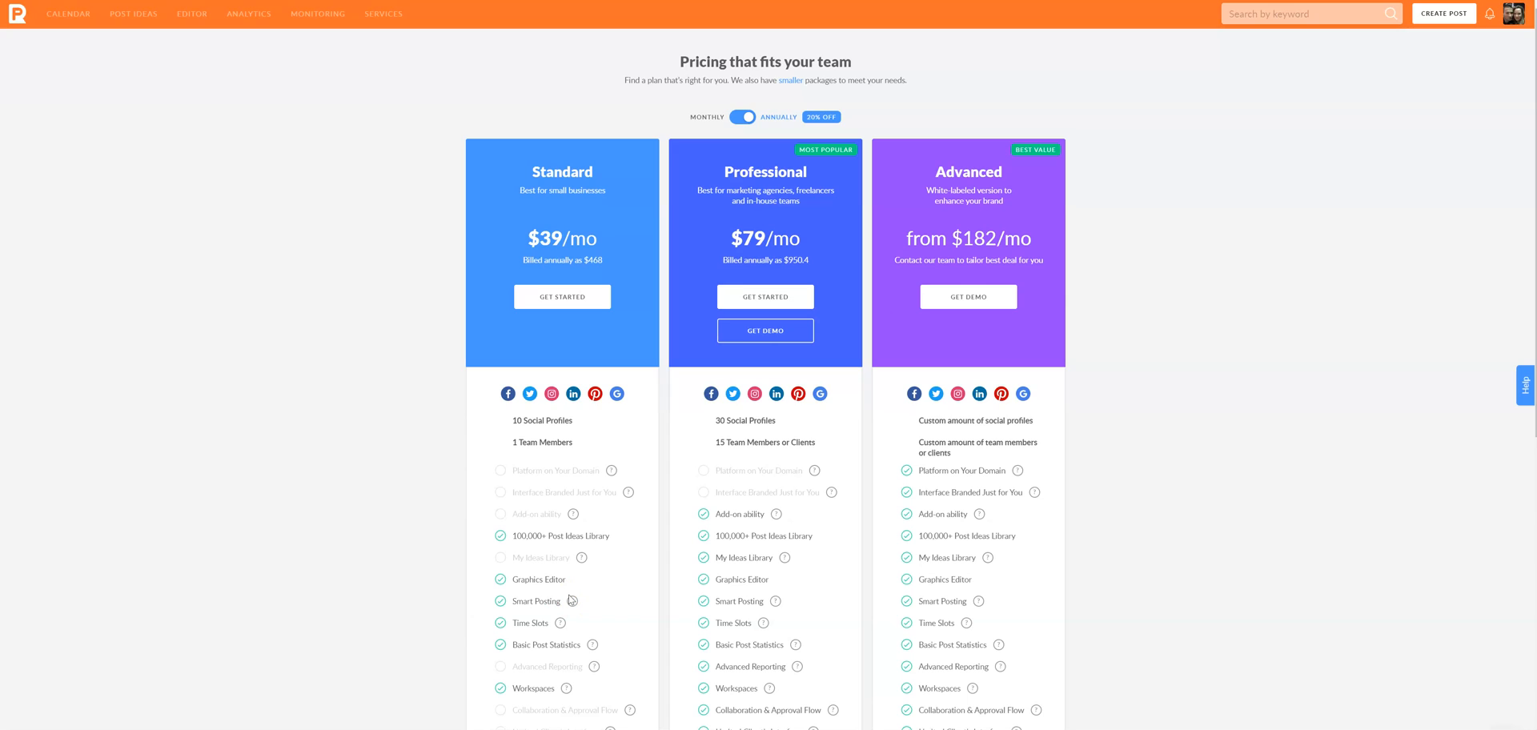
{"action": "mouse_move", "coordinate": [572, 601]}
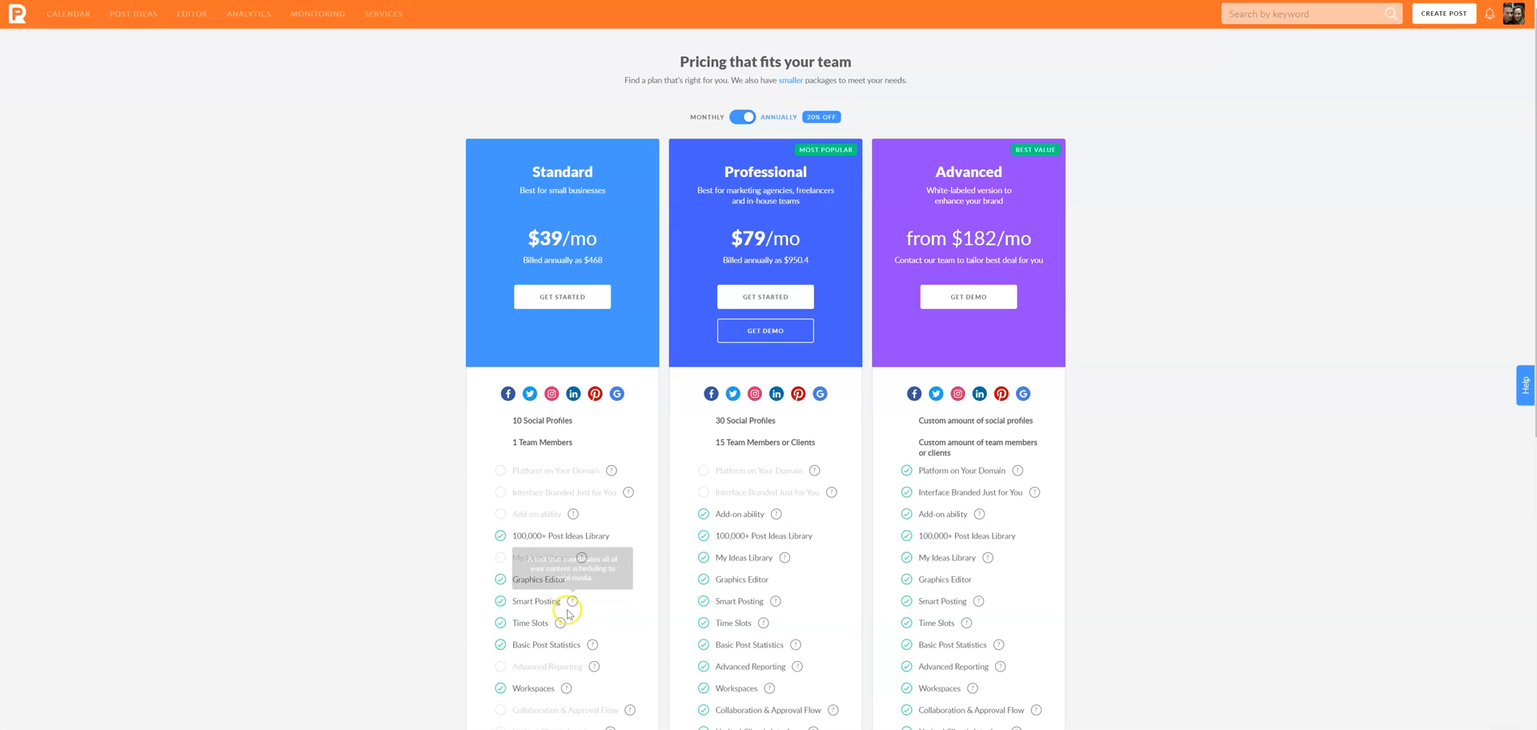
{"action": "mouse_move", "coordinate": [595, 644]}
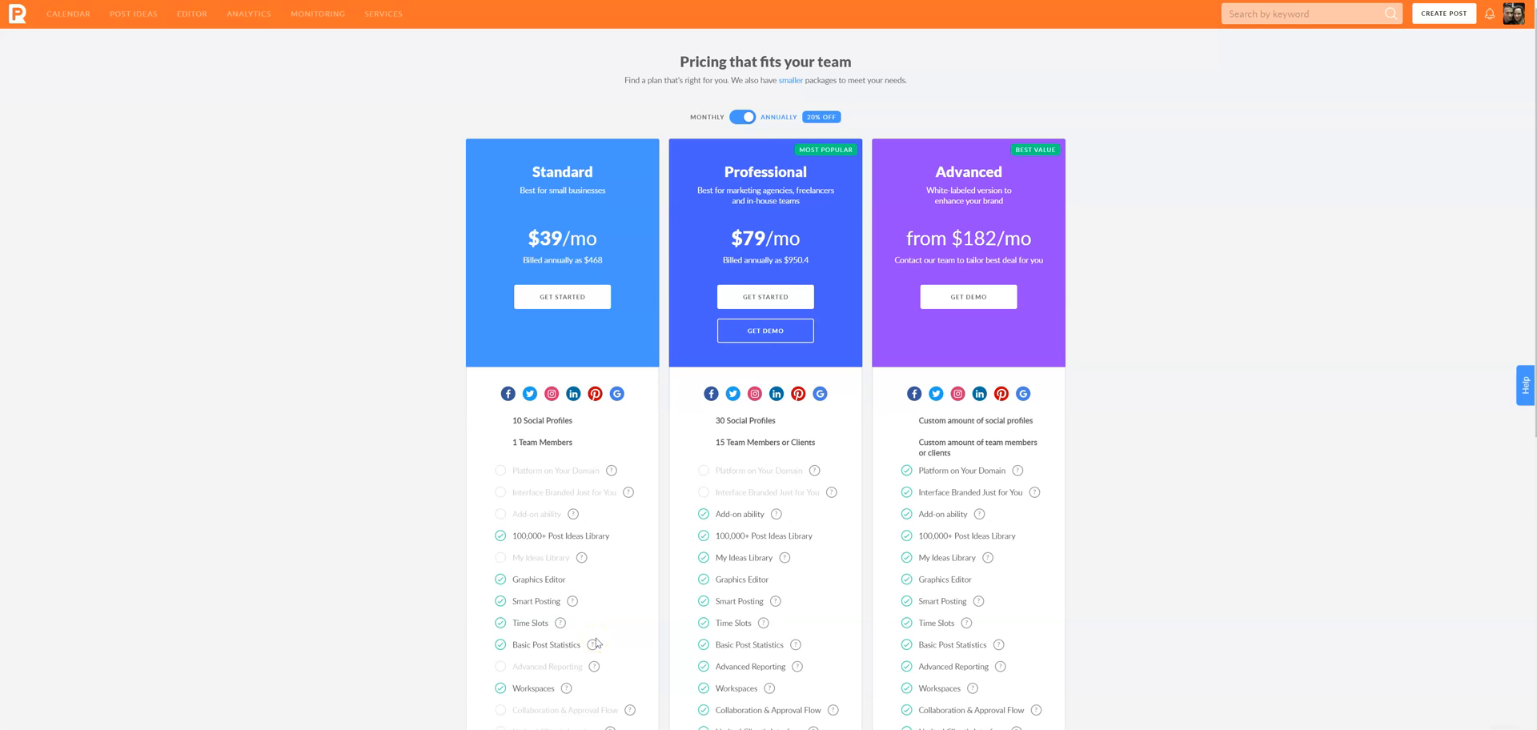
{"action": "mouse_move", "coordinate": [614, 655]}
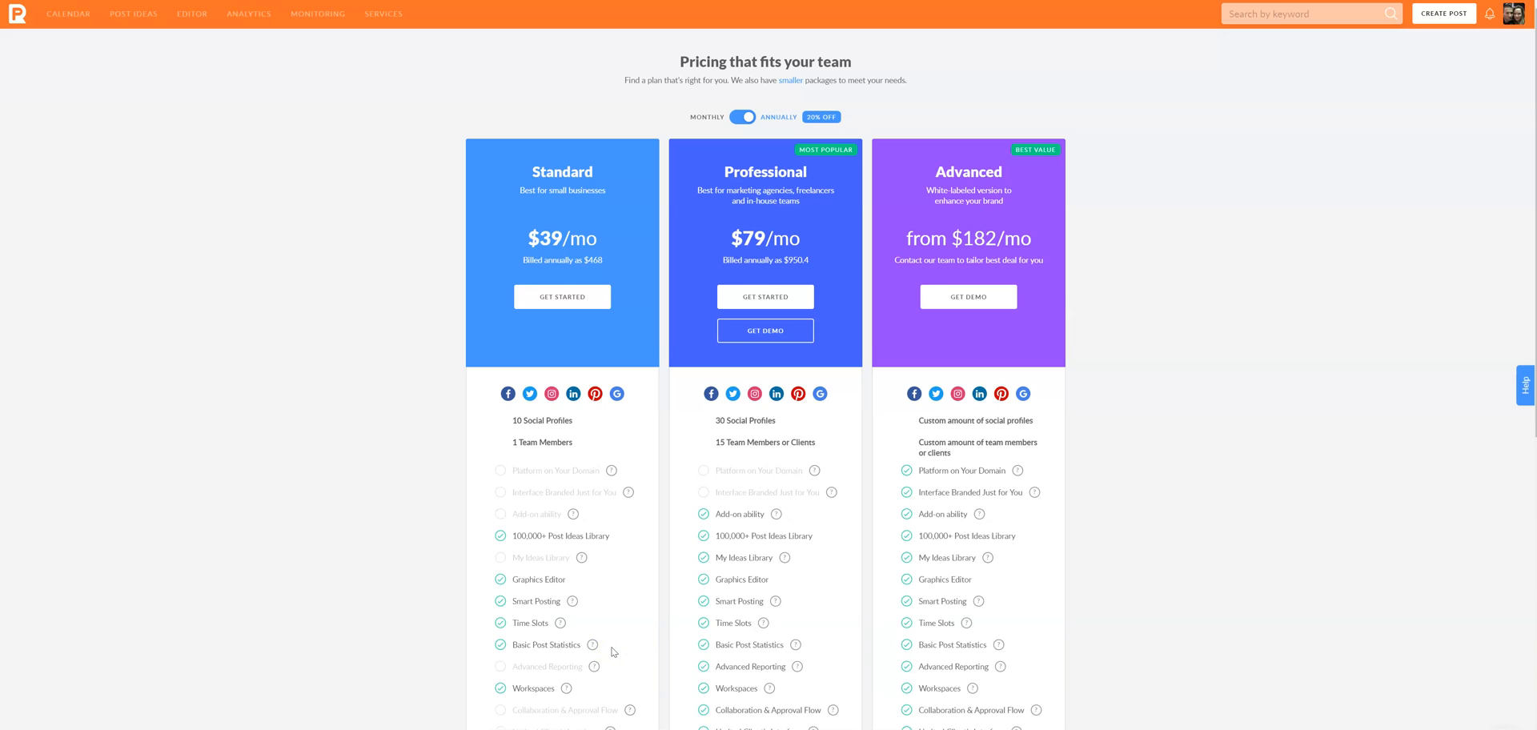
{"action": "scroll", "scroll_direction": "down", "scroll_amount": 3}
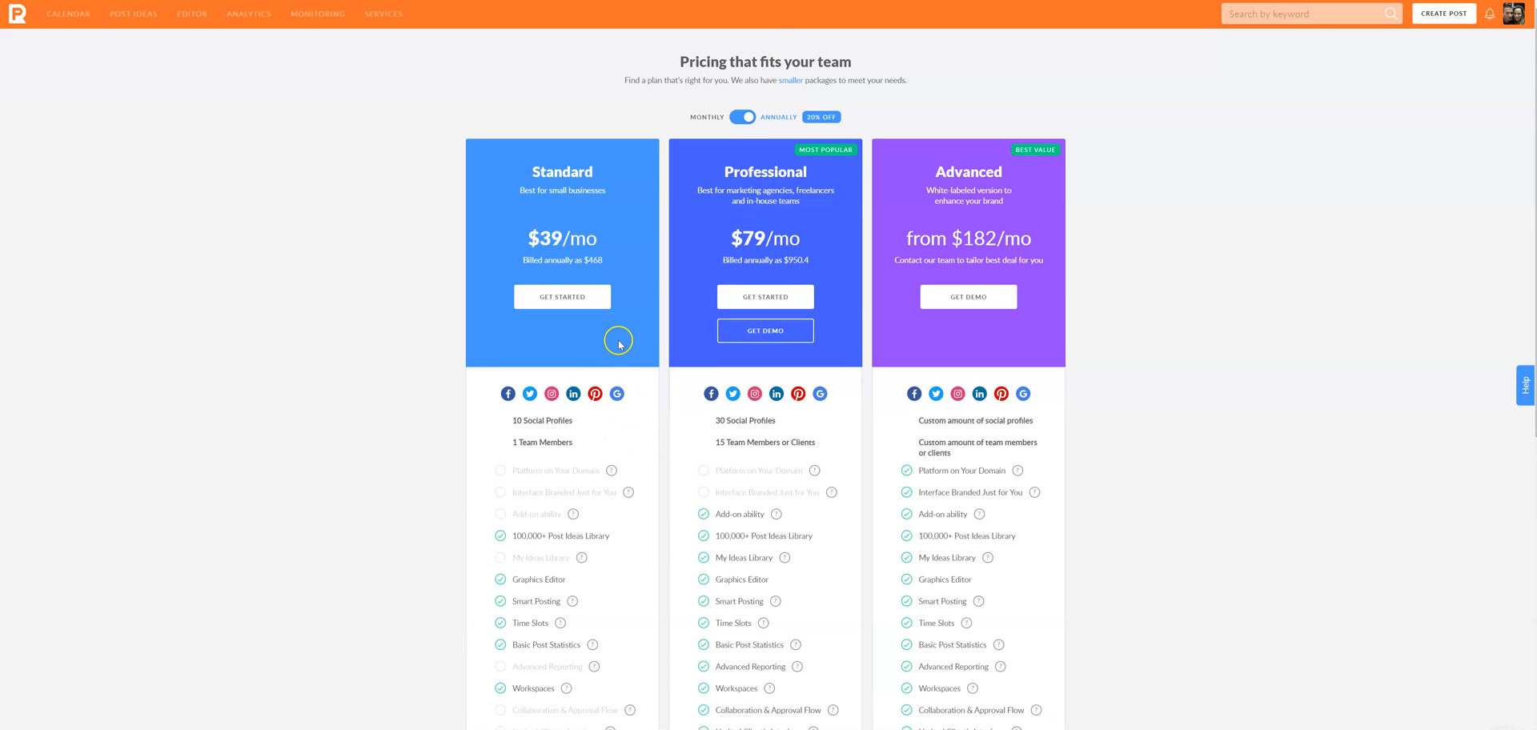
{"action": "mouse_move", "coordinate": [612, 378]}
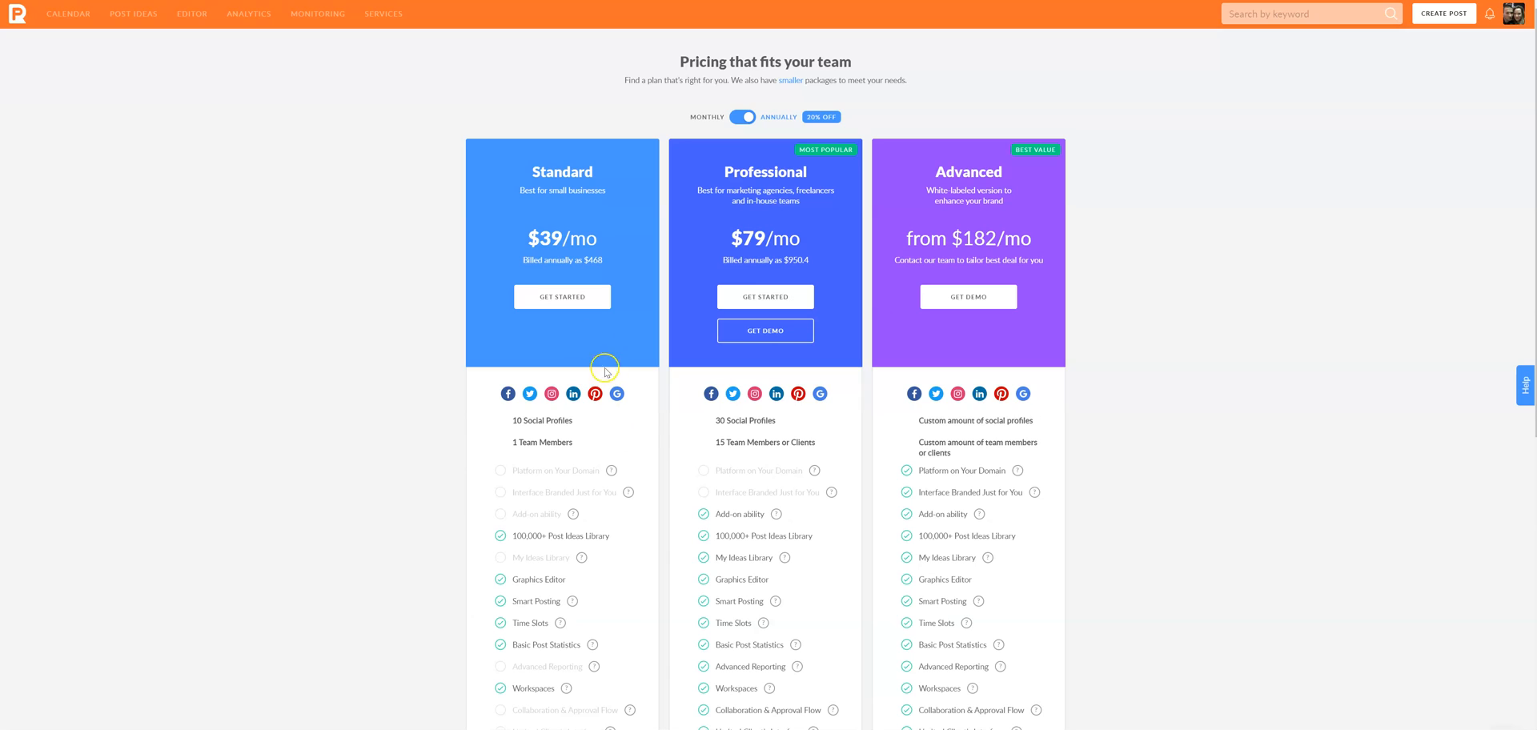
{"action": "mouse_move", "coordinate": [557, 247]}
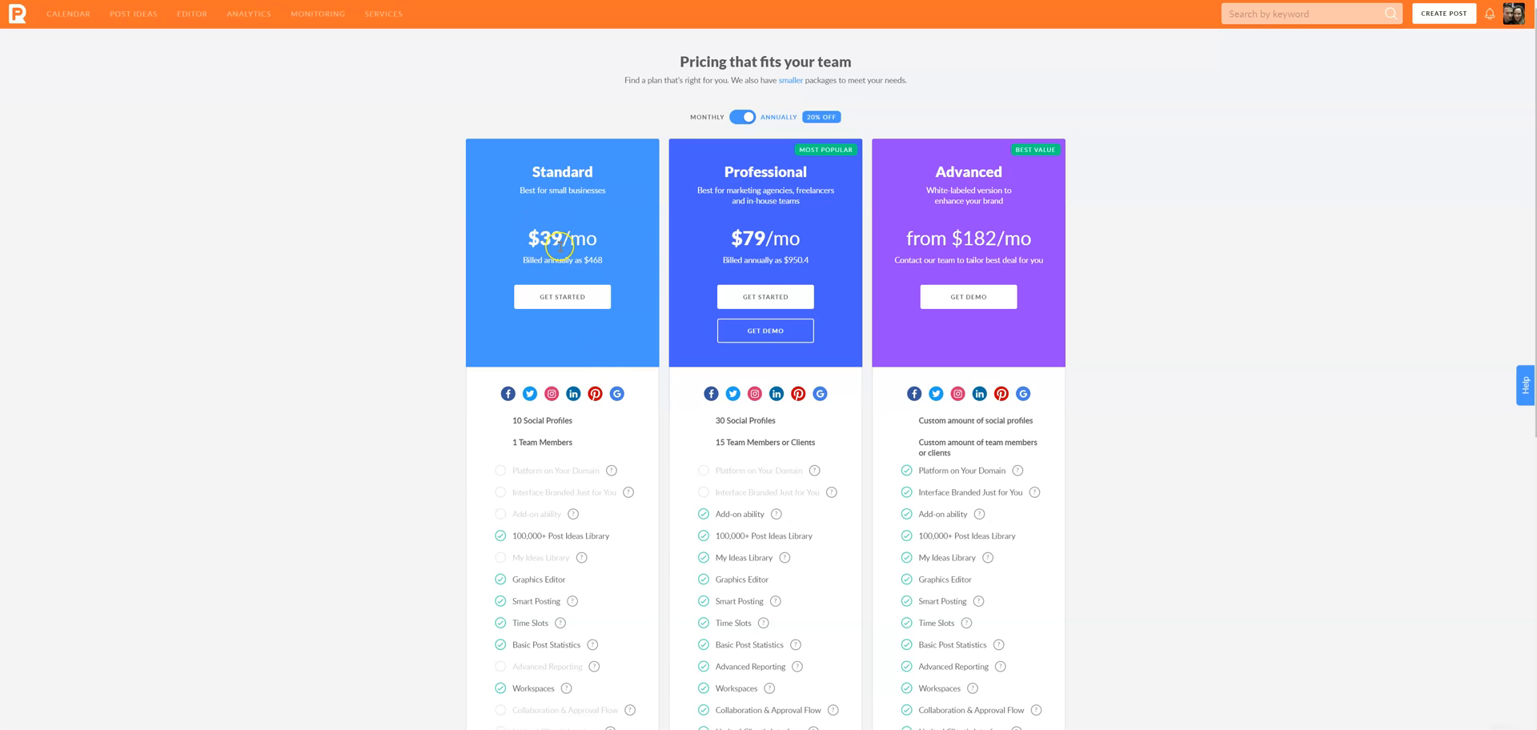
{"action": "mouse_move", "coordinate": [7, 164]}
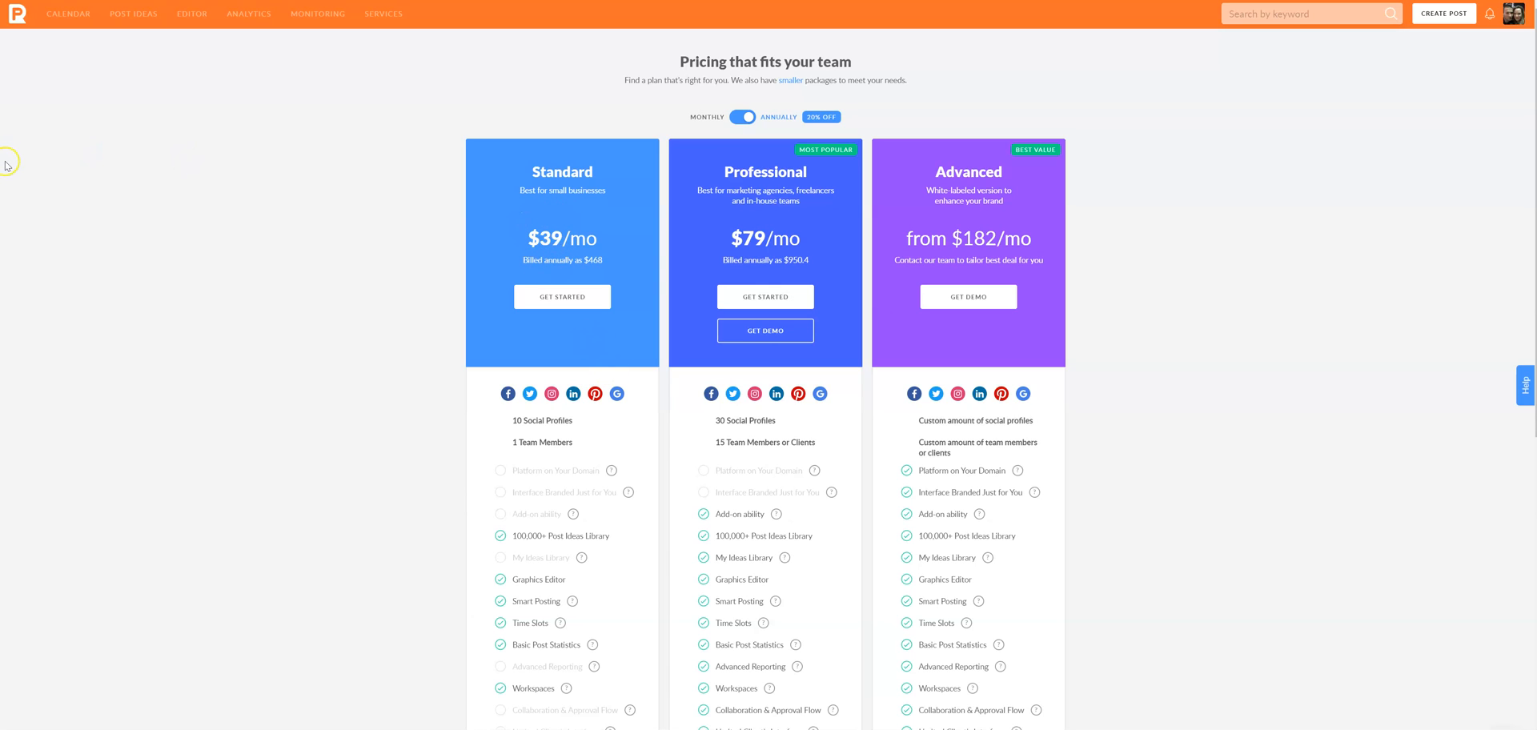
{"action": "mouse_move", "coordinate": [36, 176]}
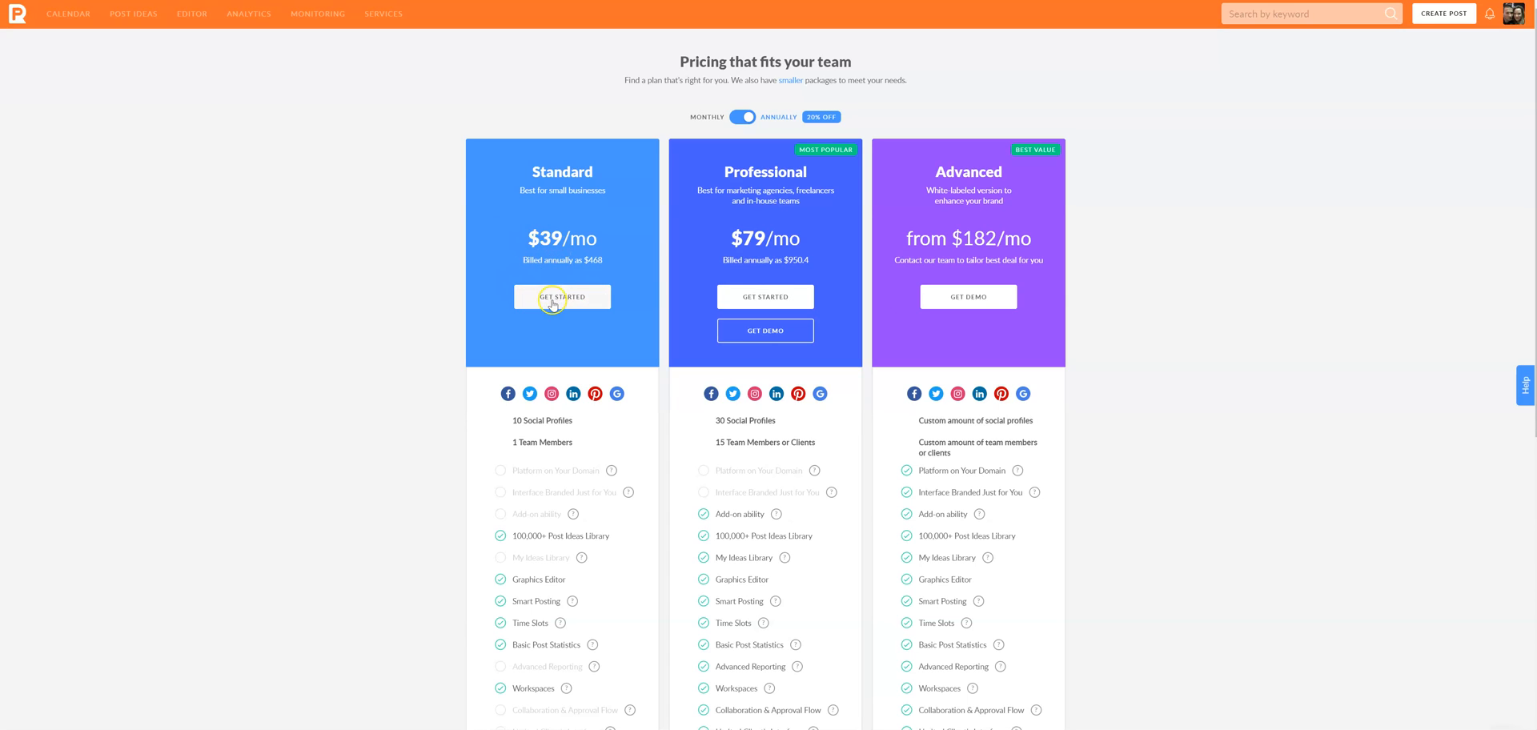
{"action": "mouse_move", "coordinate": [890, 309]}
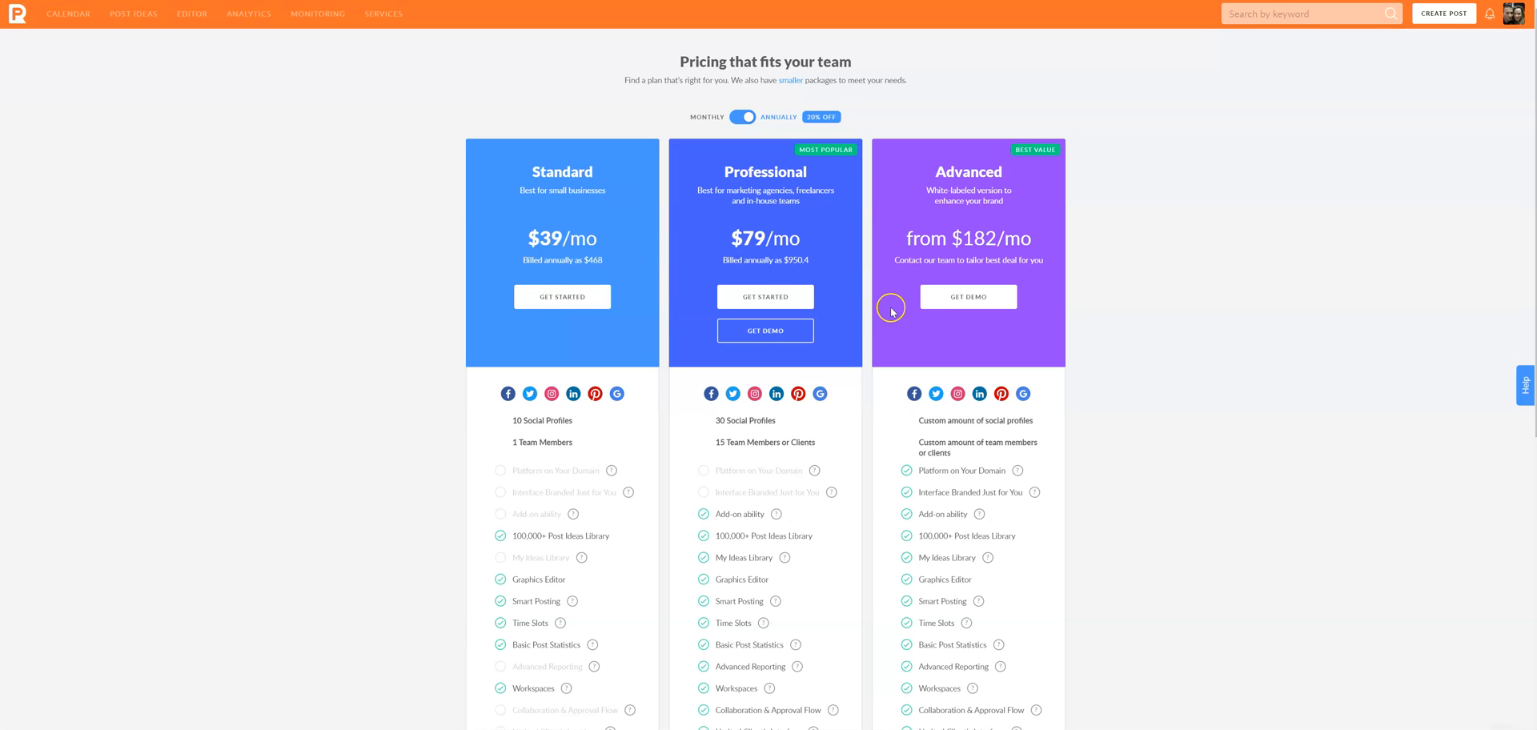
{"action": "mouse_move", "coordinate": [523, 245]}
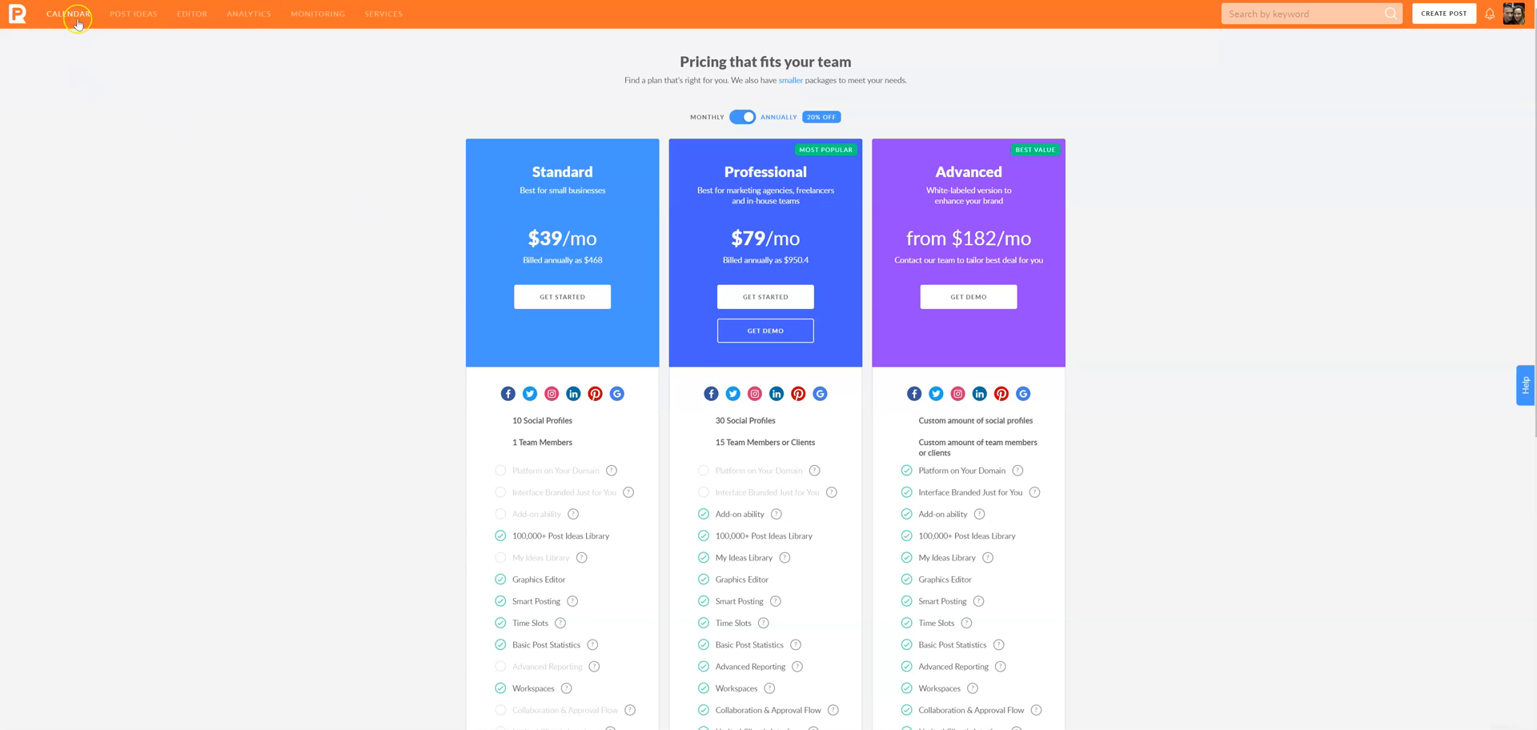
Return to the content calendar and move ahead to the Sep 29 – Oct 5, 2019 week.
{"action": "left_click", "coordinate": [68, 13]}
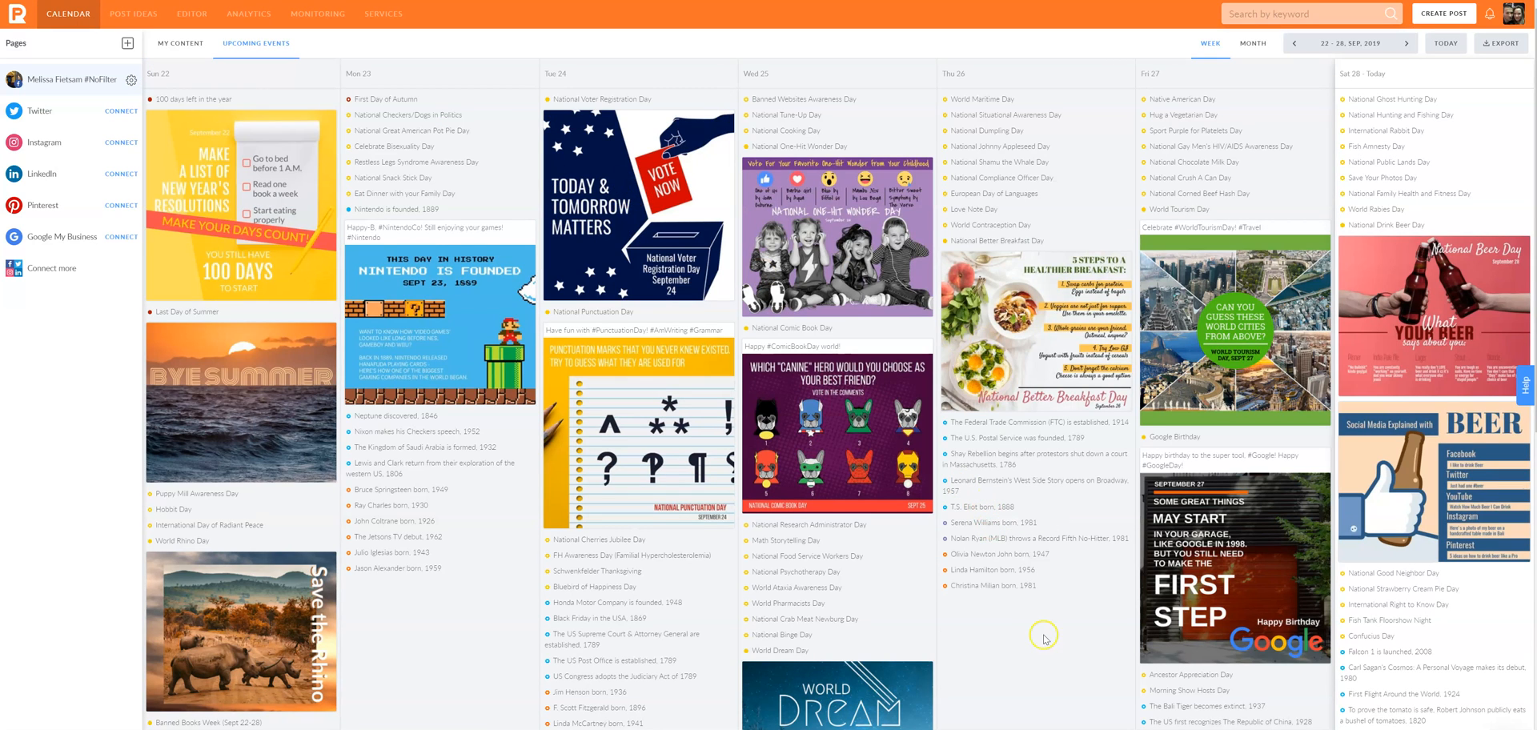
{"action": "mouse_move", "coordinate": [484, 645]}
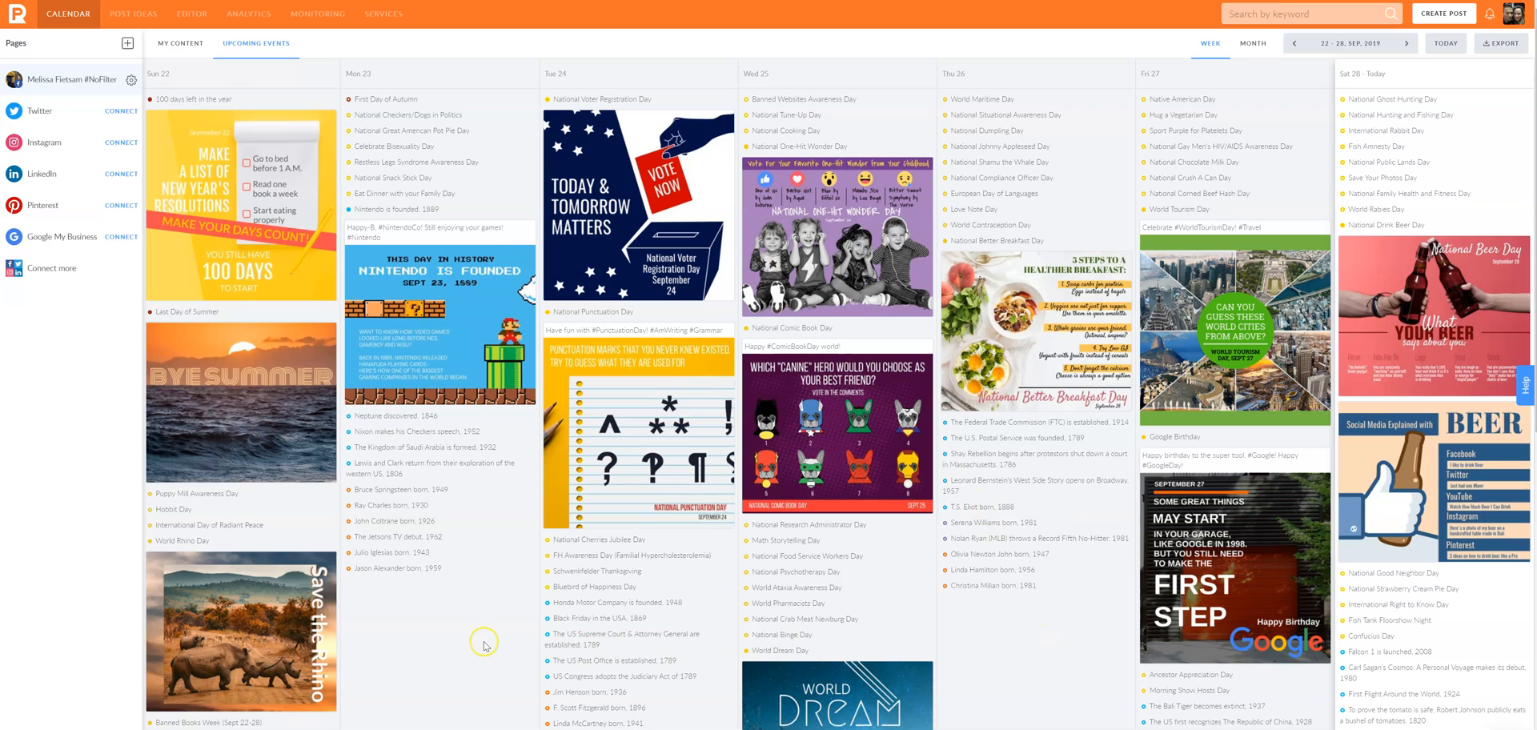
{"action": "mouse_move", "coordinate": [460, 646]}
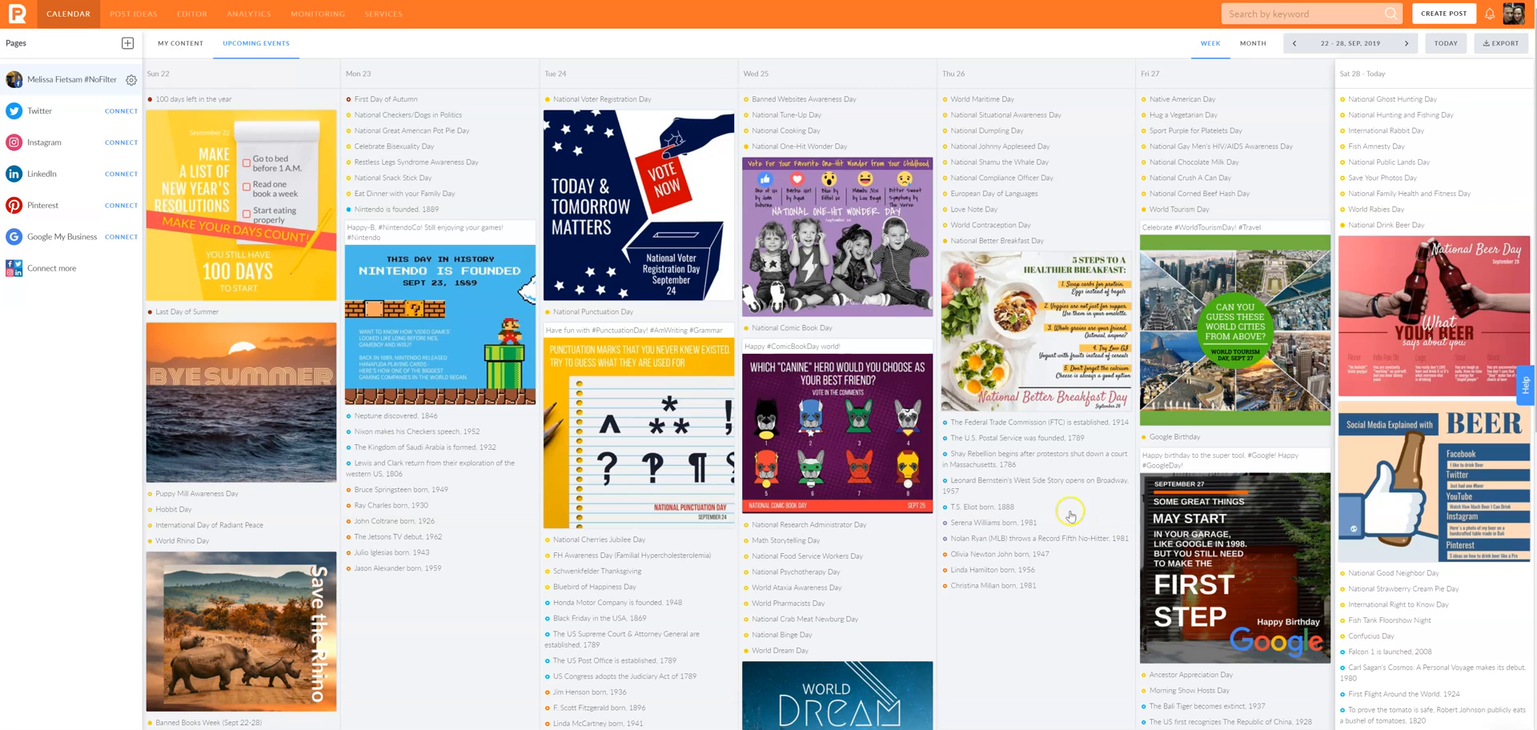
{"action": "mouse_move", "coordinate": [543, 566]}
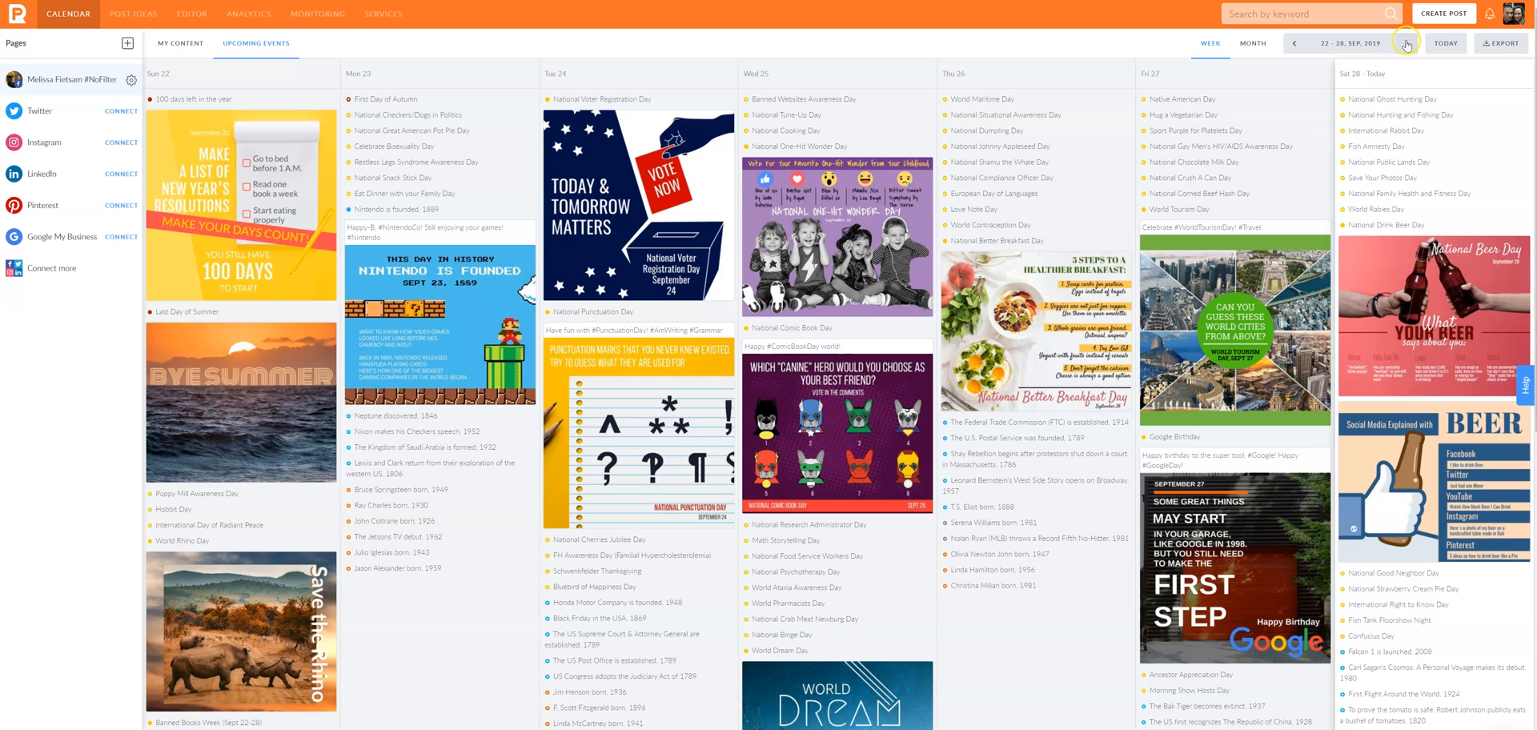
{"action": "left_click", "coordinate": [1409, 44]}
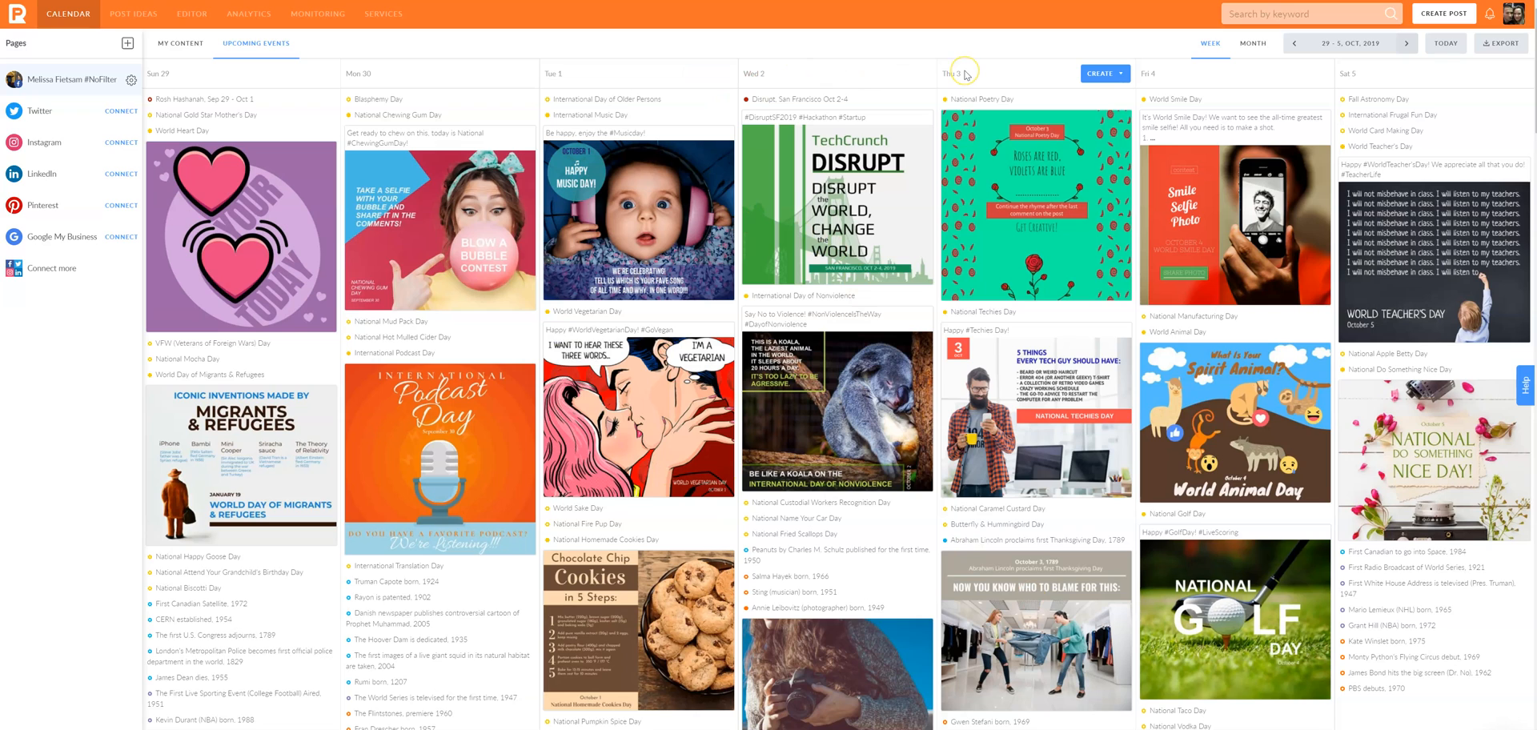
{"action": "mouse_move", "coordinate": [966, 70]}
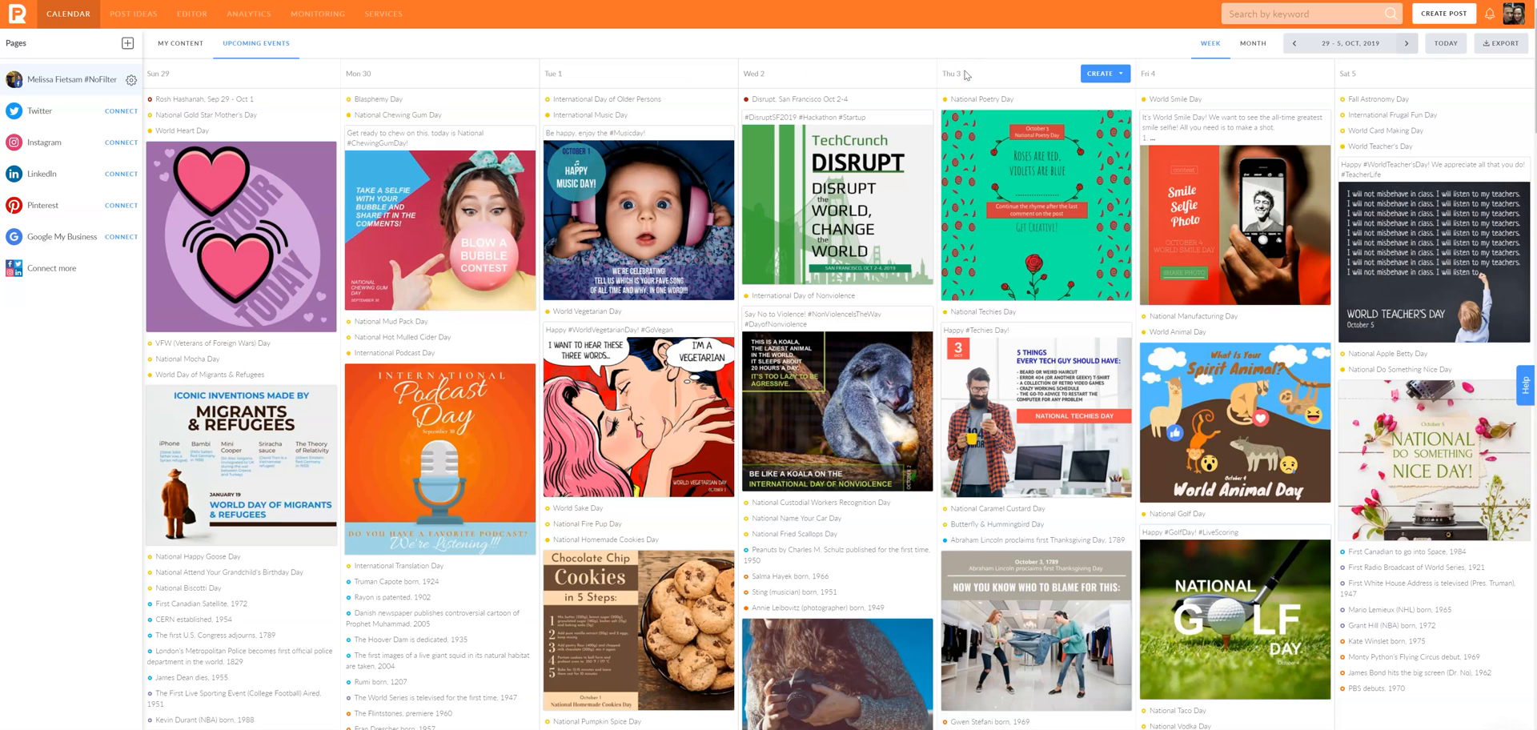